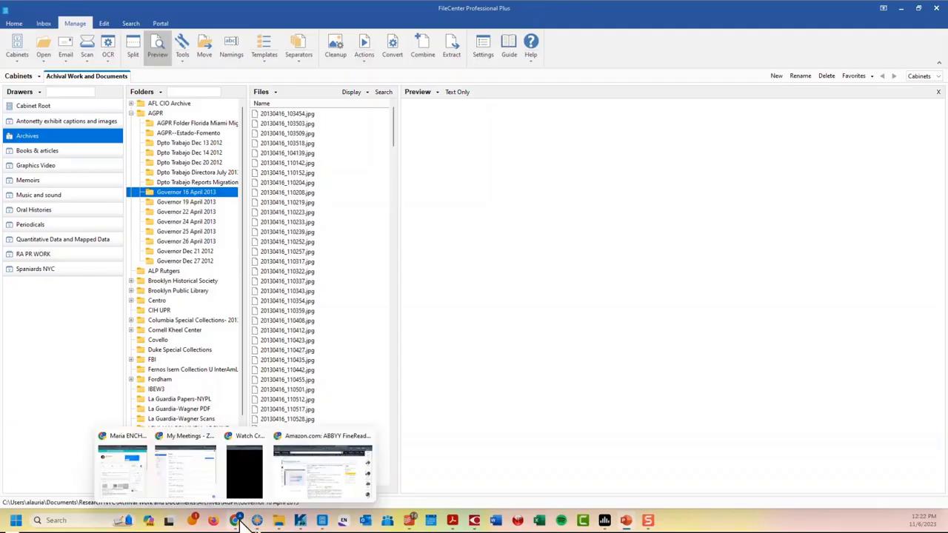
{"action": "mouse_move", "coordinate": [407, 518]}
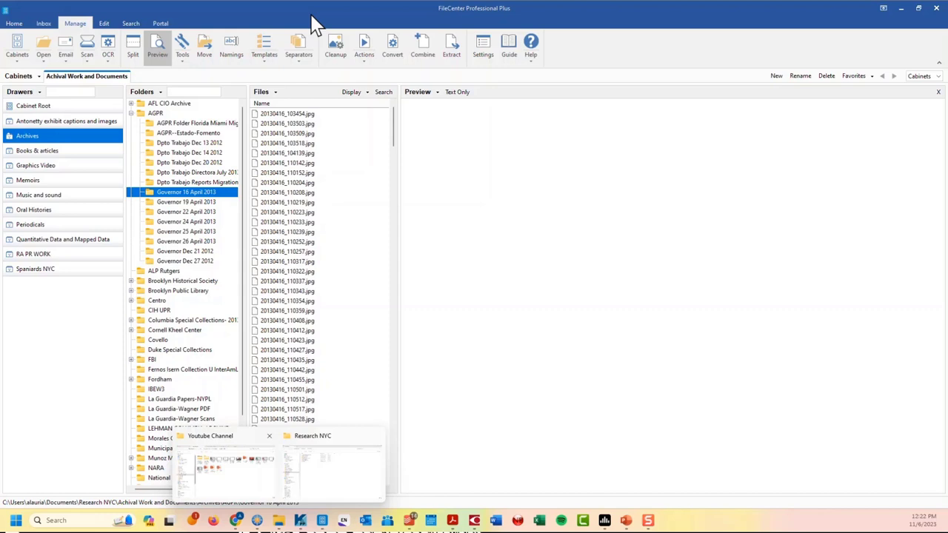
{"action": "mouse_move", "coordinate": [258, 176]}
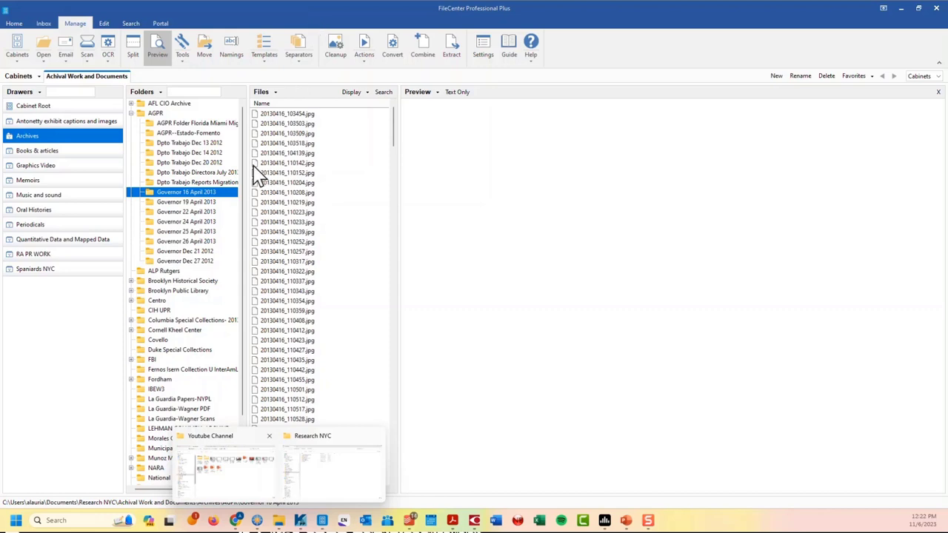
{"action": "mouse_move", "coordinate": [278, 518]}
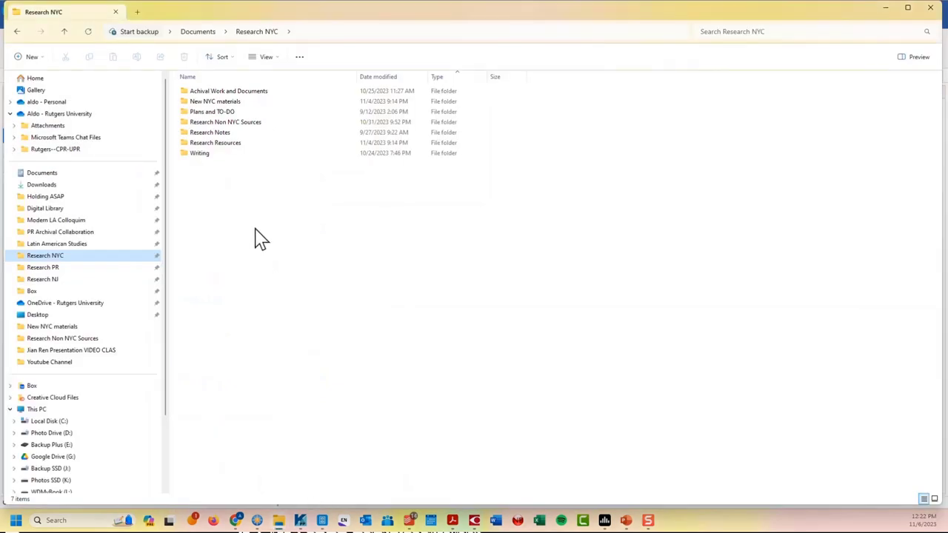
{"action": "mouse_move", "coordinate": [262, 181]}
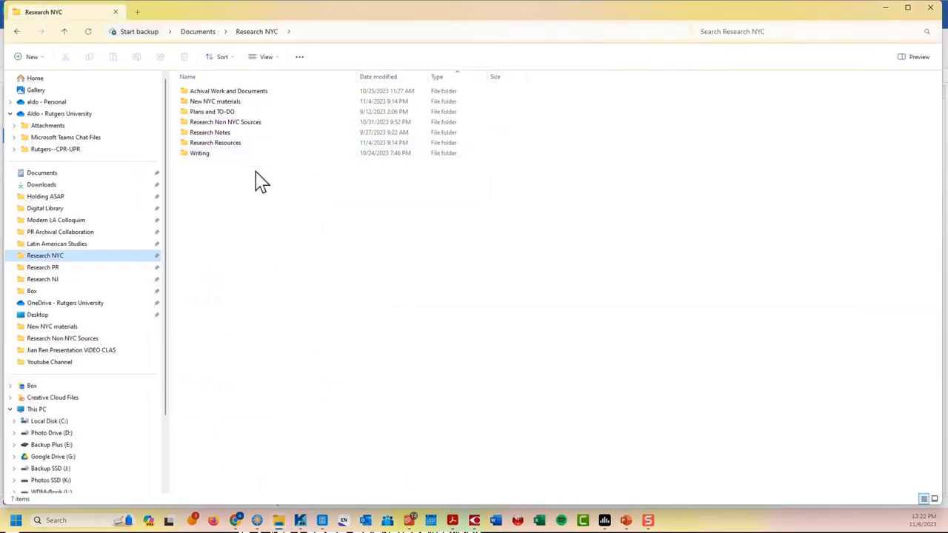
{"action": "mouse_move", "coordinate": [256, 187]}
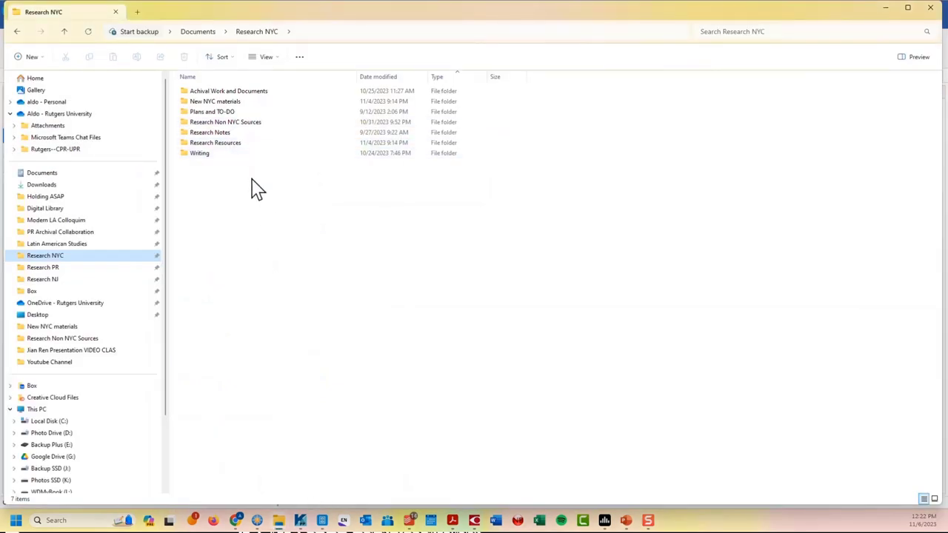
{"action": "mouse_move", "coordinate": [256, 137]}
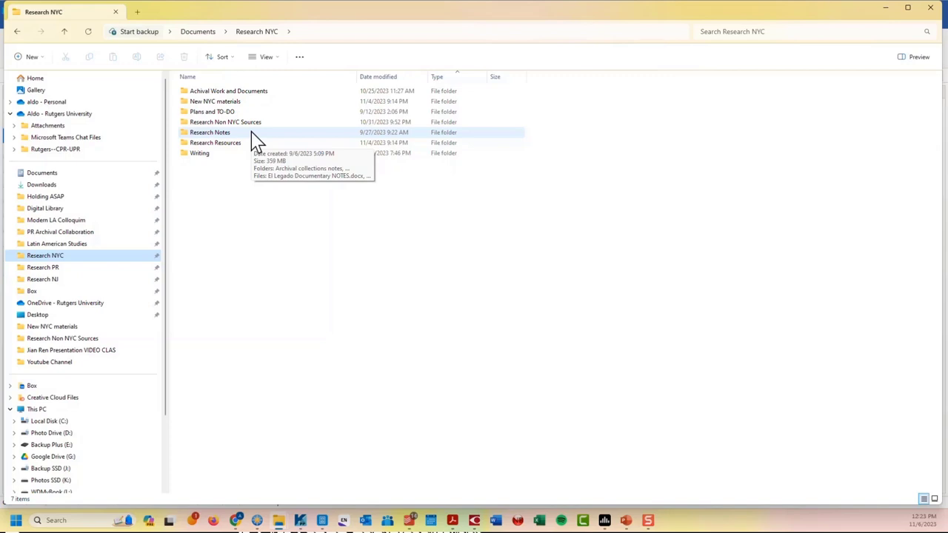
{"action": "mouse_move", "coordinate": [257, 204]}
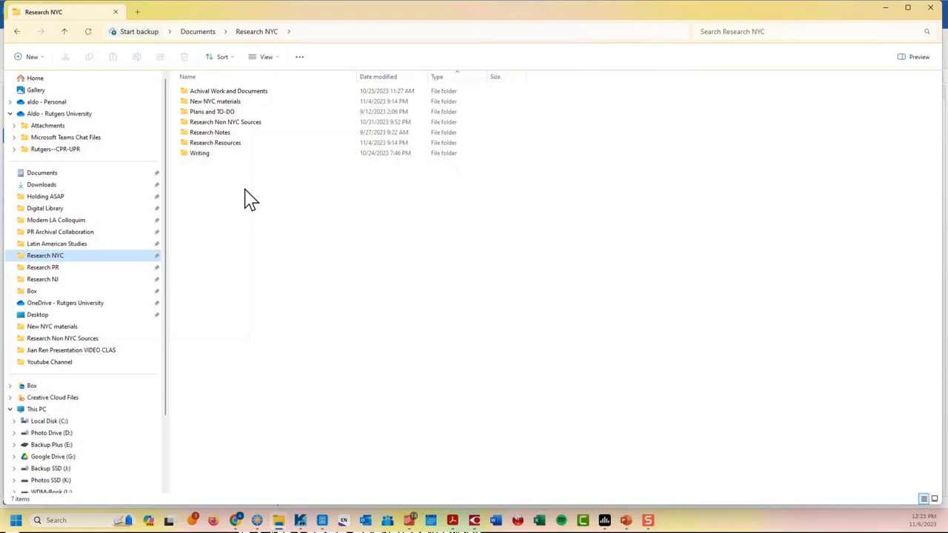
{"action": "mouse_move", "coordinate": [129, 184]}
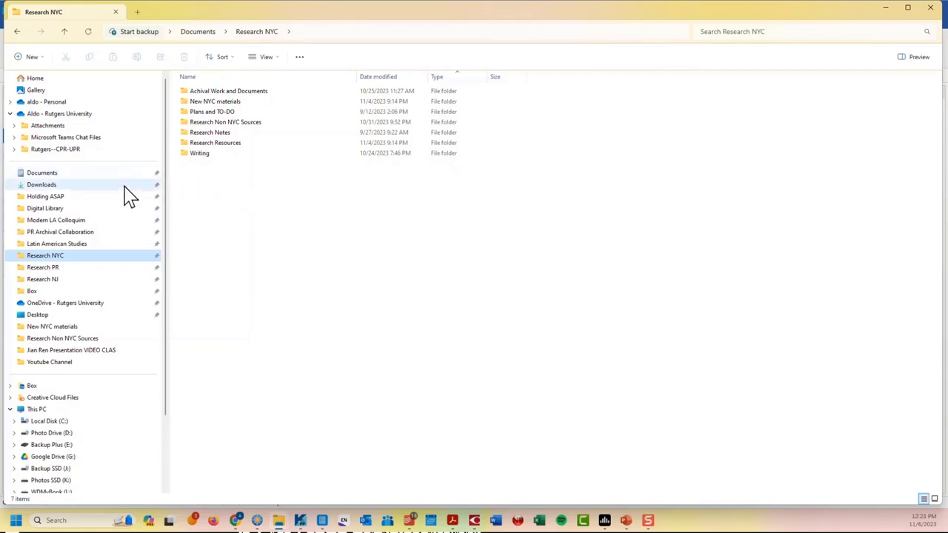
{"action": "mouse_move", "coordinate": [132, 204]}
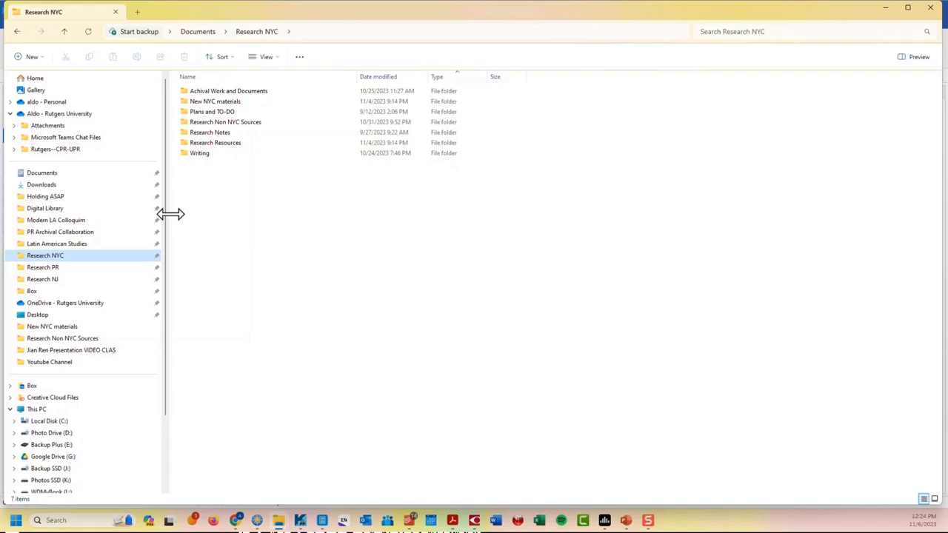
{"action": "mouse_move", "coordinate": [196, 226]}
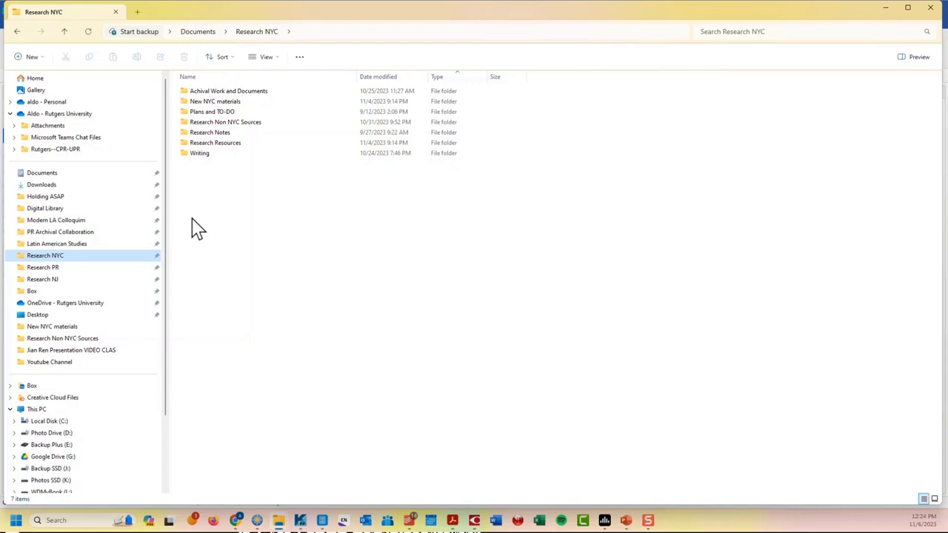
{"action": "mouse_move", "coordinate": [267, 309]}
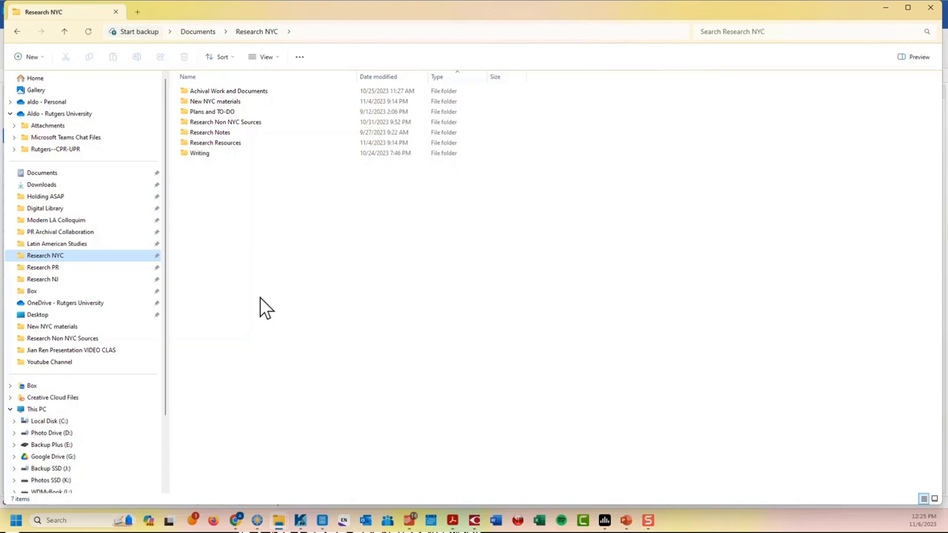
{"action": "mouse_move", "coordinate": [244, 289]}
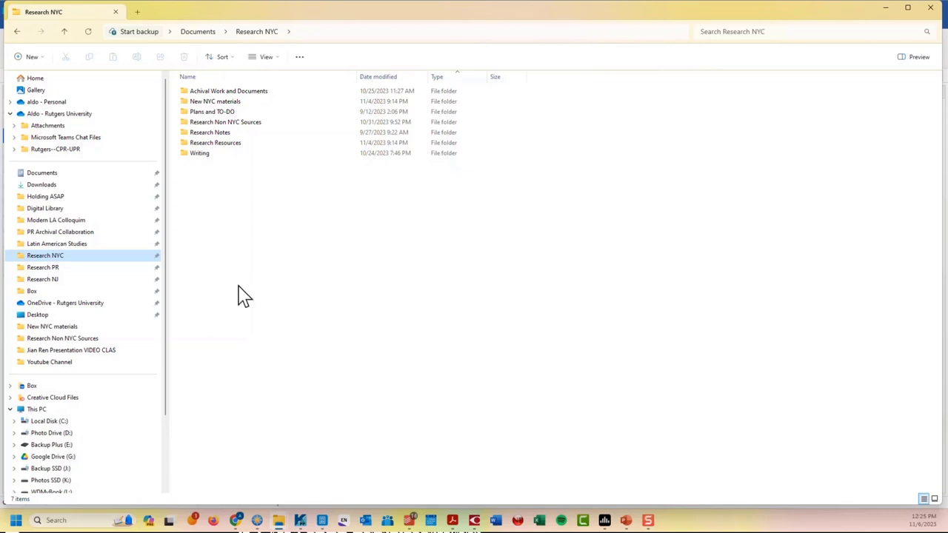
{"action": "mouse_move", "coordinate": [293, 223]}
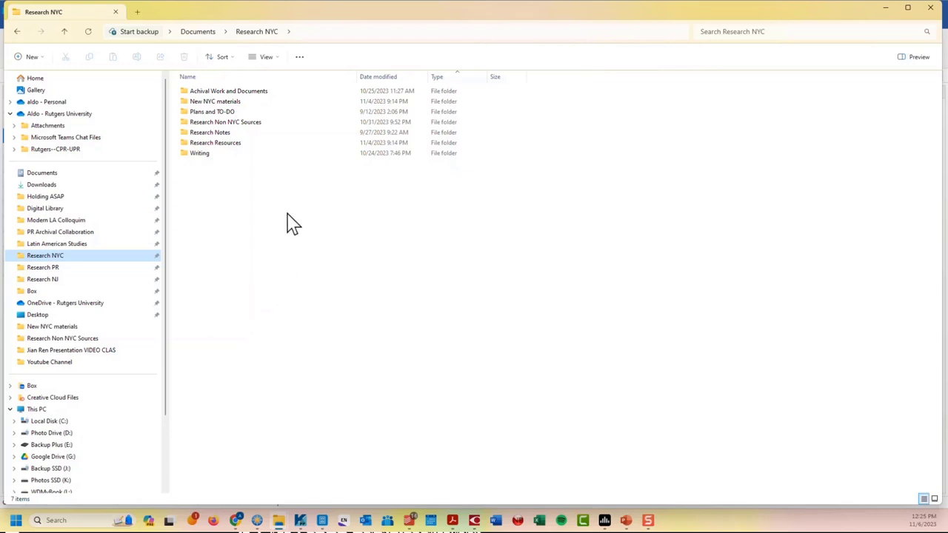
{"action": "mouse_move", "coordinate": [870, 53]}
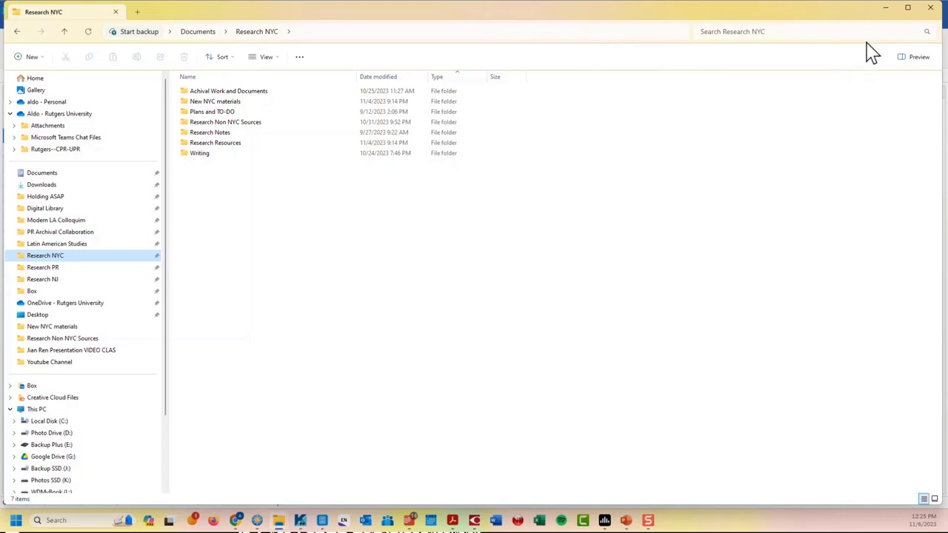
{"action": "mouse_move", "coordinate": [389, 522]}
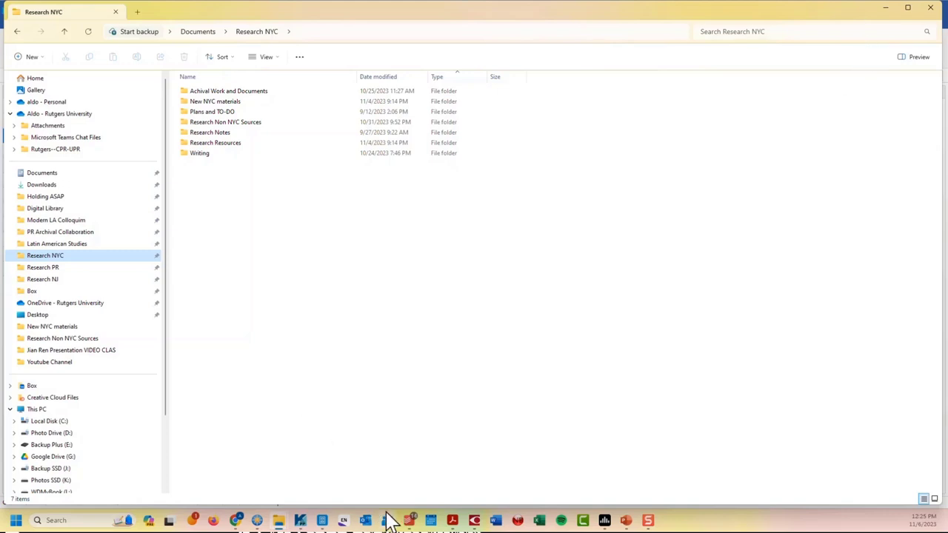
{"action": "mouse_move", "coordinate": [236, 520]}
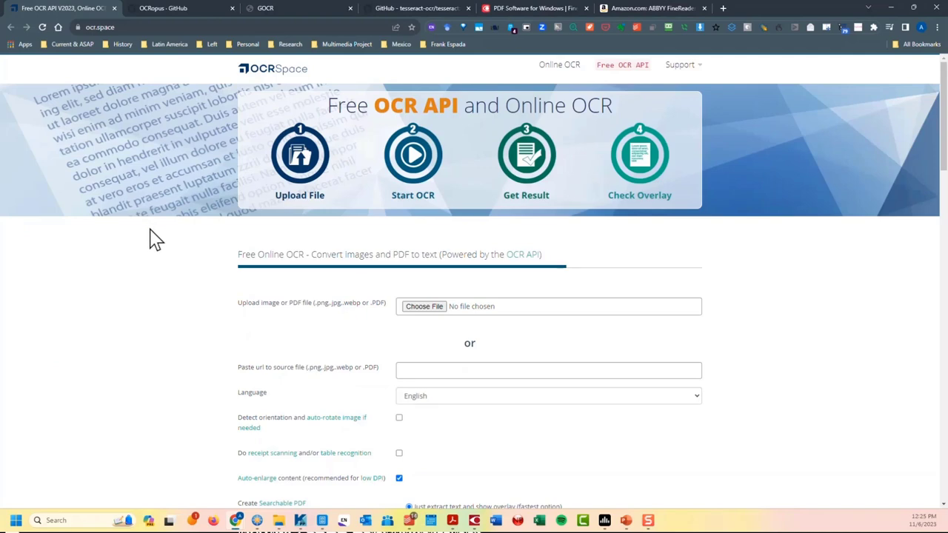
{"action": "mouse_move", "coordinate": [421, 265]}
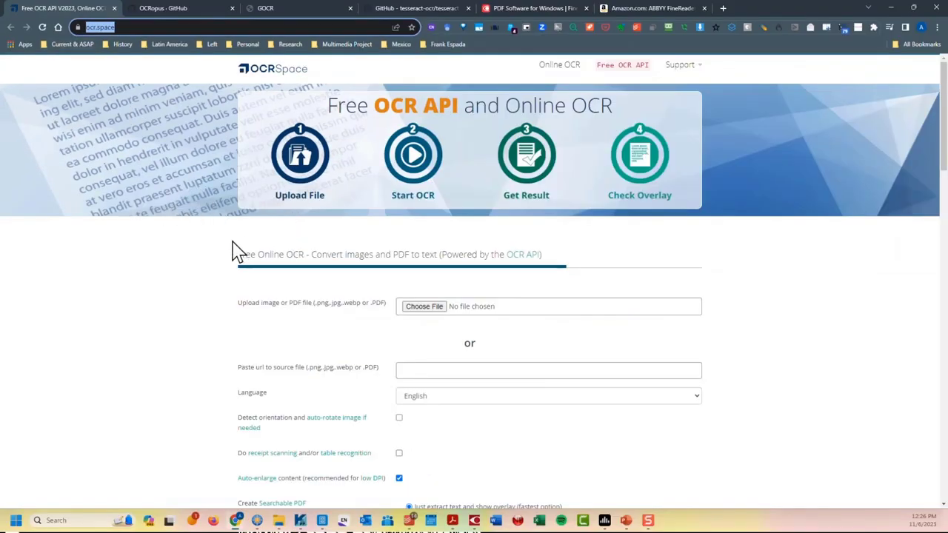
{"action": "mouse_move", "coordinate": [207, 244]}
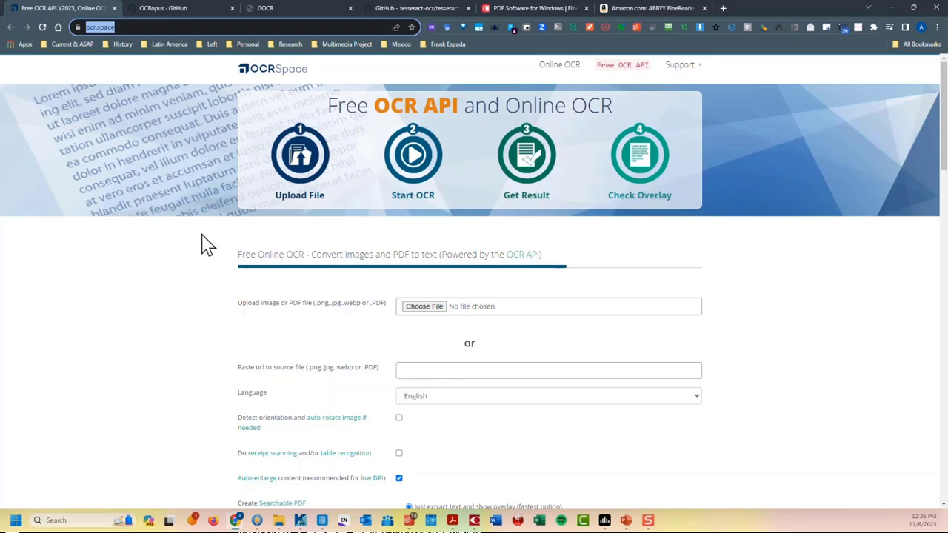
{"action": "mouse_move", "coordinate": [219, 241]}
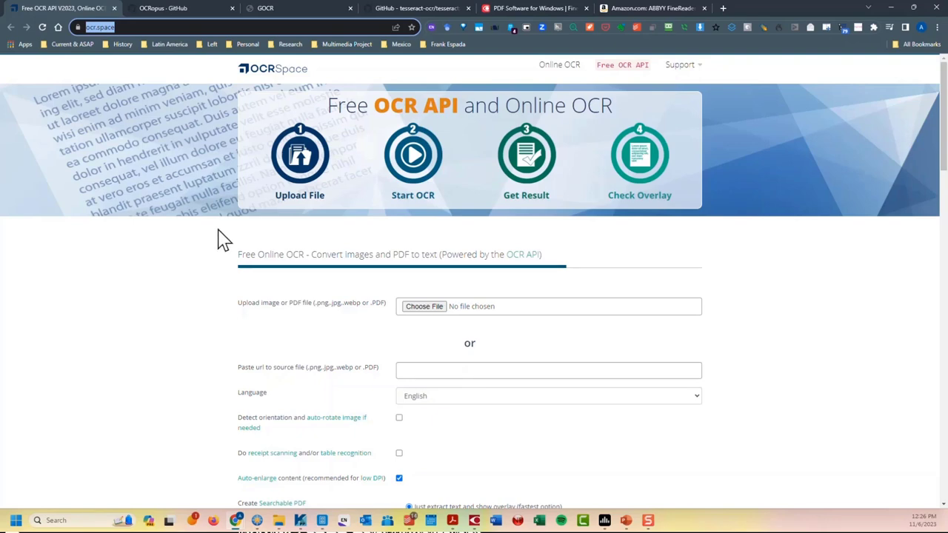
{"action": "mouse_move", "coordinate": [236, 247]}
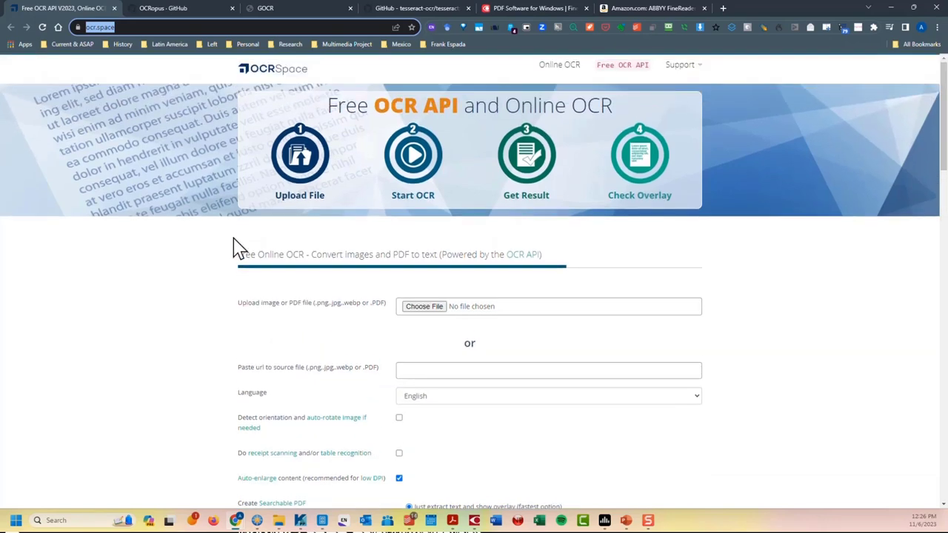
{"action": "mouse_move", "coordinate": [203, 227]}
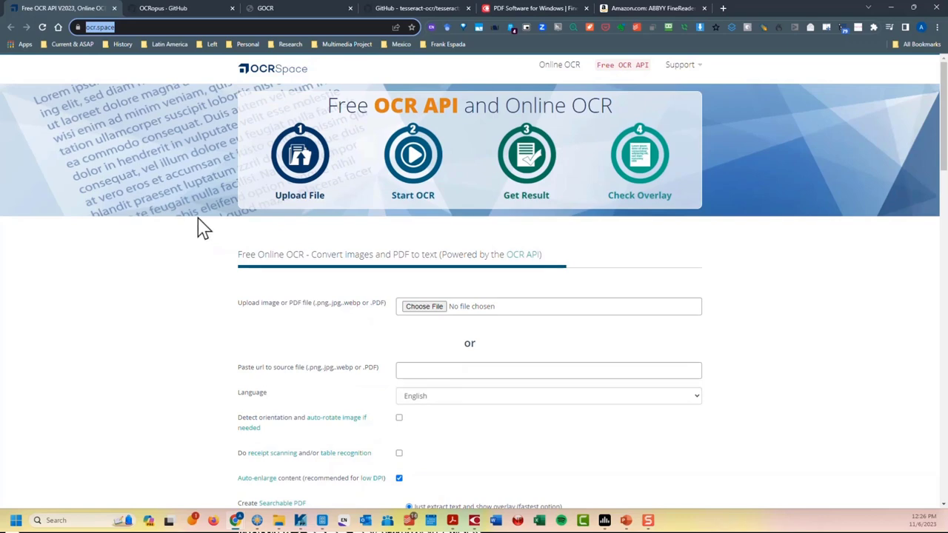
{"action": "mouse_move", "coordinate": [193, 59]}
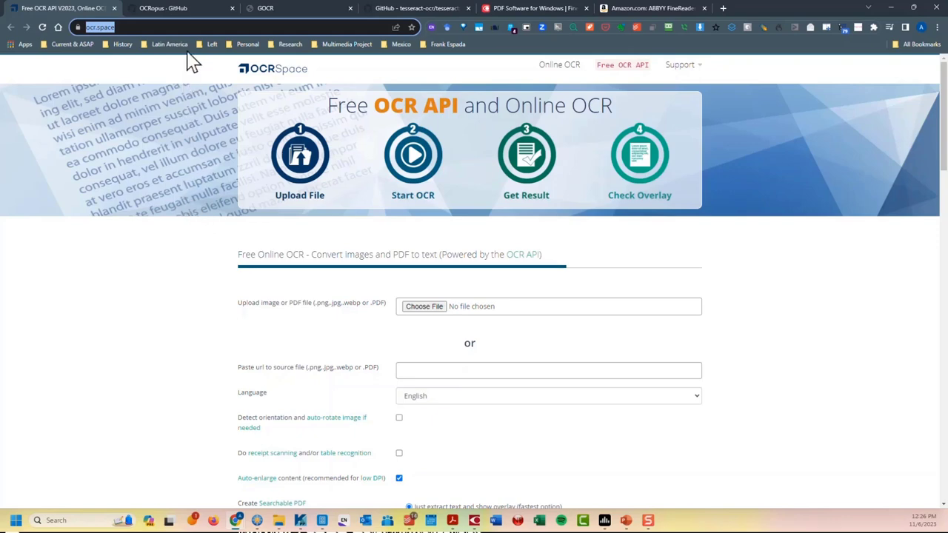
{"action": "mouse_move", "coordinate": [189, 18]}
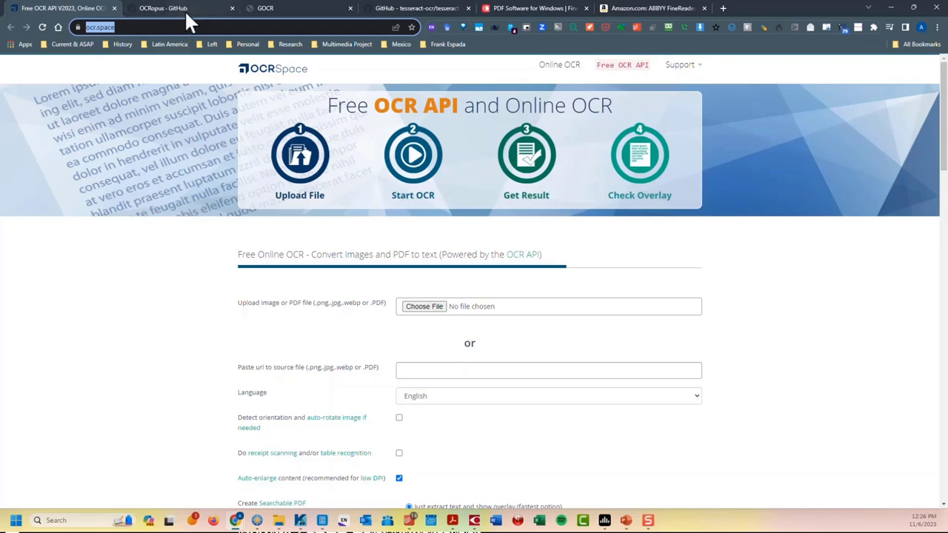
- Switch to the OCRopus GitHub organization page listing hocr-tools and other OCR repositories
{"action": "left_click", "coordinate": [178, 8]}
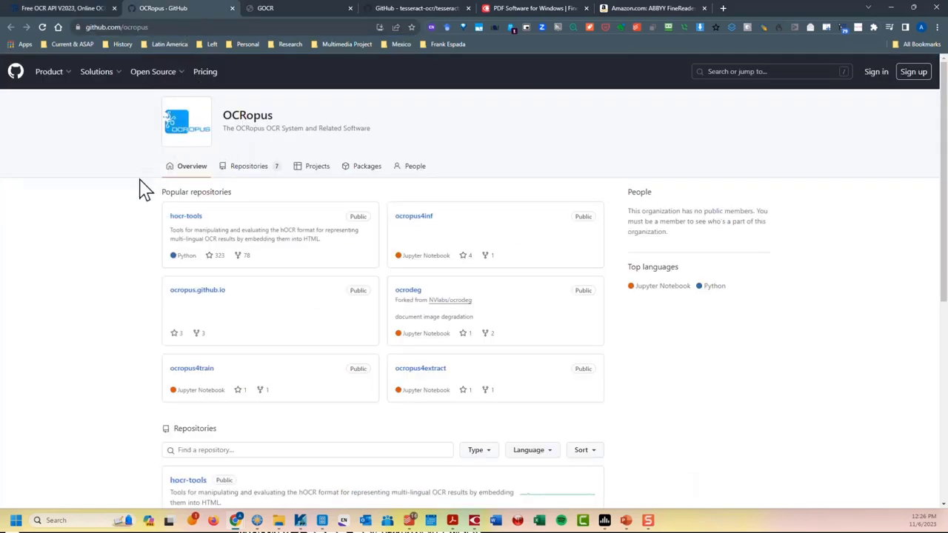
{"action": "mouse_move", "coordinate": [74, 151]}
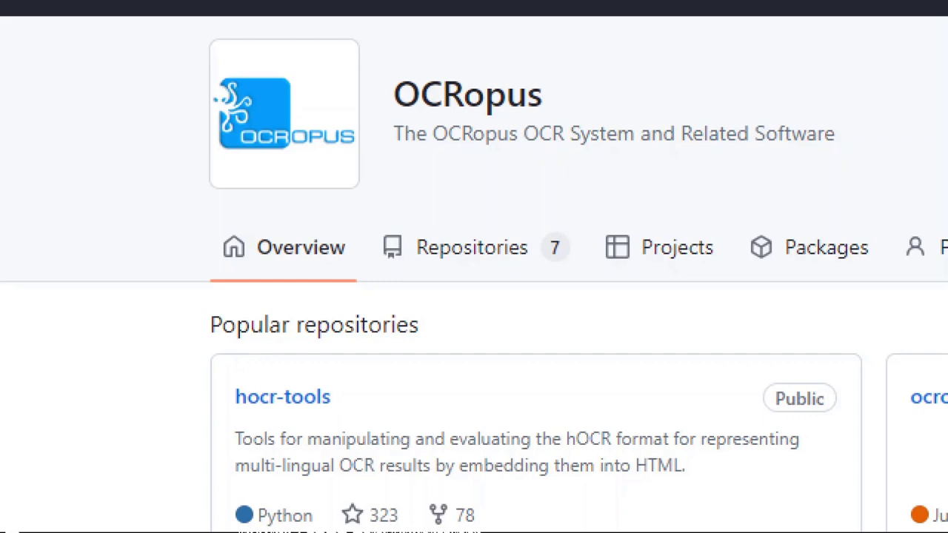
- Switch to the GOCR project website with its overview and release news
{"action": "left_click", "coordinate": [264, 8]}
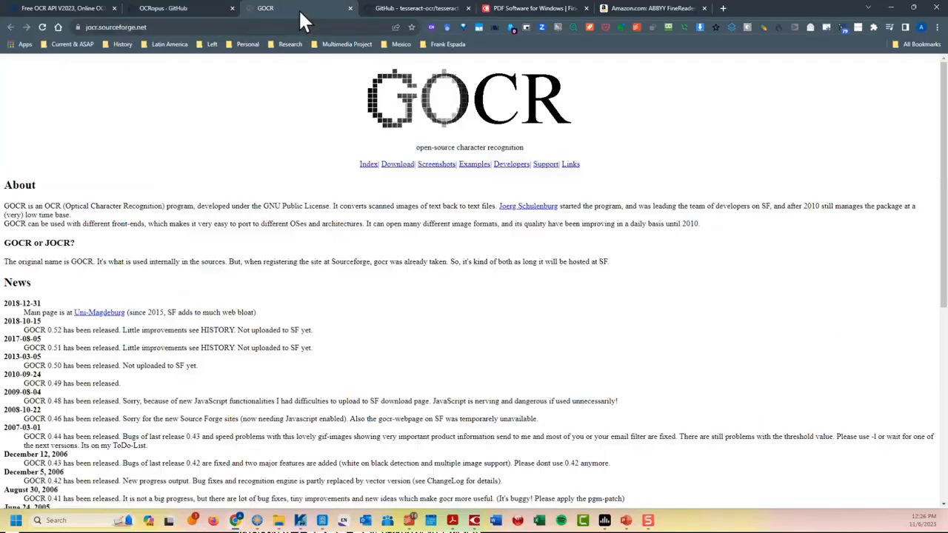
{"action": "mouse_move", "coordinate": [148, 156]}
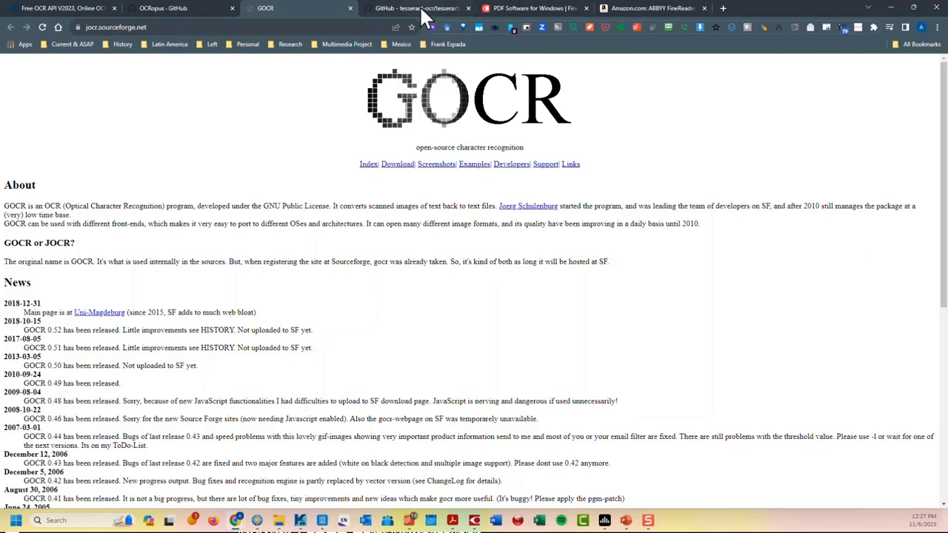
- Bring up the tesseract-ocr/tesseract repository and scroll through its files, releases and contributors
{"action": "left_click", "coordinate": [414, 8]}
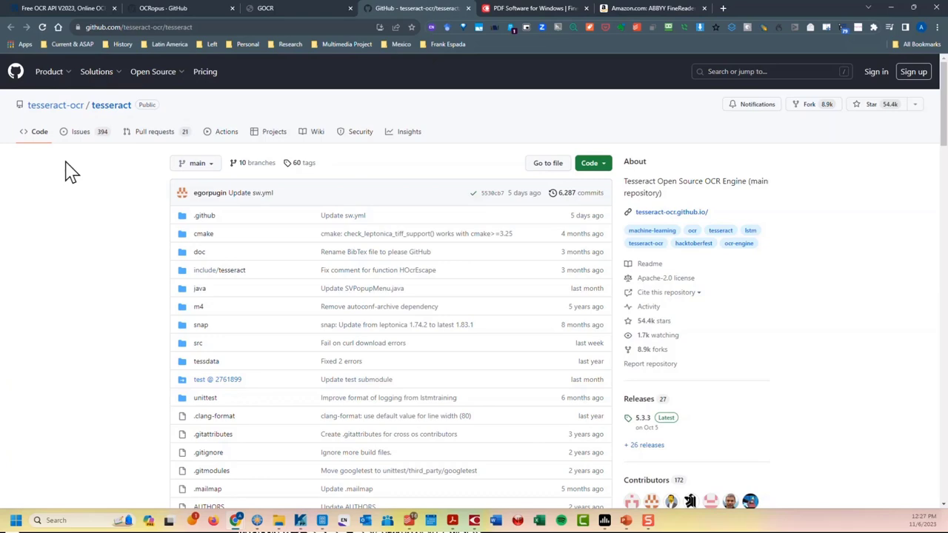
{"action": "scroll", "scroll_direction": "down", "scroll_amount": 3}
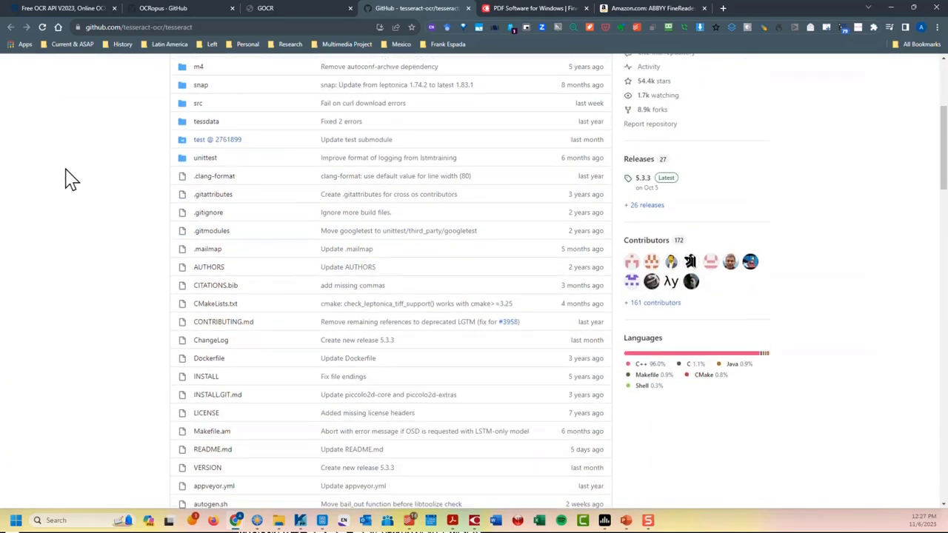
{"action": "scroll", "scroll_direction": "up", "scroll_amount": 3}
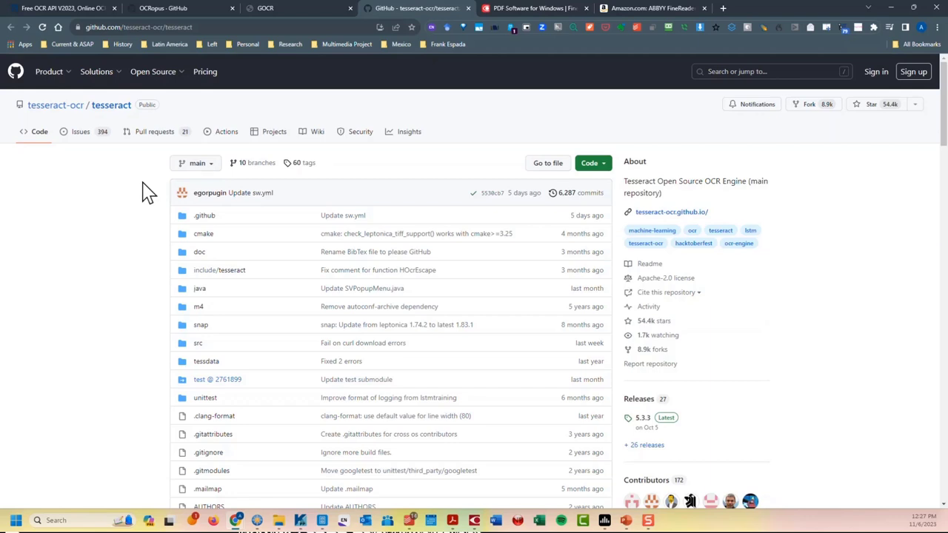
{"action": "mouse_move", "coordinate": [124, 254]}
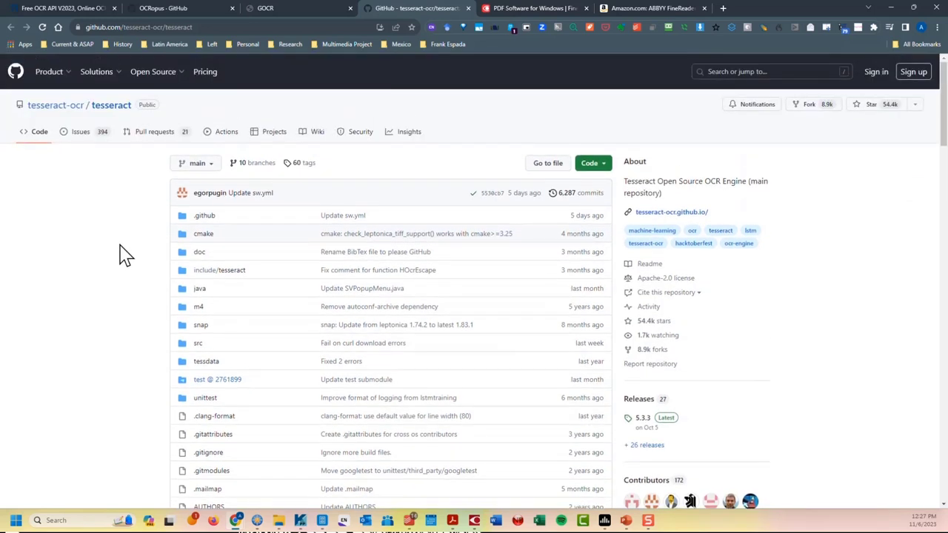
{"action": "scroll", "scroll_direction": "down", "scroll_amount": 3}
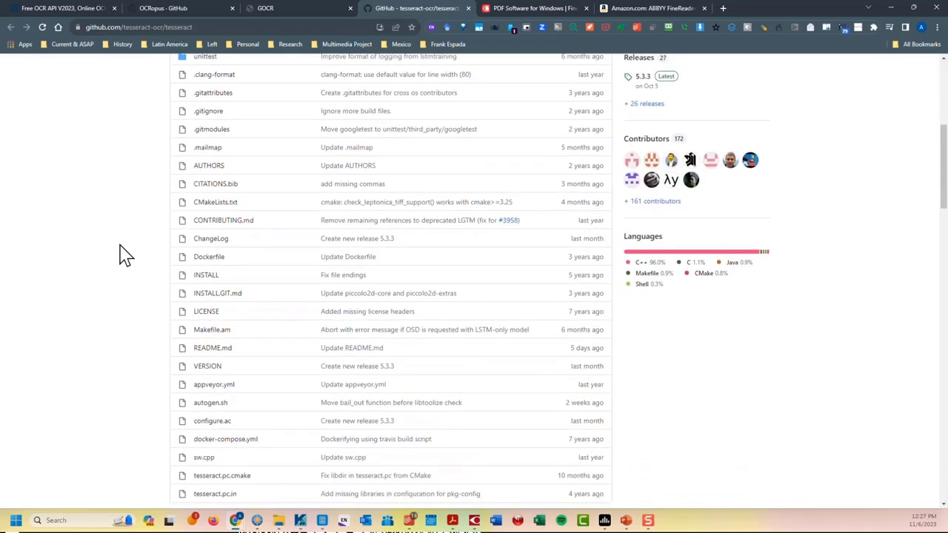
{"action": "scroll", "scroll_direction": "up", "scroll_amount": 3}
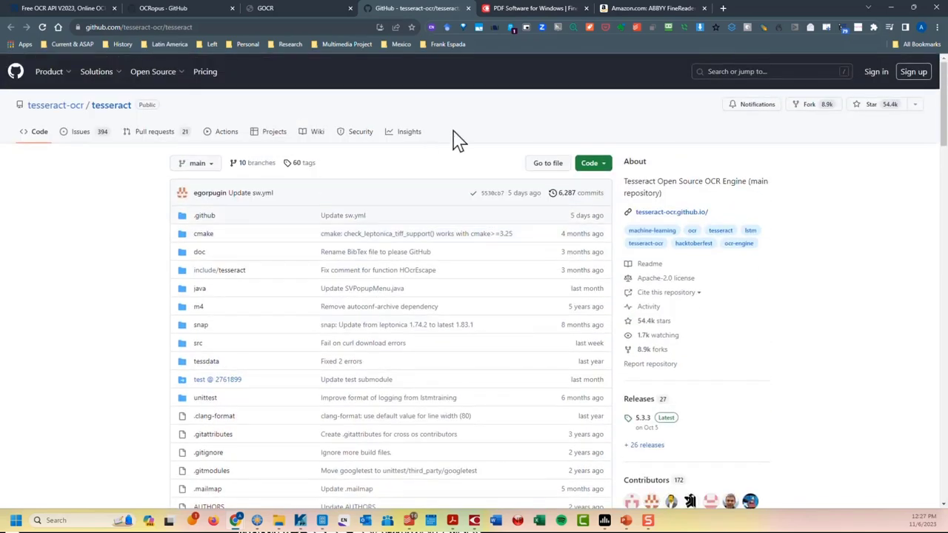
{"action": "mouse_move", "coordinate": [481, 137]}
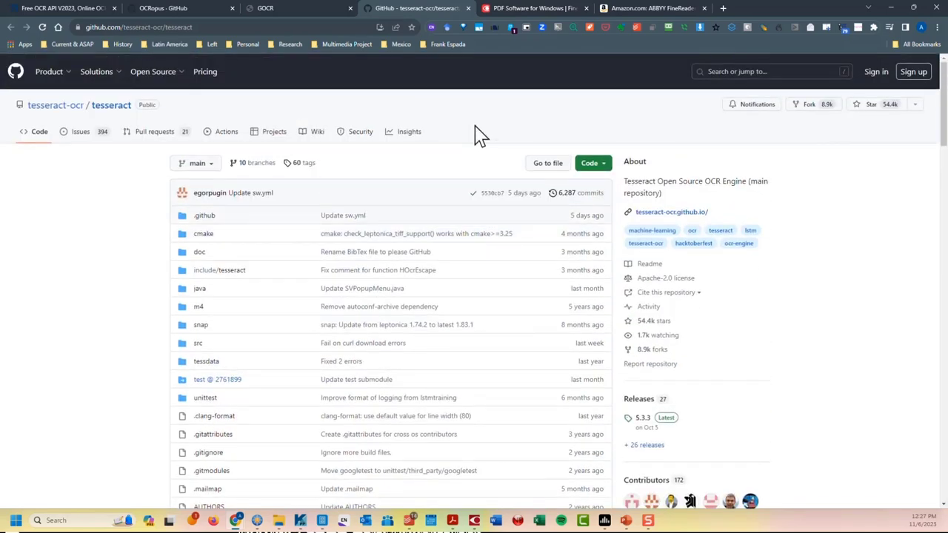
{"action": "mouse_move", "coordinate": [444, 266]}
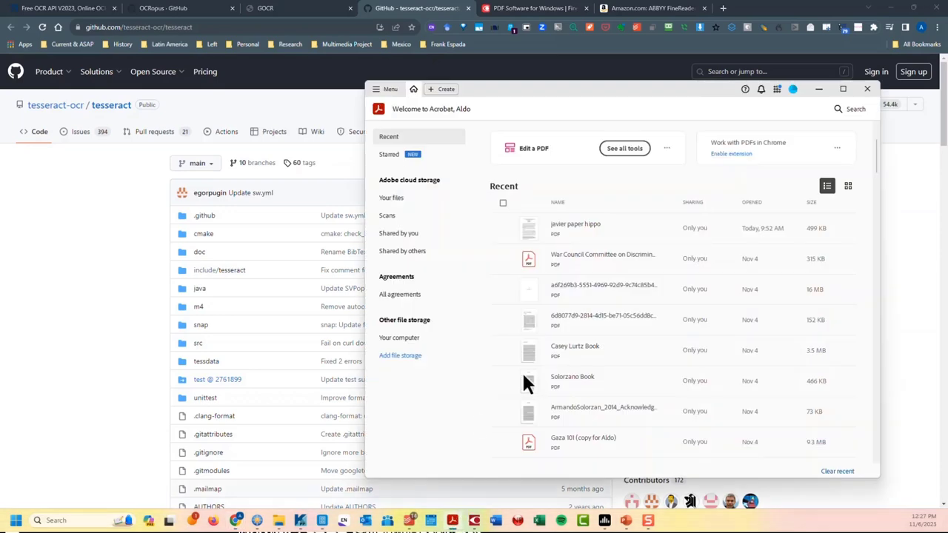
- Maximize the Adobe Acrobat window to show the recent PDFs list full screen
{"action": "left_click", "coordinate": [841, 89]}
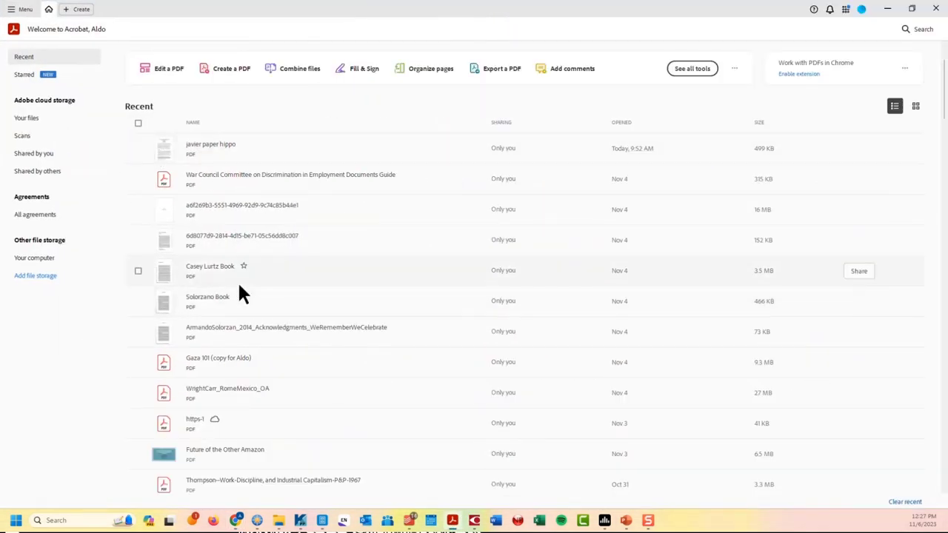
{"action": "mouse_move", "coordinate": [260, 362]}
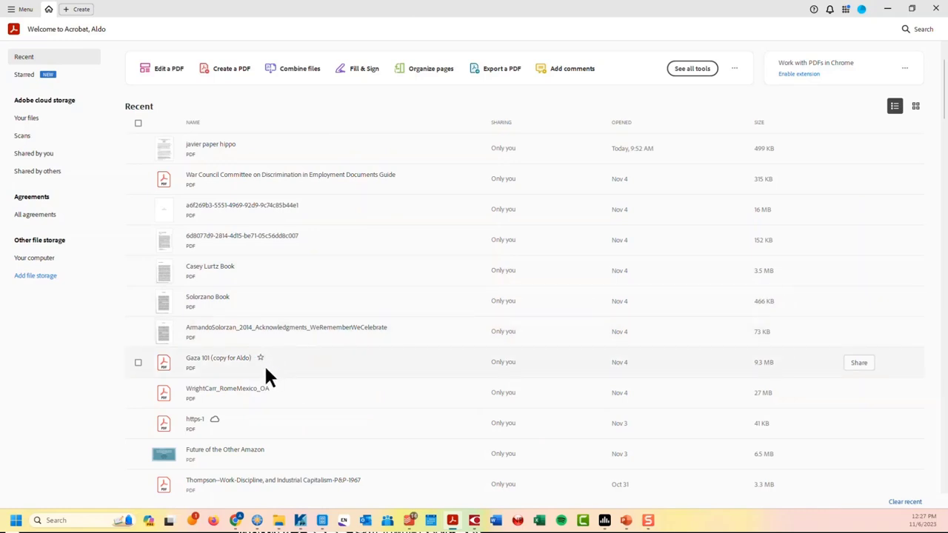
{"action": "mouse_move", "coordinate": [255, 380]}
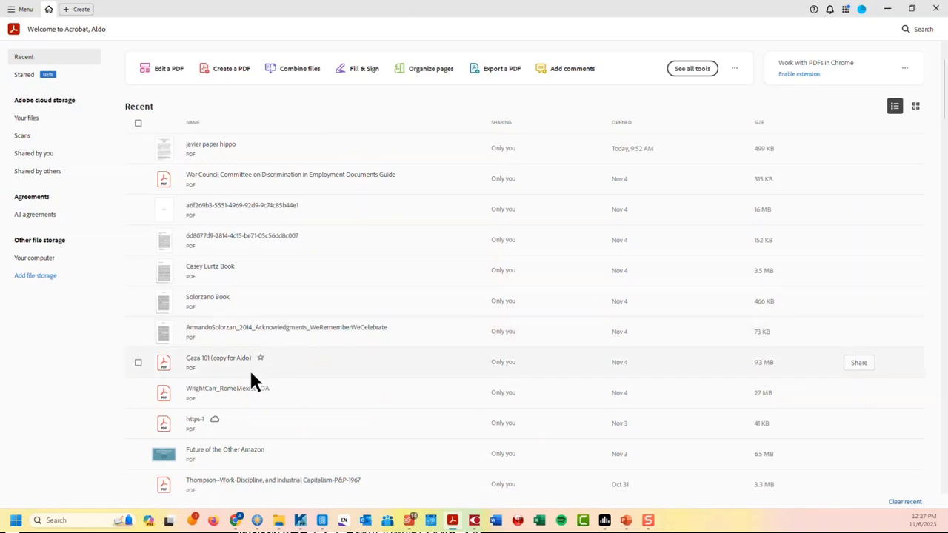
{"action": "mouse_move", "coordinate": [250, 381]}
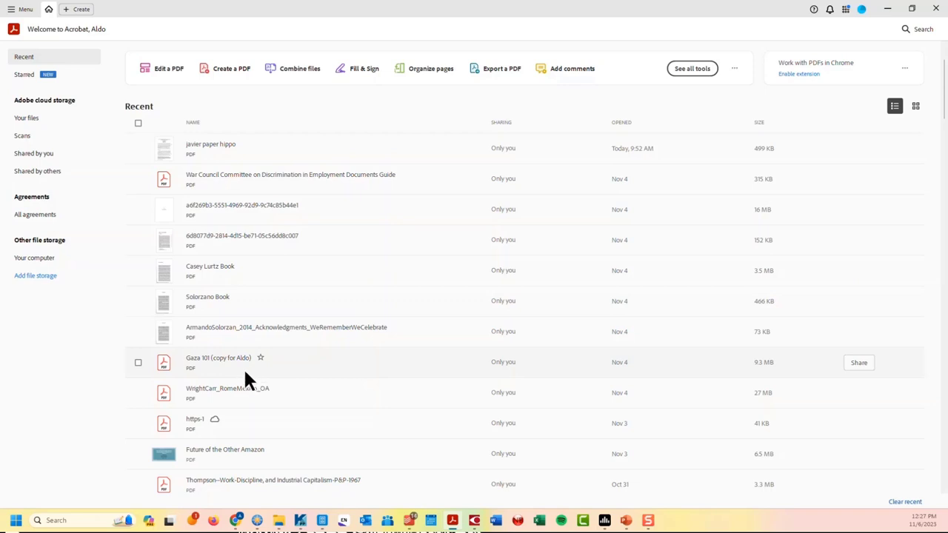
{"action": "mouse_move", "coordinate": [230, 208]}
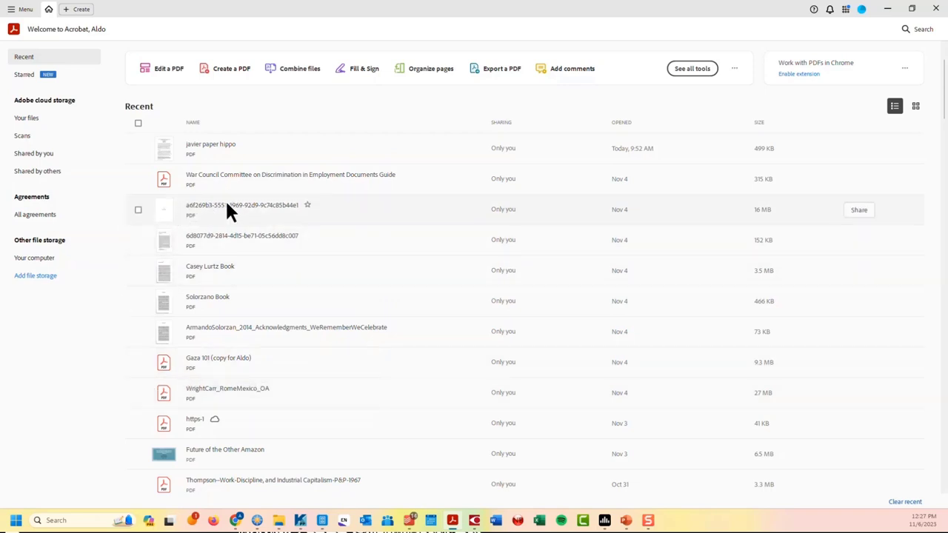
{"action": "mouse_move", "coordinate": [235, 235]}
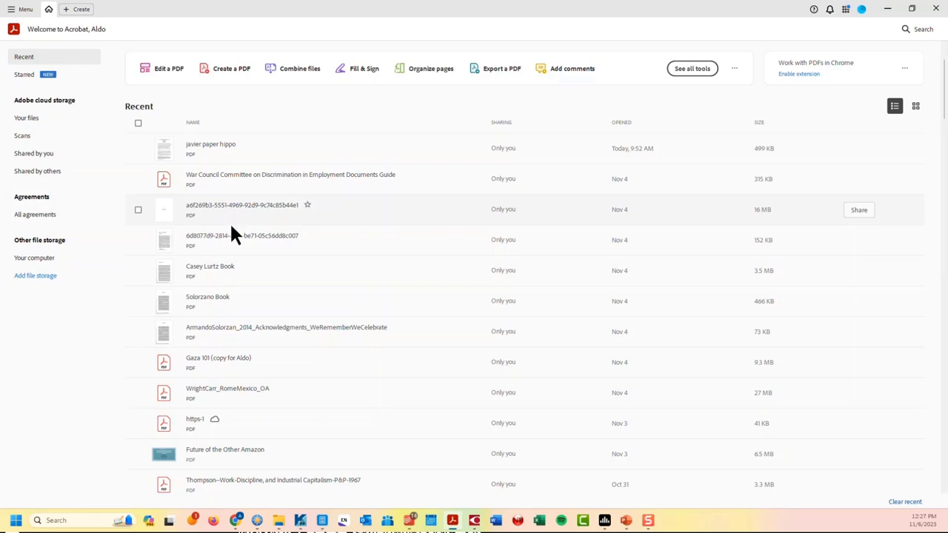
{"action": "mouse_move", "coordinate": [207, 240]}
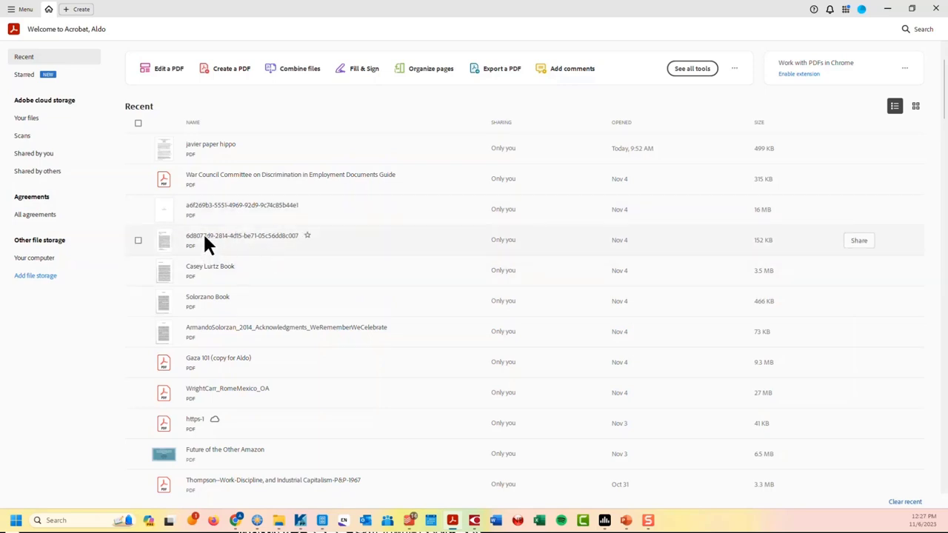
{"action": "mouse_move", "coordinate": [198, 244]}
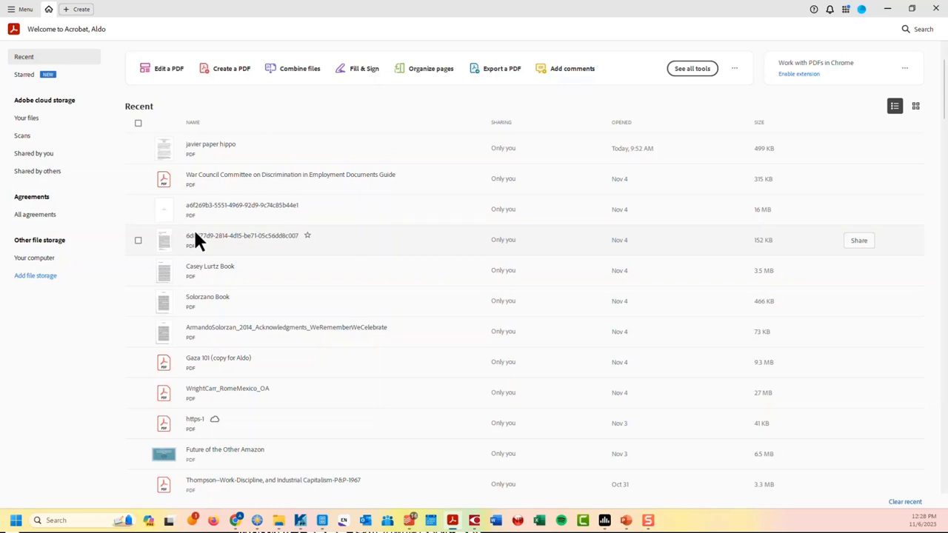
{"action": "mouse_move", "coordinate": [245, 359]}
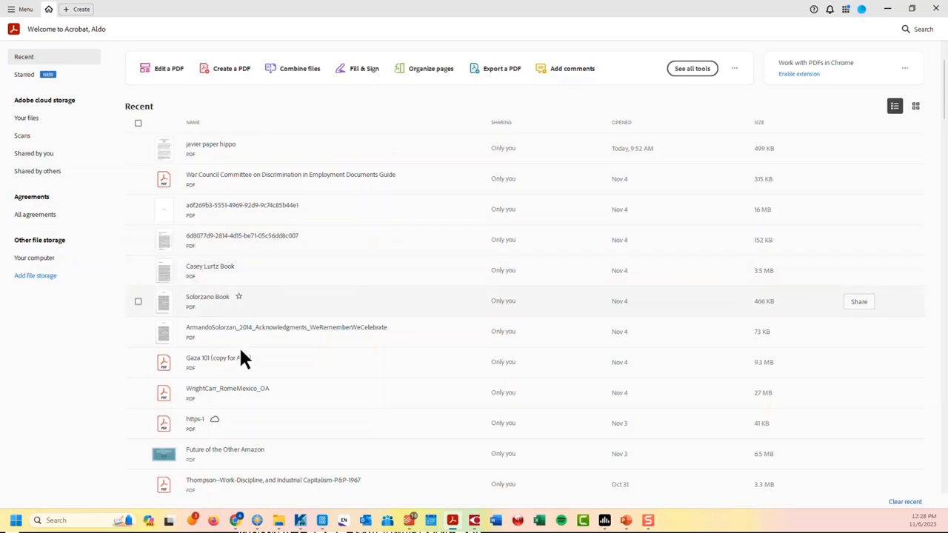
{"action": "mouse_move", "coordinate": [244, 362]}
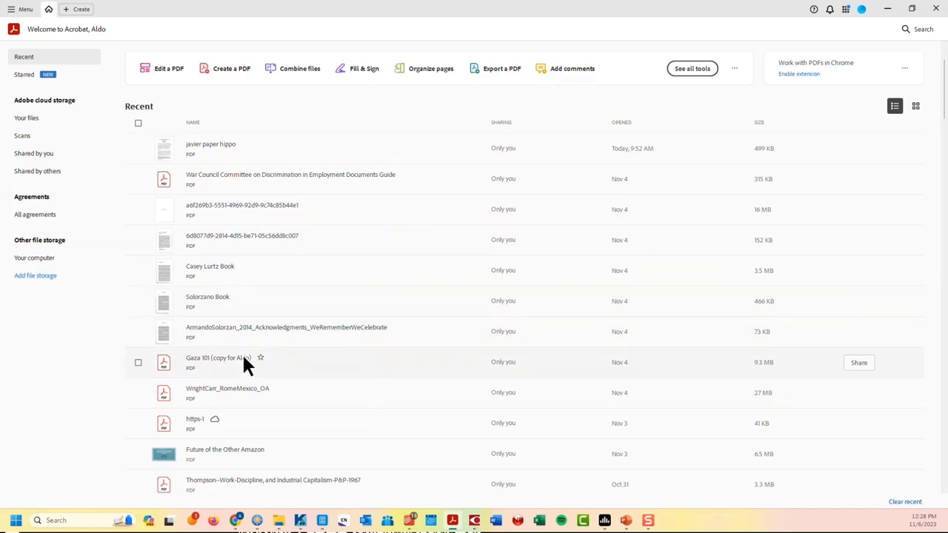
{"action": "mouse_move", "coordinate": [248, 392]}
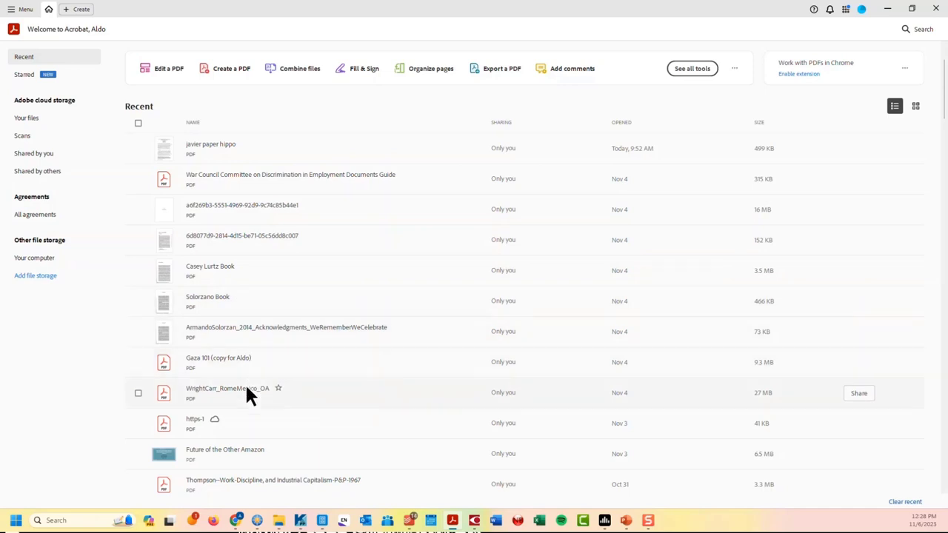
{"action": "mouse_move", "coordinate": [238, 427]}
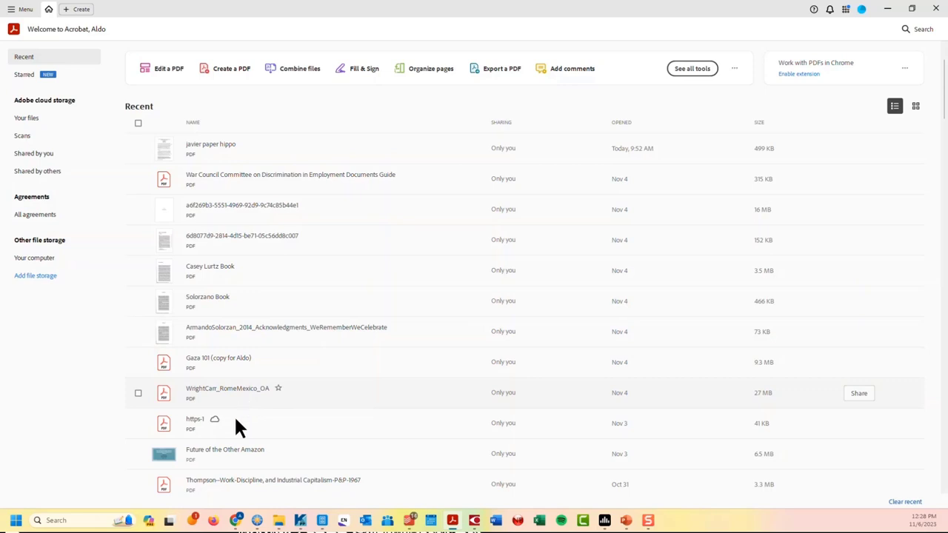
{"action": "mouse_move", "coordinate": [237, 456]}
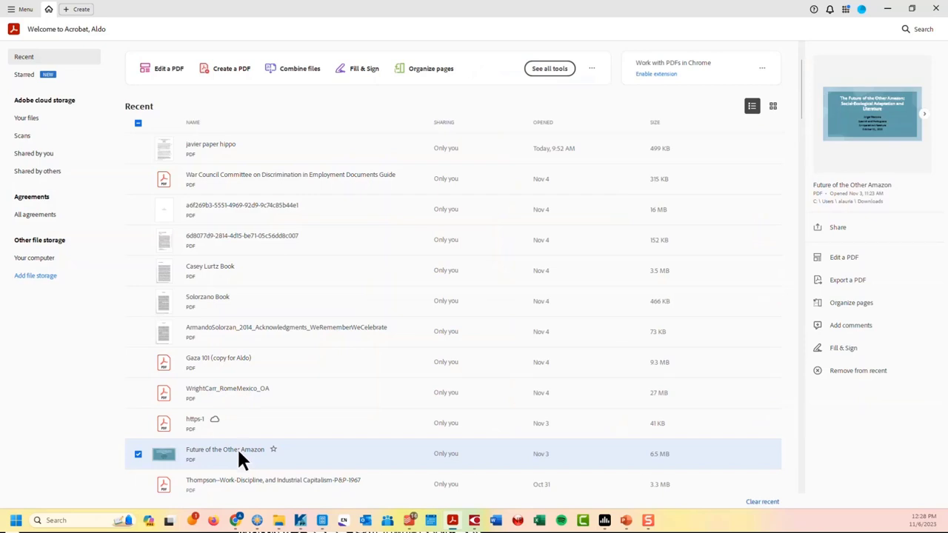
- Open the Future of the Other Amazon PDF, select its title, then browse Edit, All tools and Menu
{"action": "double_click", "coordinate": [225, 449]}
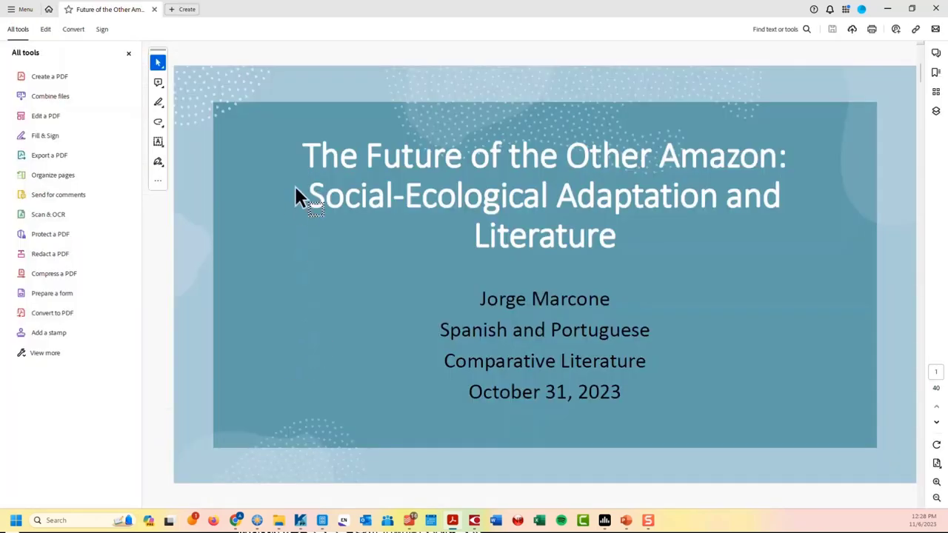
{"action": "left_click_drag", "start_coordinate": [301, 154], "coordinate": [616, 237]}
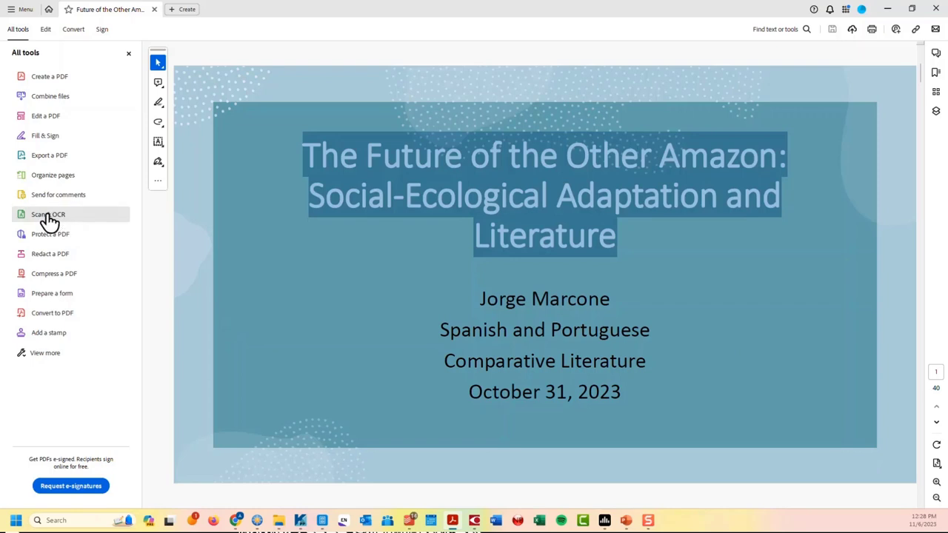
{"action": "mouse_move", "coordinate": [48, 214]}
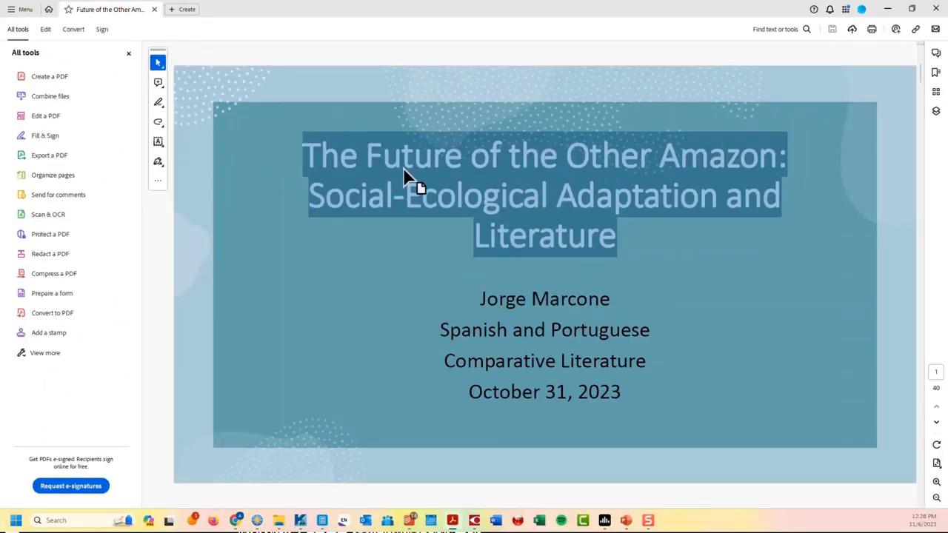
{"action": "mouse_move", "coordinate": [333, 162]}
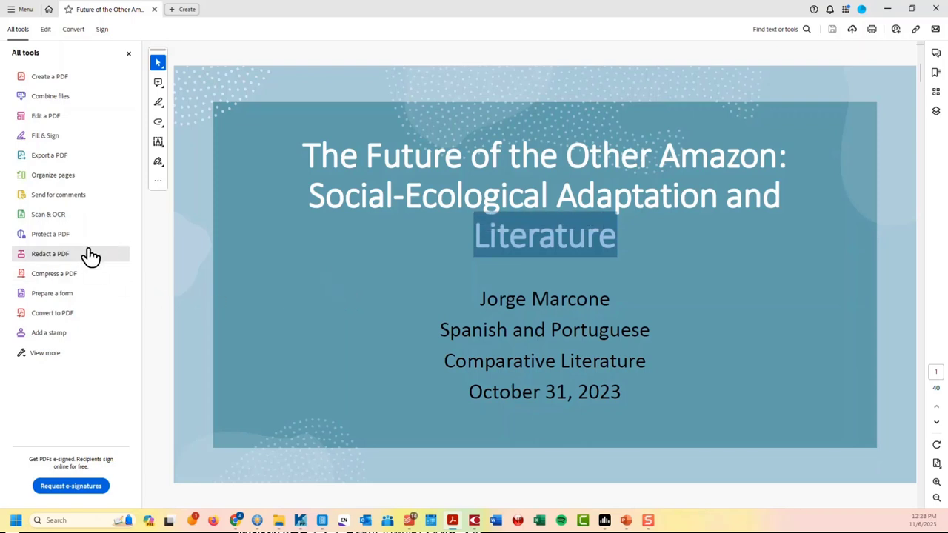
{"action": "mouse_move", "coordinate": [352, 194]}
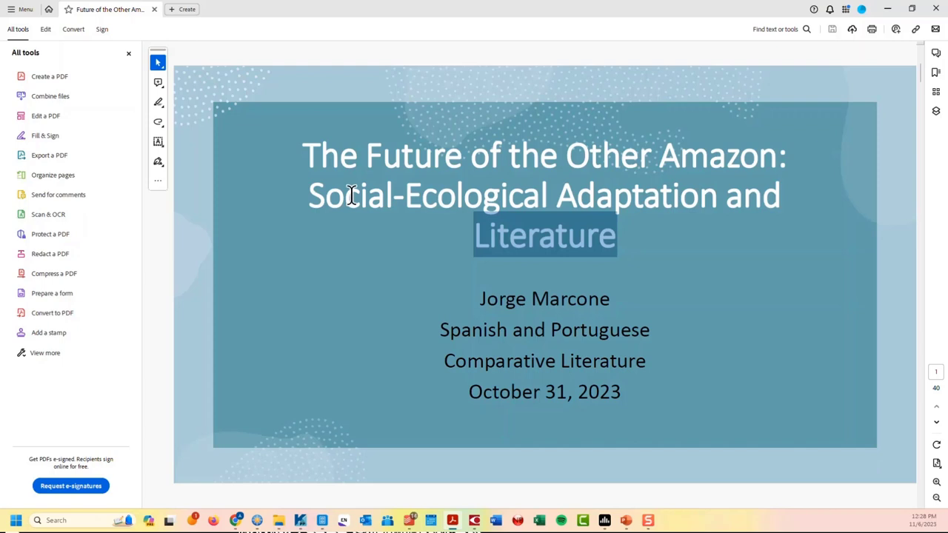
{"action": "mouse_move", "coordinate": [359, 233]}
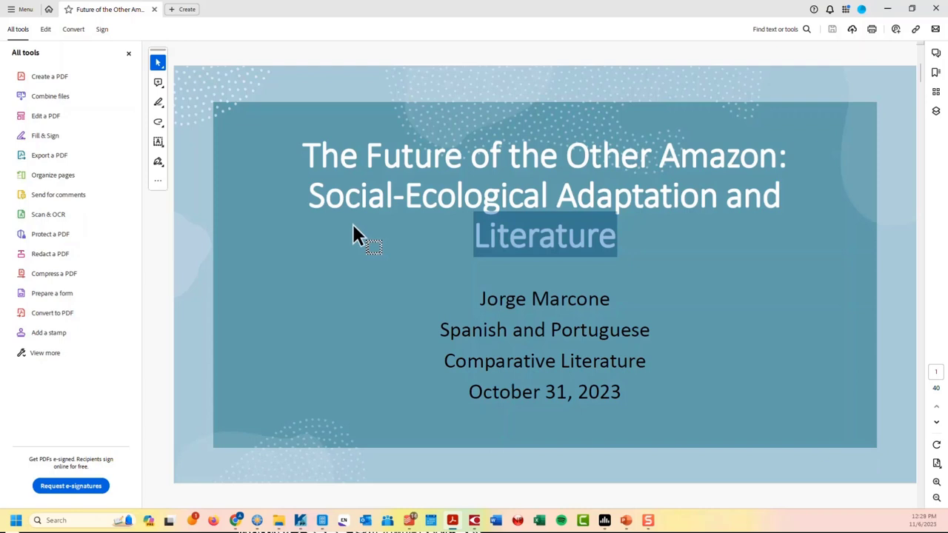
{"action": "mouse_move", "coordinate": [233, 272]}
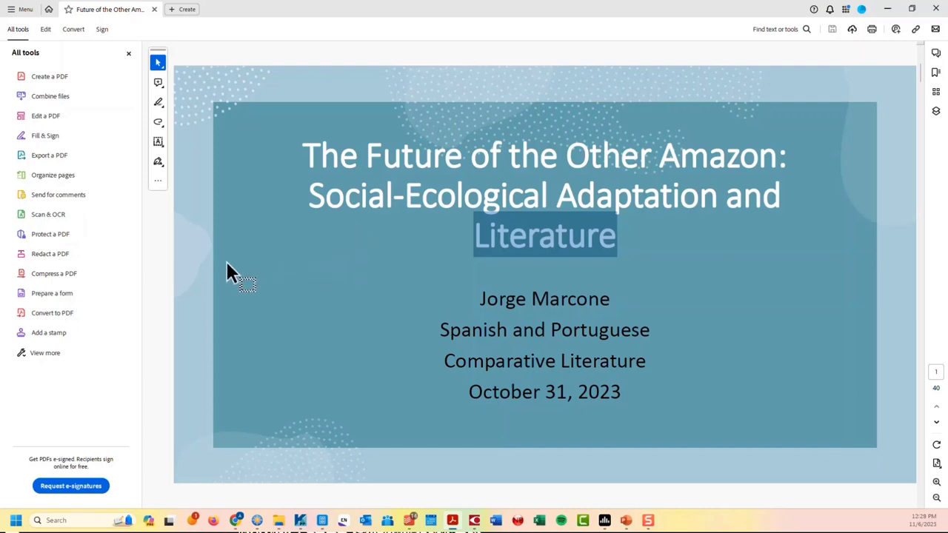
{"action": "mouse_move", "coordinate": [200, 289]}
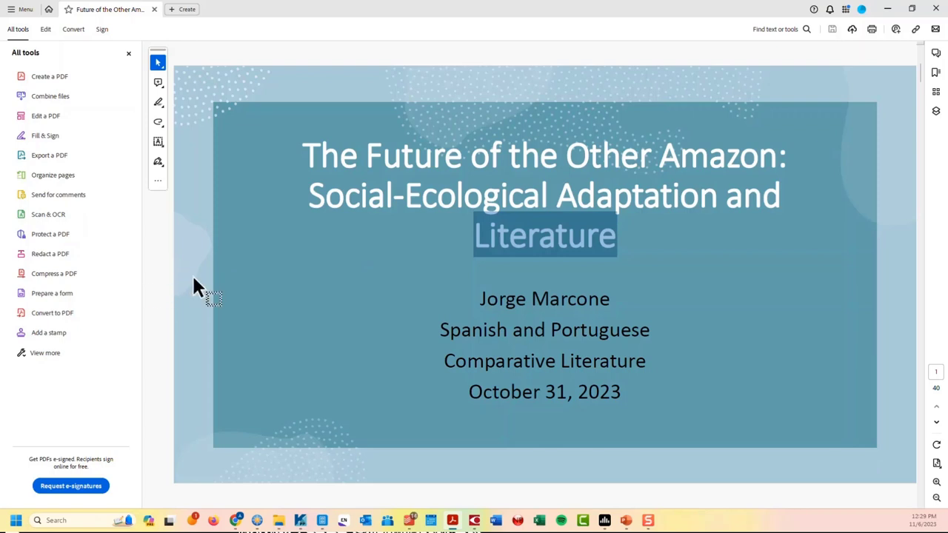
{"action": "mouse_move", "coordinate": [463, 243]}
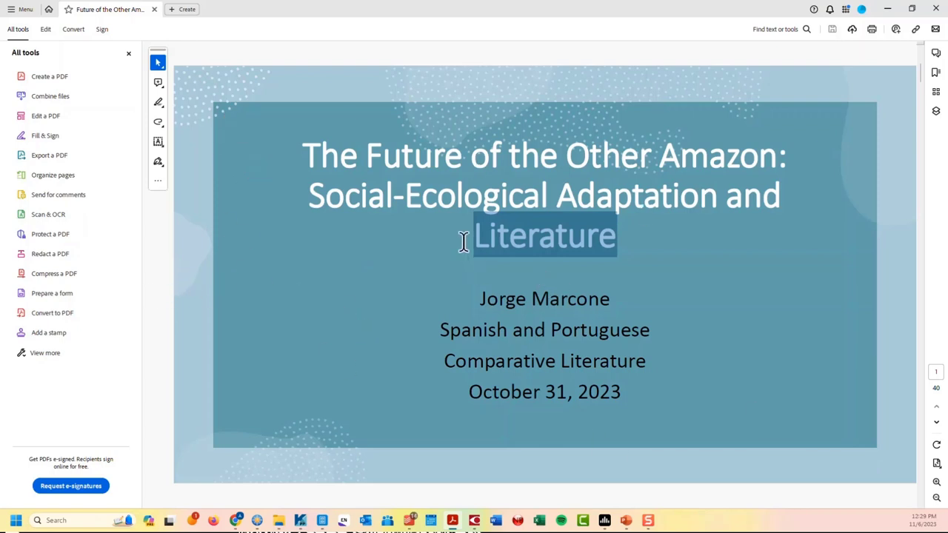
{"action": "mouse_move", "coordinate": [302, 208]}
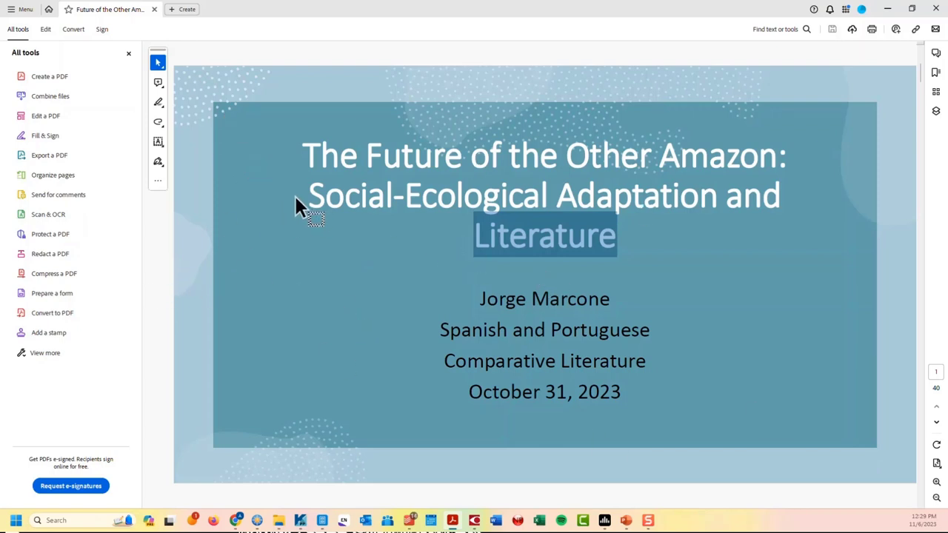
{"action": "mouse_move", "coordinate": [293, 246]}
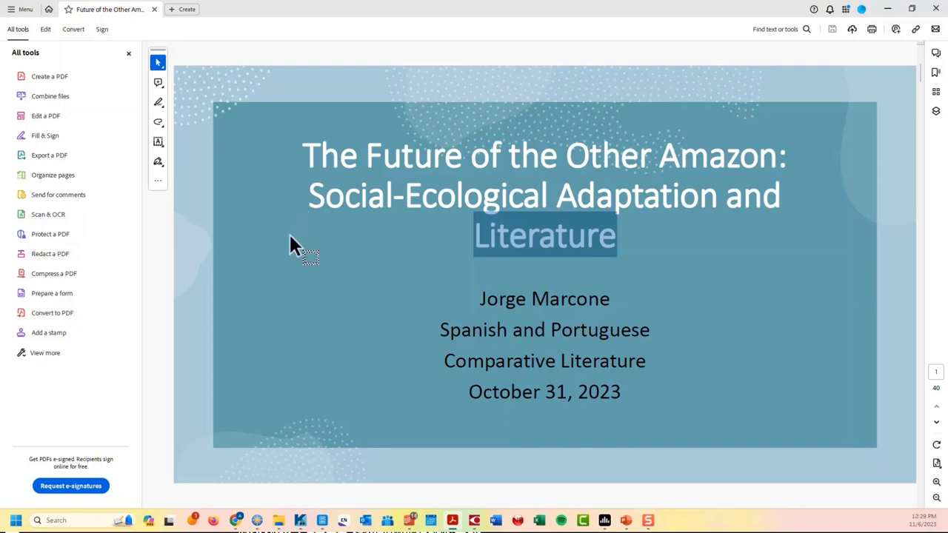
{"action": "mouse_move", "coordinate": [46, 38]}
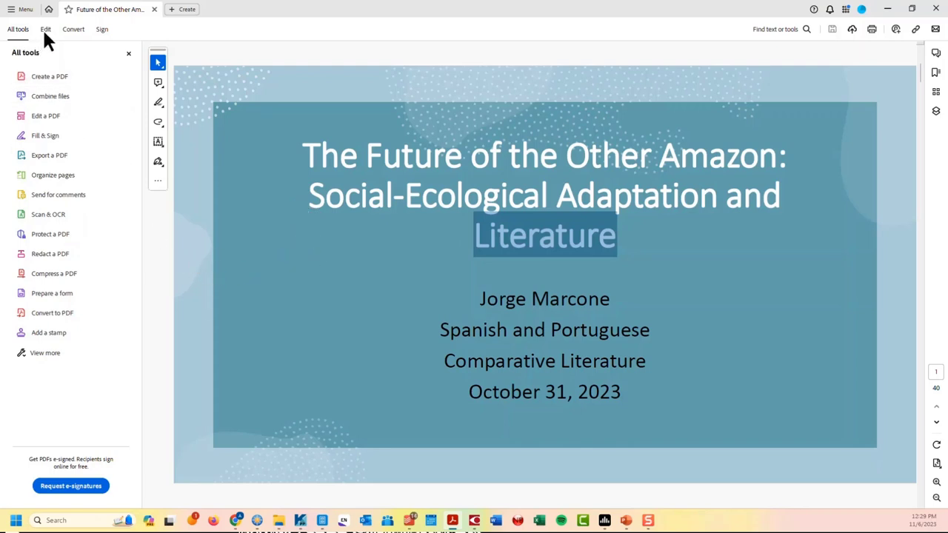
{"action": "left_click", "coordinate": [45, 29]}
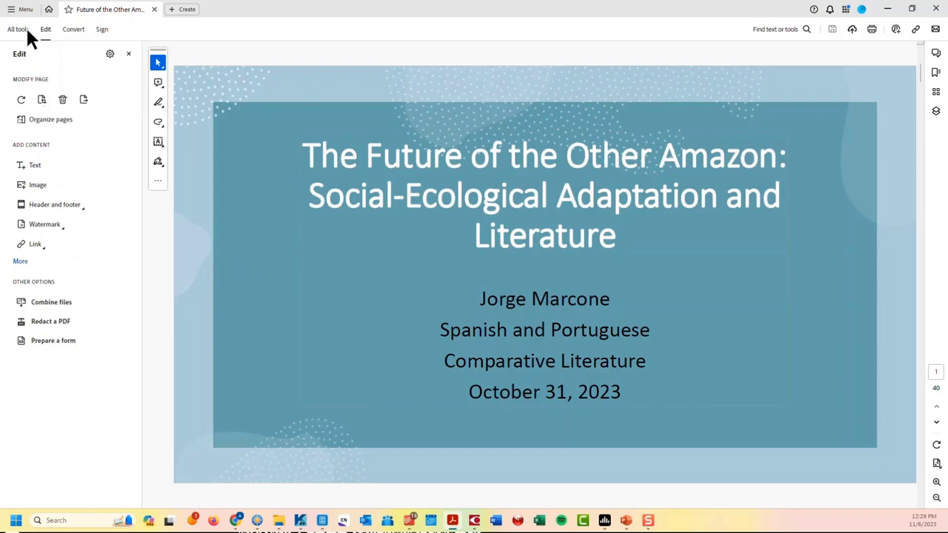
{"action": "left_click", "coordinate": [17, 29]}
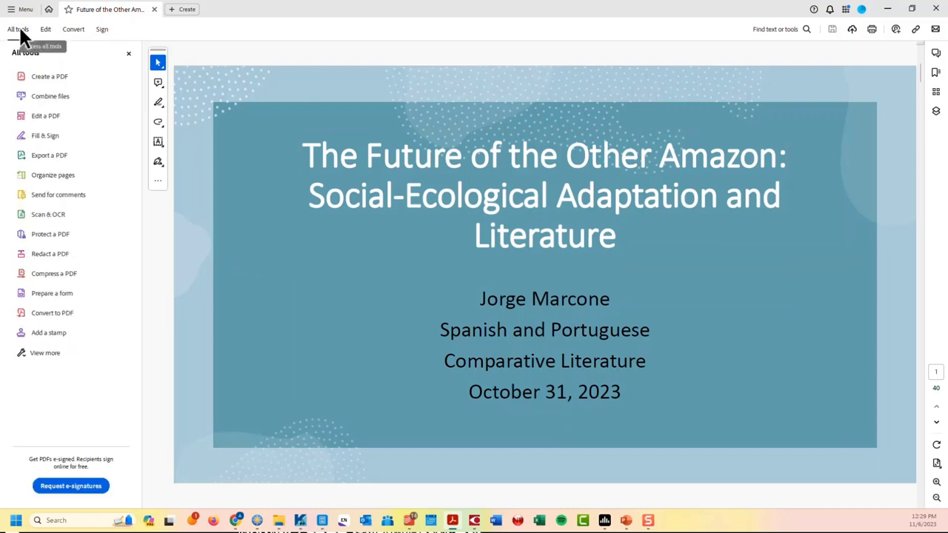
{"action": "left_click", "coordinate": [18, 9]}
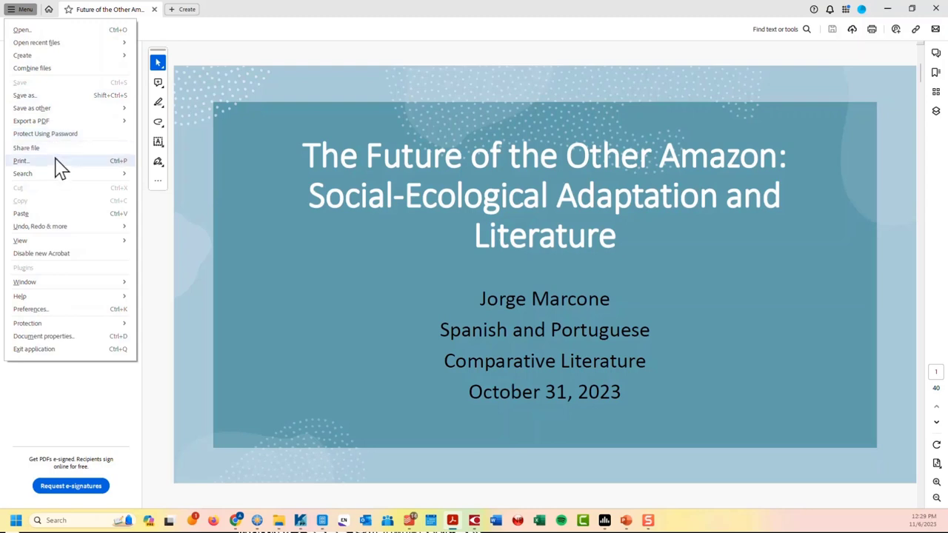
{"action": "mouse_move", "coordinate": [46, 133]}
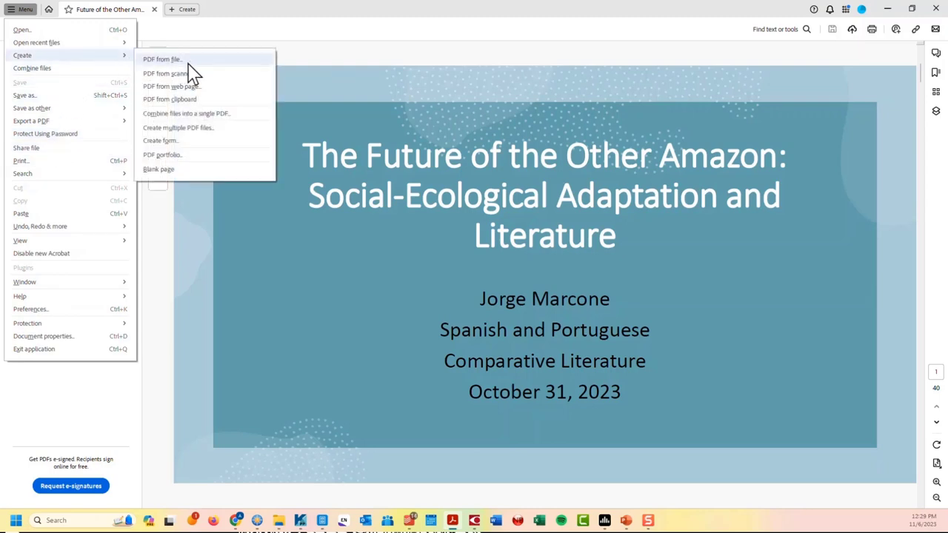
{"action": "mouse_move", "coordinate": [204, 73]}
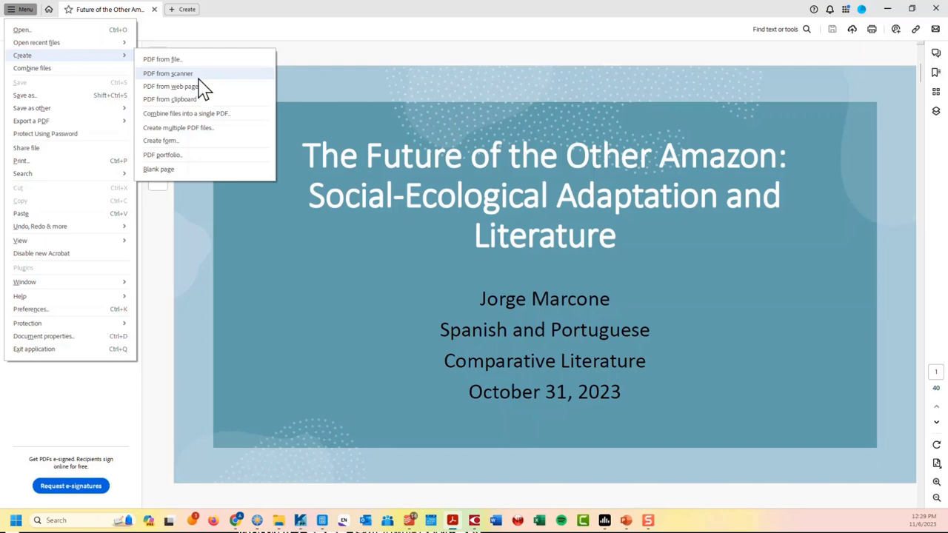
{"action": "mouse_move", "coordinate": [194, 89]}
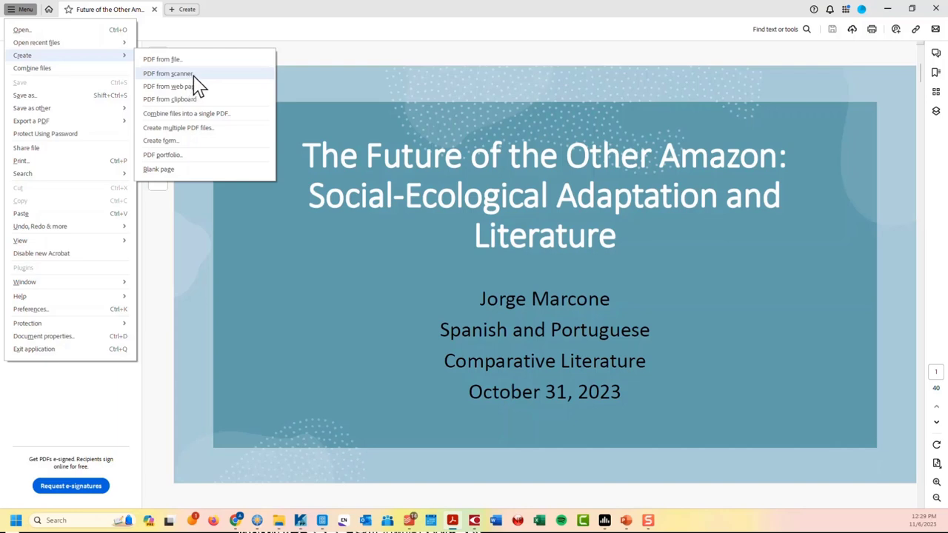
{"action": "mouse_move", "coordinate": [332, 28]}
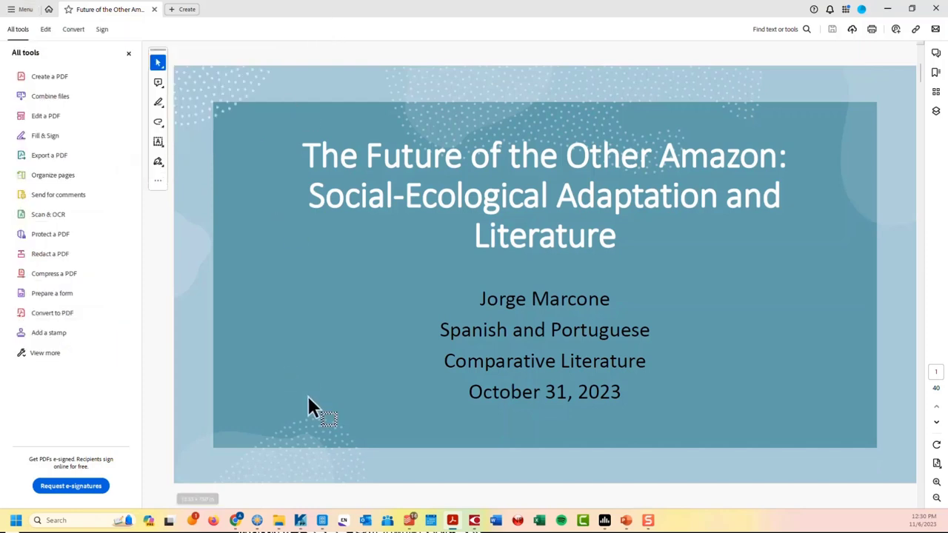
{"action": "mouse_move", "coordinate": [279, 521]}
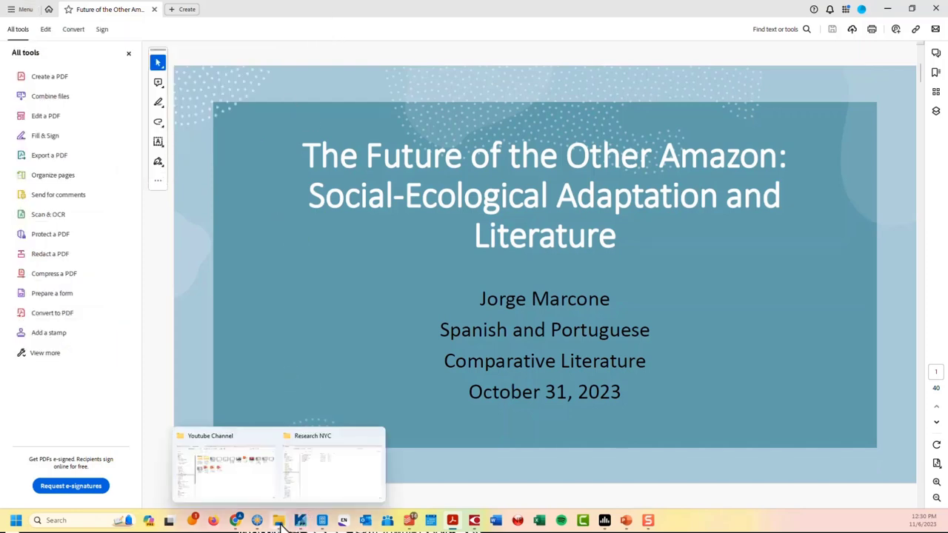
{"action": "mouse_move", "coordinate": [255, 384]}
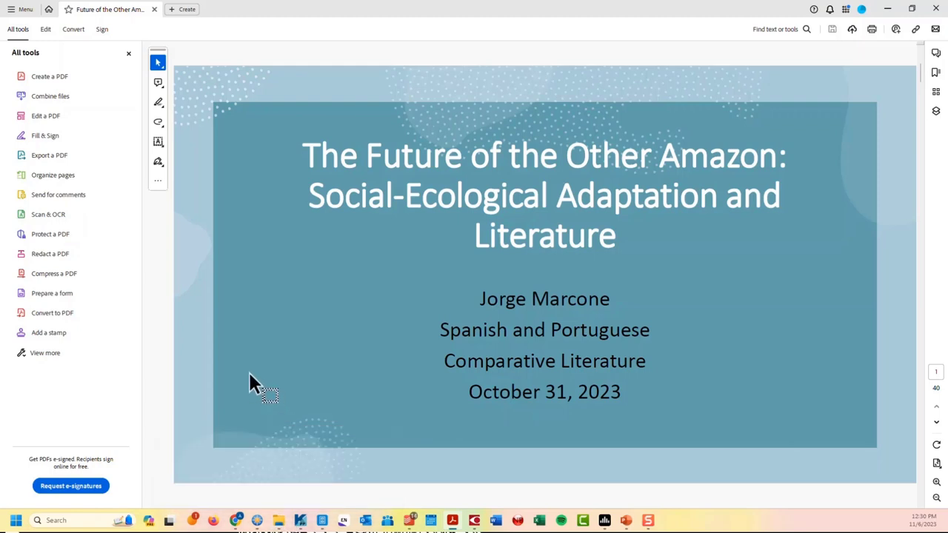
{"action": "mouse_move", "coordinate": [144, 355]}
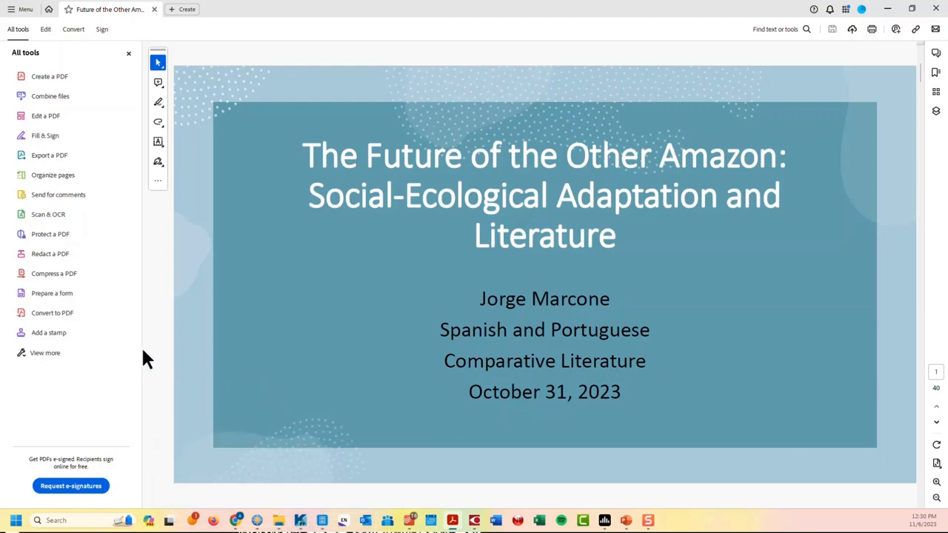
{"action": "mouse_move", "coordinate": [70, 135]}
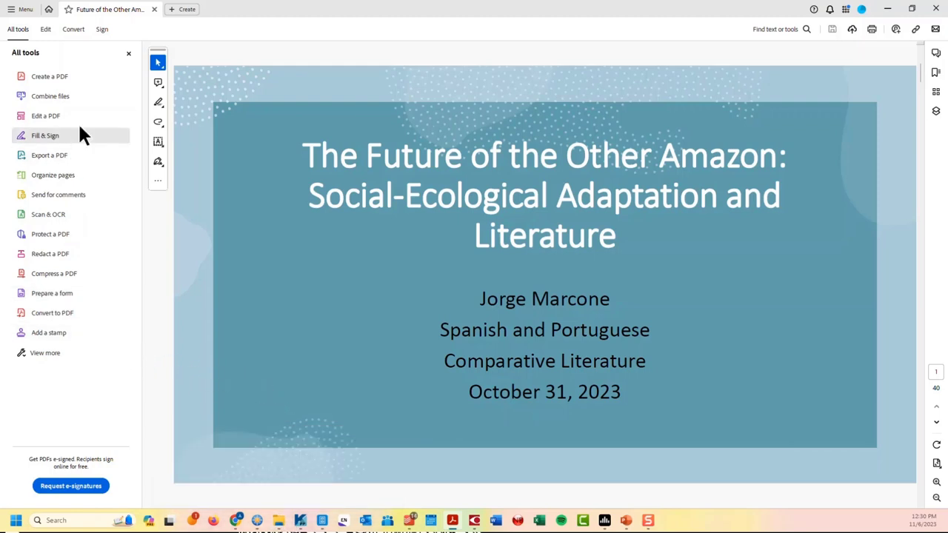
{"action": "mouse_move", "coordinate": [74, 218]}
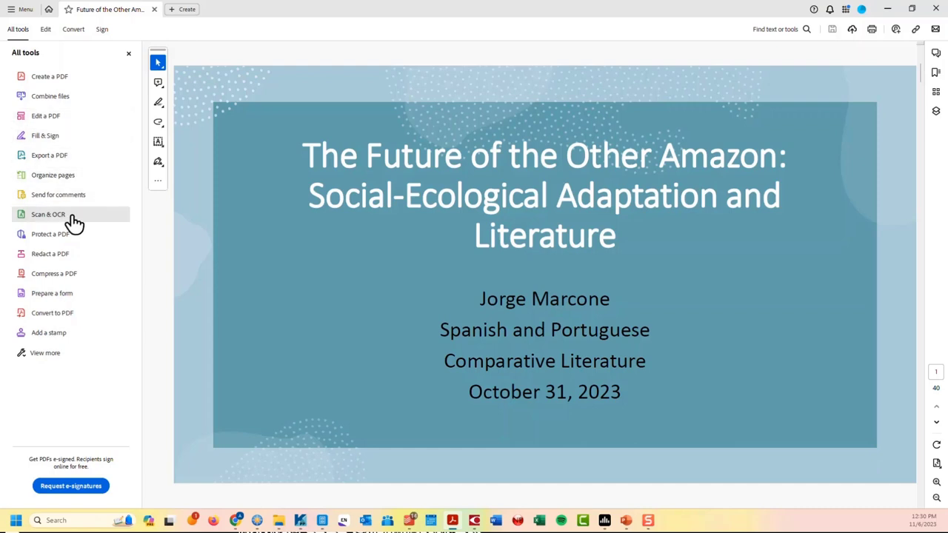
- Open Scan & OCR to see text recognition for this file or multiple files
{"action": "left_click", "coordinate": [48, 214]}
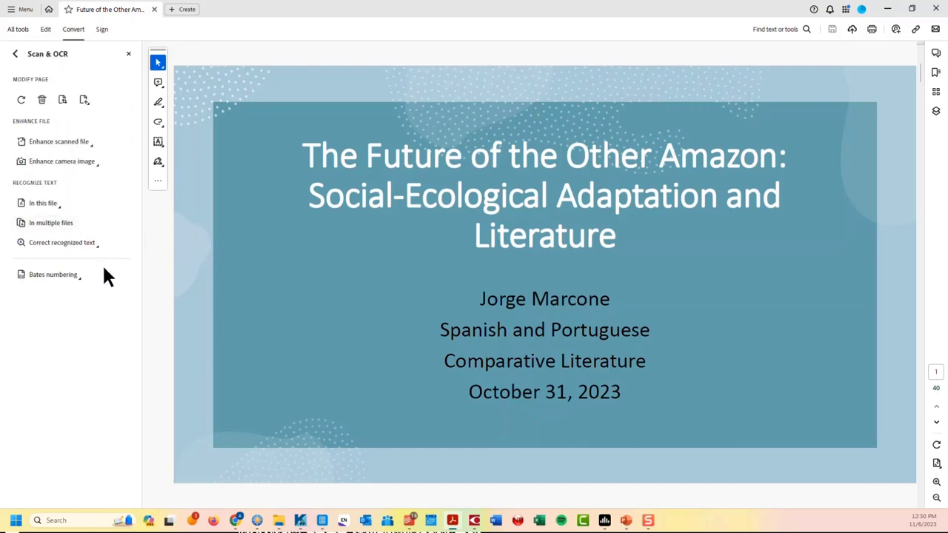
{"action": "mouse_move", "coordinate": [50, 223]}
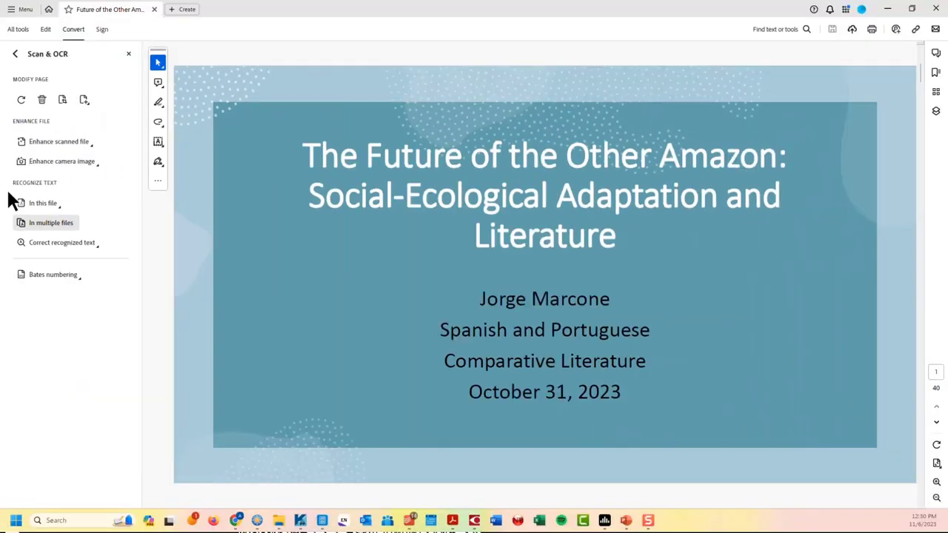
{"action": "mouse_move", "coordinate": [85, 234]}
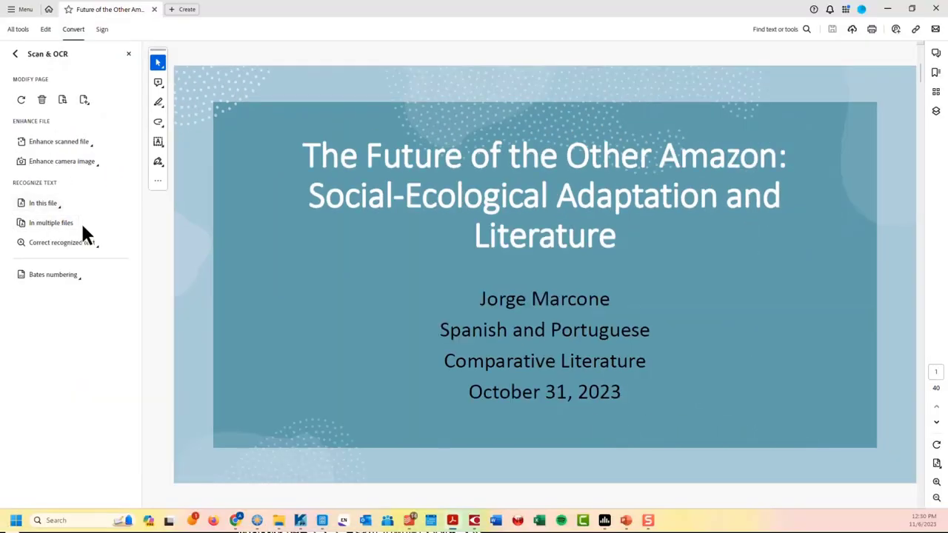
{"action": "mouse_move", "coordinate": [43, 203]}
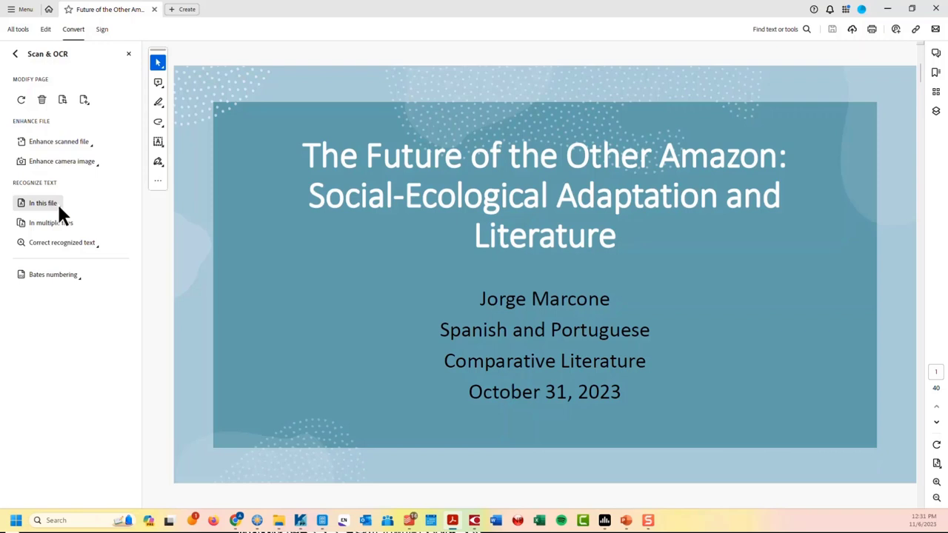
{"action": "mouse_move", "coordinate": [53, 219]}
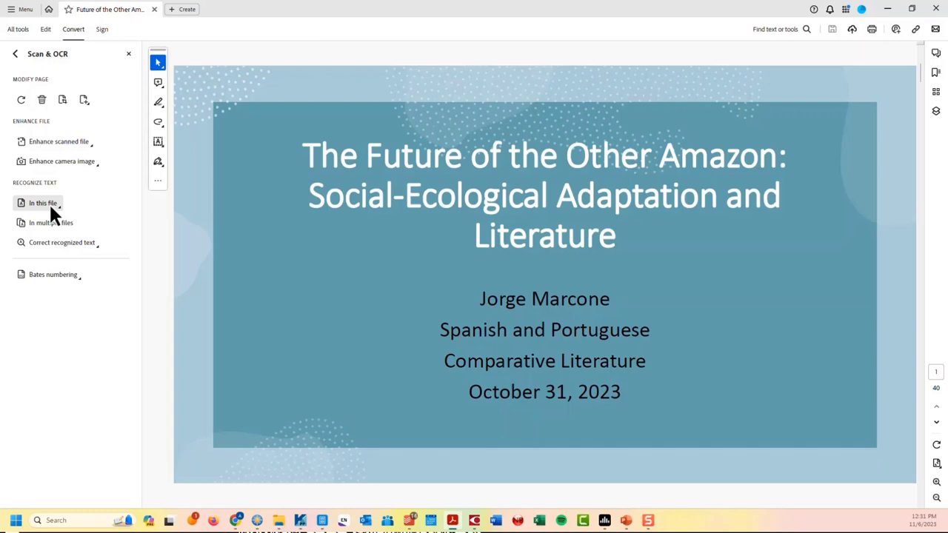
{"action": "mouse_move", "coordinate": [278, 520]}
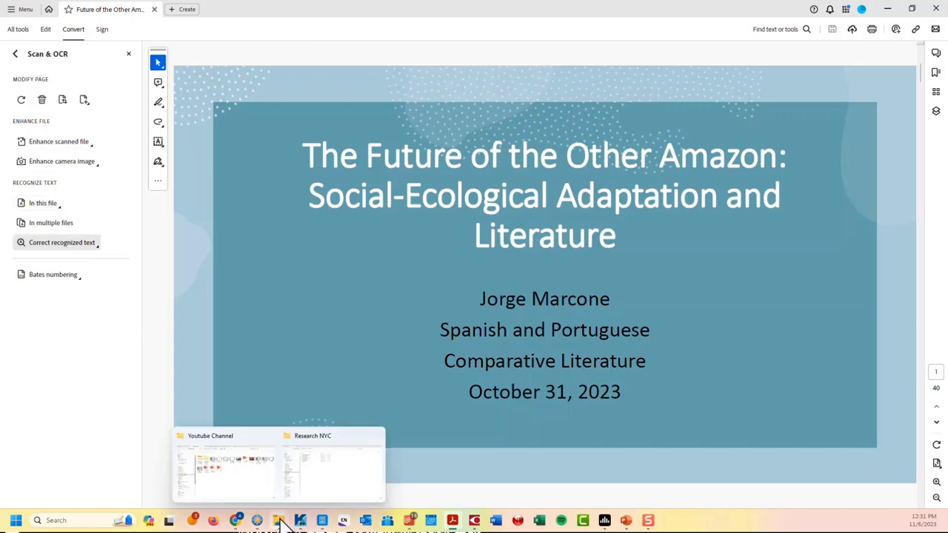
- Open the IBEW3 folder in Research NYC, scroll its 243 JPEG scans and select one
{"action": "left_click", "coordinate": [331, 470]}
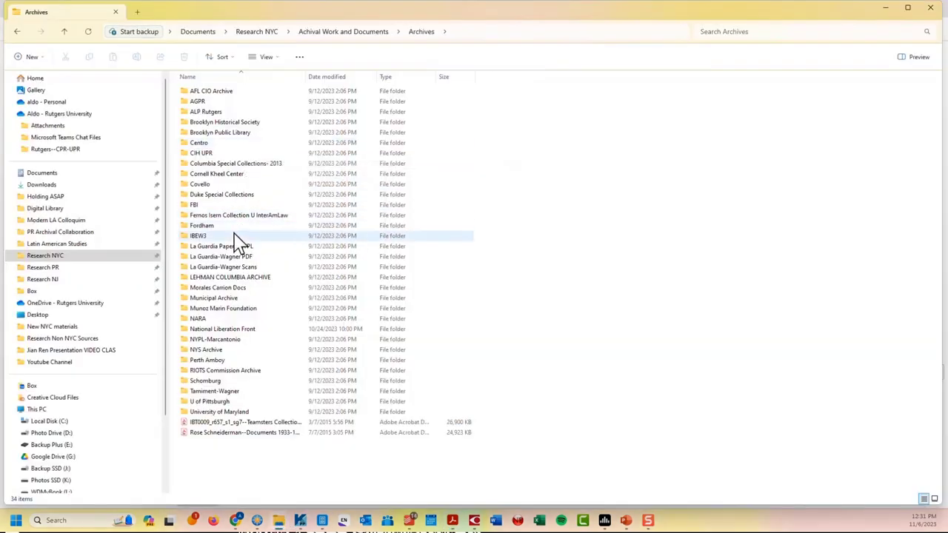
{"action": "double_click", "coordinate": [198, 235]}
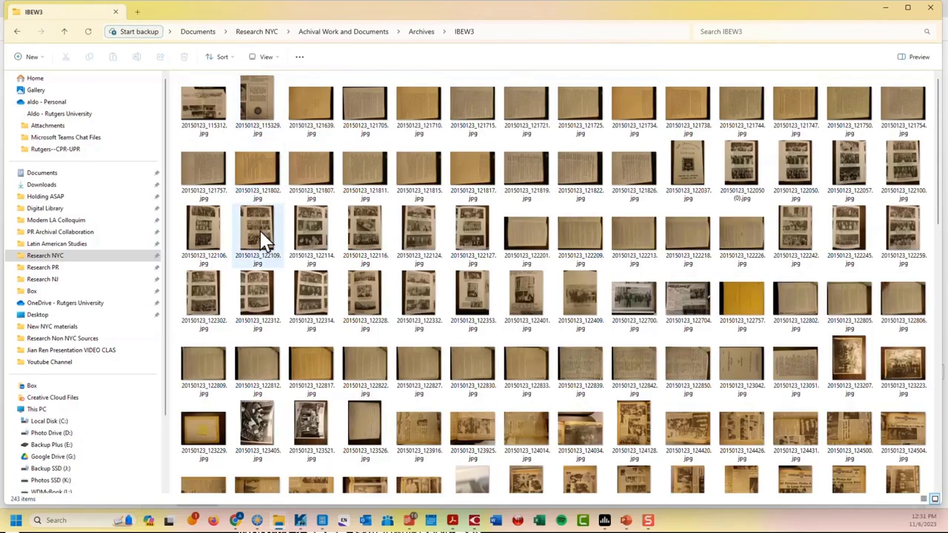
{"action": "scroll", "scroll_direction": "down", "scroll_amount": 3}
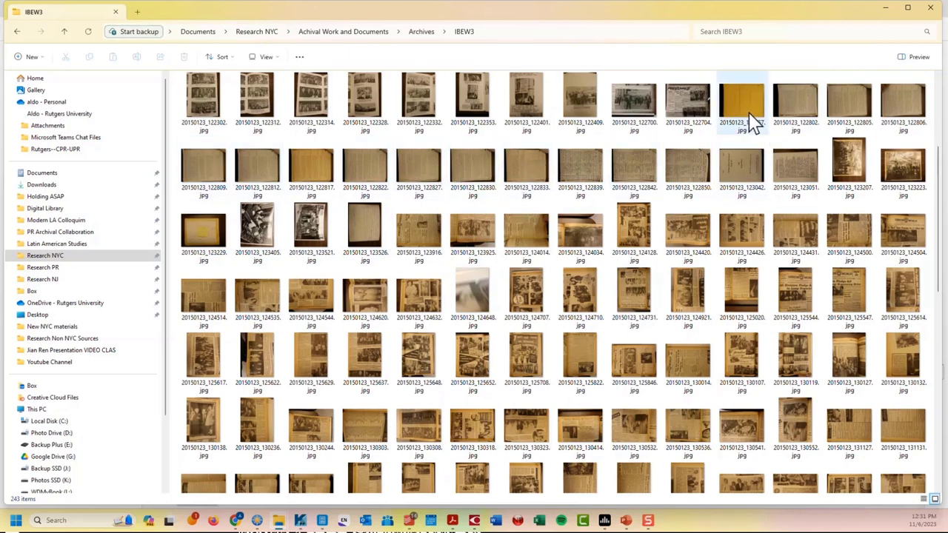
{"action": "mouse_move", "coordinate": [759, 126]}
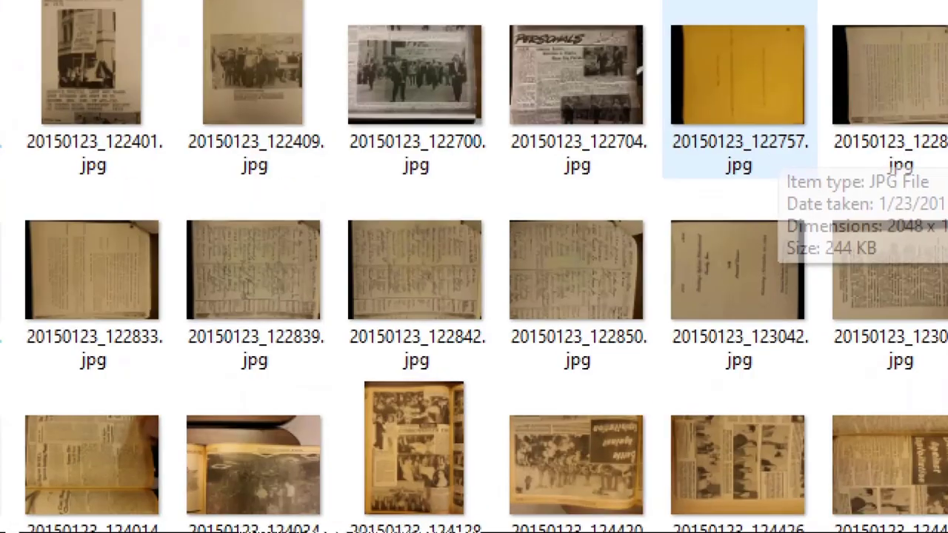
{"action": "scroll", "scroll_direction": "down", "scroll_amount": 3}
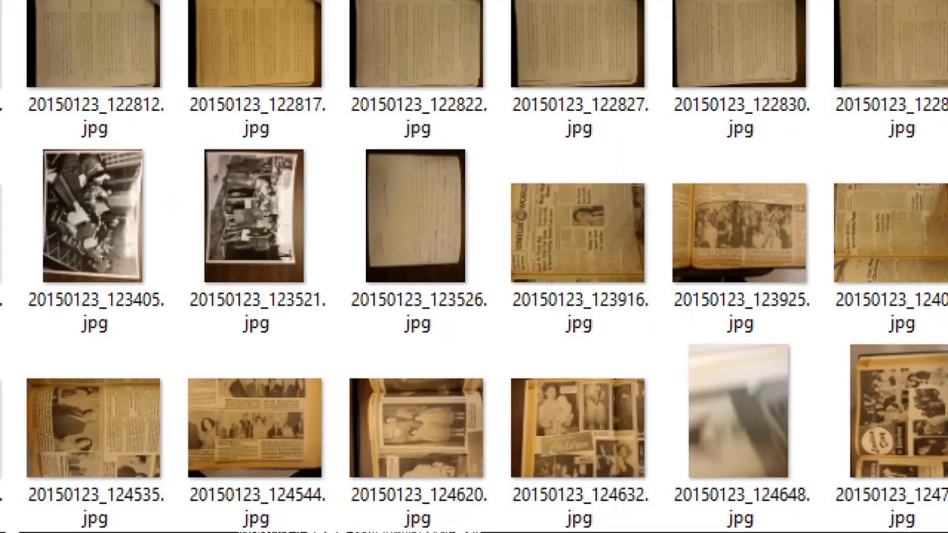
{"action": "scroll", "scroll_direction": "up", "scroll_amount": 3}
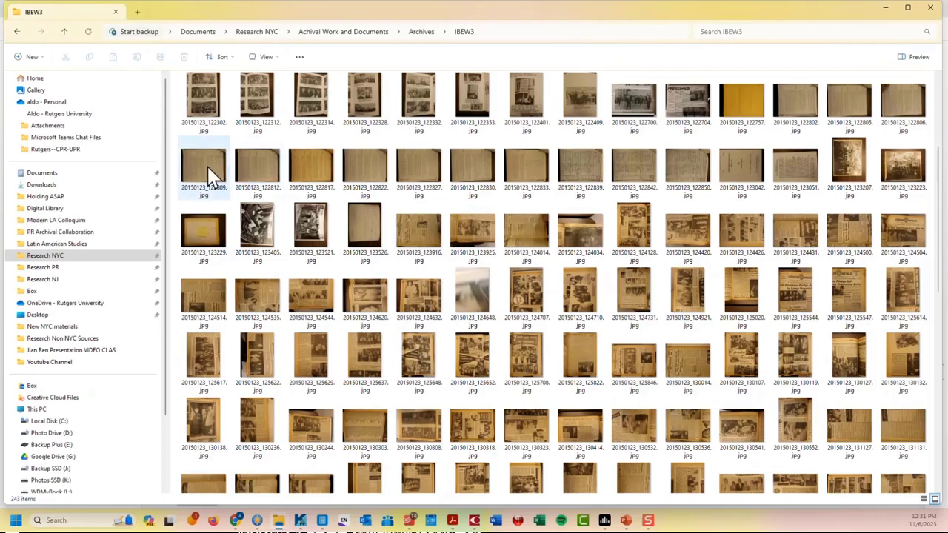
{"action": "left_click", "coordinate": [741, 94]}
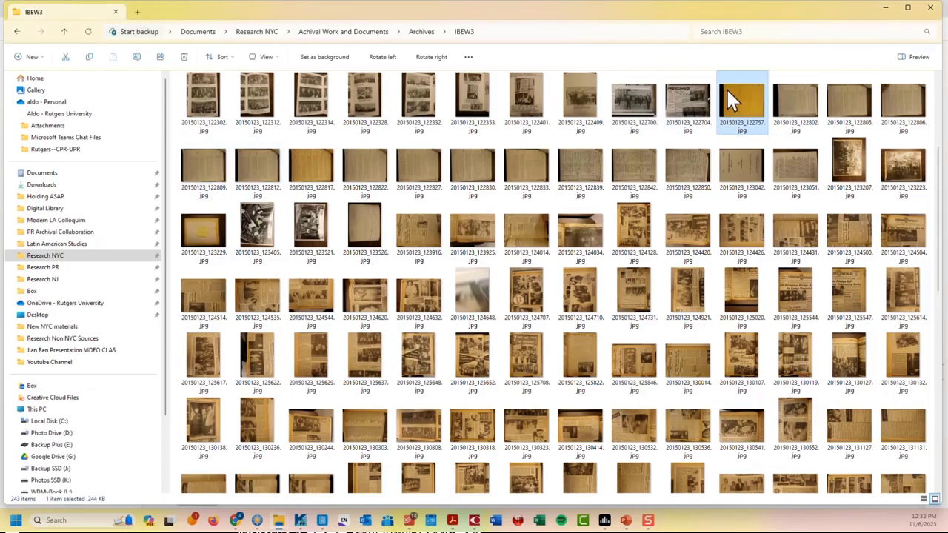
{"action": "left_click", "coordinate": [795, 166]}
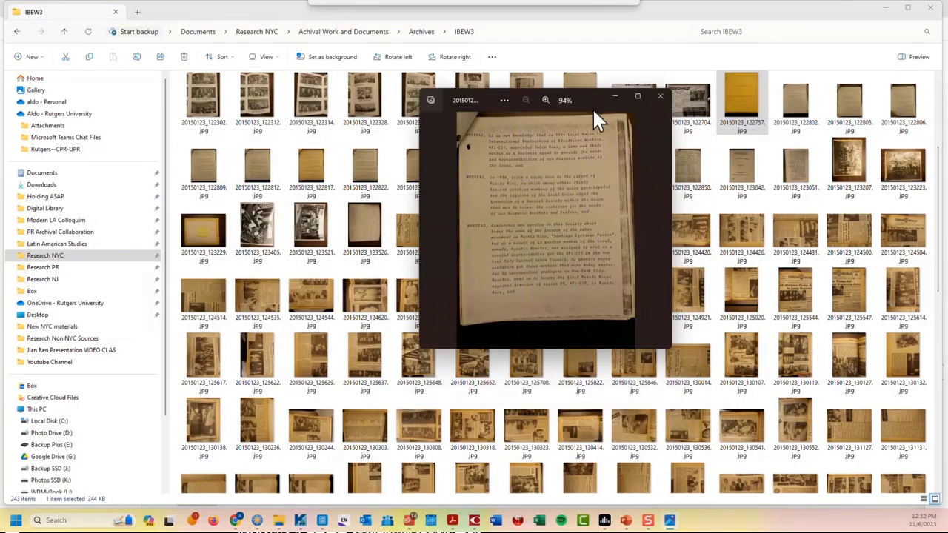
{"action": "left_click", "coordinate": [637, 96]}
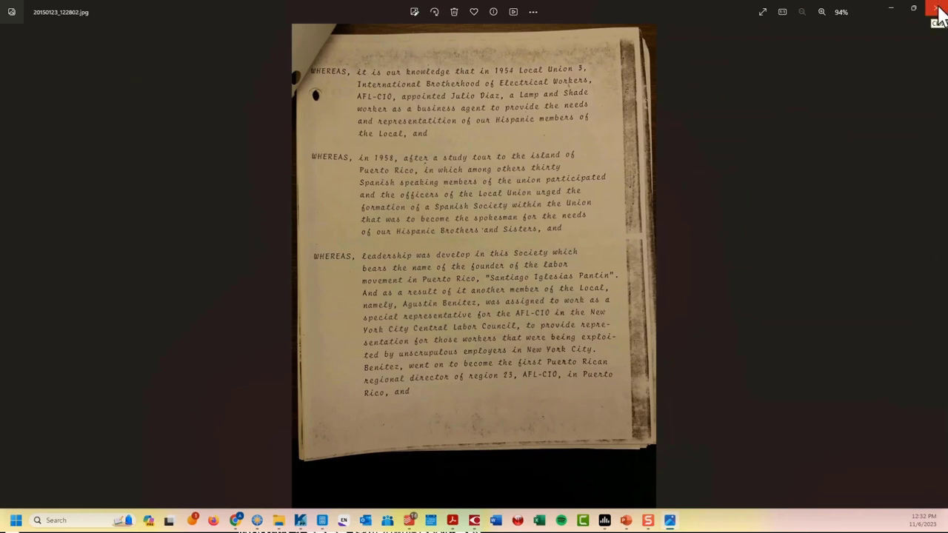
{"action": "left_click", "coordinate": [938, 11]}
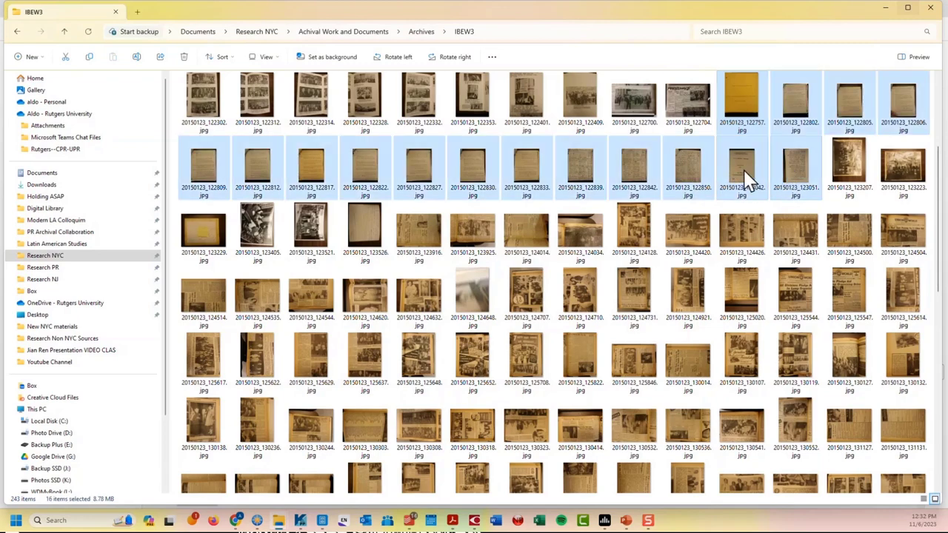
{"action": "right_click", "coordinate": [429, 177]}
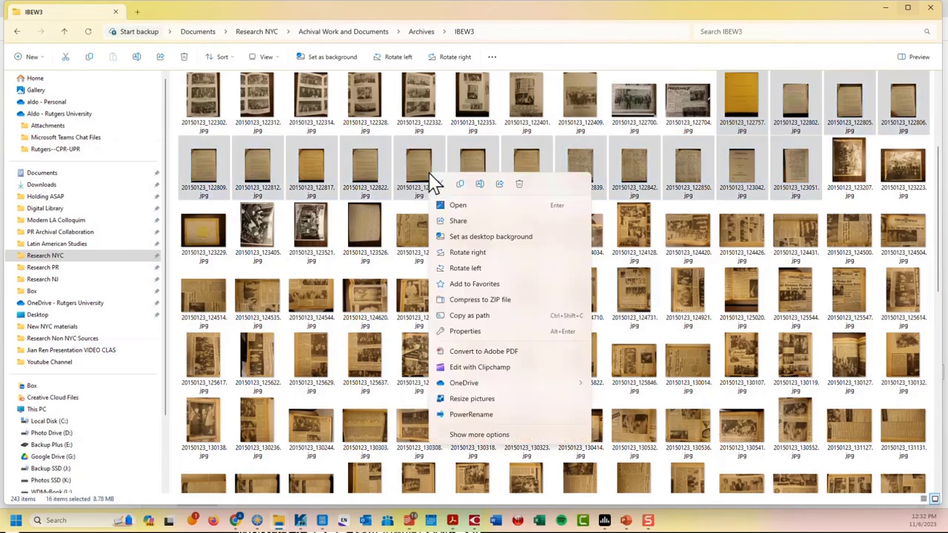
{"action": "mouse_move", "coordinate": [518, 333]}
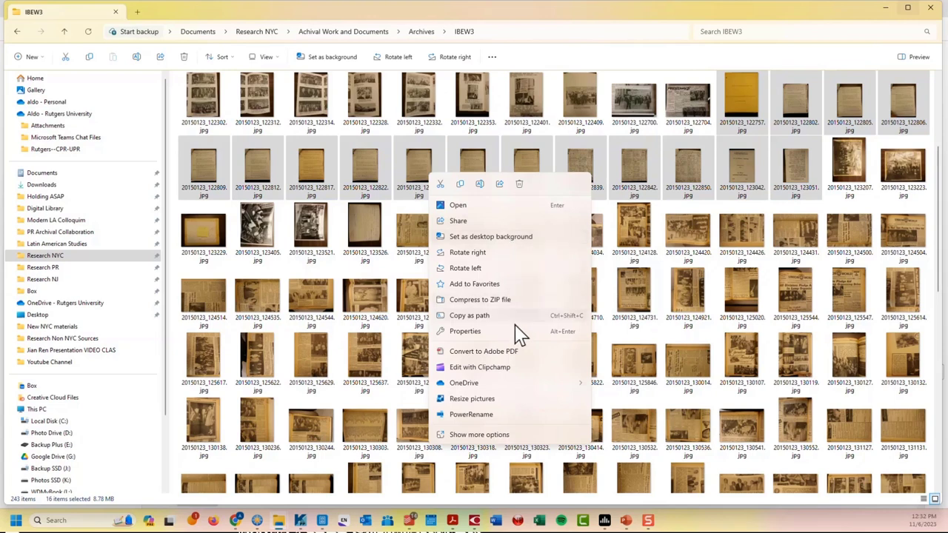
{"action": "mouse_move", "coordinate": [515, 366]}
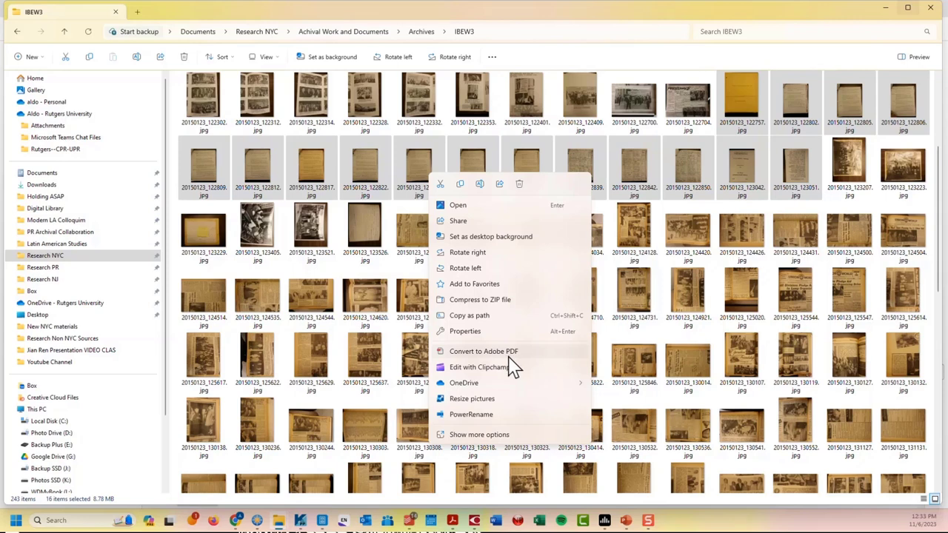
{"action": "mouse_move", "coordinate": [510, 365]}
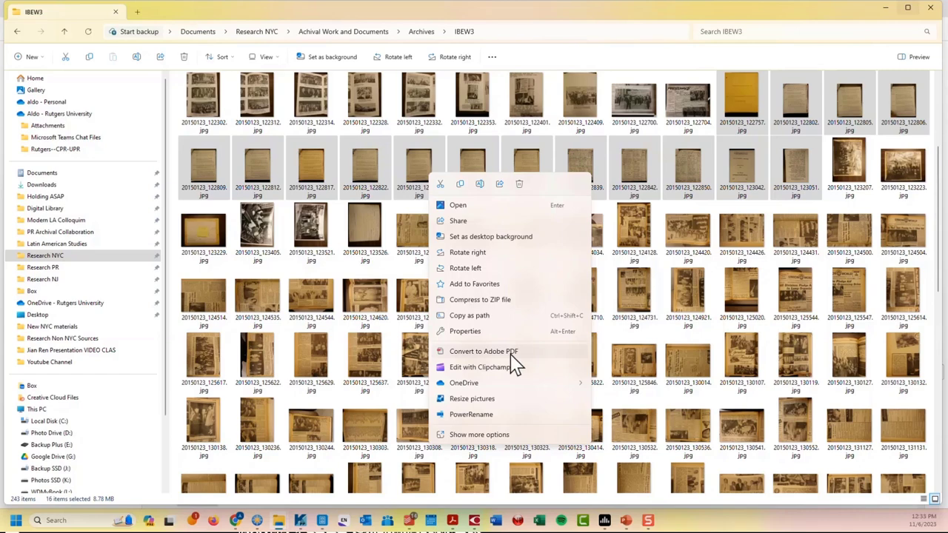
{"action": "left_click", "coordinate": [527, 359]}
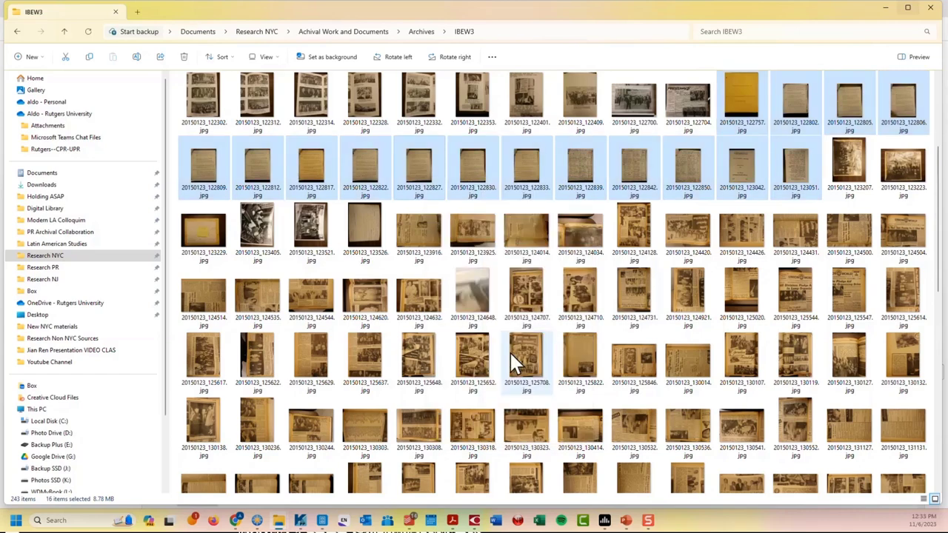
{"action": "mouse_move", "coordinate": [881, 26]}
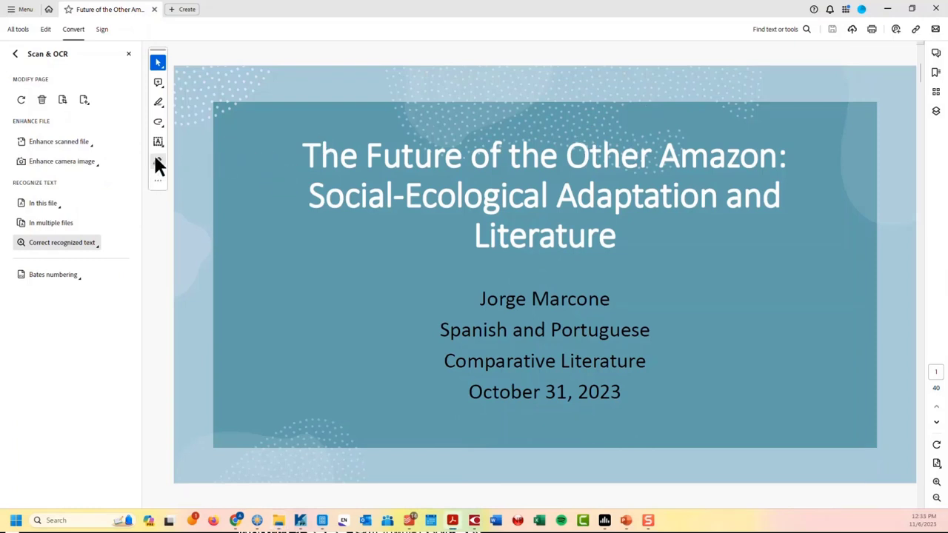
{"action": "mouse_move", "coordinate": [178, 173]}
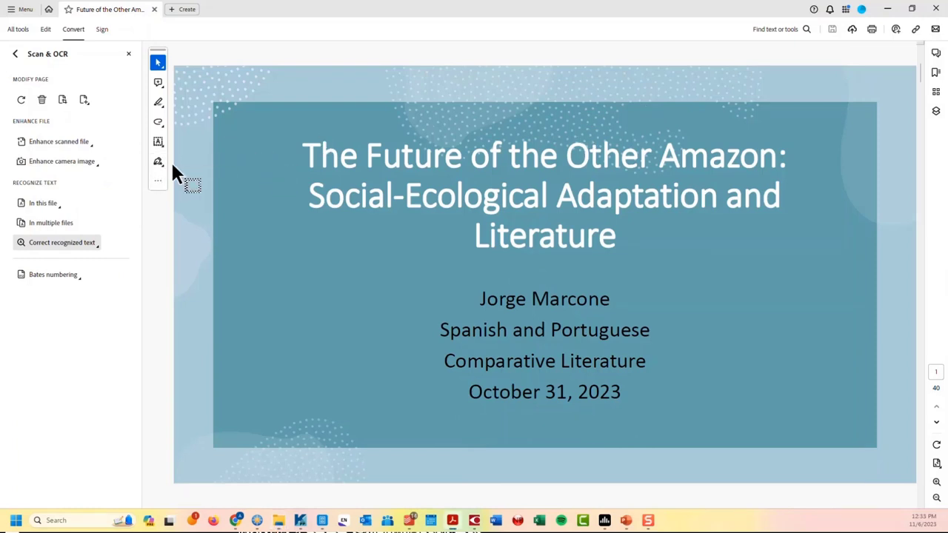
{"action": "mouse_move", "coordinate": [339, 195]}
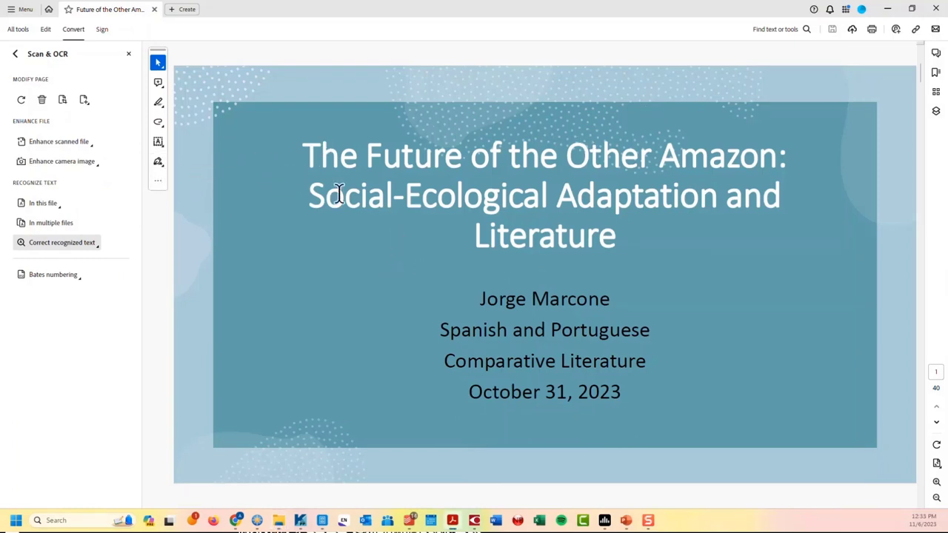
- Highlight the three-line title text on The Future of the Other Amazon slide
{"action": "left_click_drag", "start_coordinate": [338, 195], "coordinate": [664, 215]}
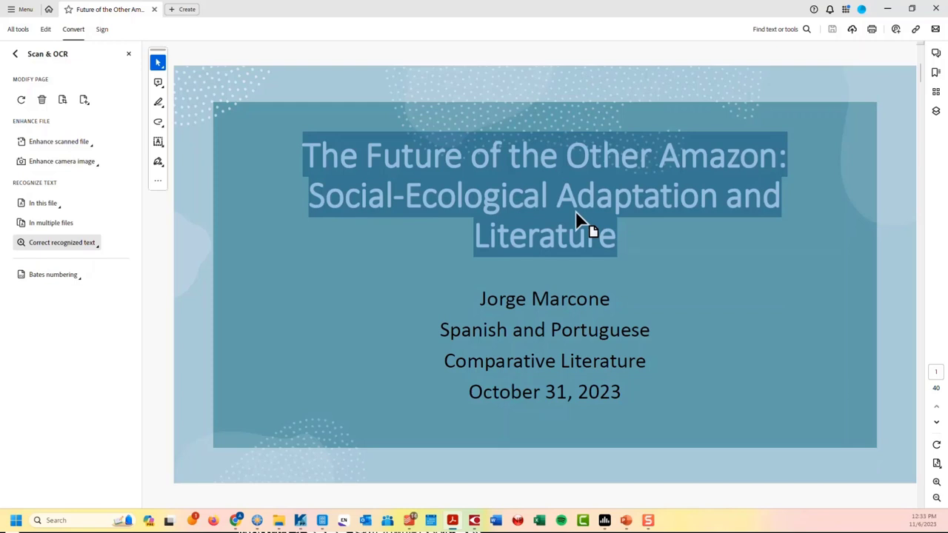
{"action": "mouse_move", "coordinate": [485, 208]}
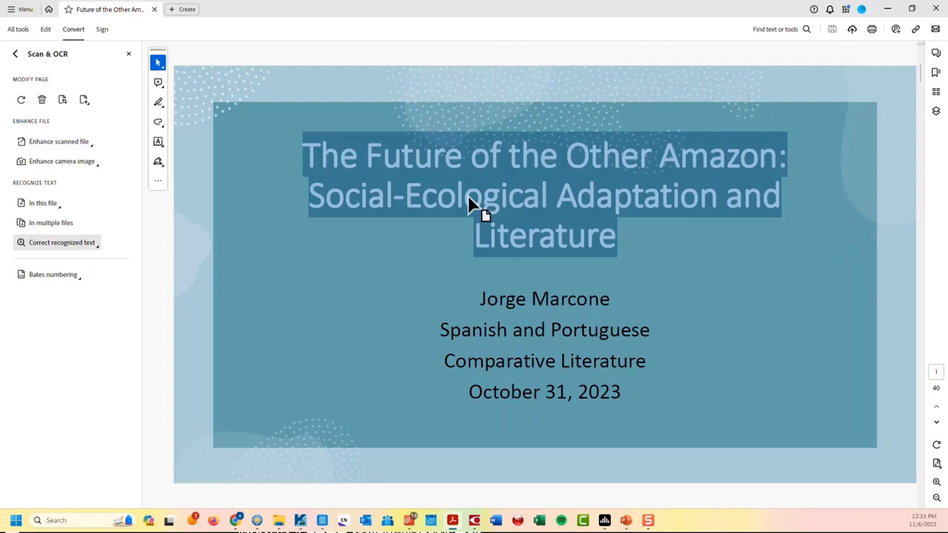
{"action": "mouse_move", "coordinate": [477, 240]}
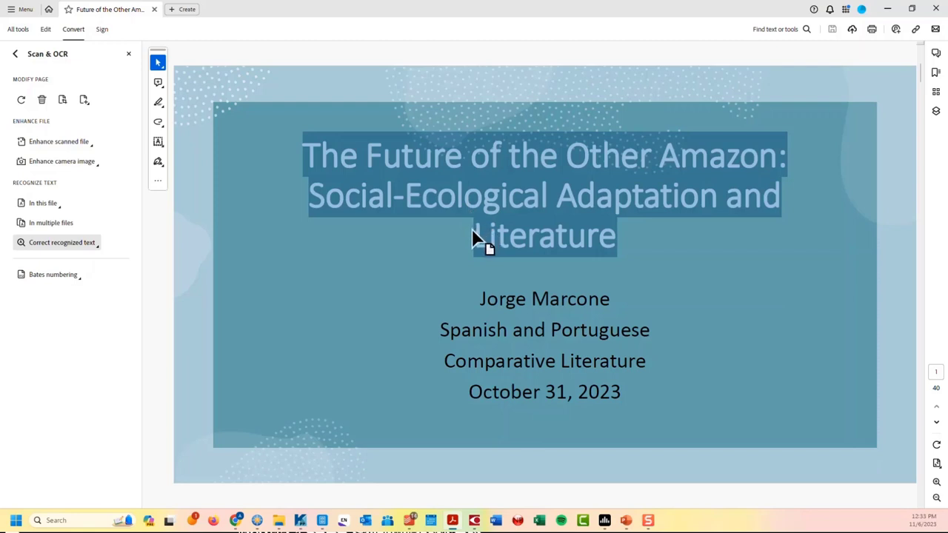
{"action": "mouse_move", "coordinate": [516, 263]}
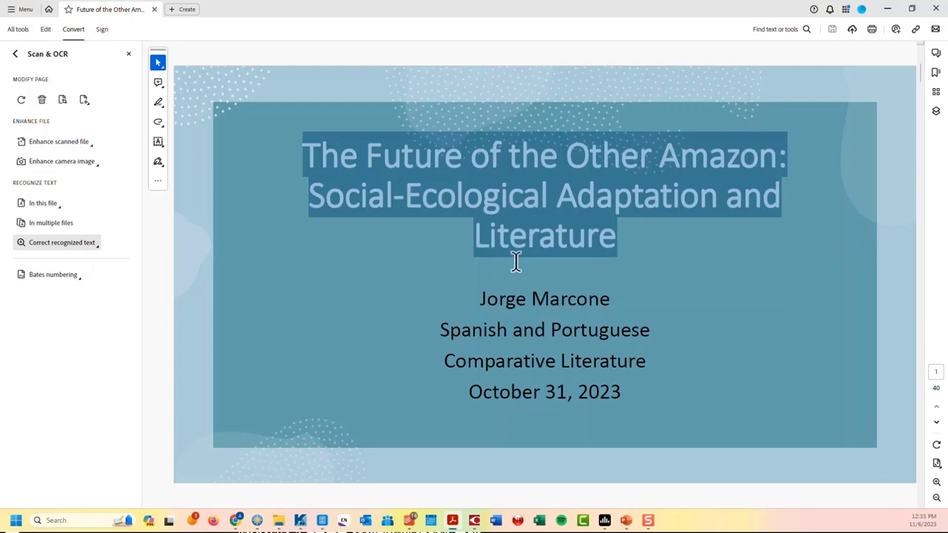
{"action": "mouse_move", "coordinate": [753, 107]}
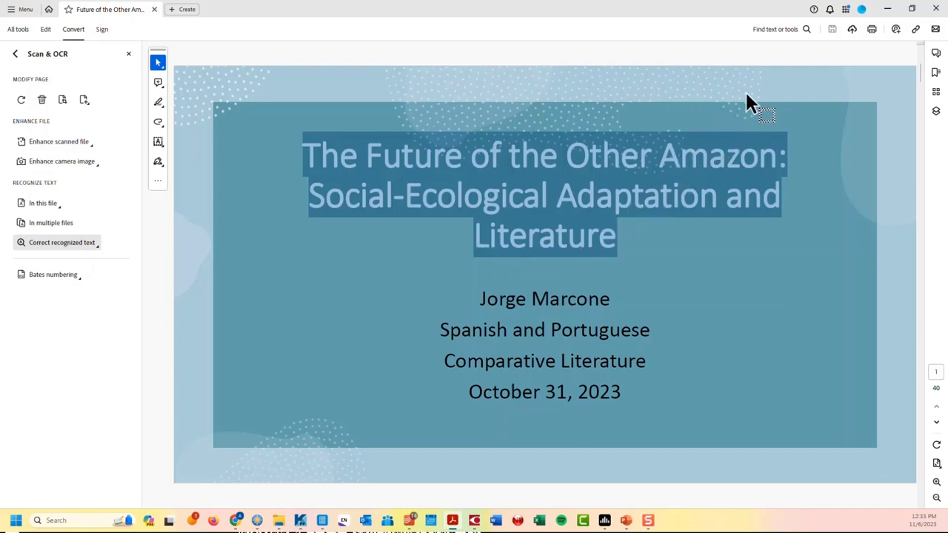
{"action": "mouse_move", "coordinate": [766, 19]}
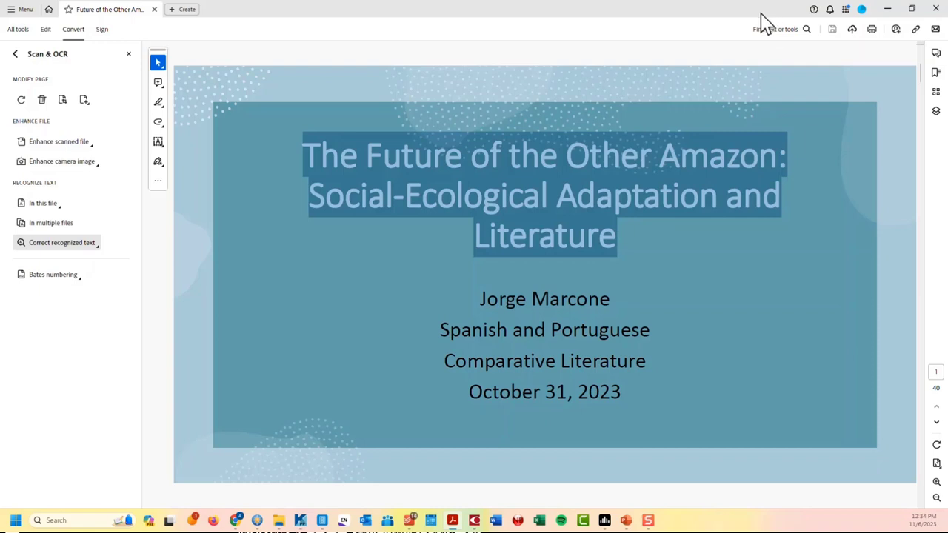
{"action": "mouse_move", "coordinate": [754, 59]}
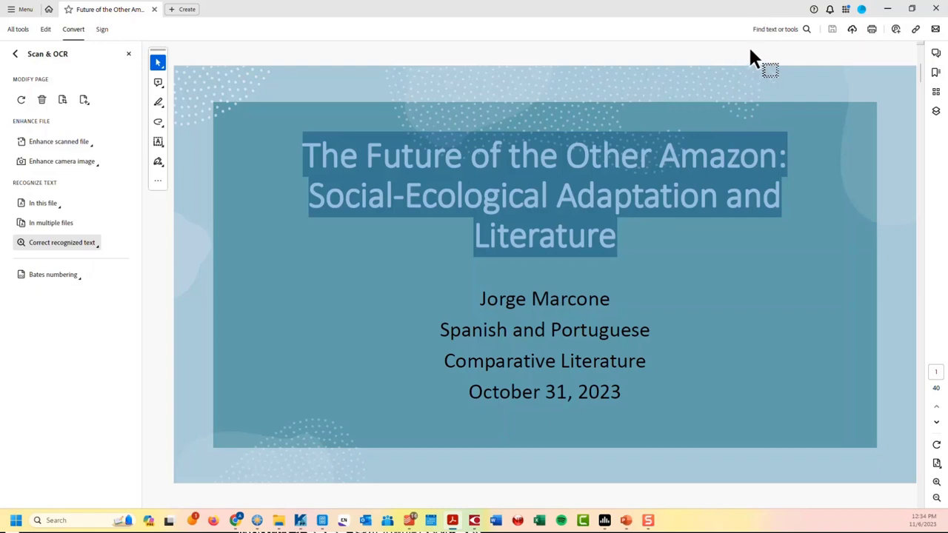
{"action": "mouse_move", "coordinate": [887, 8]}
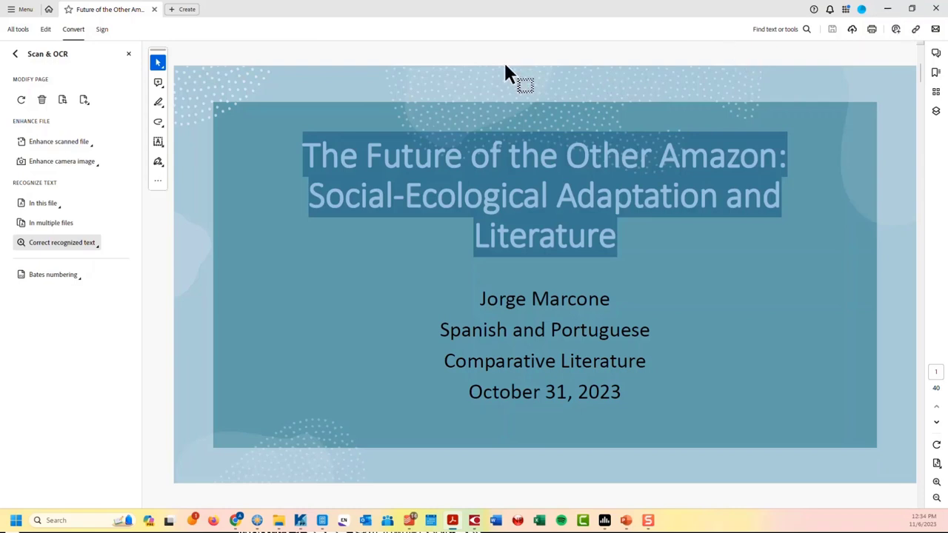
{"action": "mouse_move", "coordinate": [681, 67]}
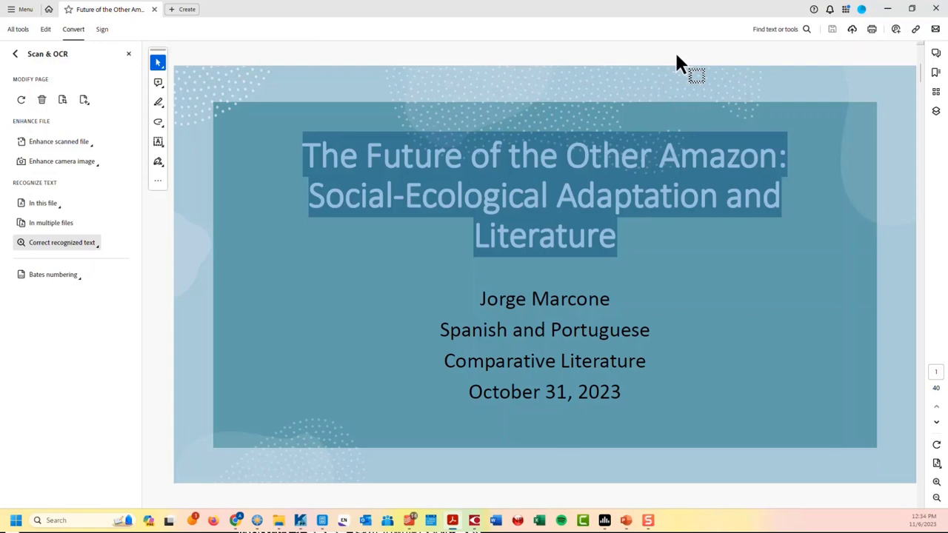
{"action": "mouse_move", "coordinate": [685, 63]}
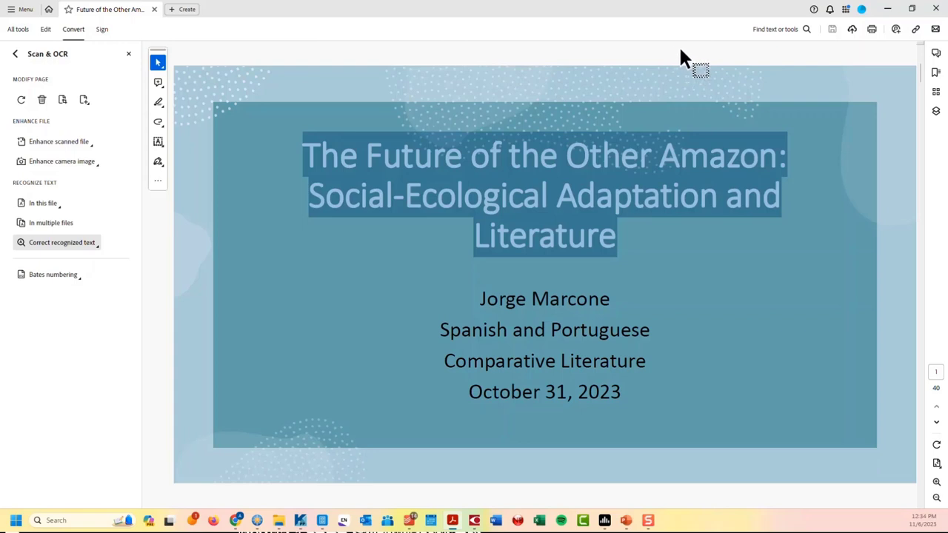
{"action": "mouse_move", "coordinate": [433, 163]}
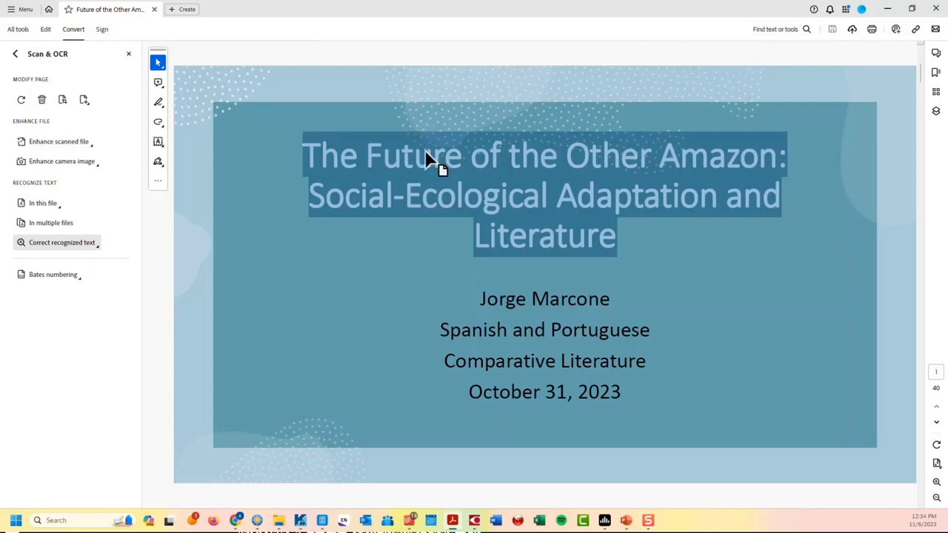
{"action": "mouse_move", "coordinate": [348, 459]}
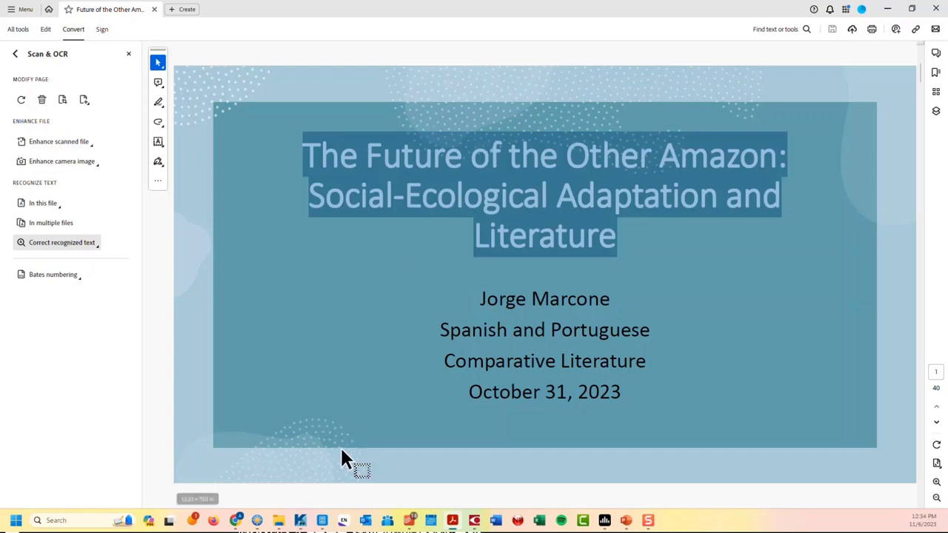
{"action": "mouse_move", "coordinate": [377, 526]}
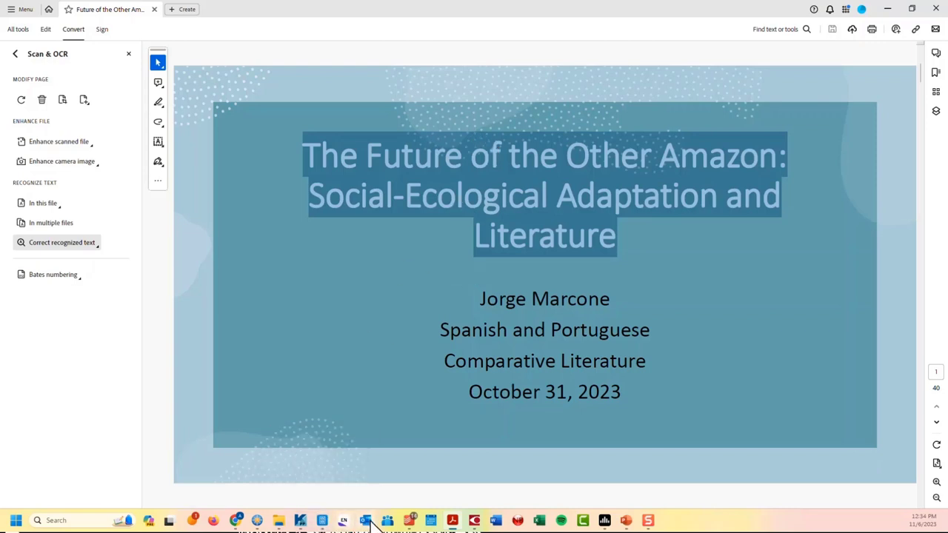
{"action": "mouse_move", "coordinate": [233, 370]}
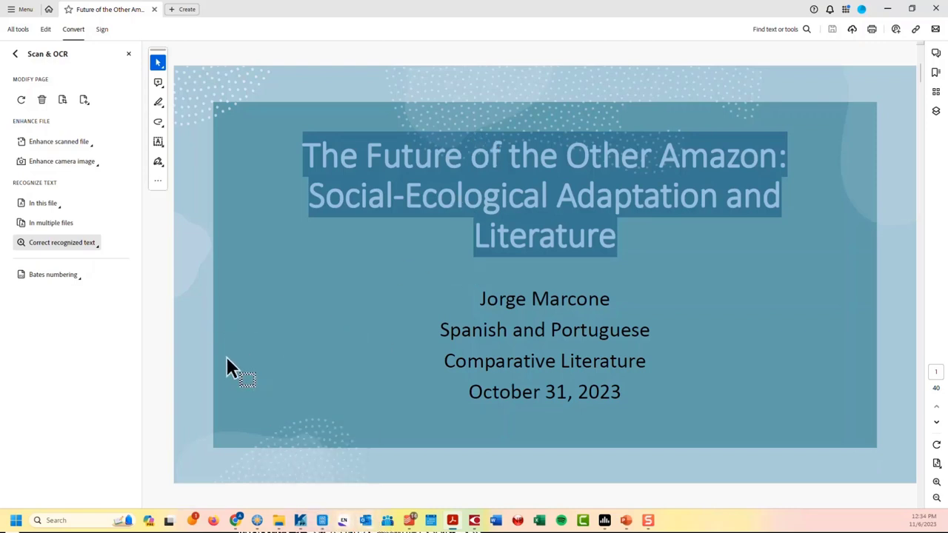
{"action": "mouse_move", "coordinate": [215, 359]}
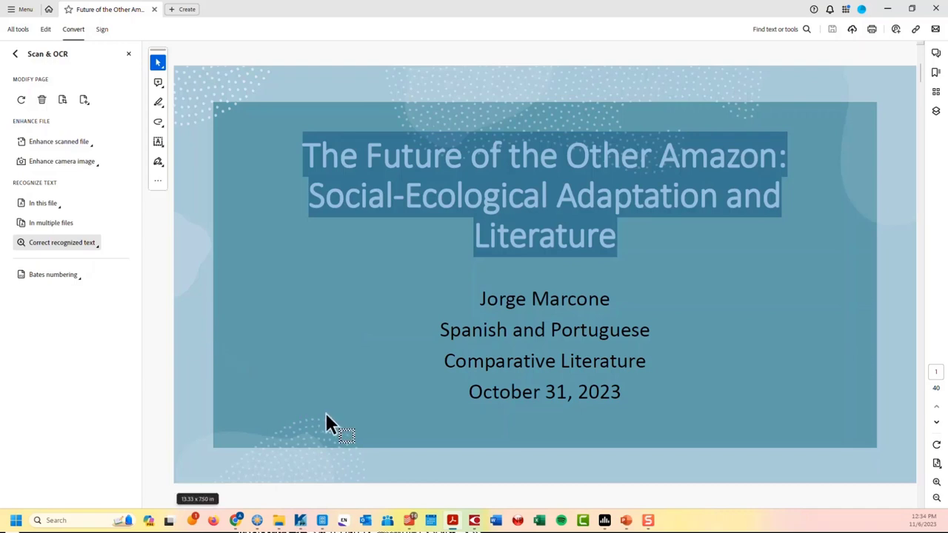
{"action": "mouse_move", "coordinate": [322, 526]}
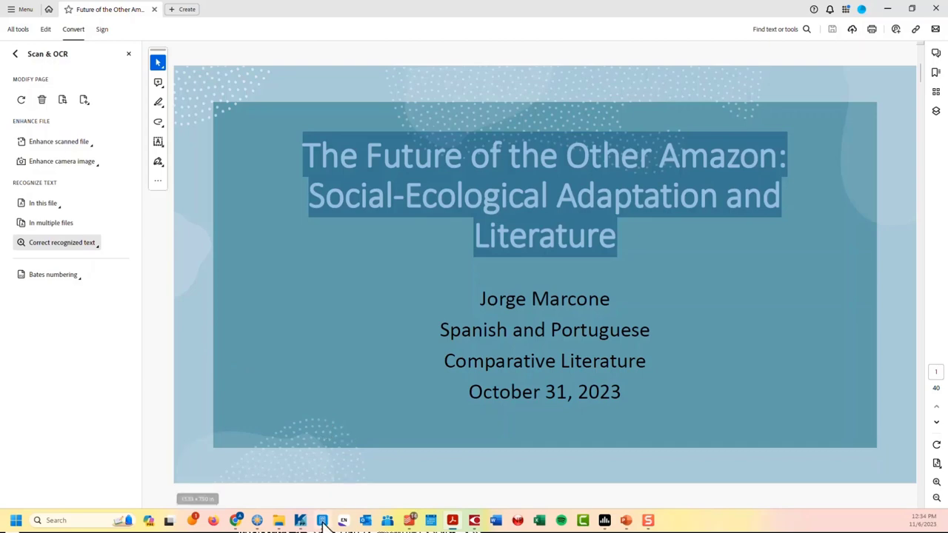
{"action": "mouse_move", "coordinate": [322, 519]}
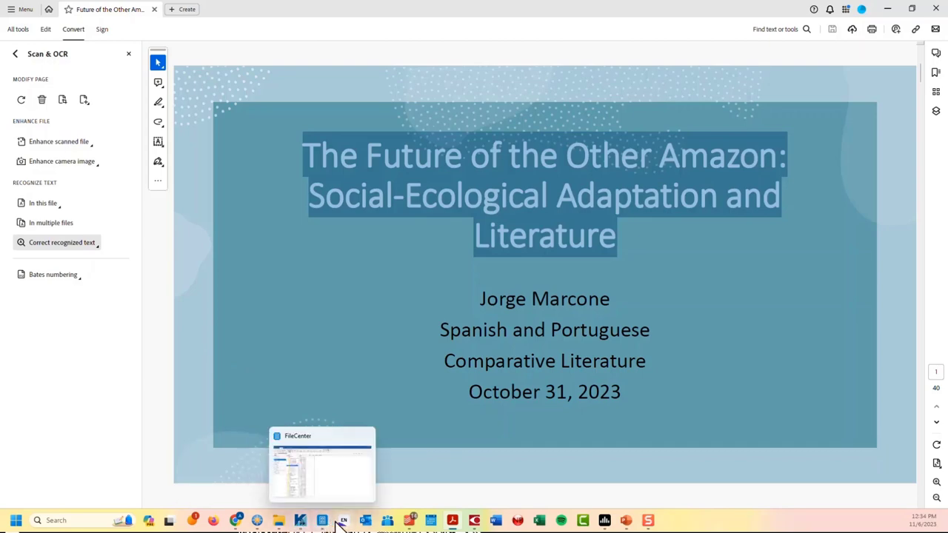
- Switch to FileCenter Professional Plus showing the Governor 16 April 2013 scans
{"action": "left_click", "coordinate": [322, 466]}
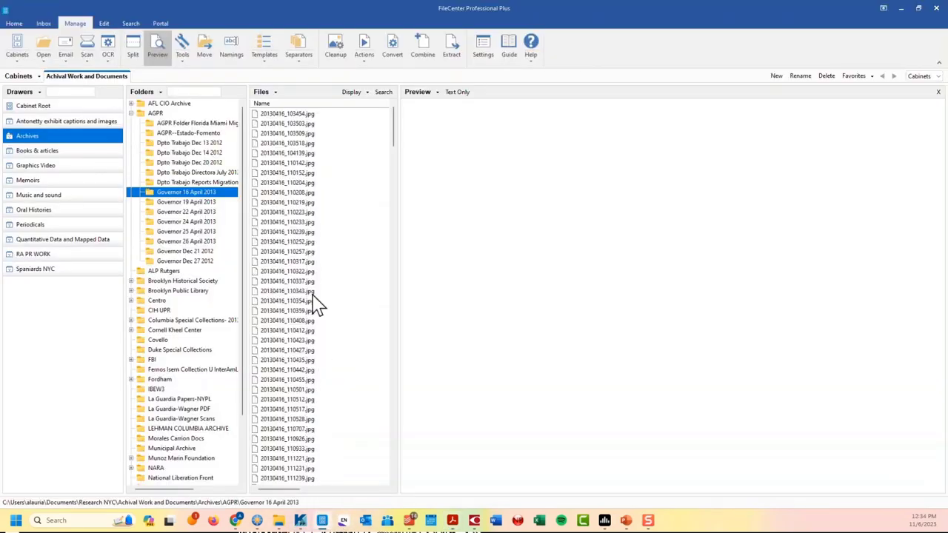
{"action": "mouse_move", "coordinate": [306, 228]}
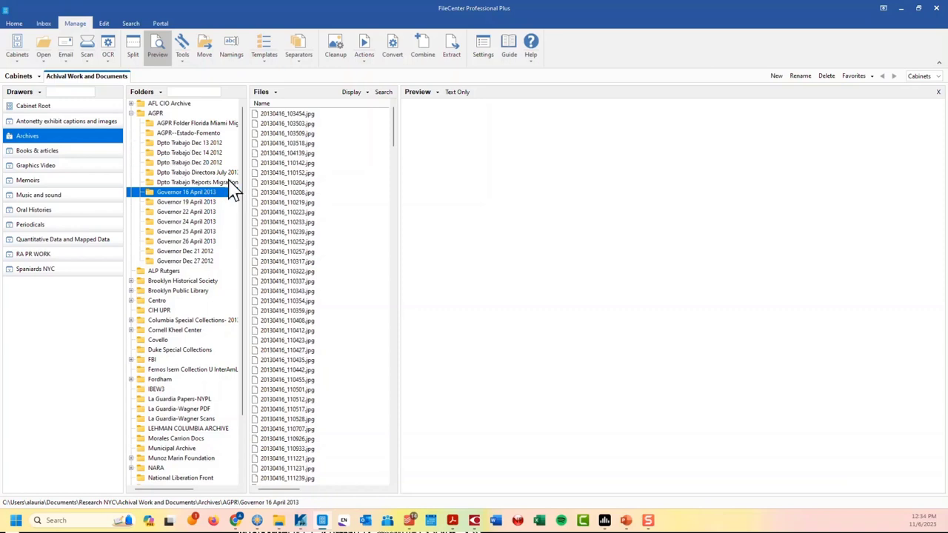
{"action": "mouse_move", "coordinate": [289, 181]}
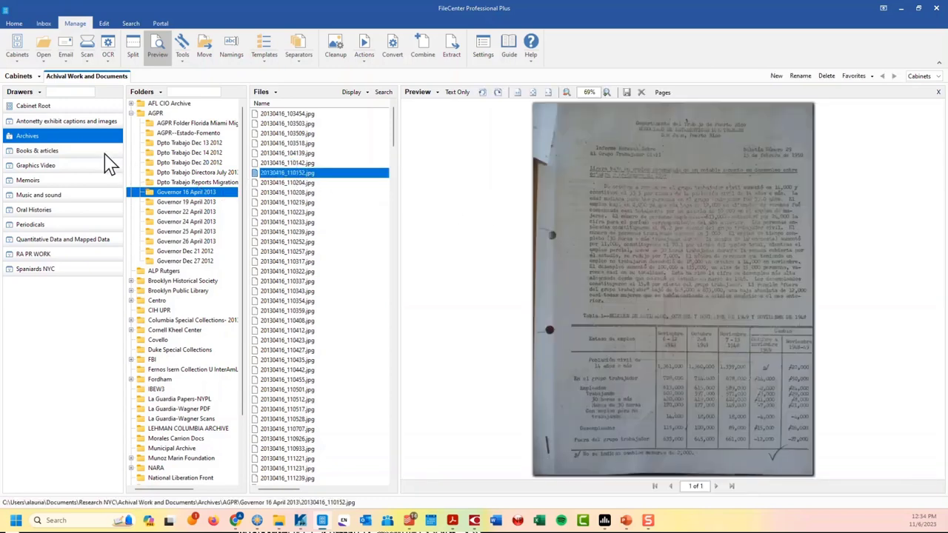
{"action": "mouse_move", "coordinate": [185, 206]}
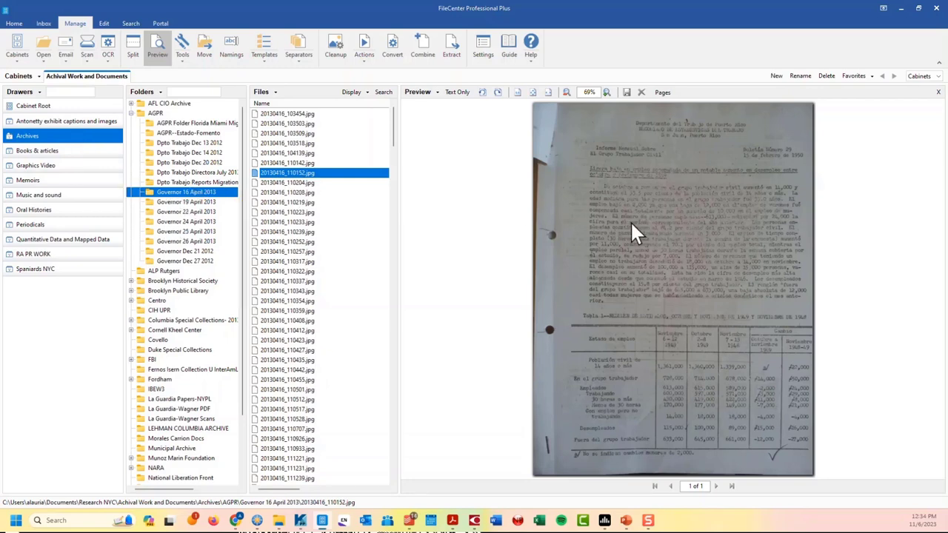
{"action": "mouse_move", "coordinate": [607, 218]}
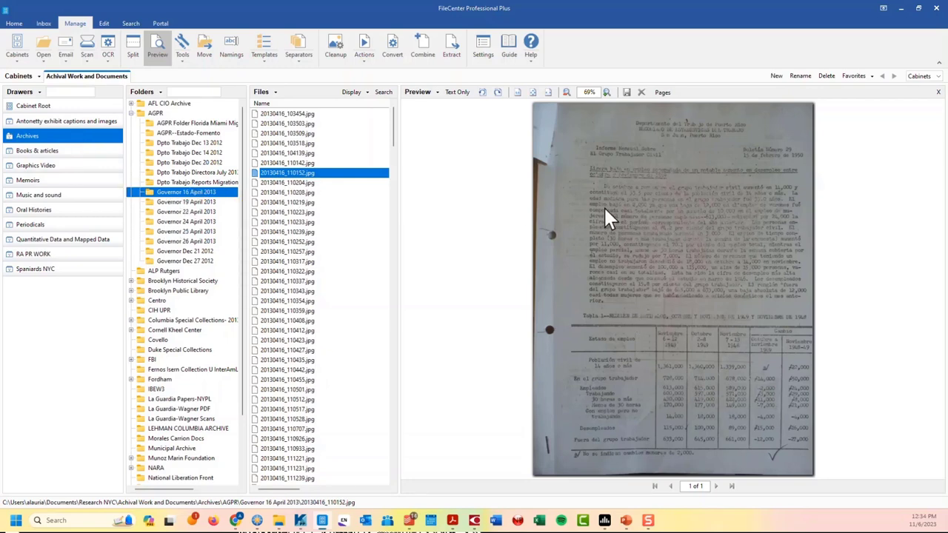
{"action": "mouse_move", "coordinate": [629, 213]}
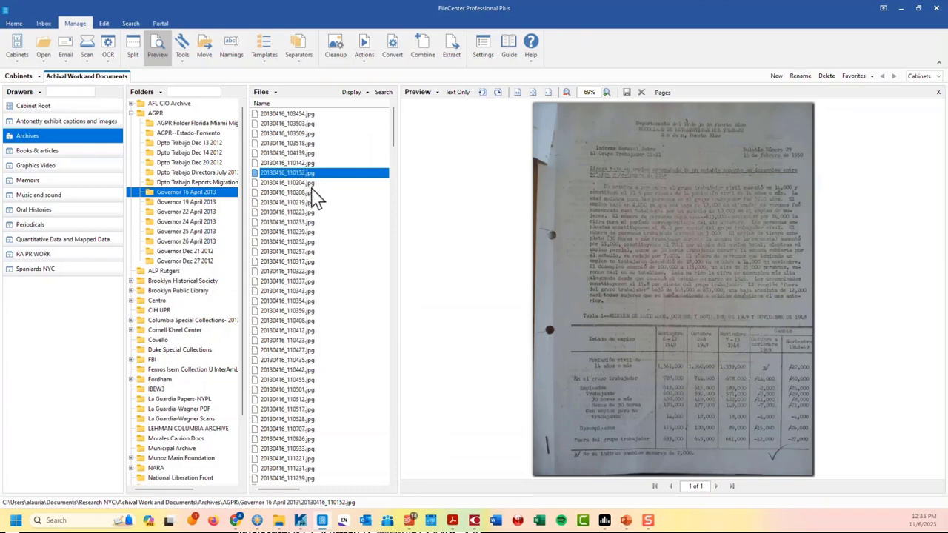
{"action": "mouse_move", "coordinate": [317, 206]}
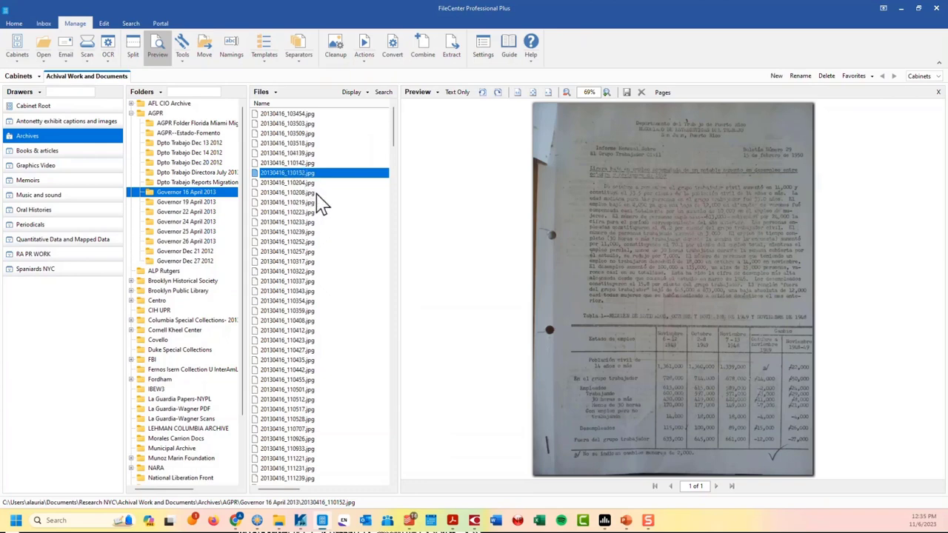
{"action": "mouse_move", "coordinate": [451, 220]}
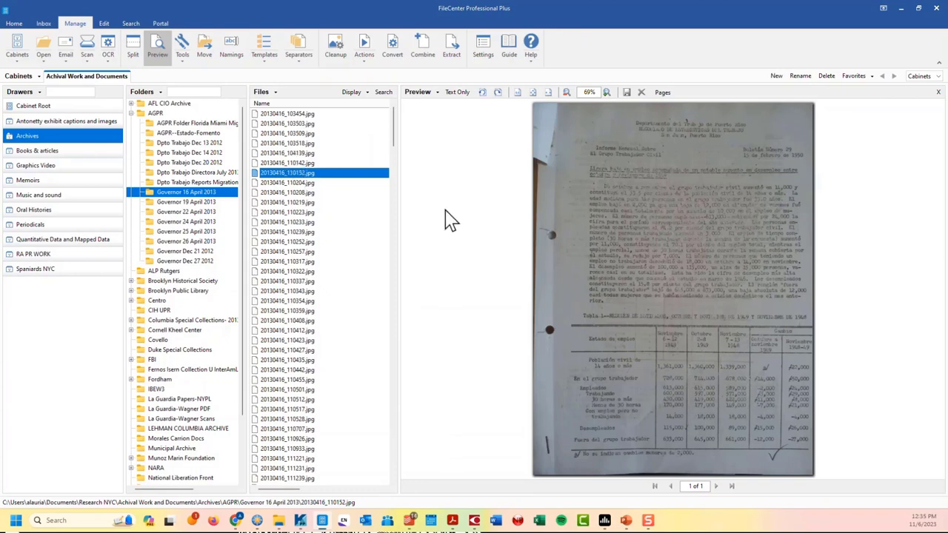
{"action": "mouse_move", "coordinate": [692, 210]}
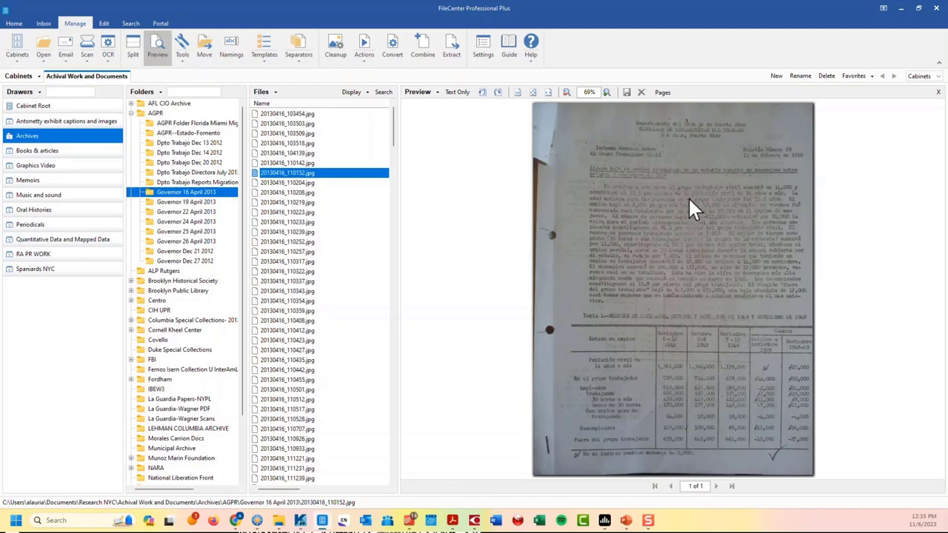
{"action": "mouse_move", "coordinate": [577, 177]}
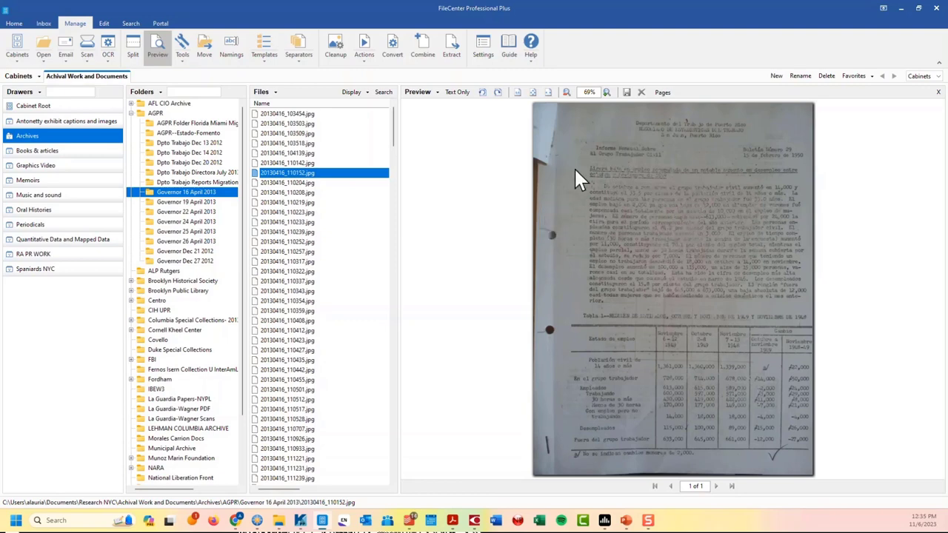
{"action": "mouse_move", "coordinate": [622, 226]}
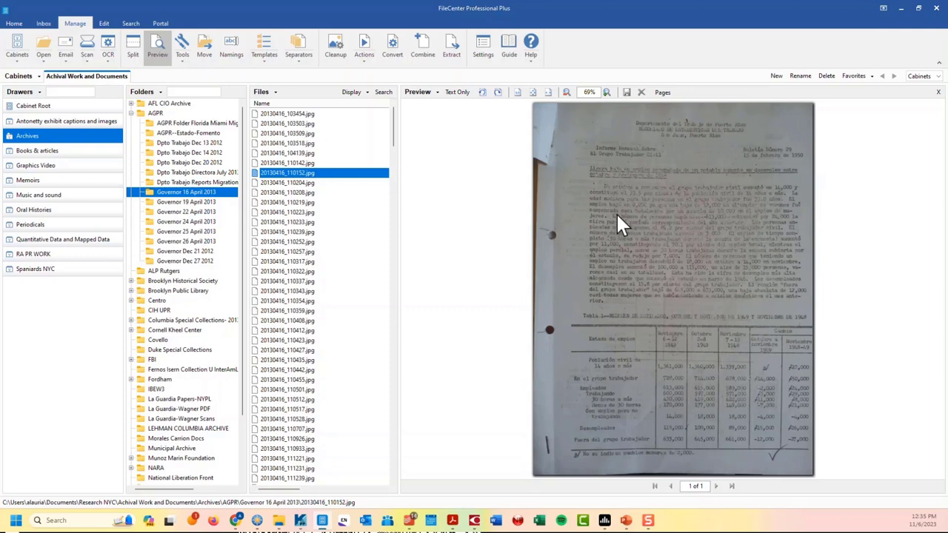
{"action": "mouse_move", "coordinate": [658, 238]}
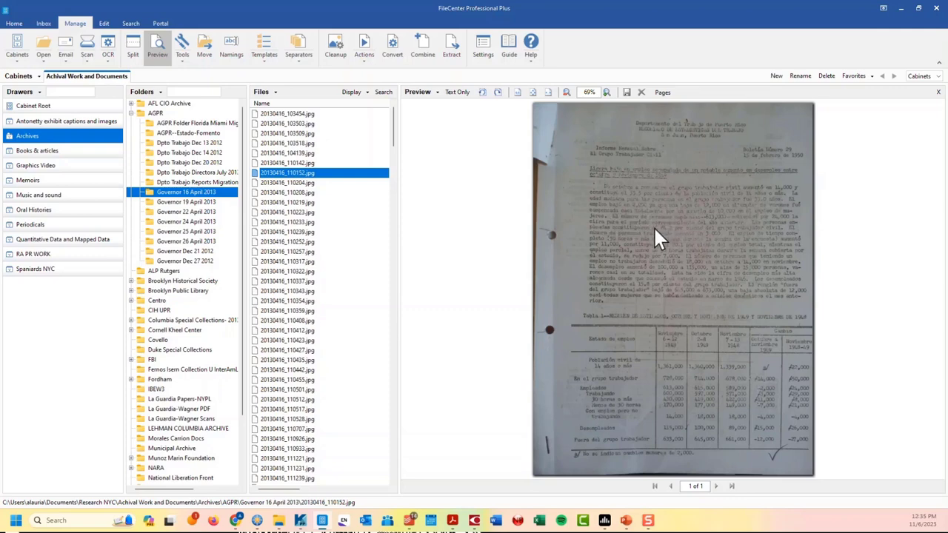
{"action": "mouse_move", "coordinate": [613, 227]}
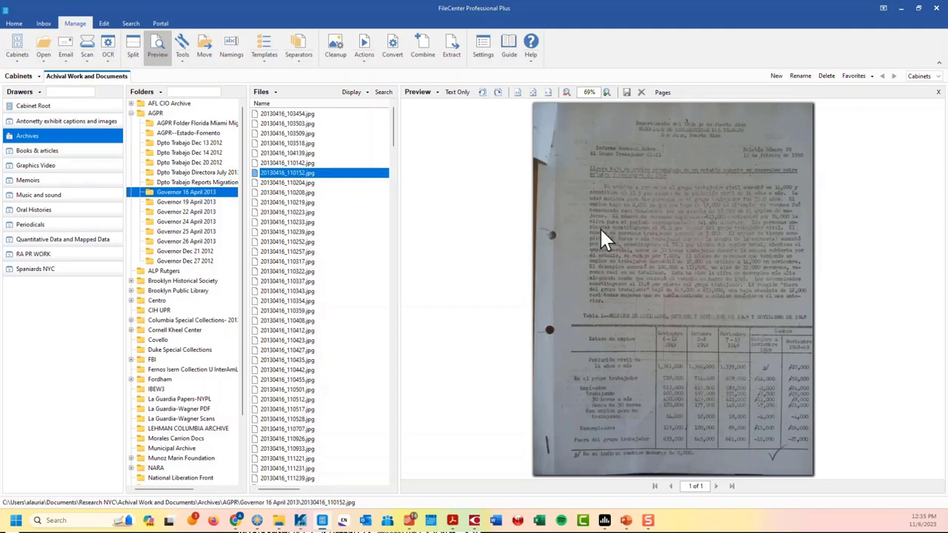
{"action": "mouse_move", "coordinate": [627, 205]}
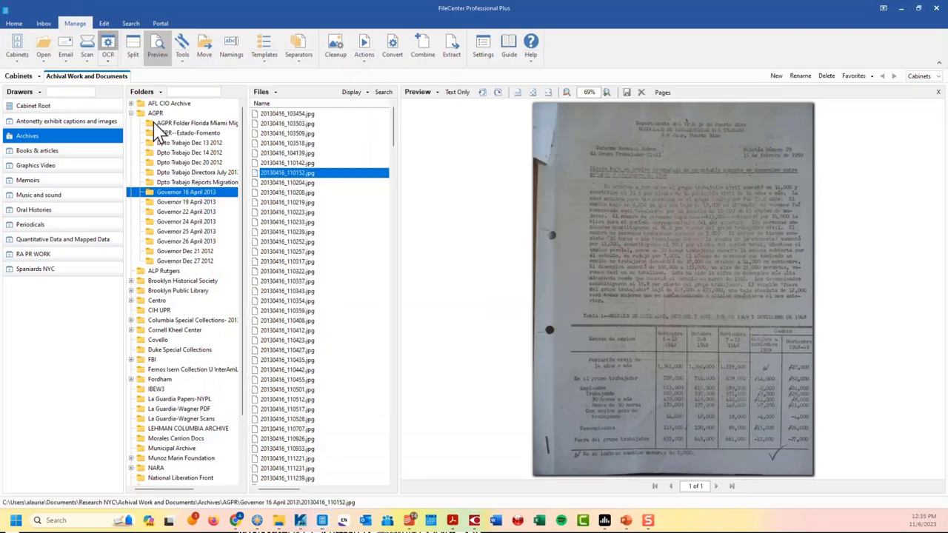
{"action": "mouse_move", "coordinate": [174, 155]}
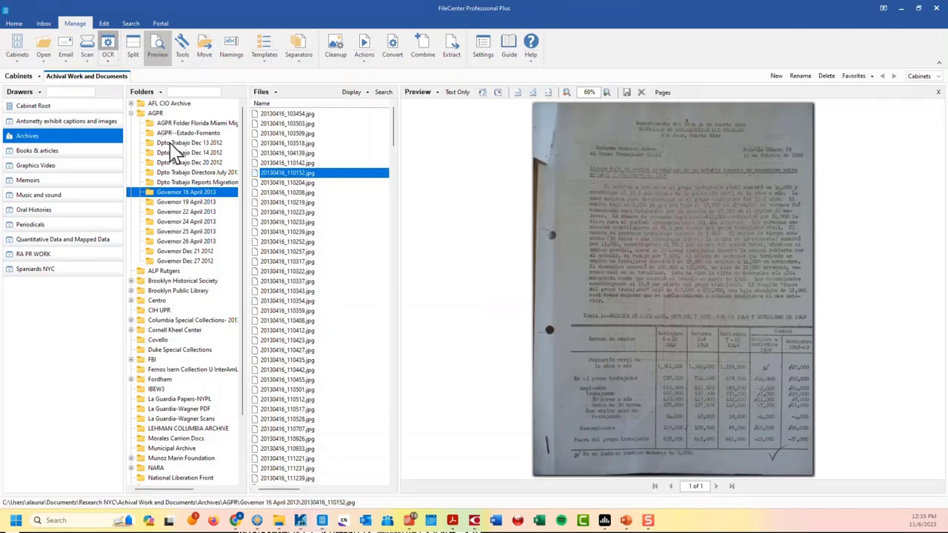
{"action": "mouse_move", "coordinate": [363, 274]}
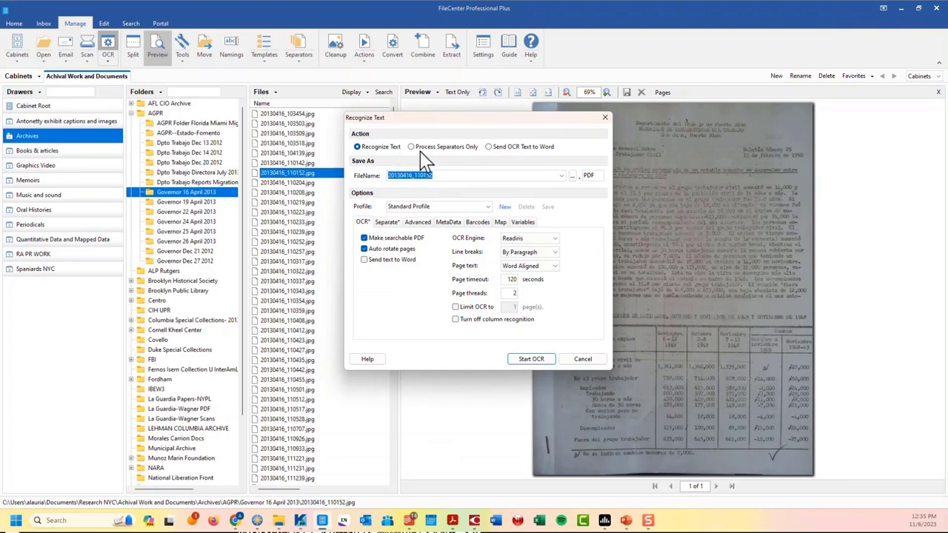
{"action": "mouse_move", "coordinate": [514, 157]}
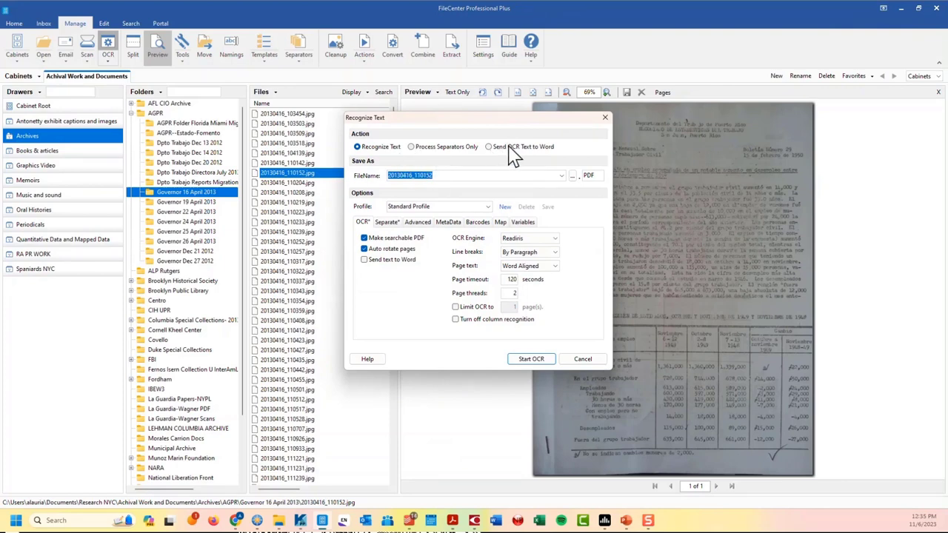
{"action": "mouse_move", "coordinate": [497, 151]}
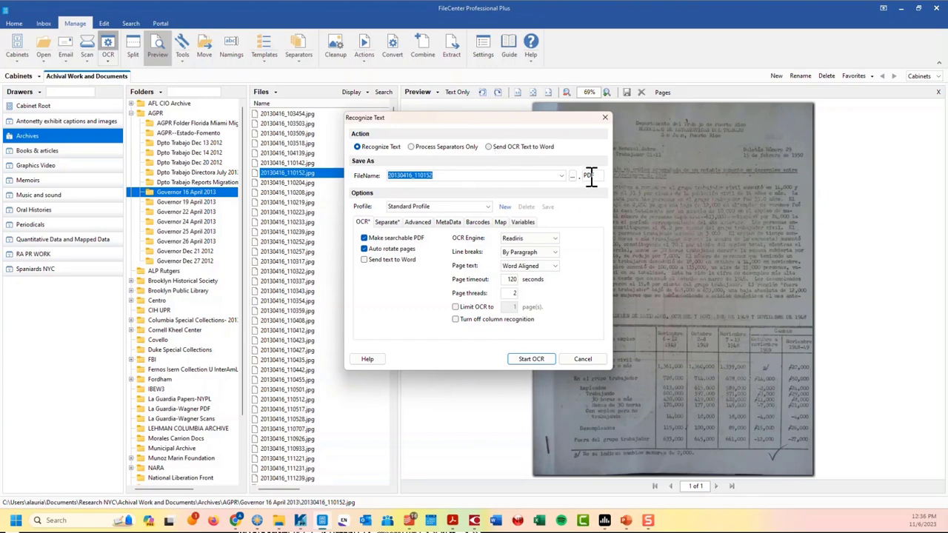
{"action": "mouse_move", "coordinate": [589, 177]}
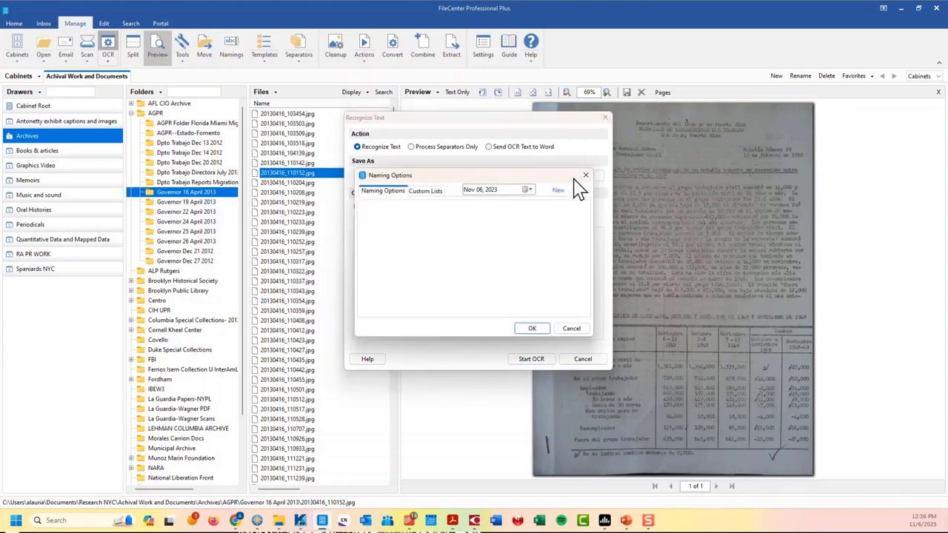
- Close Naming Options, keep Readiris as OCR engine, and cancel the Recognize Text dialog
{"action": "left_click", "coordinate": [586, 175]}
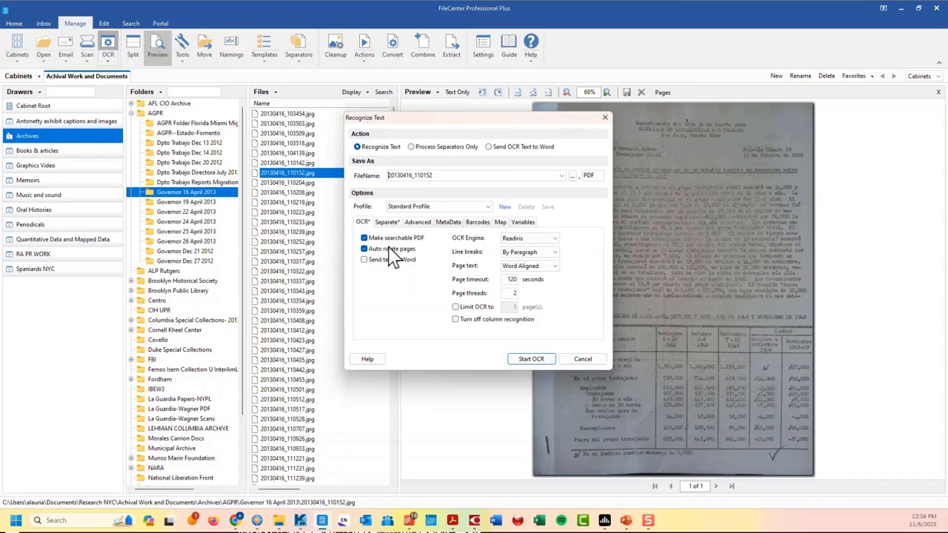
{"action": "mouse_move", "coordinate": [437, 277]}
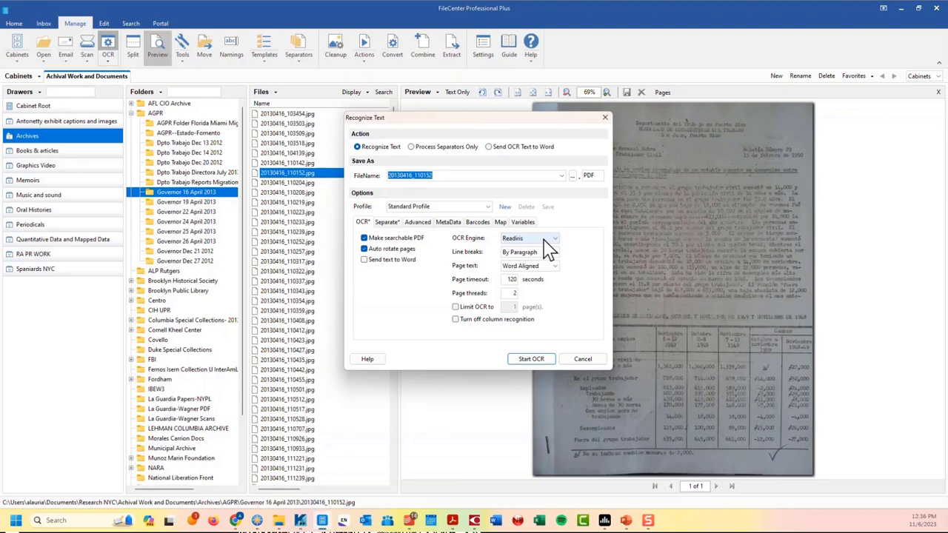
{"action": "mouse_move", "coordinate": [554, 248]}
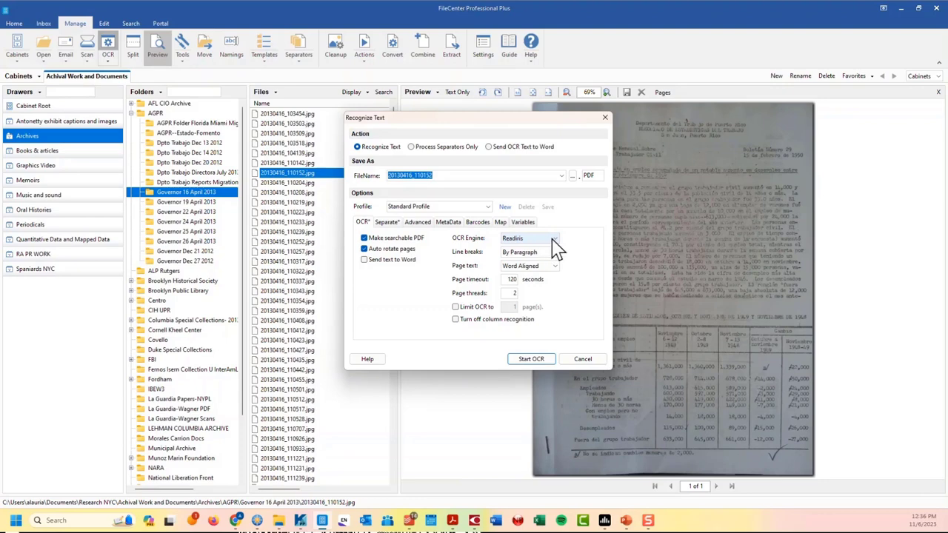
{"action": "left_click", "coordinate": [553, 237]}
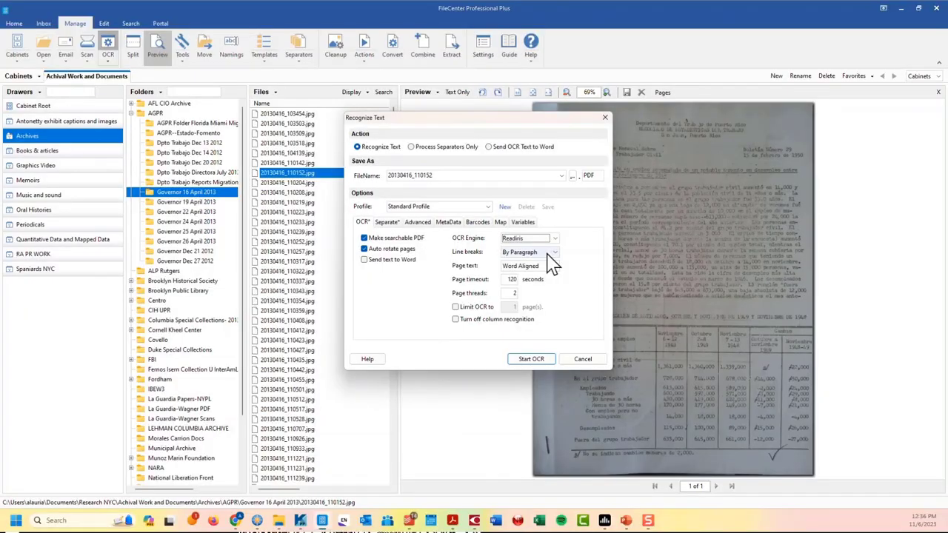
{"action": "mouse_move", "coordinate": [585, 244]}
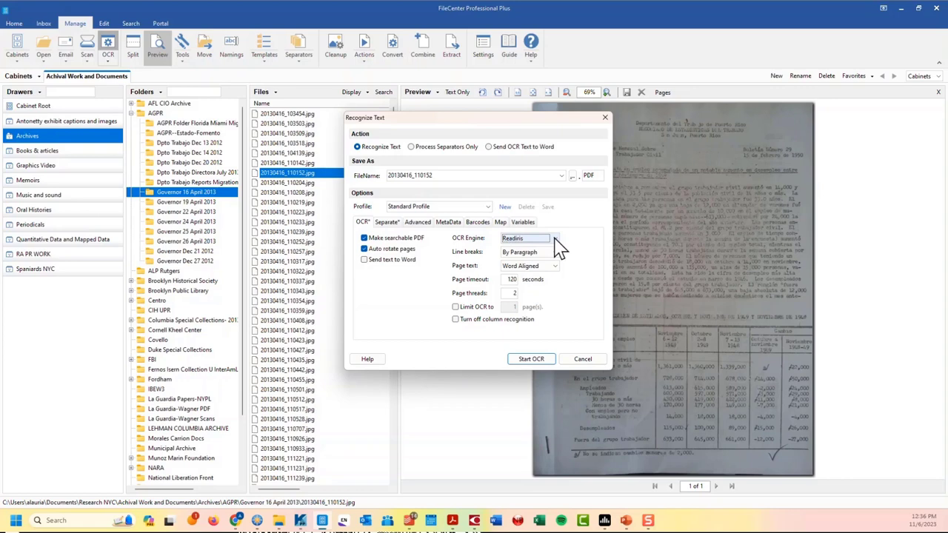
{"action": "left_click", "coordinate": [555, 239]}
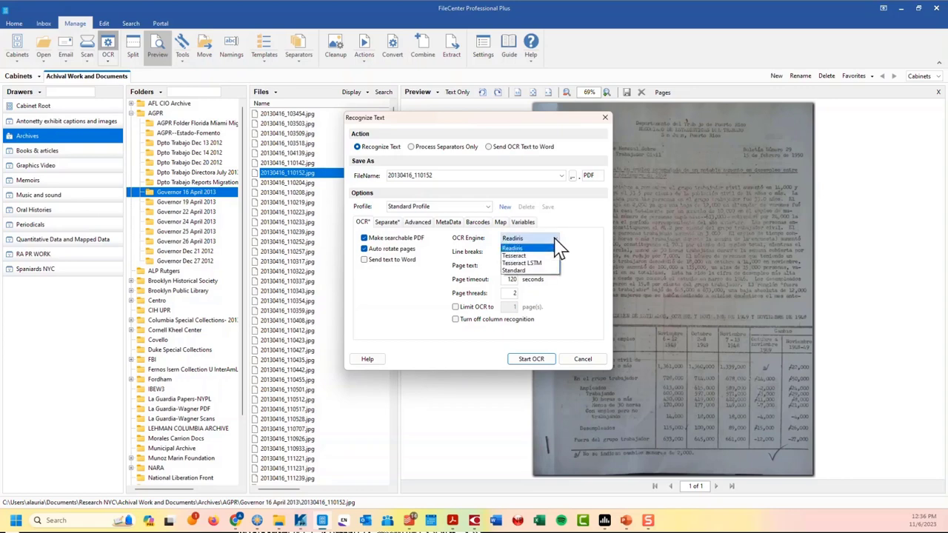
{"action": "left_click", "coordinate": [512, 238]}
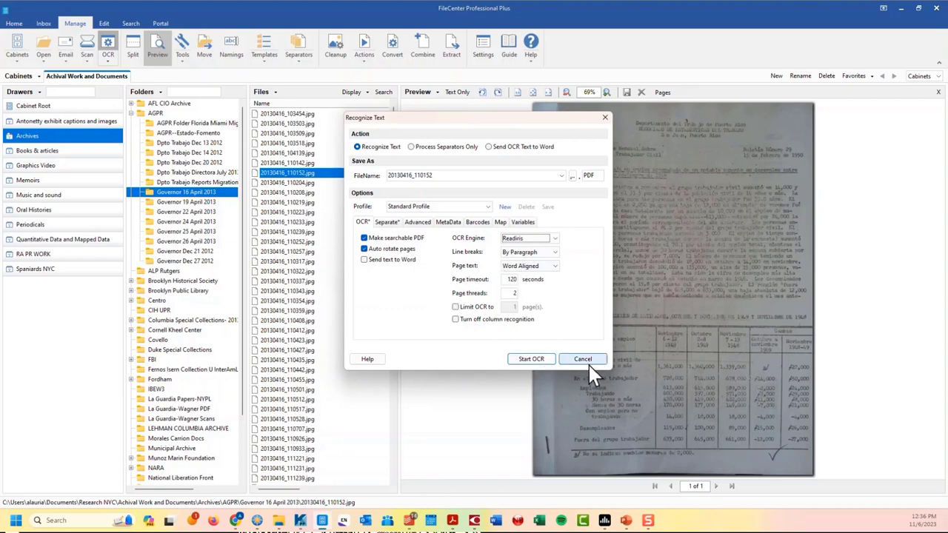
{"action": "left_click", "coordinate": [582, 359]}
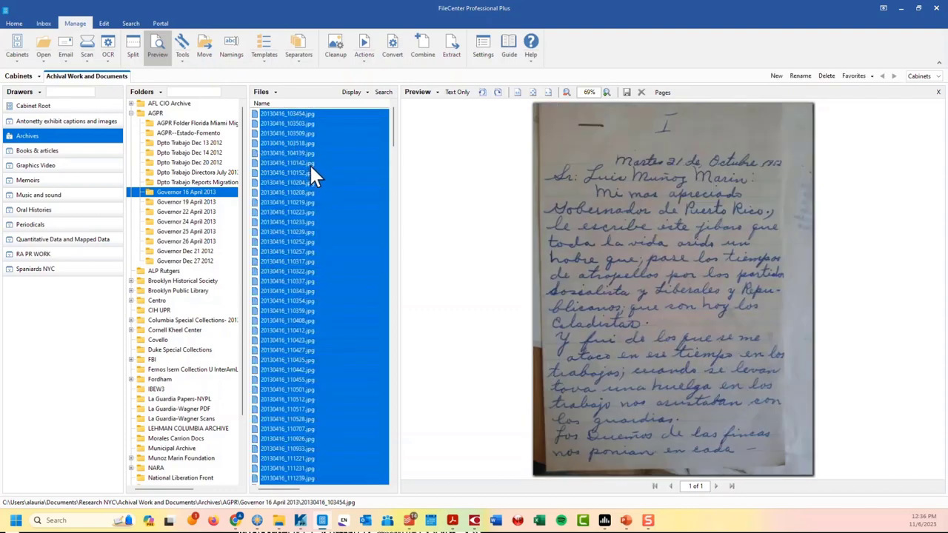
{"action": "mouse_move", "coordinate": [132, 47]}
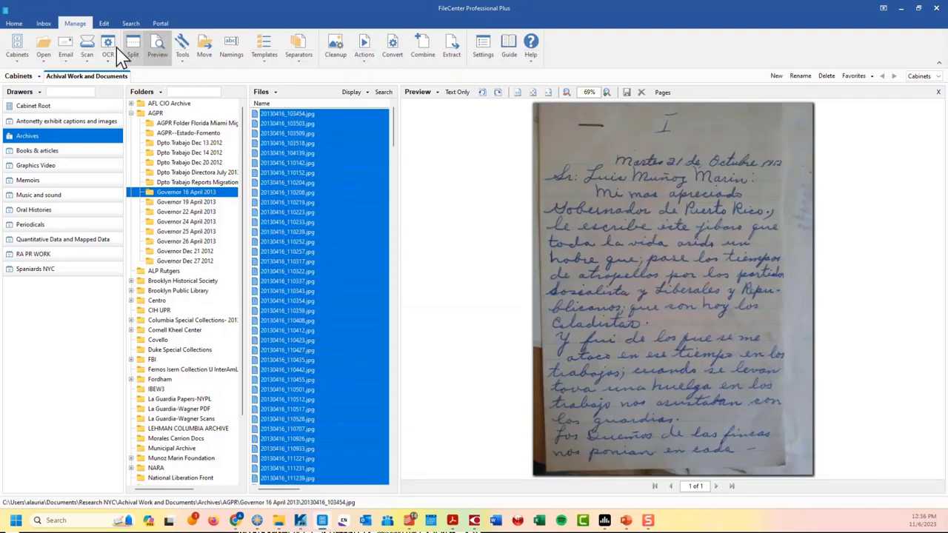
- Attempt OCR on all Governor 16 April 2013 scans, then dismiss the single-file-only warning
{"action": "left_click", "coordinate": [108, 46]}
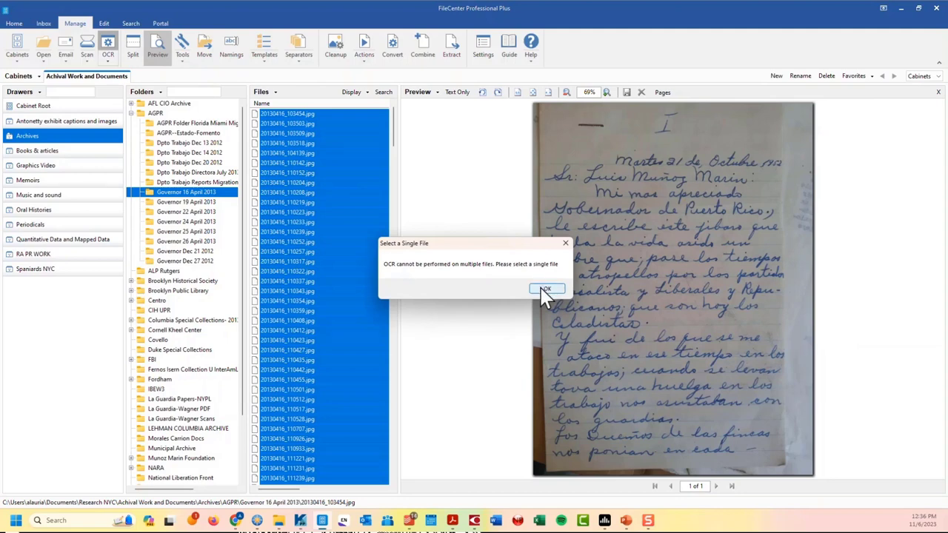
{"action": "left_click", "coordinate": [545, 289]}
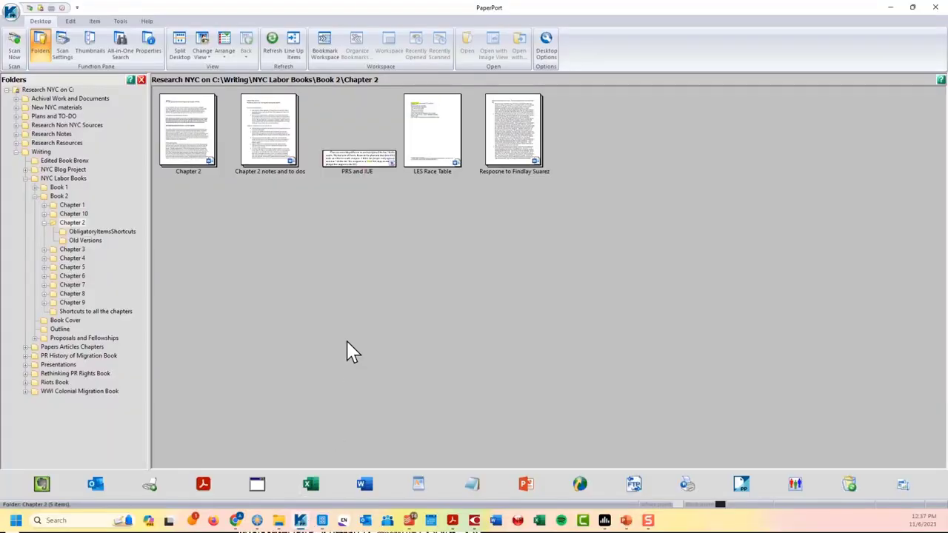
{"action": "mouse_move", "coordinate": [287, 322]}
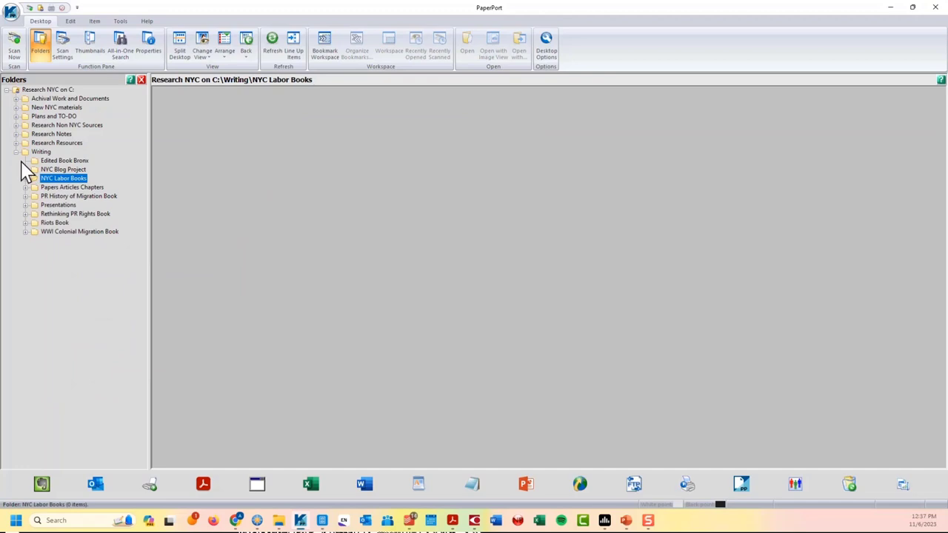
- Collapse Writing, expand Achival Work and Documents, and open Jesus Colon papers Sept 09, selecting its first page
{"action": "left_click", "coordinate": [16, 151]}
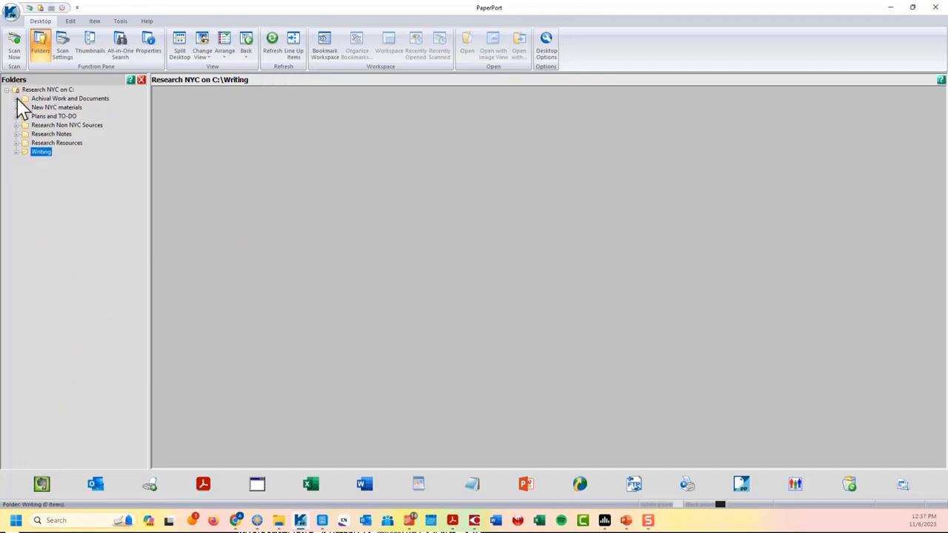
{"action": "left_click", "coordinate": [24, 99]}
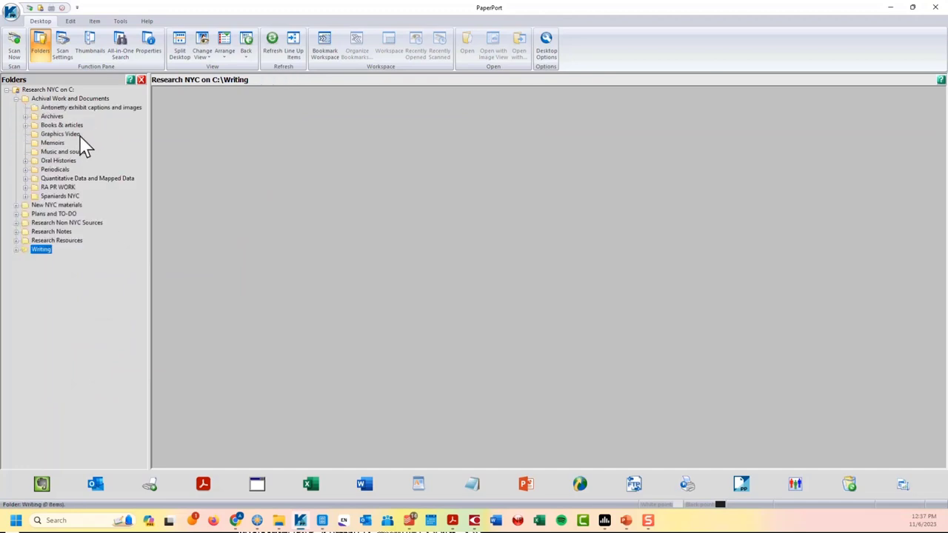
{"action": "mouse_move", "coordinate": [57, 121]}
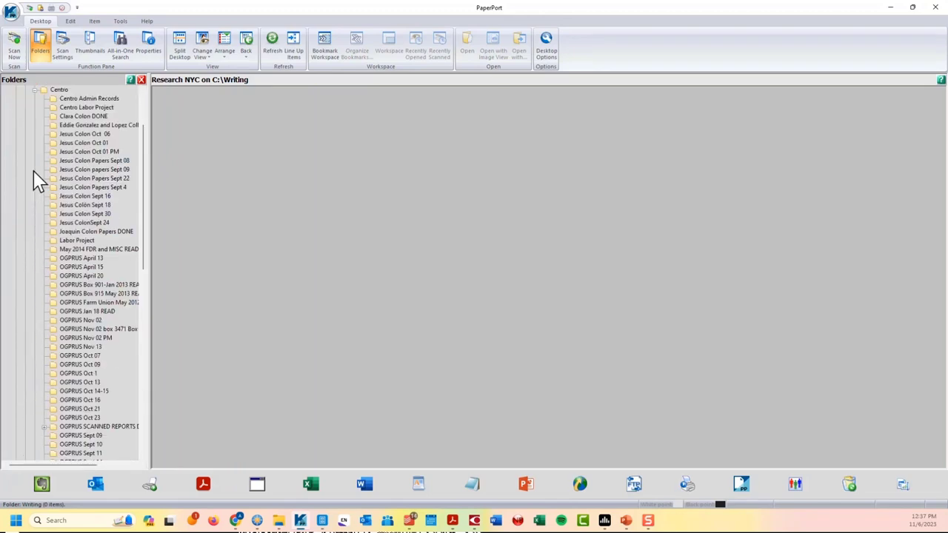
{"action": "left_click", "coordinate": [94, 169]}
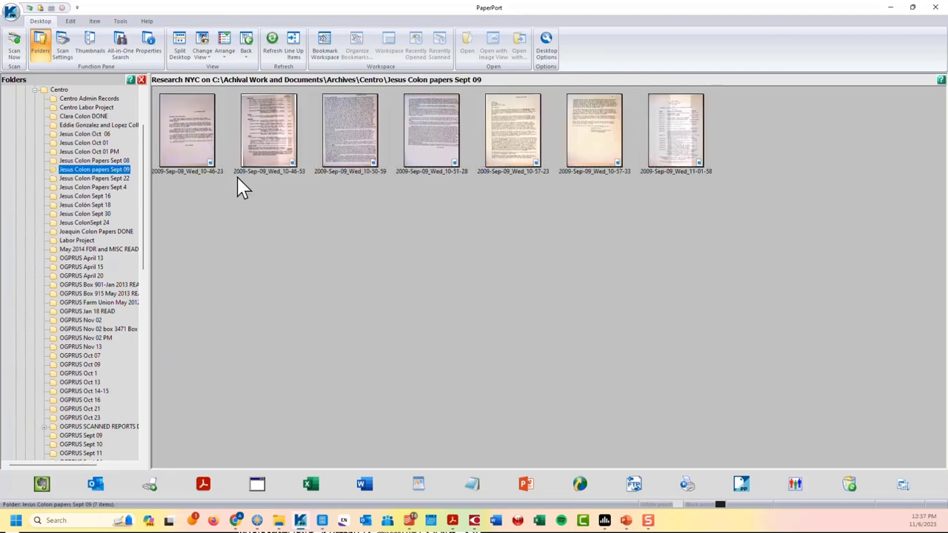
{"action": "mouse_move", "coordinate": [208, 152]}
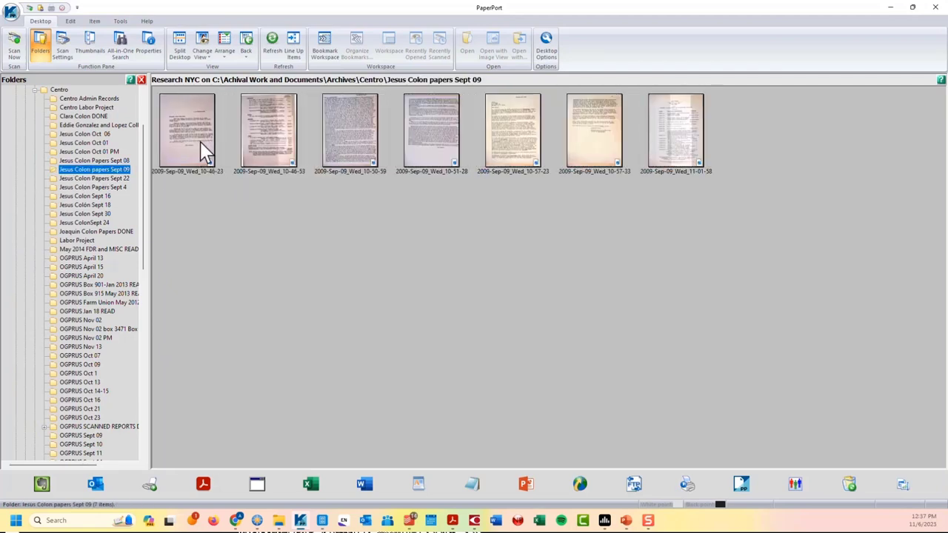
{"action": "left_click", "coordinate": [187, 131]}
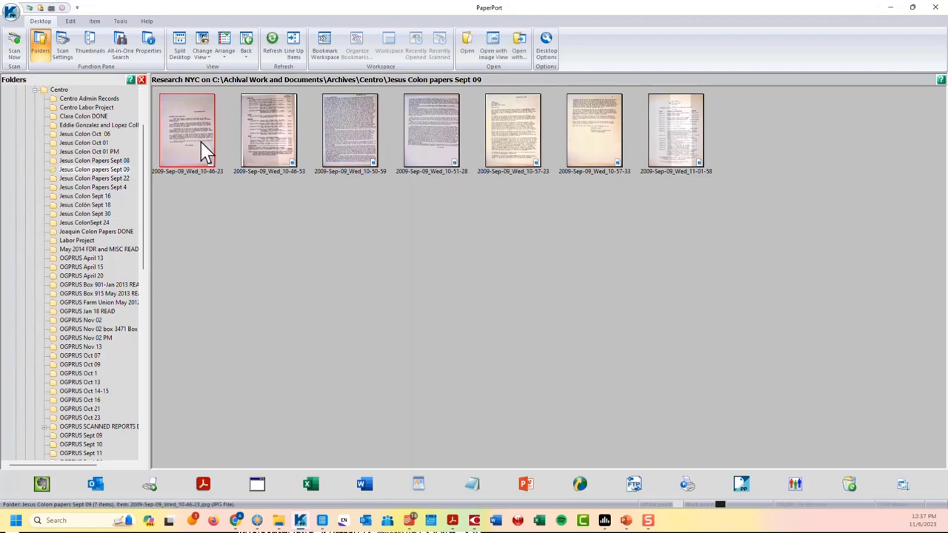
{"action": "double_click", "coordinate": [268, 132]}
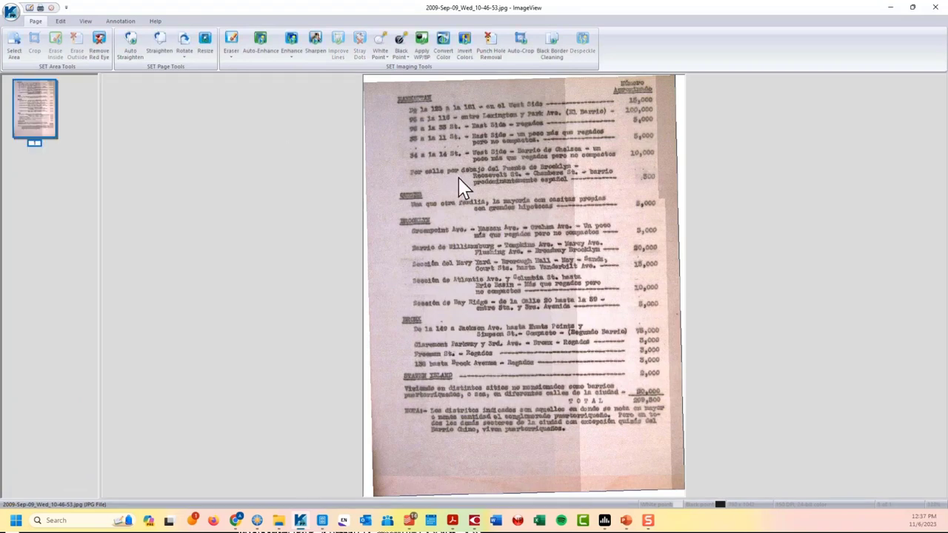
{"action": "mouse_move", "coordinate": [233, 166]}
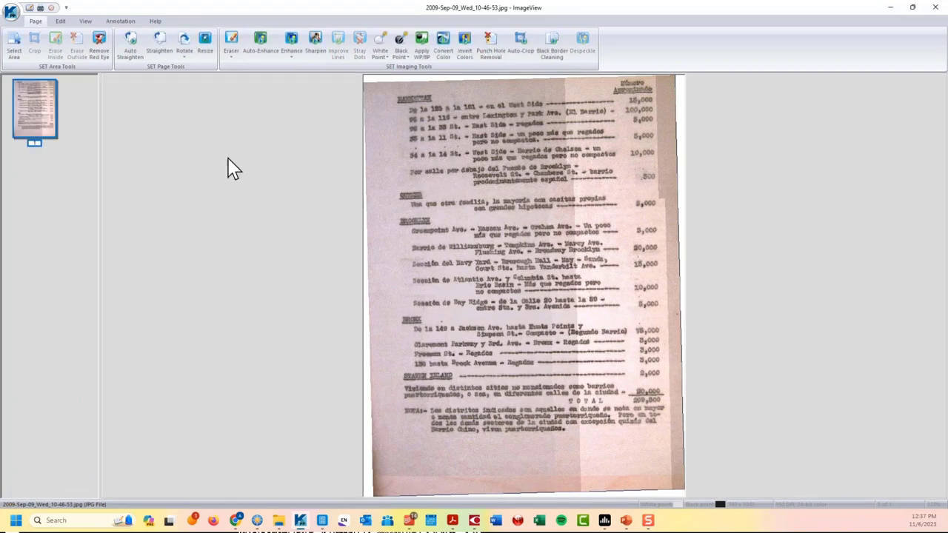
{"action": "mouse_move", "coordinate": [315, 181]}
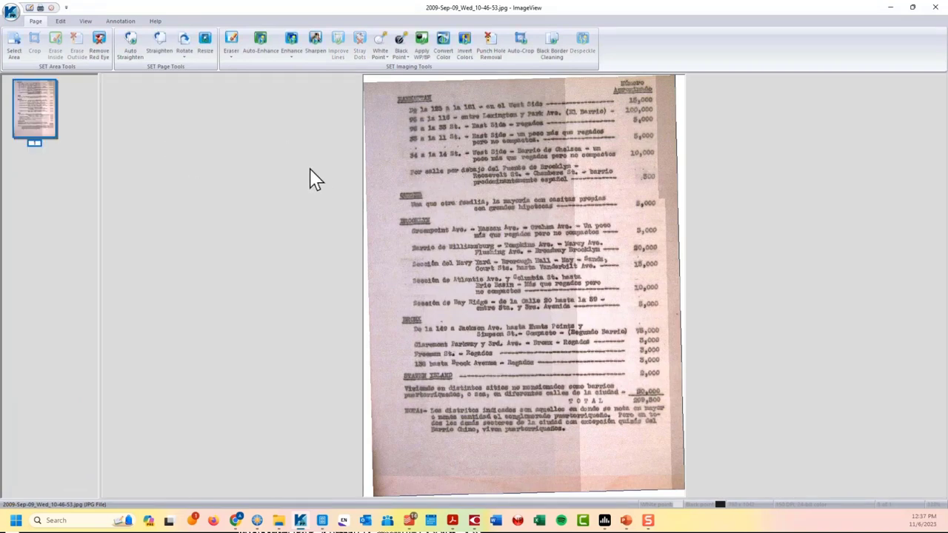
{"action": "mouse_move", "coordinate": [202, 102]}
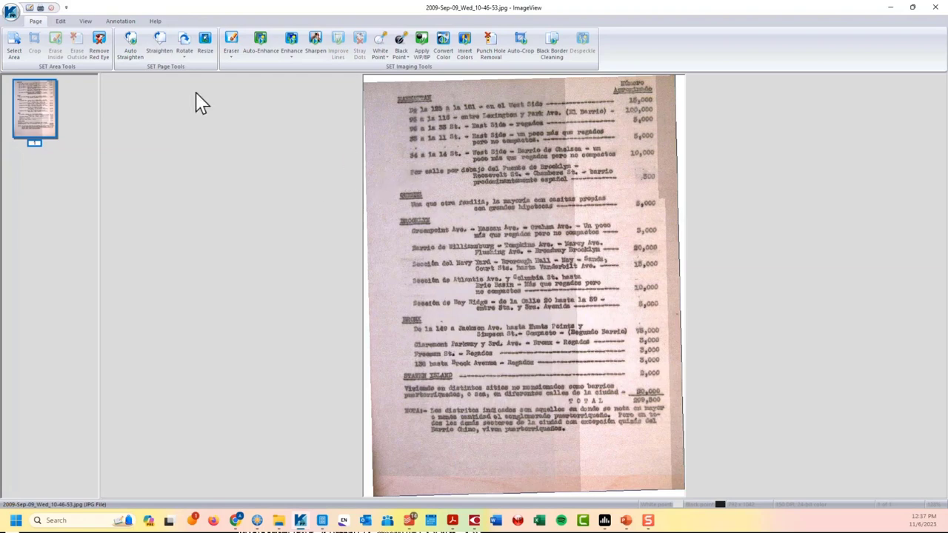
{"action": "mouse_move", "coordinate": [120, 21]}
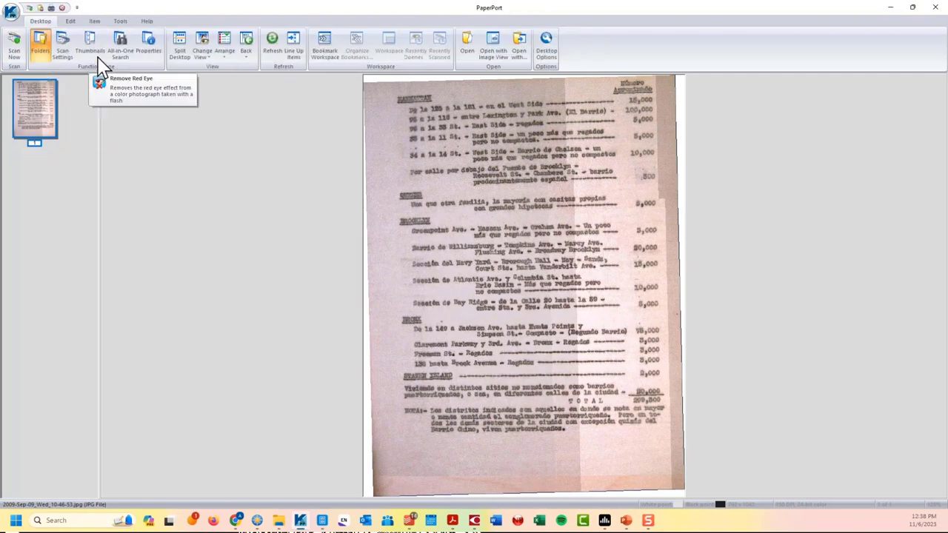
{"action": "left_click", "coordinate": [39, 44]}
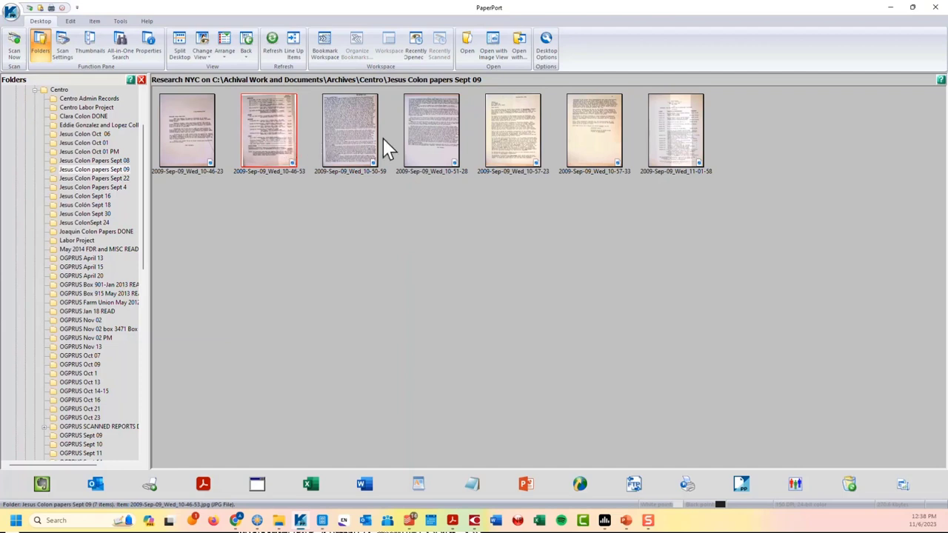
- Add the 10-50-59 scan to the 10-46-53 selection and send both to Word
{"action": "left_click", "coordinate": [350, 131]}
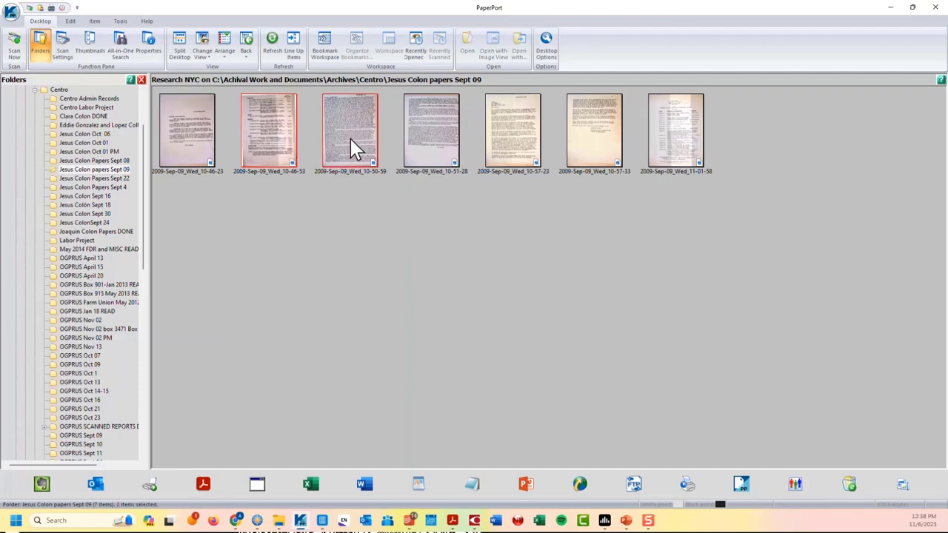
{"action": "mouse_move", "coordinate": [363, 484]}
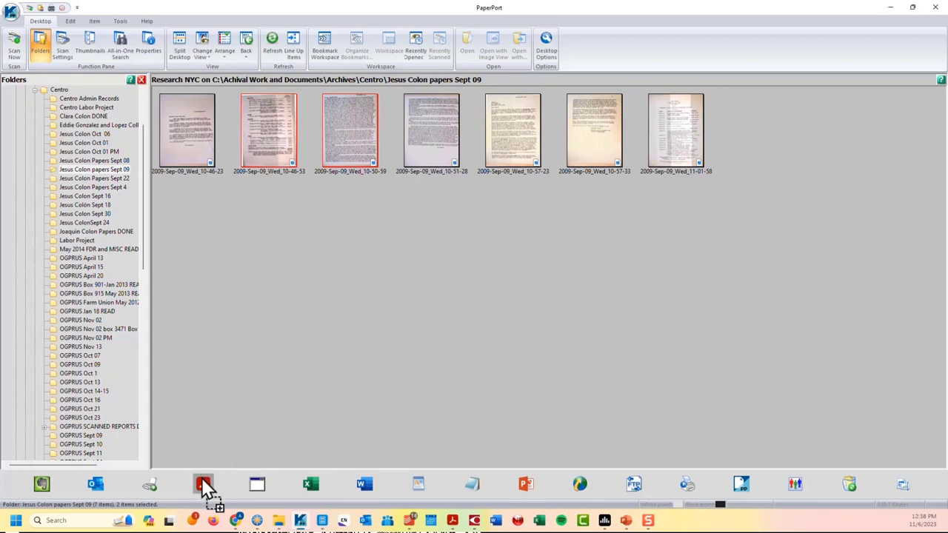
{"action": "mouse_move", "coordinate": [364, 484]}
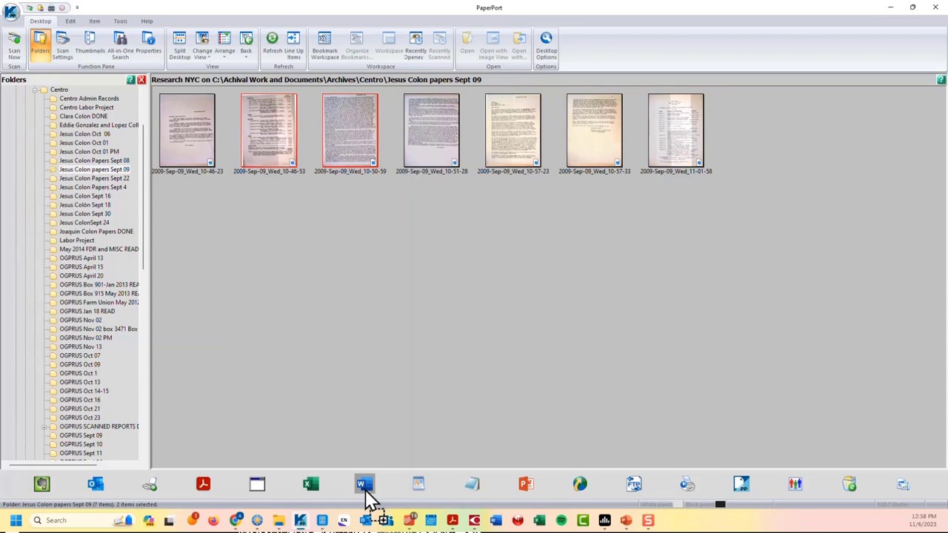
{"action": "mouse_move", "coordinate": [377, 496]}
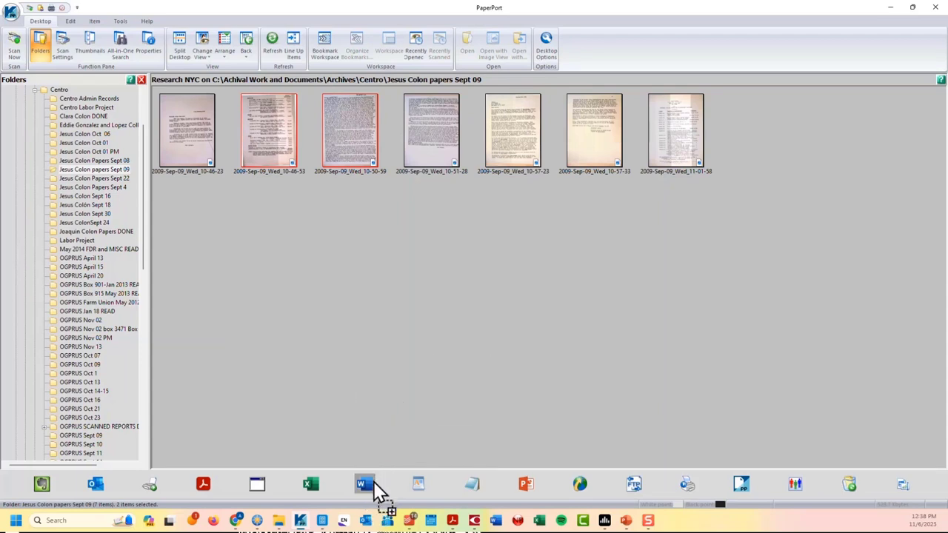
{"action": "left_click", "coordinate": [363, 484]}
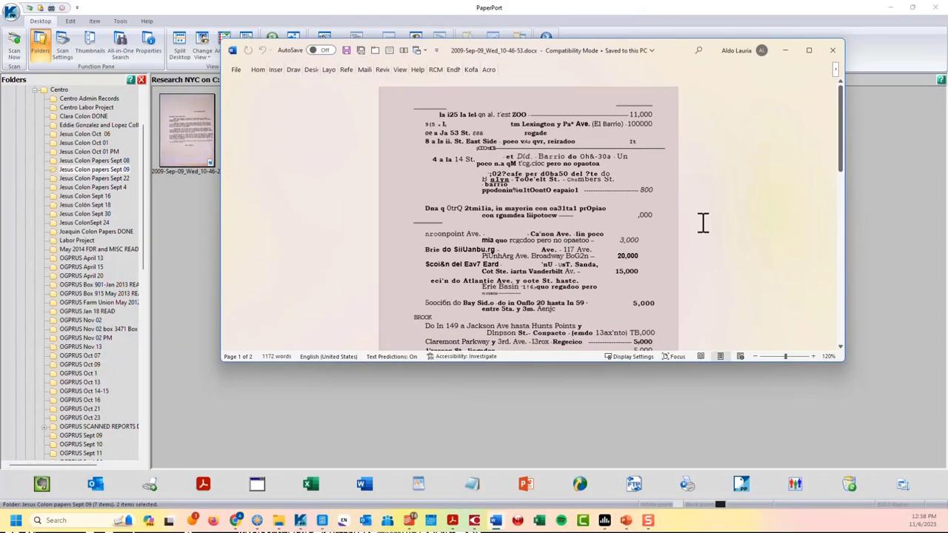
- Scroll through the converted 10-46-53 document's OCR text in Word
{"action": "scroll", "scroll_direction": "down", "scroll_amount": 3}
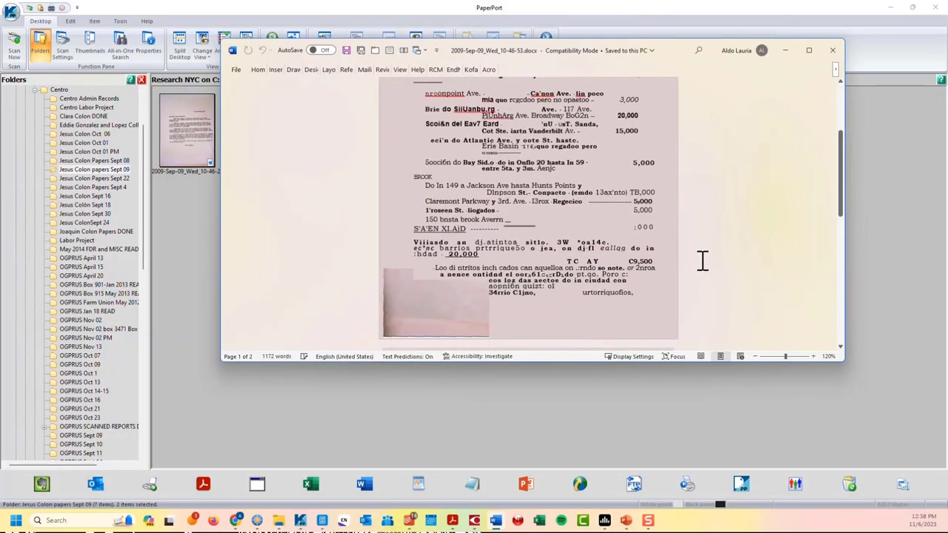
{"action": "scroll", "scroll_direction": "down", "scroll_amount": 3}
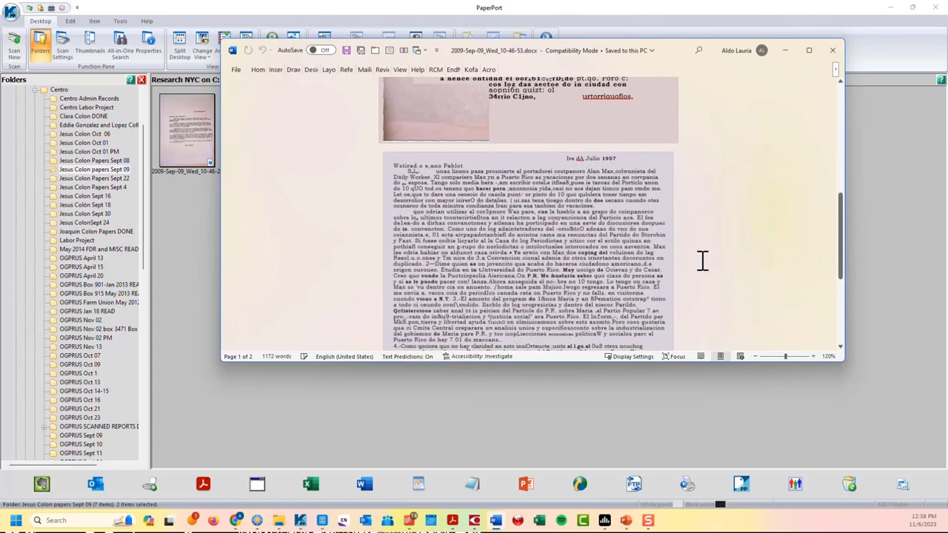
{"action": "scroll", "scroll_direction": "down", "scroll_amount": 3}
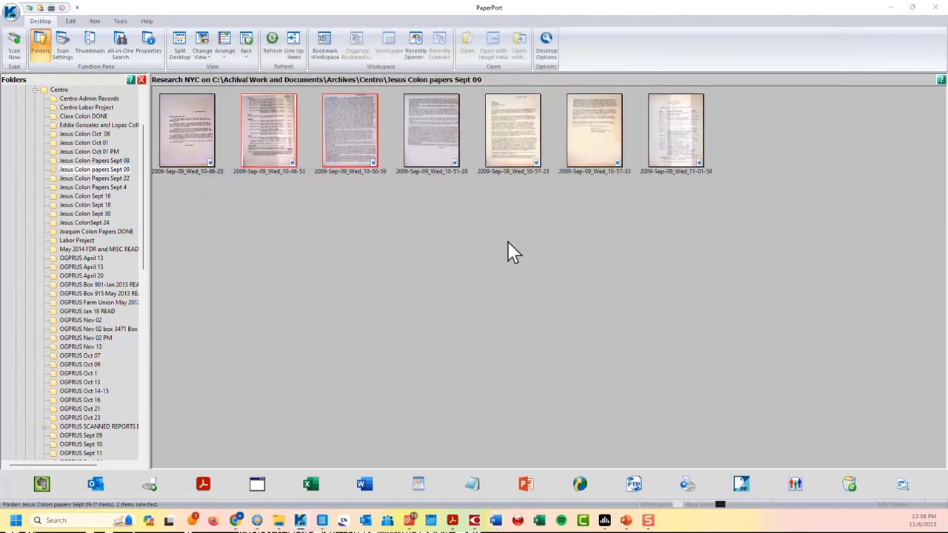
{"action": "mouse_move", "coordinate": [359, 163]}
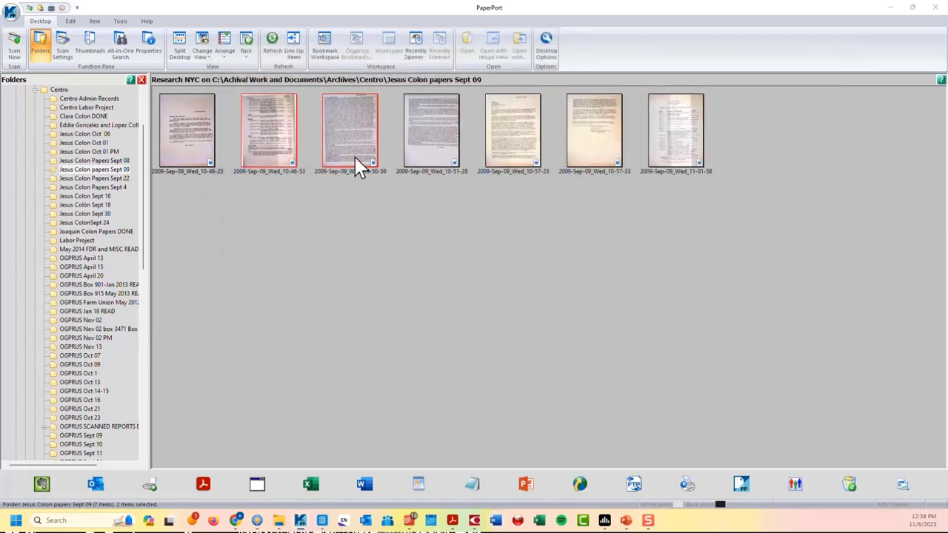
{"action": "mouse_move", "coordinate": [349, 163]}
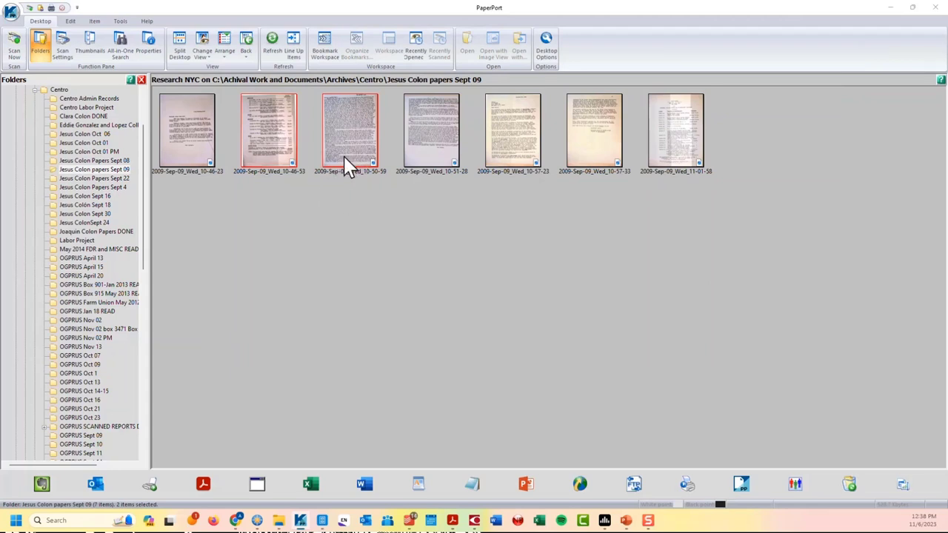
{"action": "mouse_move", "coordinate": [335, 246]}
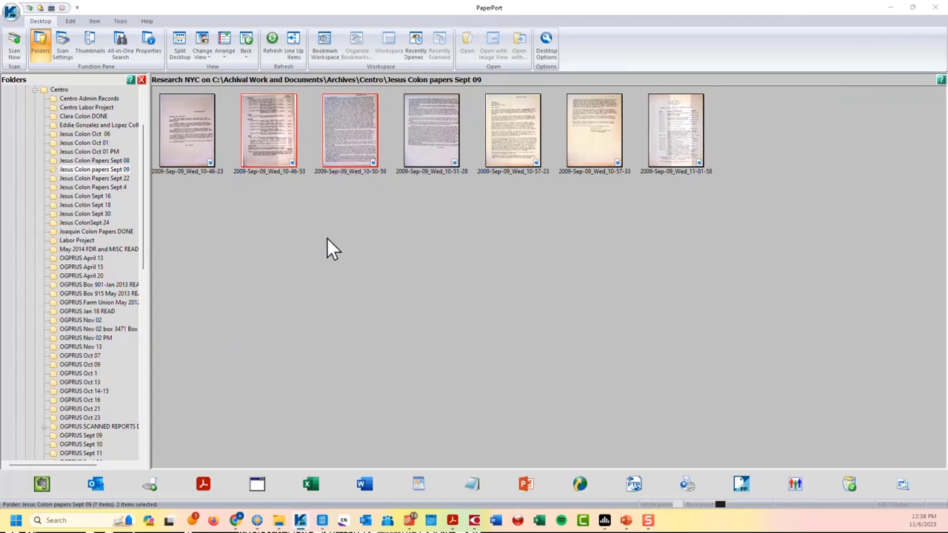
{"action": "mouse_move", "coordinate": [131, 210]}
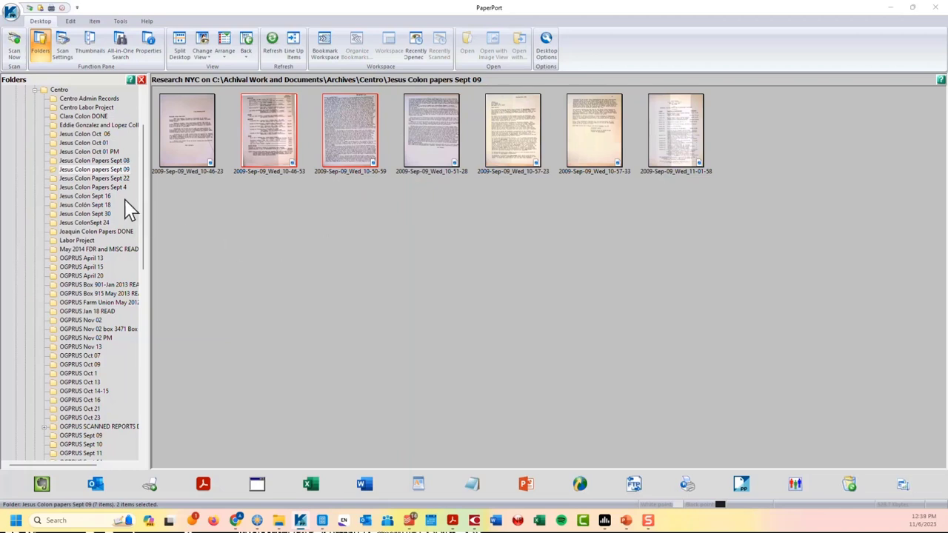
{"action": "mouse_move", "coordinate": [284, 138]}
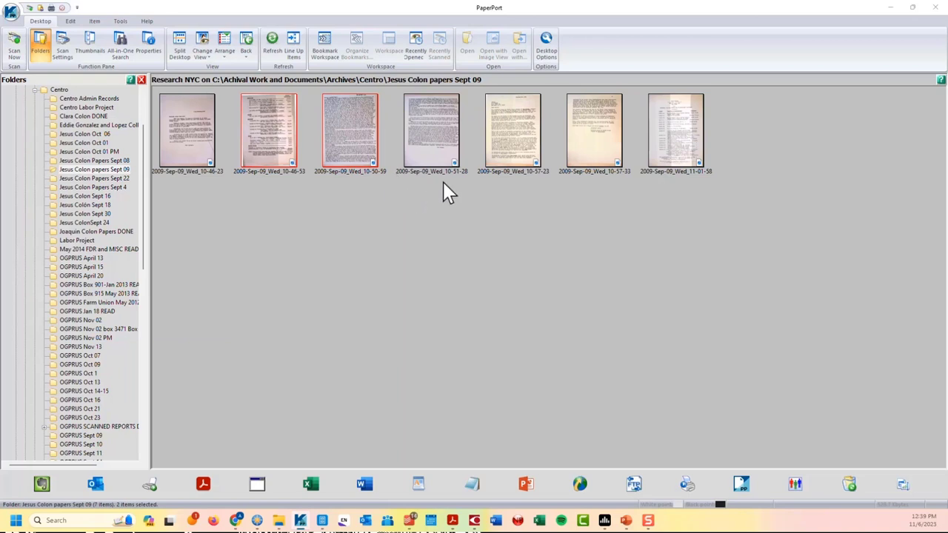
{"action": "mouse_move", "coordinate": [359, 174]}
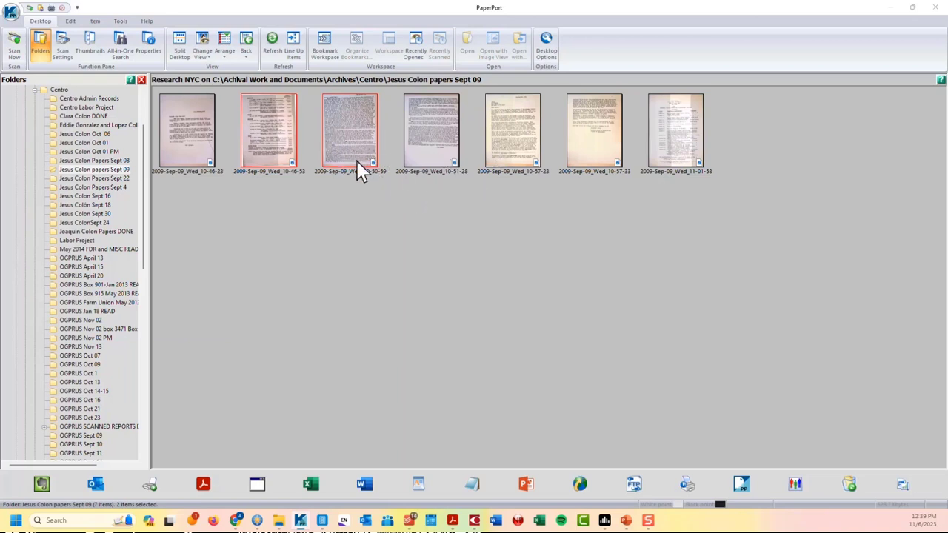
{"action": "mouse_move", "coordinate": [820, 102]}
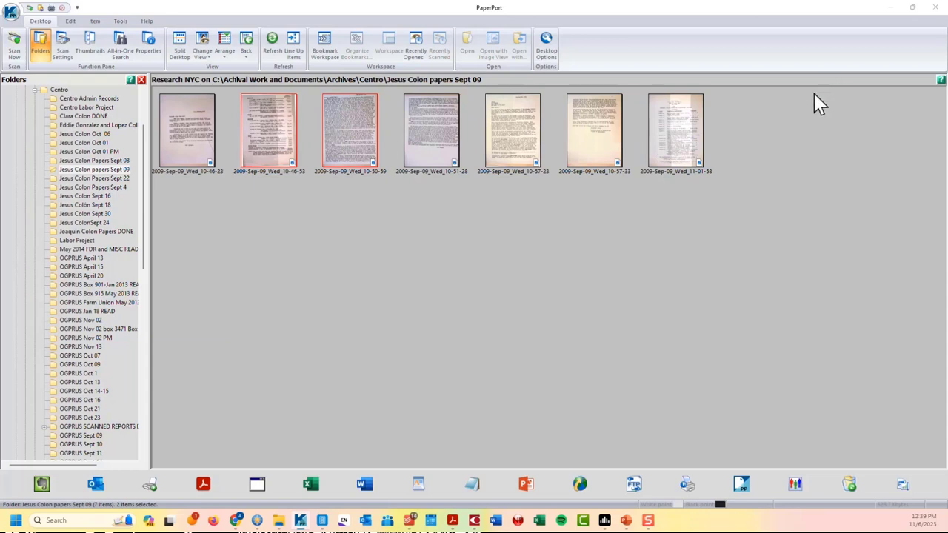
{"action": "mouse_move", "coordinate": [821, 117]}
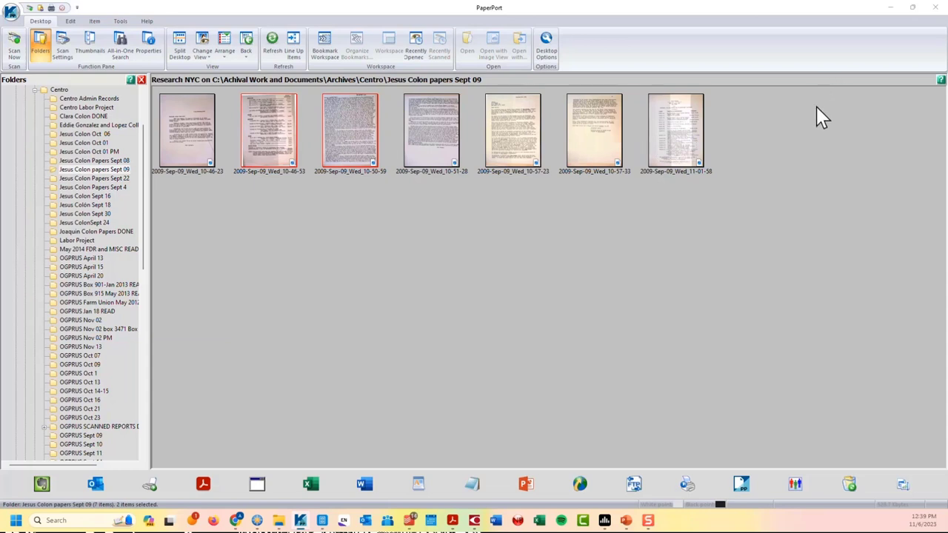
{"action": "mouse_move", "coordinate": [681, 140]}
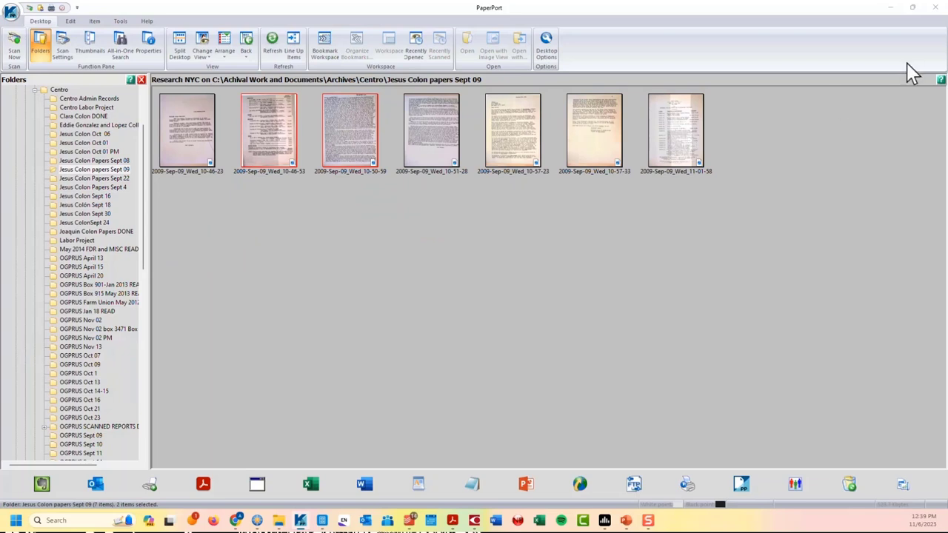
{"action": "mouse_move", "coordinate": [886, 47]}
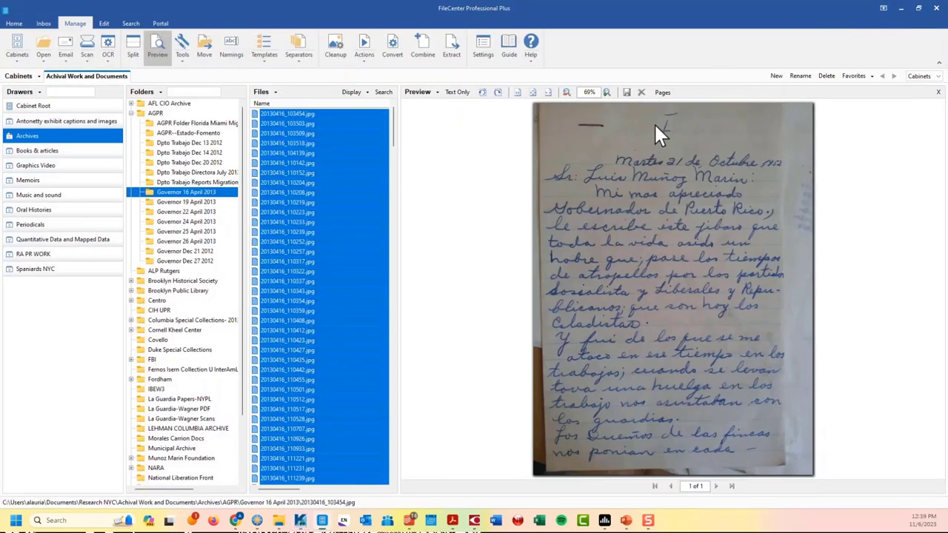
{"action": "mouse_move", "coordinate": [901, 9]}
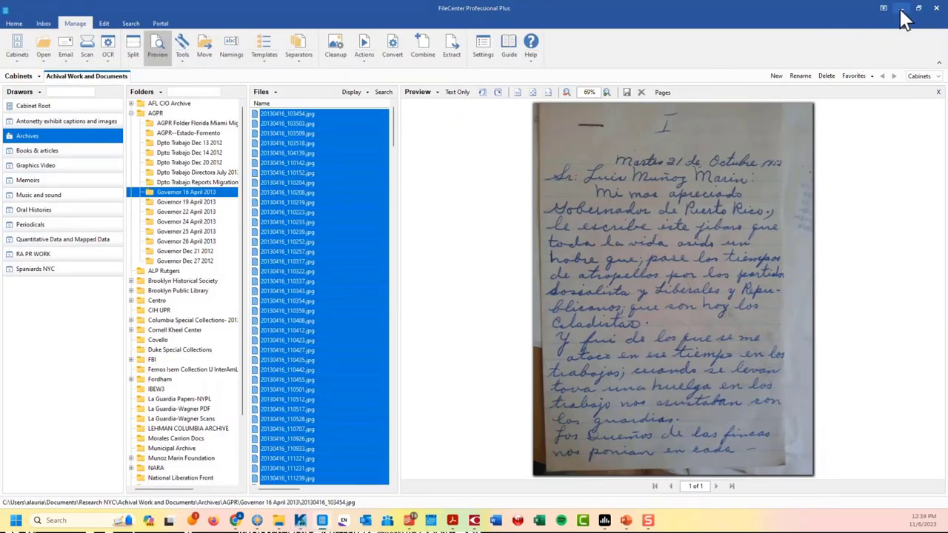
{"action": "mouse_move", "coordinate": [906, 24]}
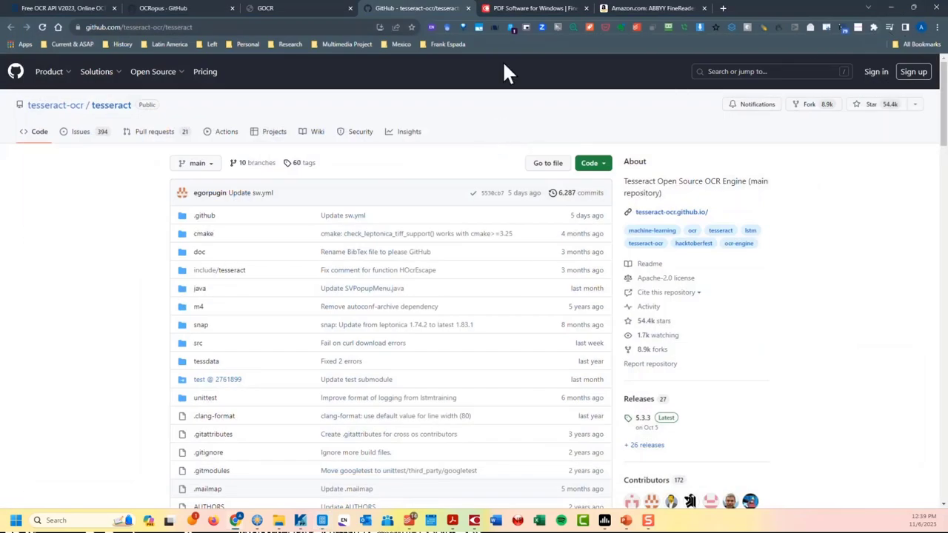
{"action": "mouse_move", "coordinate": [547, 26]}
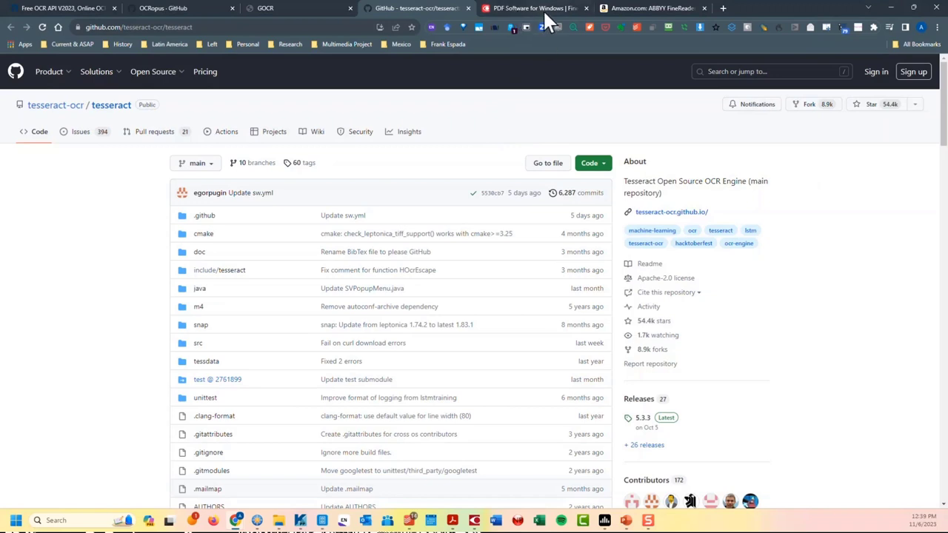
{"action": "left_click", "coordinate": [533, 8]}
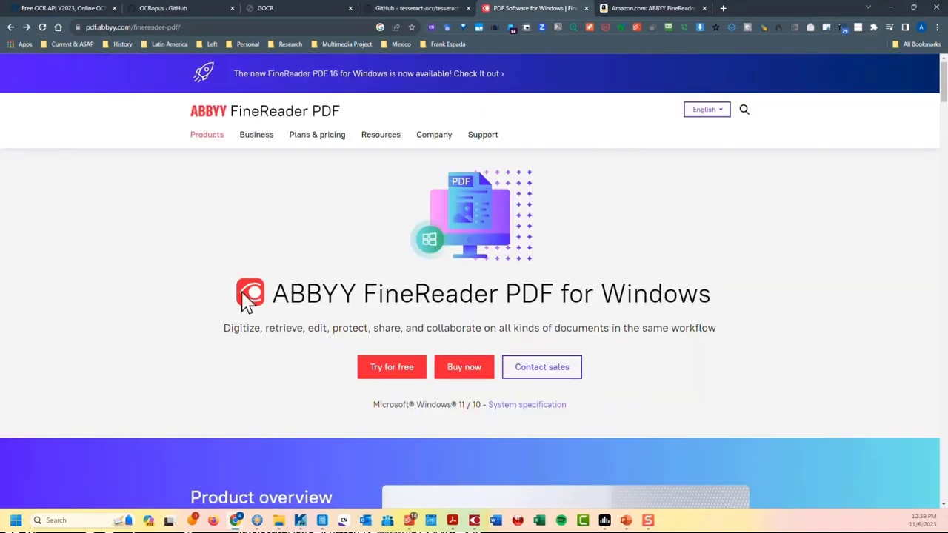
{"action": "double_click", "coordinate": [305, 293]}
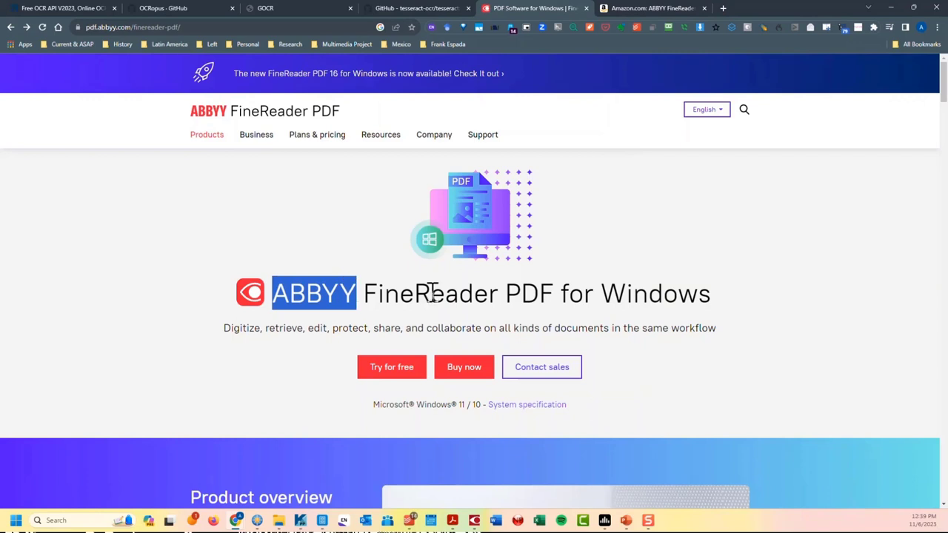
{"action": "mouse_move", "coordinate": [457, 285]}
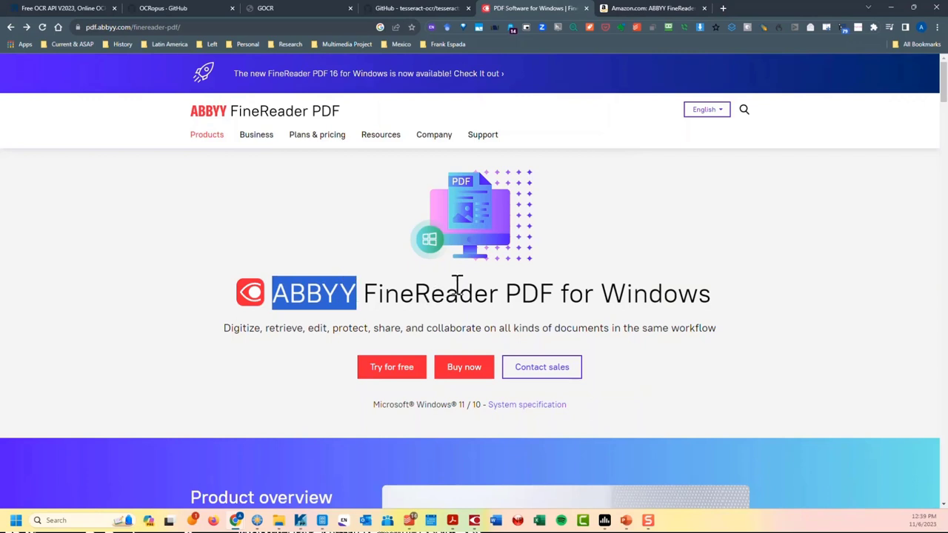
{"action": "scroll", "scroll_direction": "down", "scroll_amount": 3}
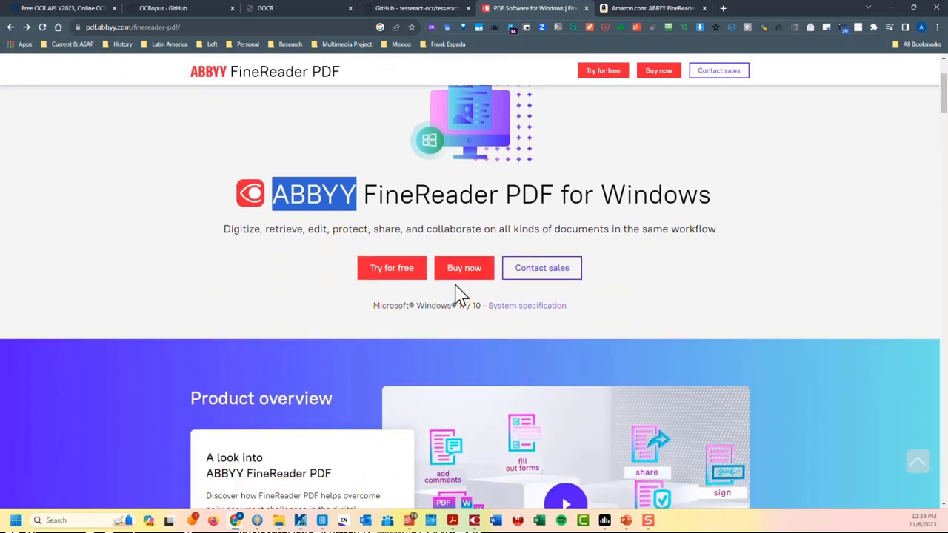
{"action": "scroll", "scroll_direction": "down", "scroll_amount": 3}
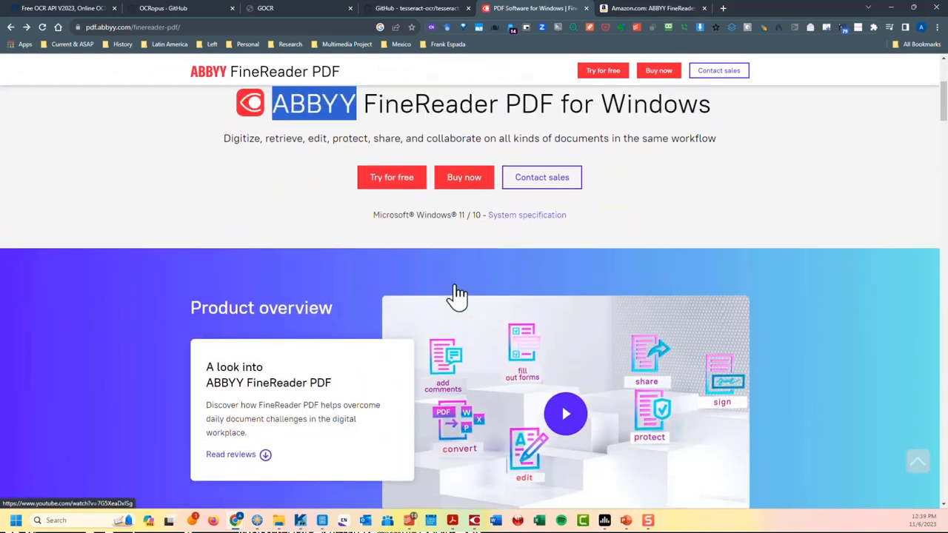
{"action": "scroll", "scroll_direction": "up", "scroll_amount": 3}
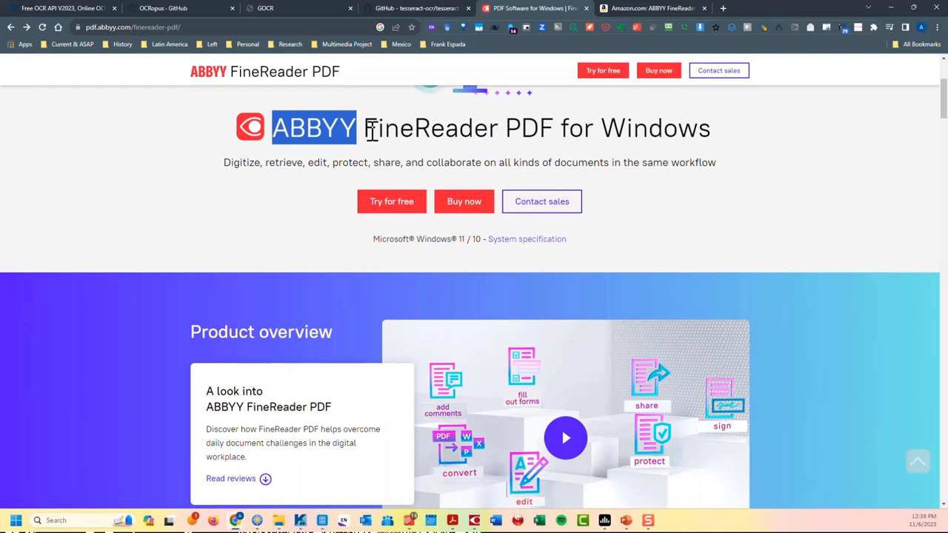
{"action": "scroll", "scroll_direction": "down", "scroll_amount": 3}
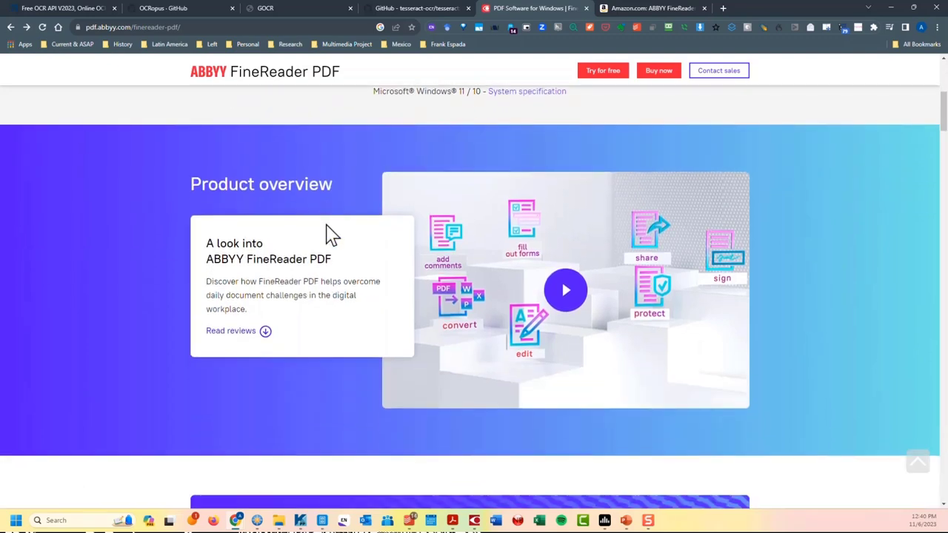
{"action": "scroll", "scroll_direction": "down", "scroll_amount": 3}
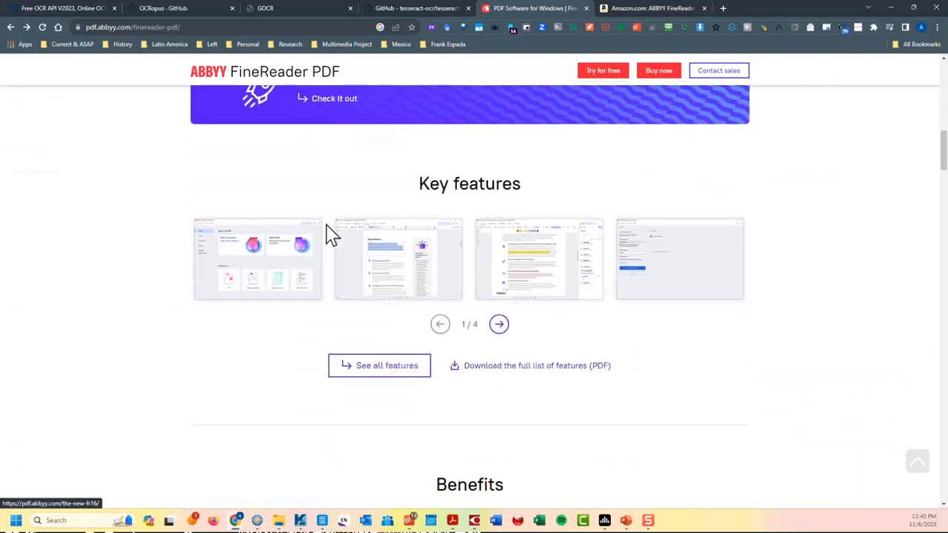
{"action": "scroll", "scroll_direction": "down", "scroll_amount": 3}
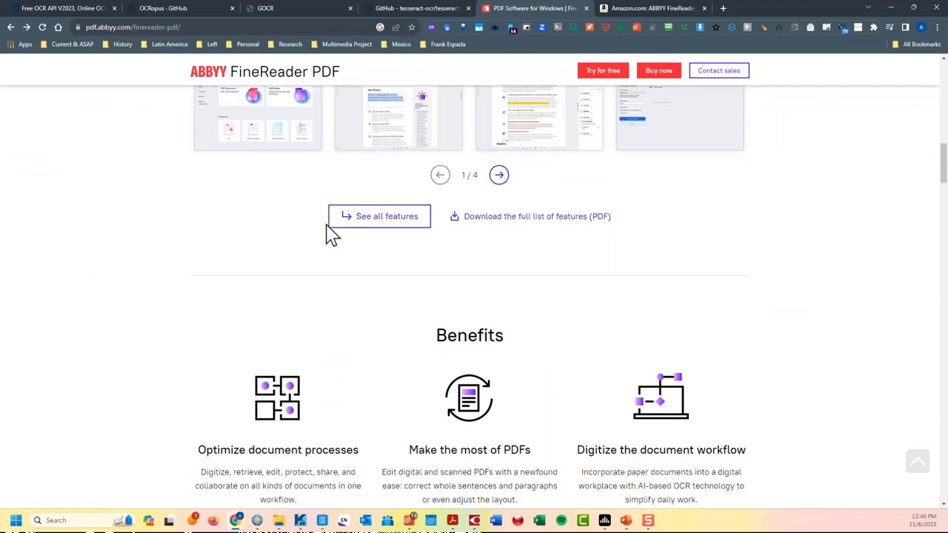
{"action": "scroll", "scroll_direction": "down", "scroll_amount": 3}
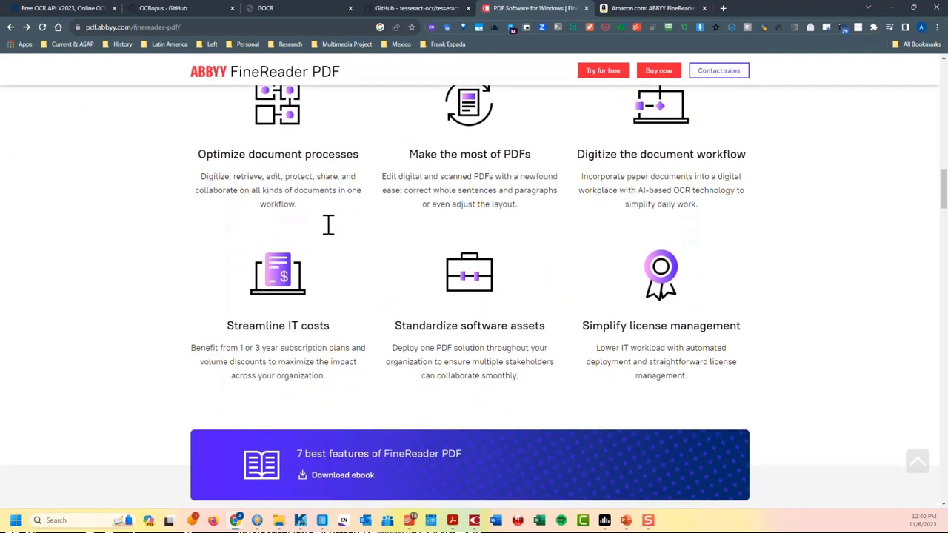
{"action": "mouse_move", "coordinate": [327, 225]}
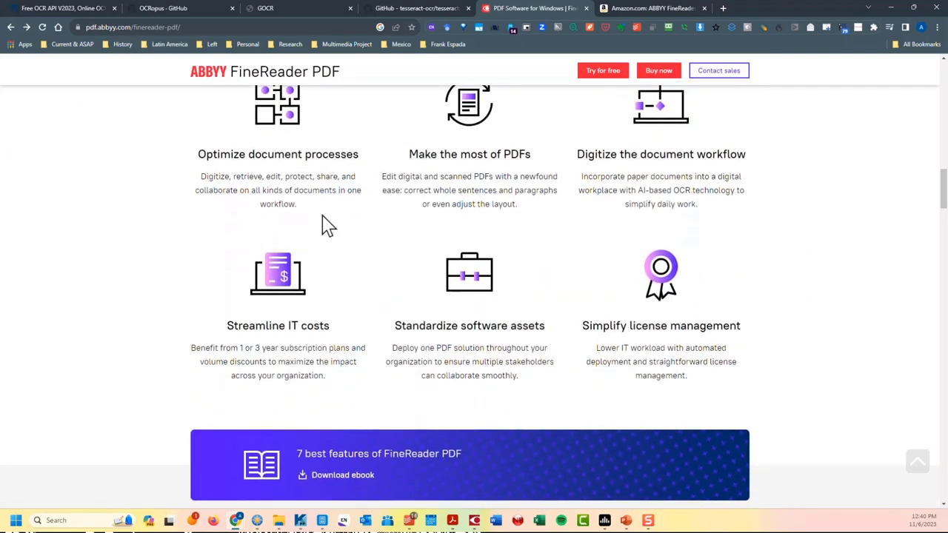
{"action": "scroll", "scroll_direction": "up", "scroll_amount": 3}
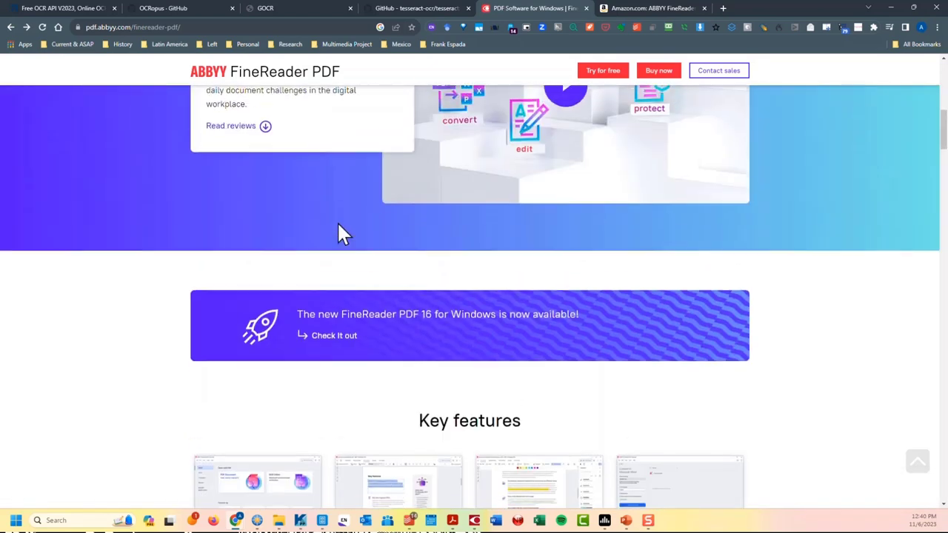
{"action": "scroll", "scroll_direction": "up", "scroll_amount": 3}
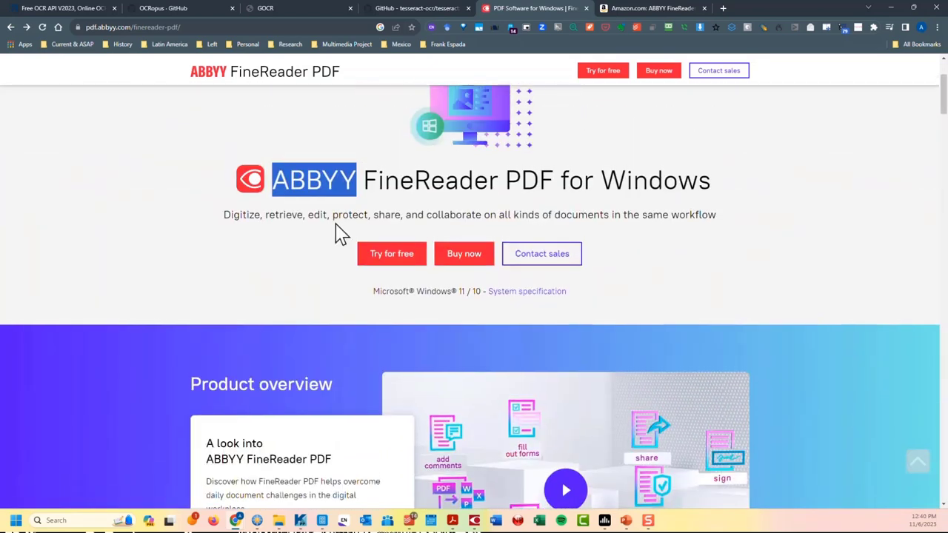
{"action": "scroll", "scroll_direction": "up", "scroll_amount": 3}
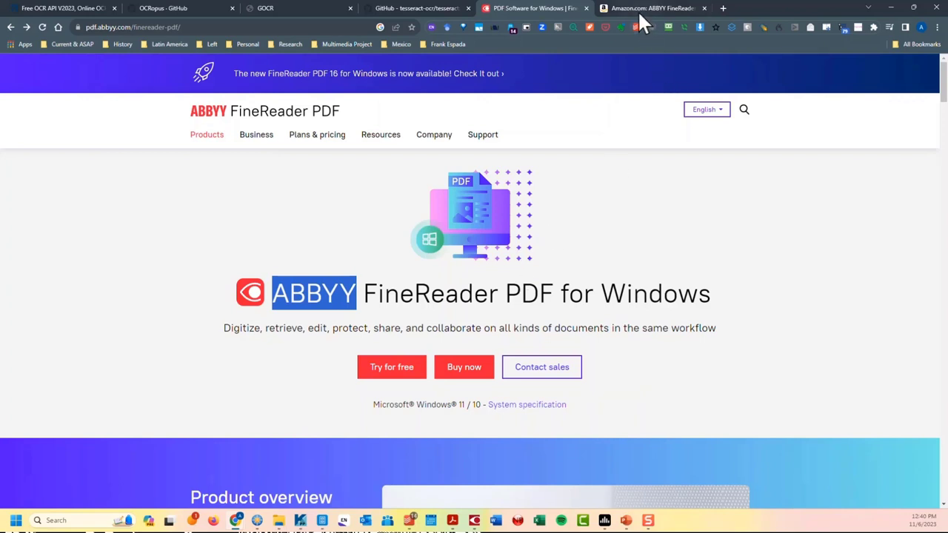
{"action": "mouse_move", "coordinate": [650, 8]}
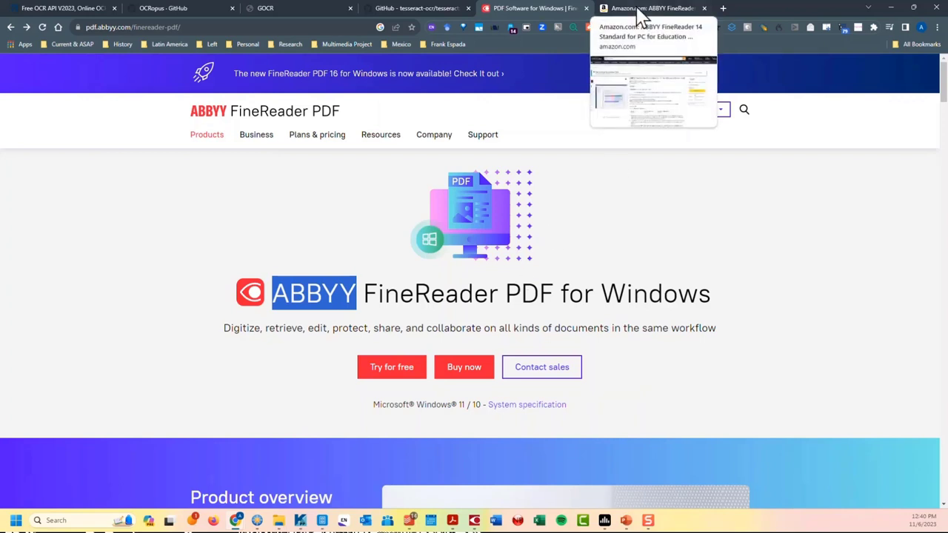
{"action": "mouse_move", "coordinate": [329, 229]}
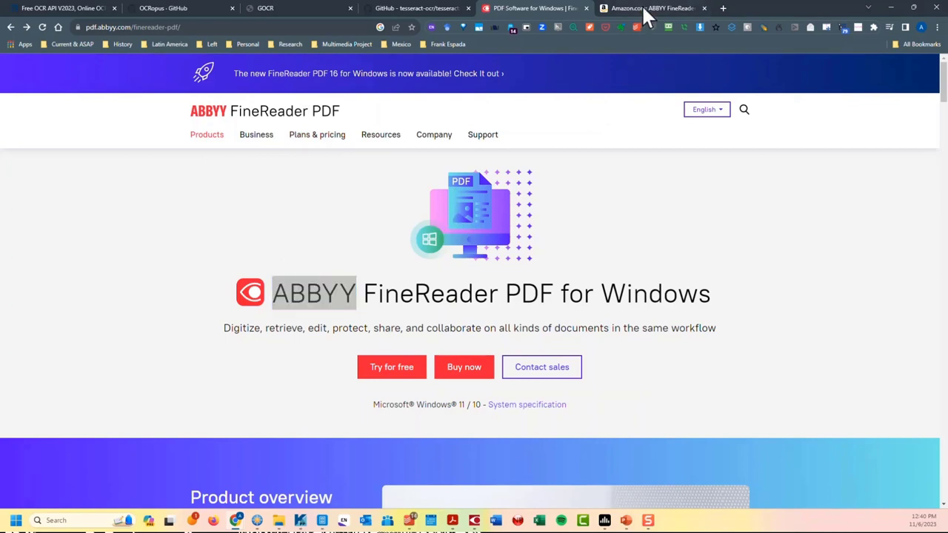
{"action": "left_click", "coordinate": [651, 8]}
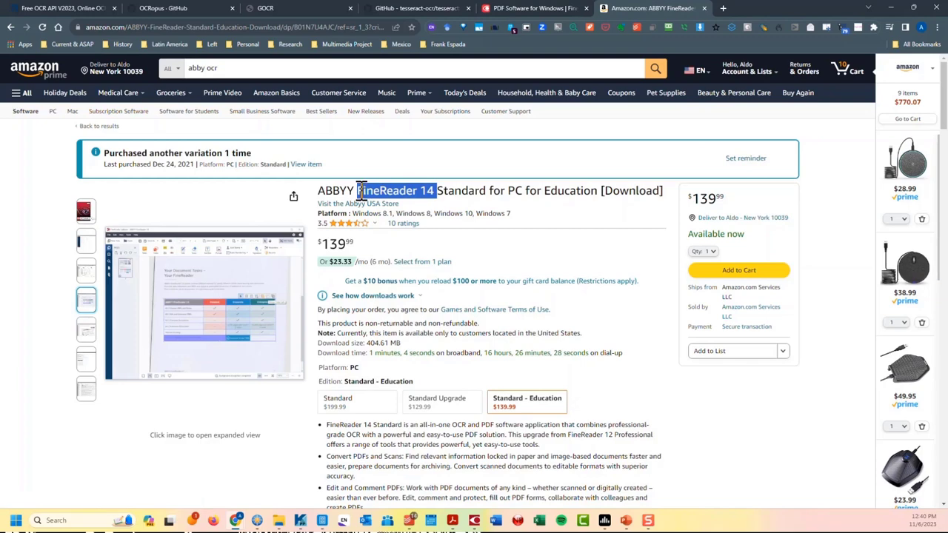
{"action": "mouse_move", "coordinate": [370, 252]}
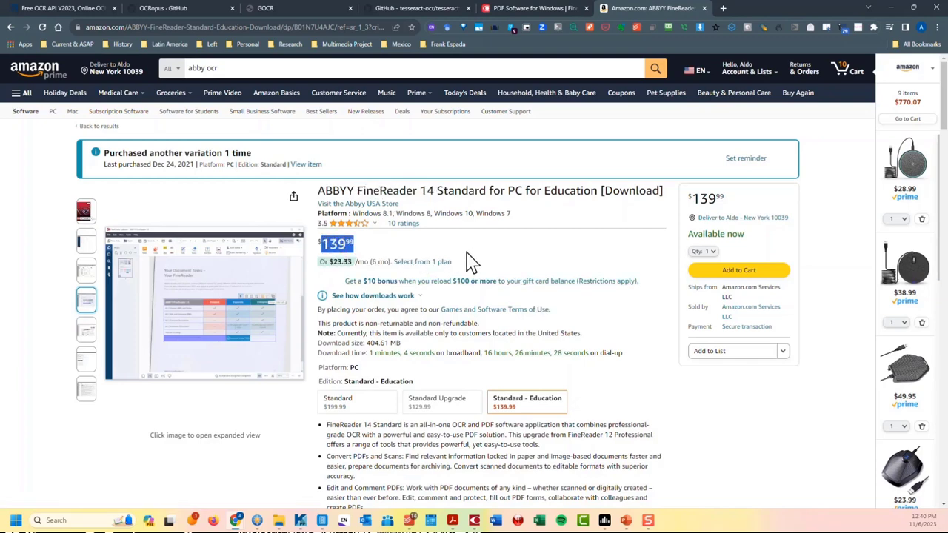
{"action": "mouse_move", "coordinate": [522, 259]}
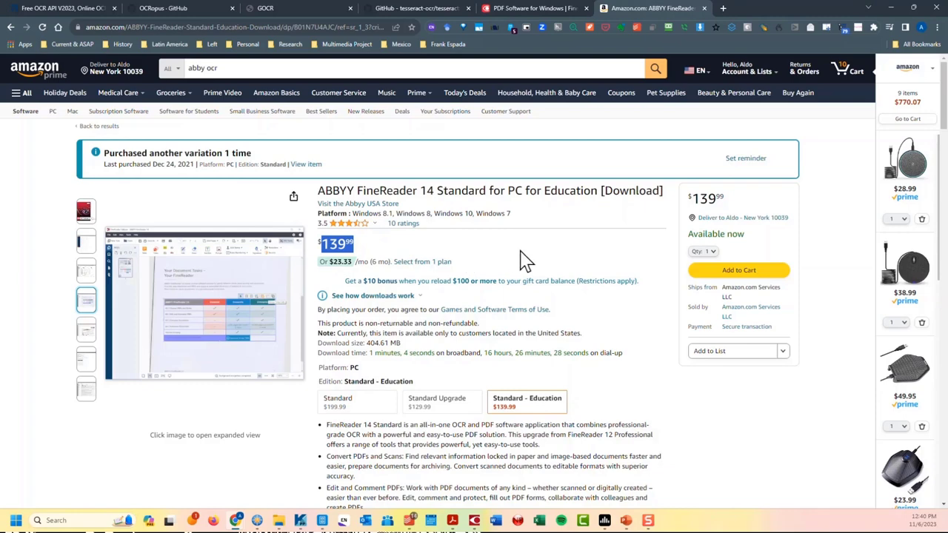
{"action": "mouse_move", "coordinate": [496, 363]}
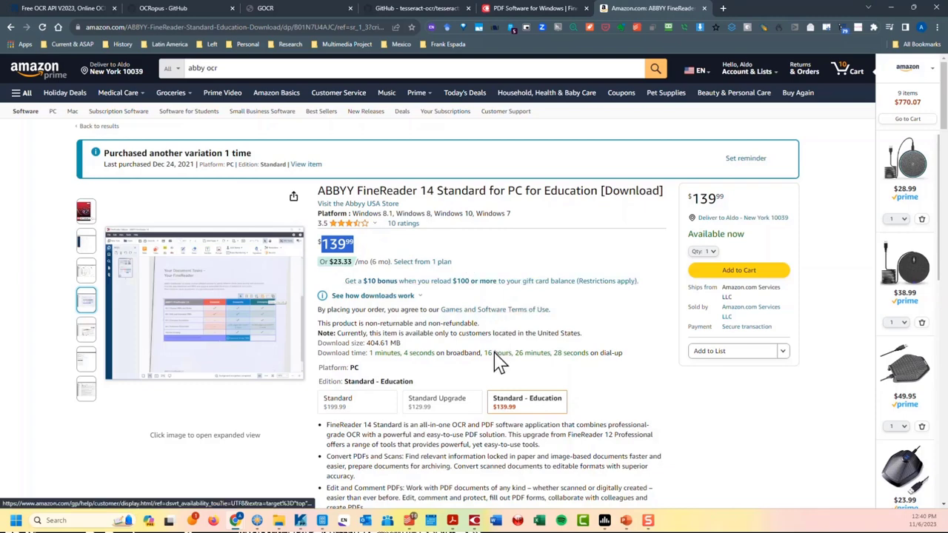
- Compare the Standard Upgrade price with Standard - Education on Amazon, then open a new tab
{"action": "left_click", "coordinate": [437, 402]}
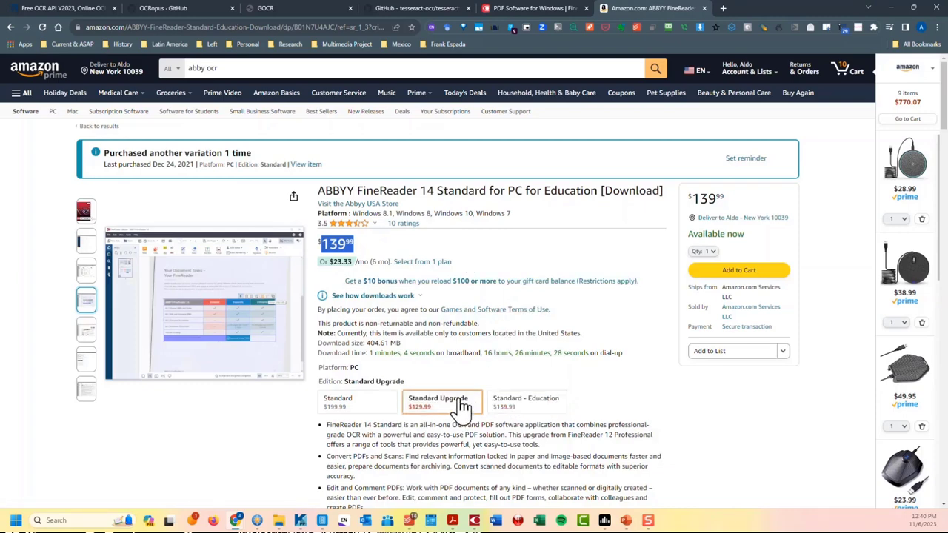
{"action": "left_click", "coordinate": [438, 402]}
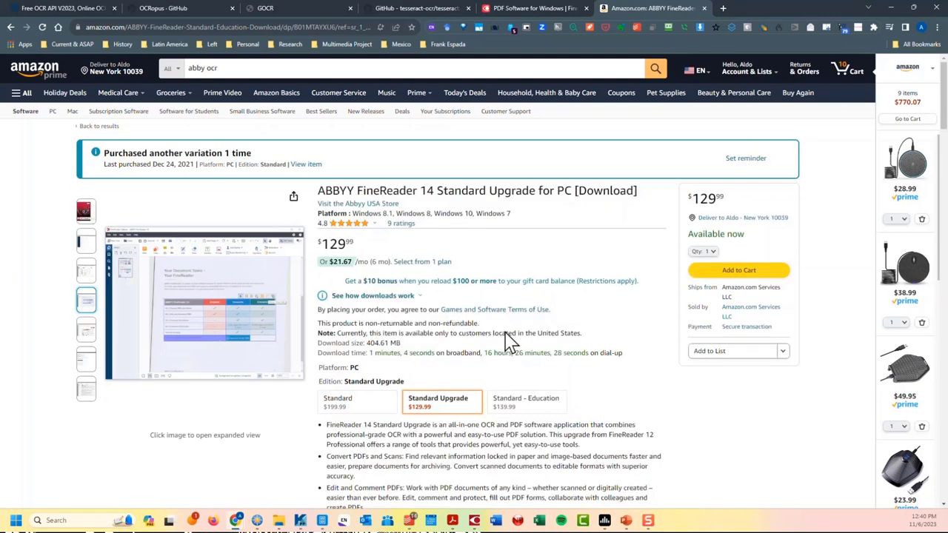
{"action": "mouse_move", "coordinate": [494, 310]}
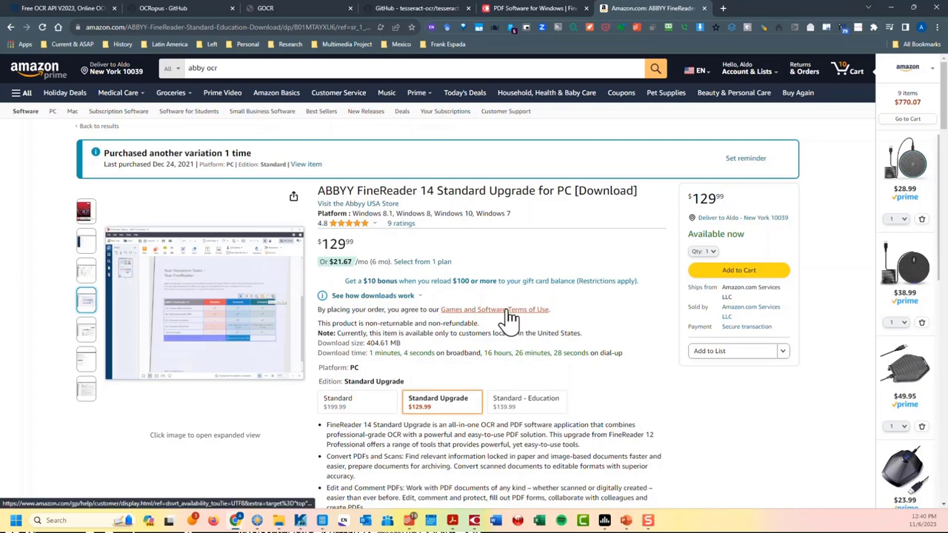
{"action": "mouse_move", "coordinate": [473, 245]}
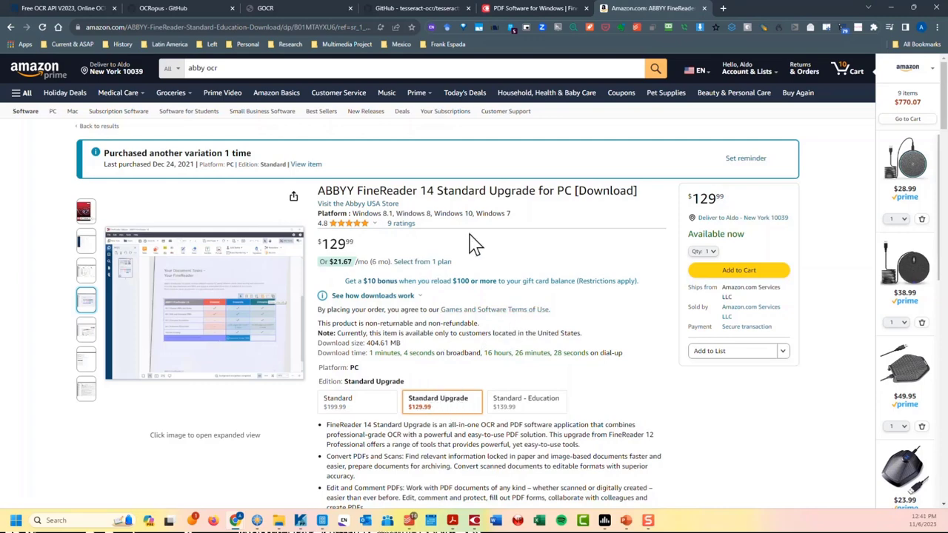
{"action": "mouse_move", "coordinate": [510, 255]}
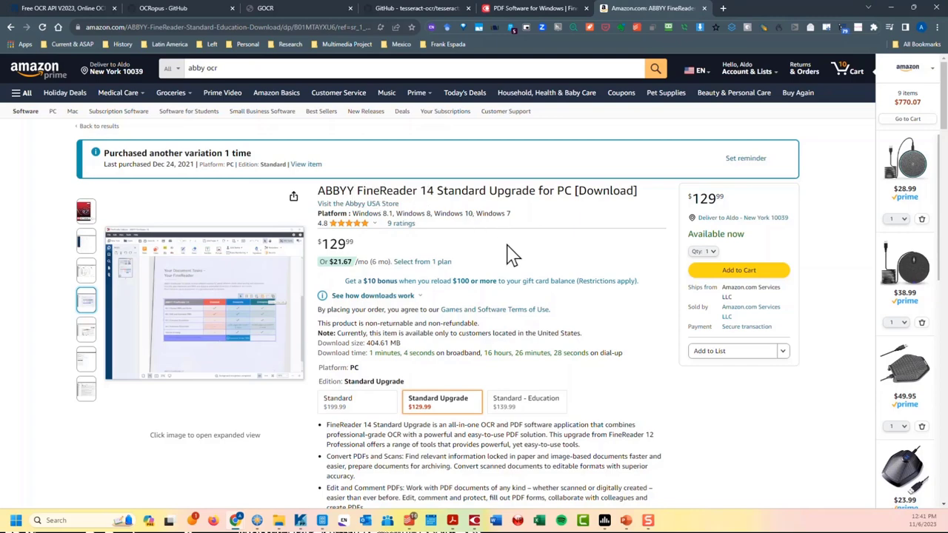
{"action": "mouse_move", "coordinate": [540, 289]}
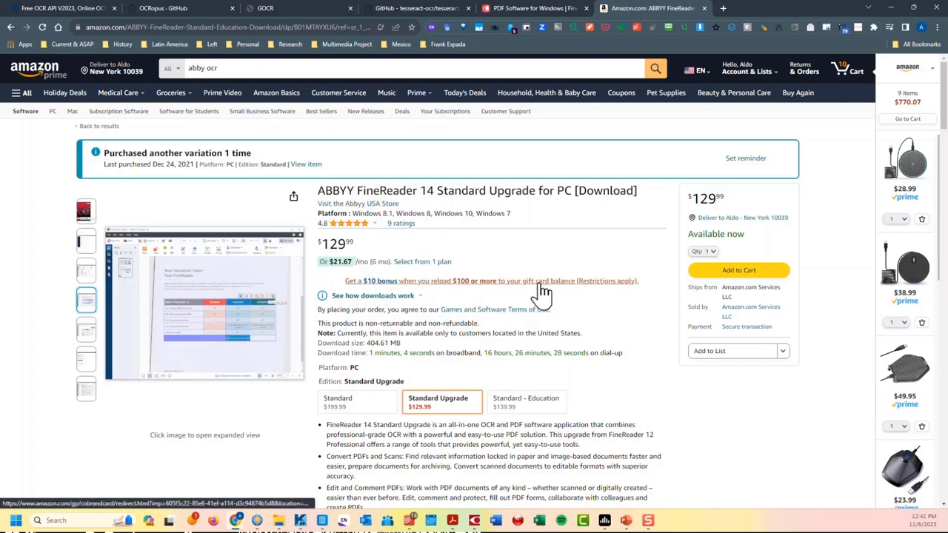
{"action": "mouse_move", "coordinate": [530, 385]}
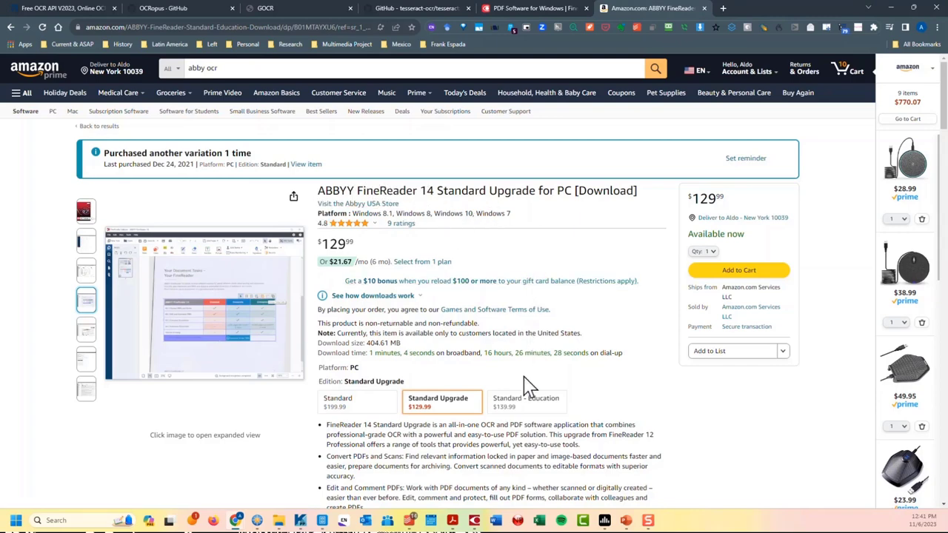
{"action": "left_click", "coordinate": [527, 402]}
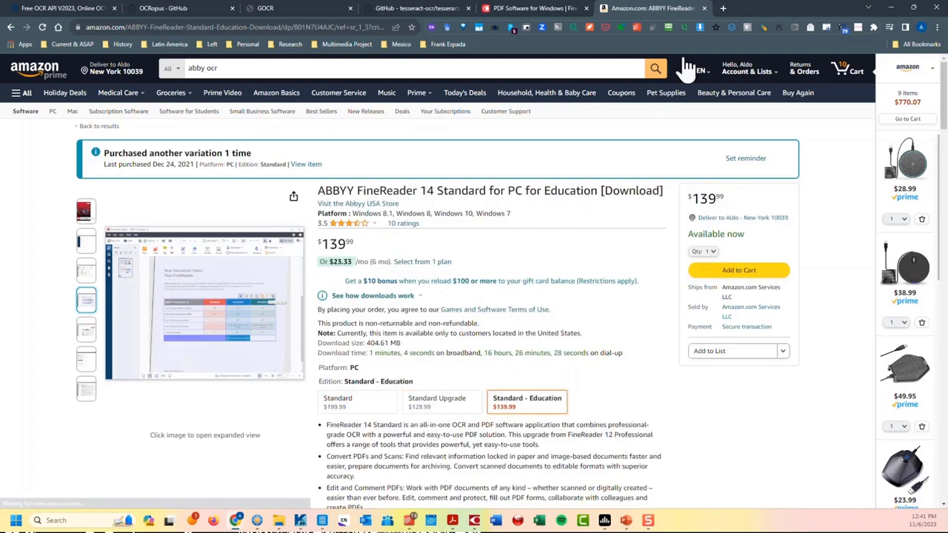
{"action": "mouse_move", "coordinate": [721, 8]}
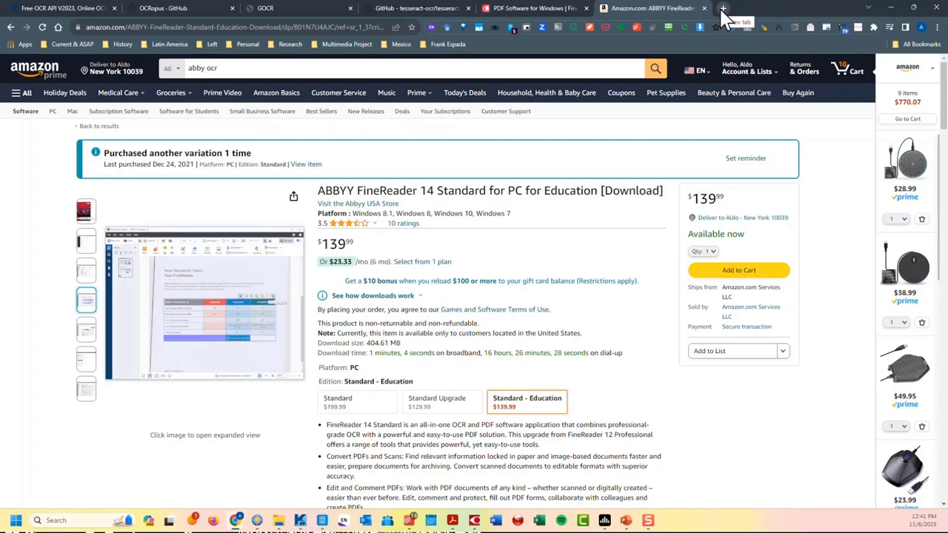
{"action": "left_click", "coordinate": [722, 8]}
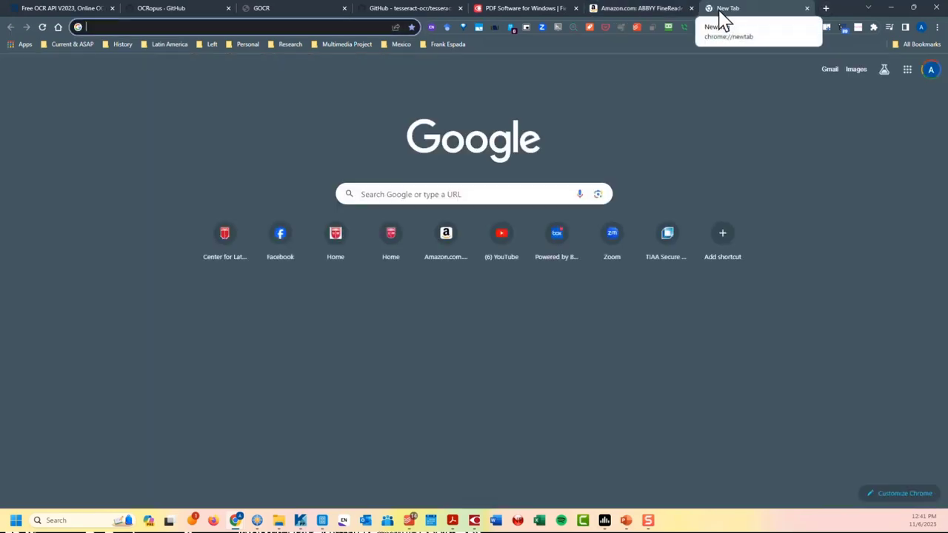
- Search Google for 'iris ocr' and open the IRIS Official Store result
{"action": "type", "text": "iris ocr"}
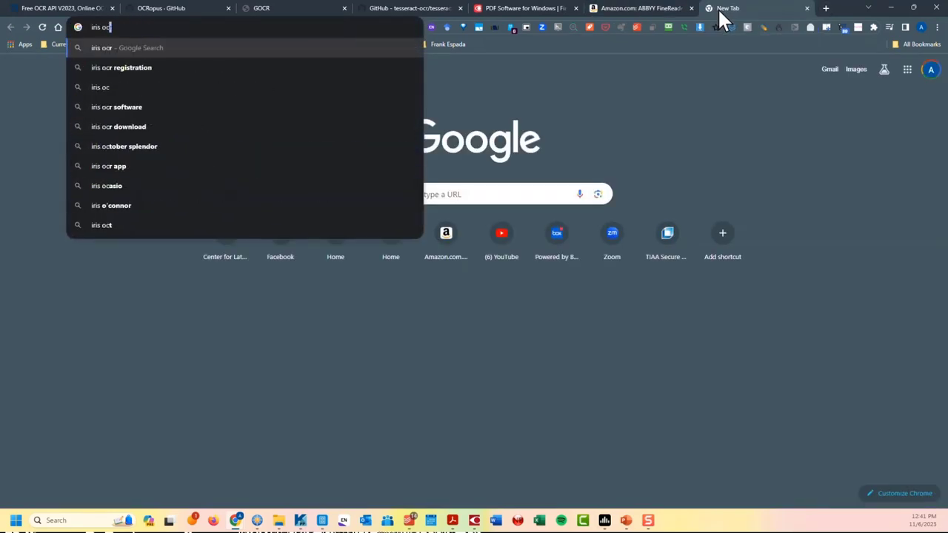
{"action": "key", "text": "Return"}
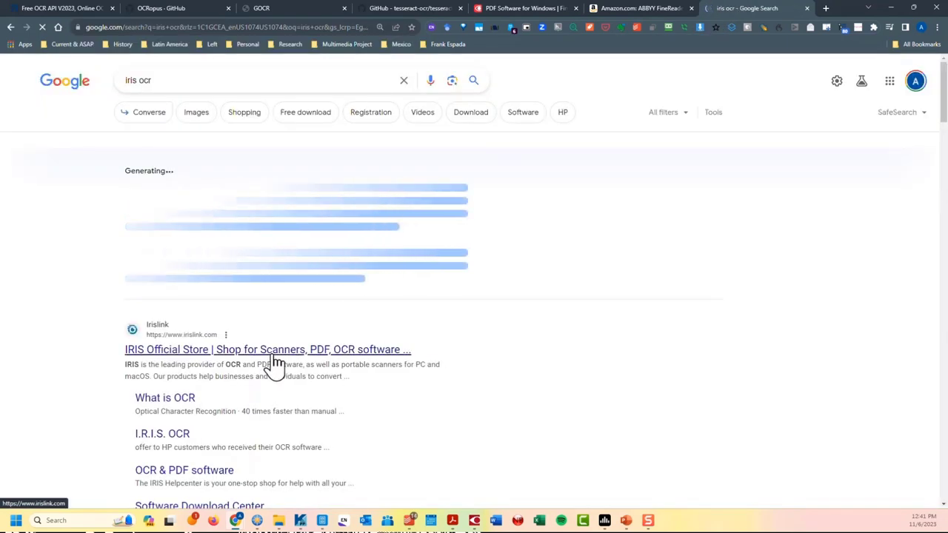
{"action": "left_click", "coordinate": [268, 349]}
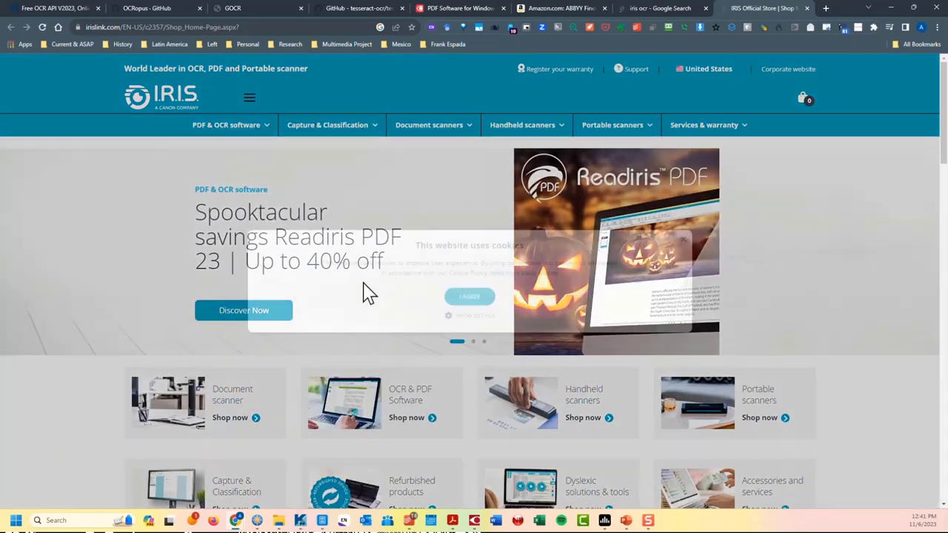
- Accept the cookie notice and browse featured products such as Readiris PDF 23 at $89
{"action": "left_click", "coordinate": [469, 296]}
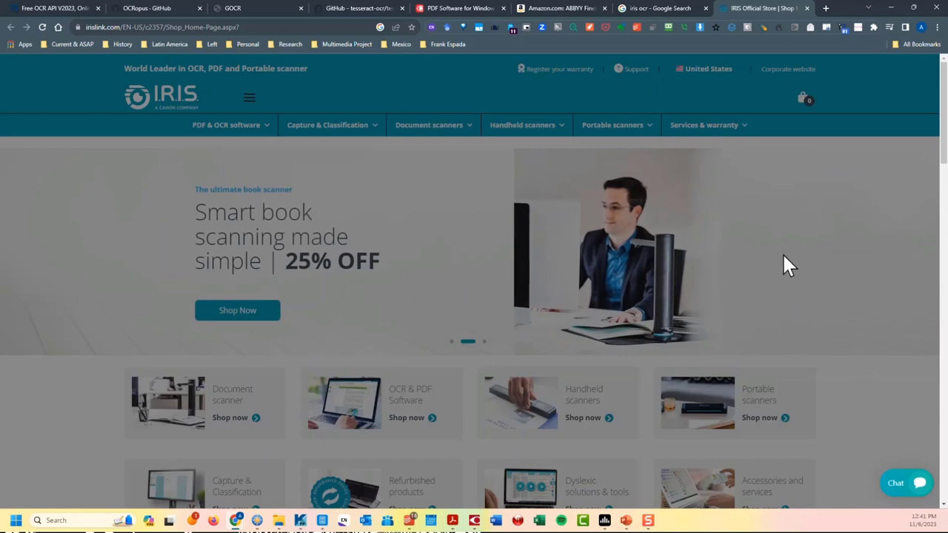
{"action": "mouse_move", "coordinate": [684, 248]}
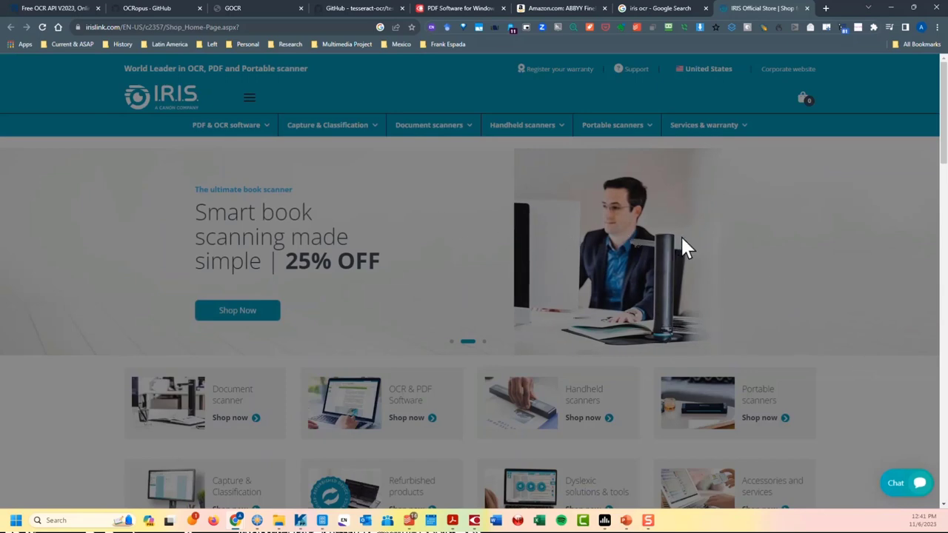
{"action": "mouse_move", "coordinate": [886, 478]}
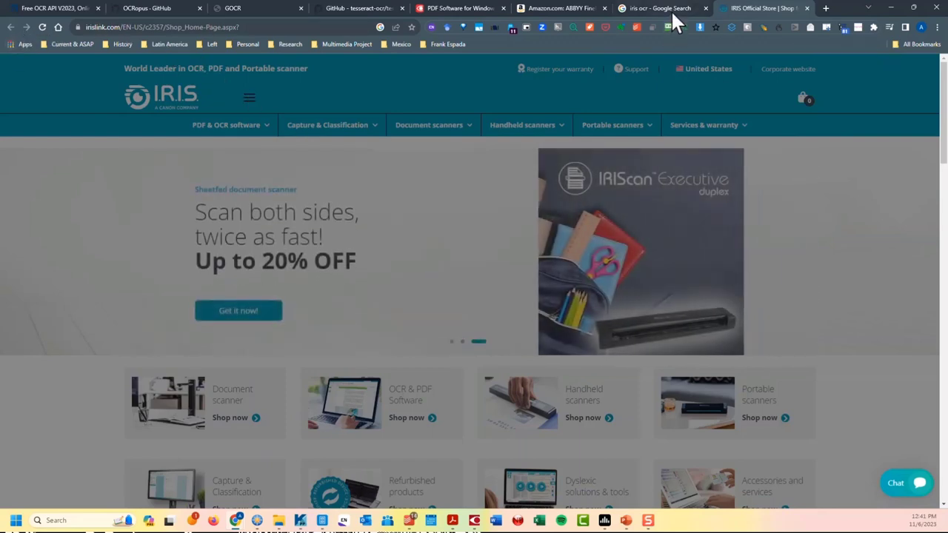
{"action": "scroll", "scroll_direction": "down", "scroll_amount": 3}
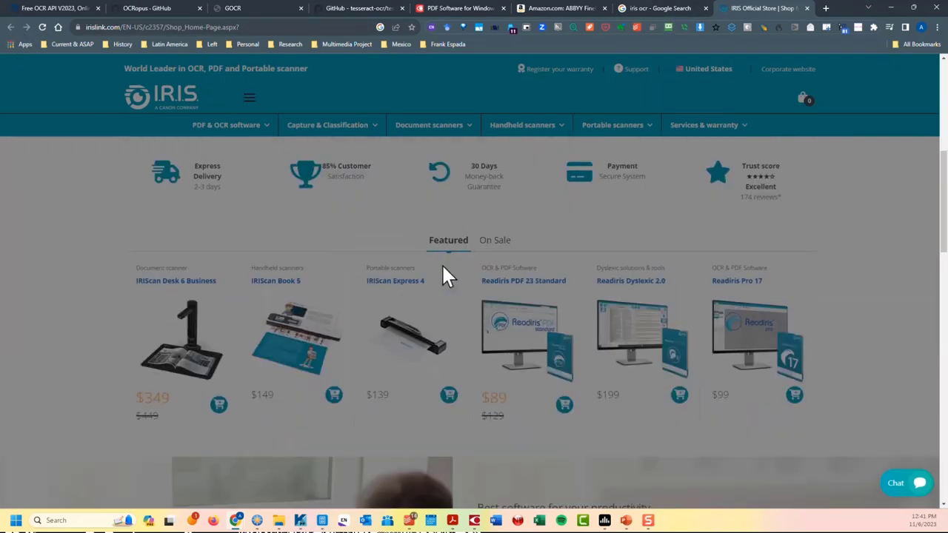
{"action": "scroll", "scroll_direction": "down", "scroll_amount": 3}
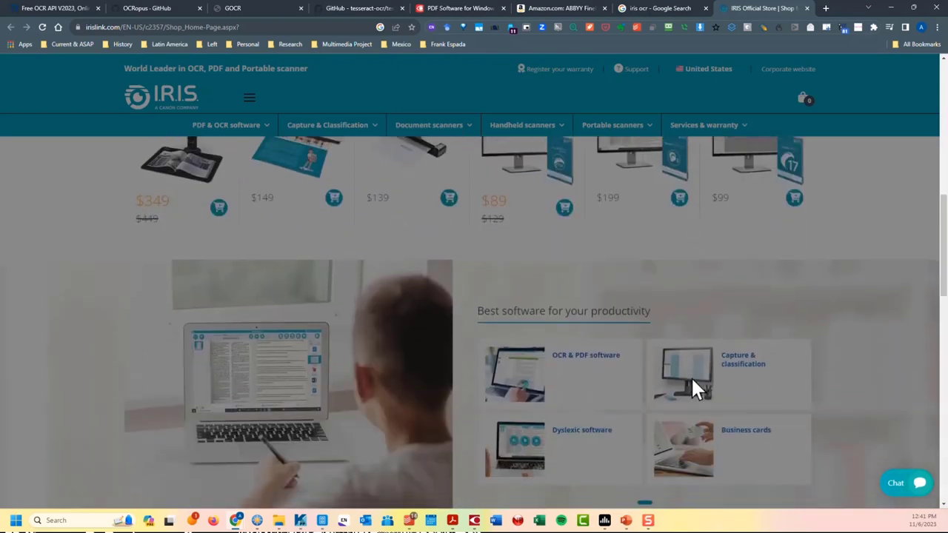
{"action": "scroll", "scroll_direction": "up", "scroll_amount": 3}
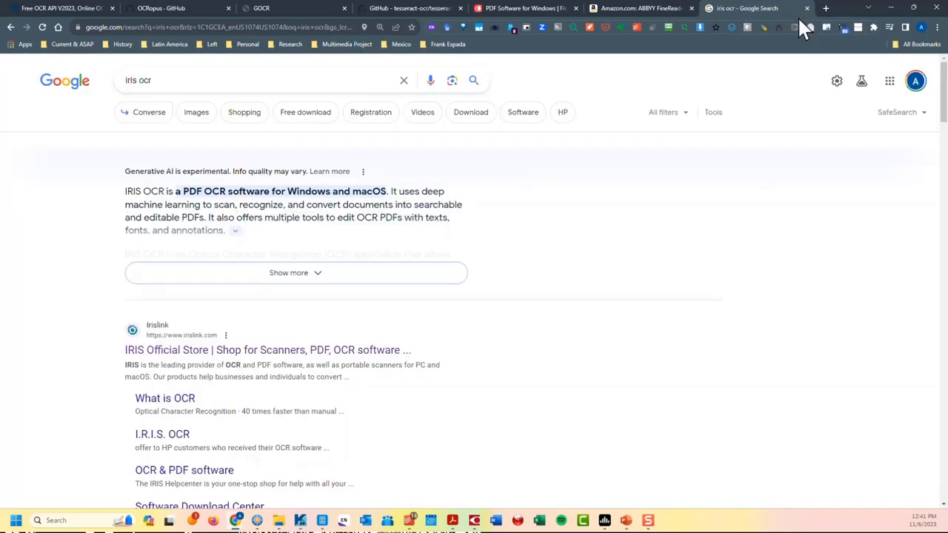
{"action": "mouse_move", "coordinate": [516, 393]}
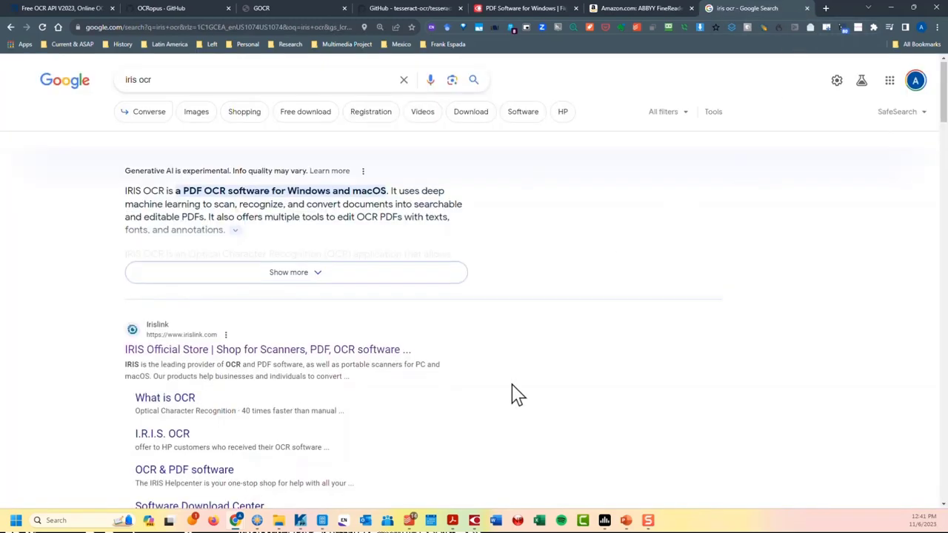
- Scroll further through the iris ocr results, then return to the Amazon FineReader tab
{"action": "scroll", "scroll_direction": "down", "scroll_amount": 3}
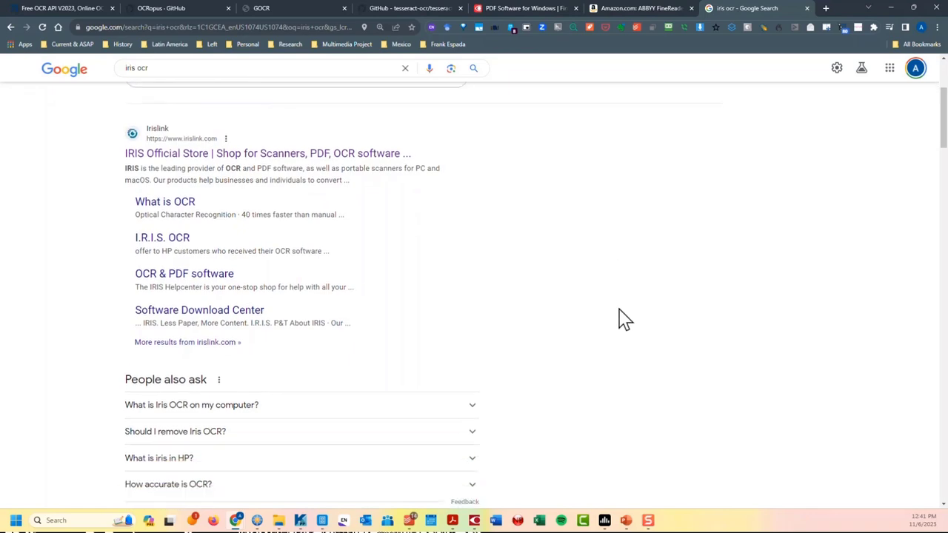
{"action": "left_click", "coordinate": [644, 8]}
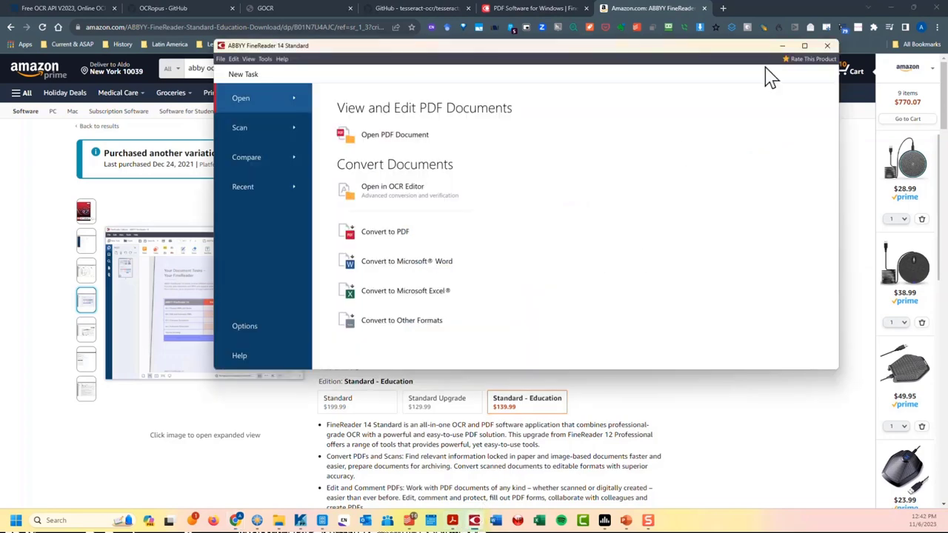
- Maximize the FineReader 14 window showing the New Task screen
{"action": "left_click", "coordinate": [803, 45]}
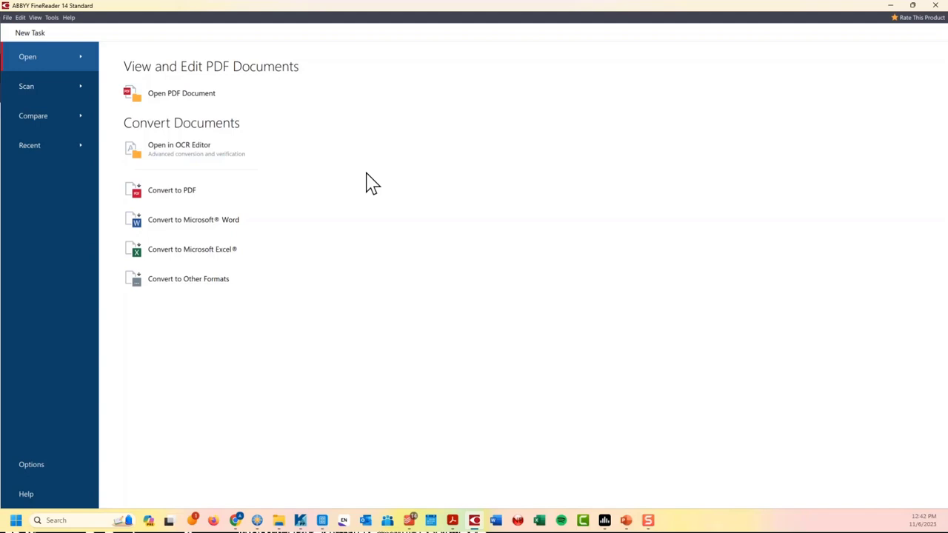
{"action": "mouse_move", "coordinate": [222, 226]}
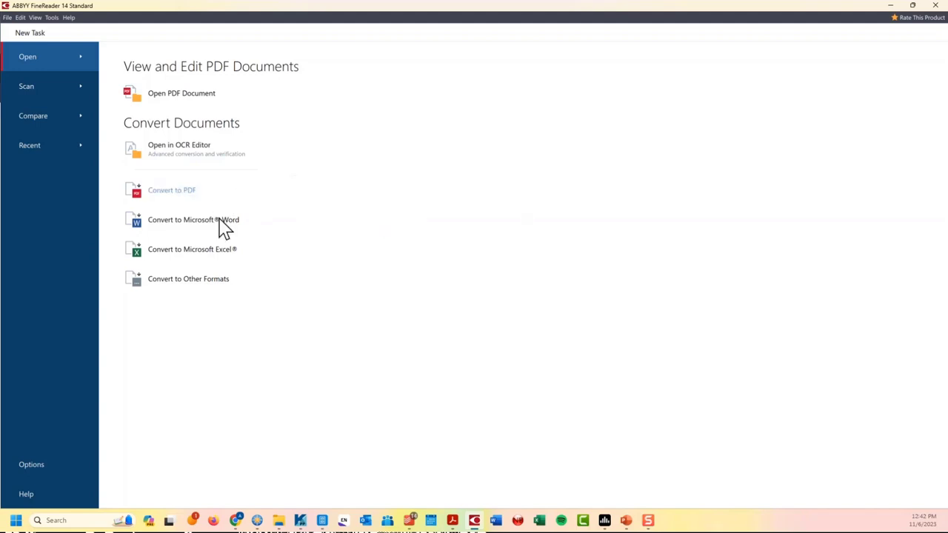
{"action": "mouse_move", "coordinate": [192, 249]}
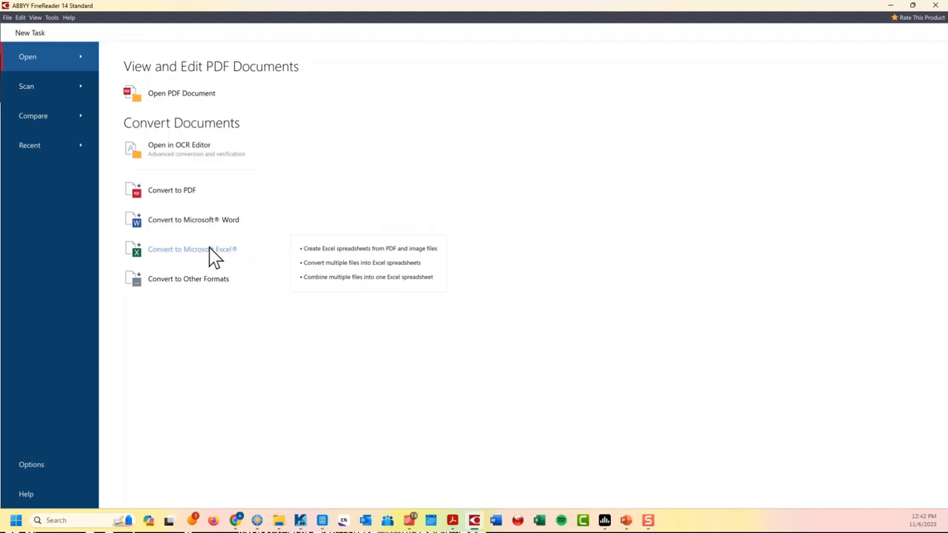
{"action": "mouse_move", "coordinate": [185, 255]}
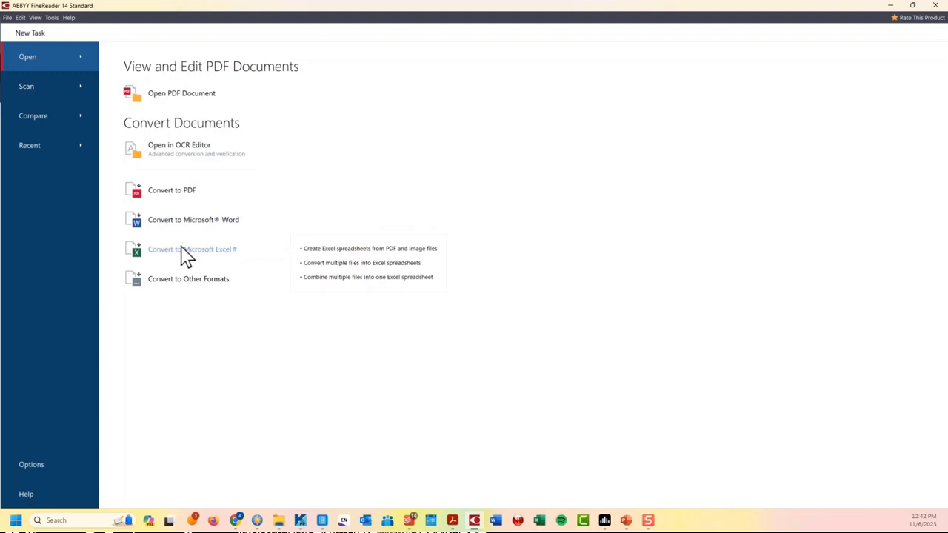
{"action": "mouse_move", "coordinate": [432, 304]}
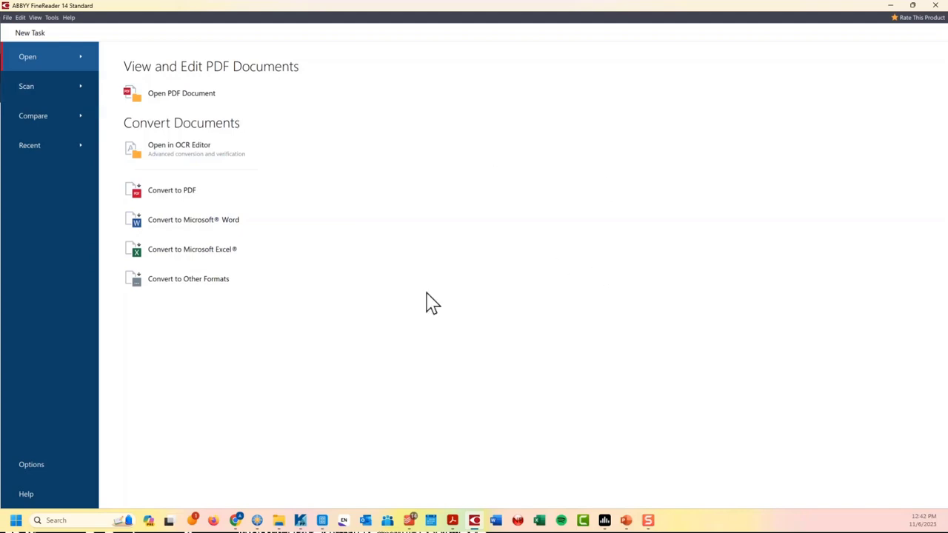
{"action": "mouse_move", "coordinate": [279, 519]}
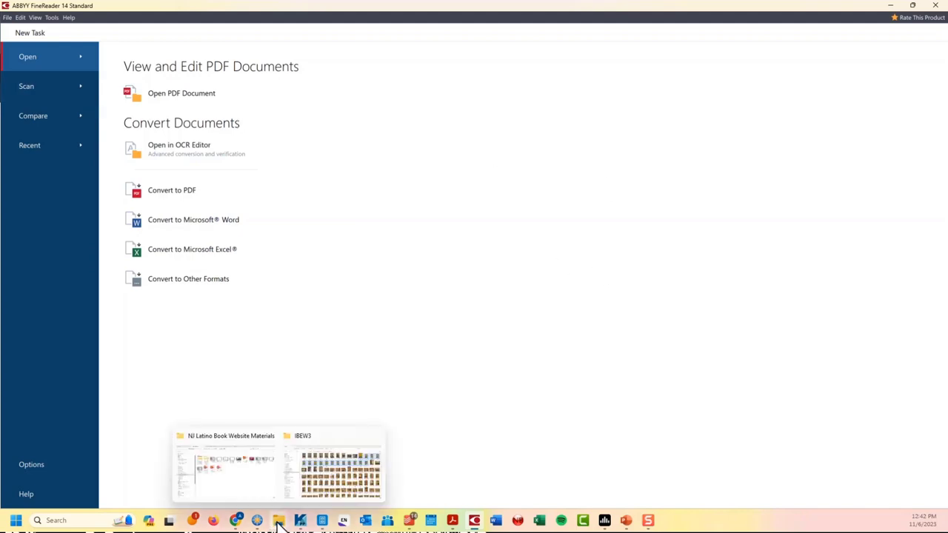
{"action": "mouse_move", "coordinate": [318, 389]}
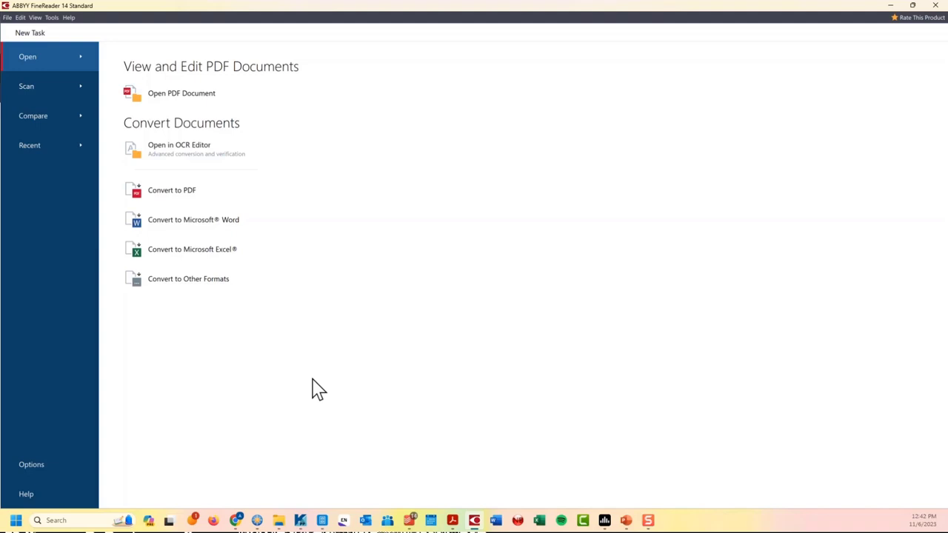
{"action": "mouse_move", "coordinate": [178, 140]}
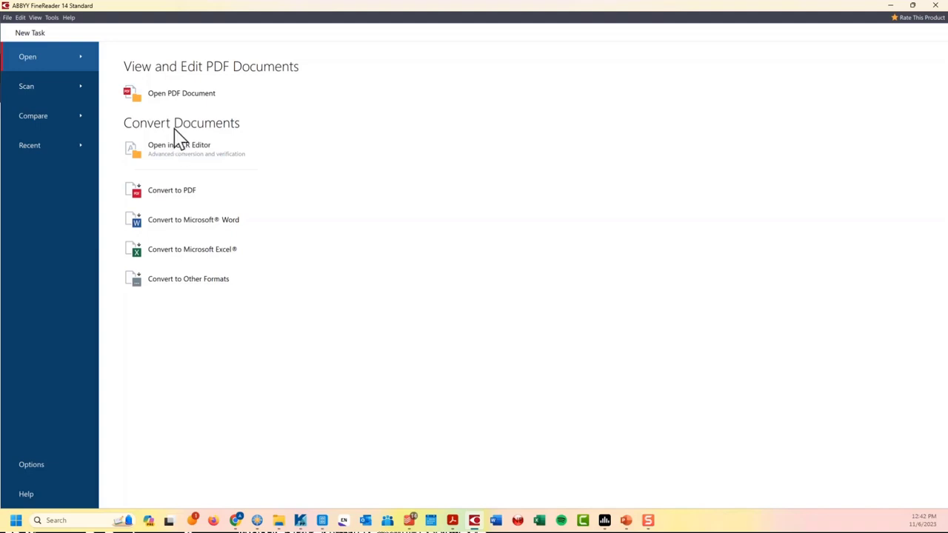
{"action": "mouse_move", "coordinate": [356, 389]}
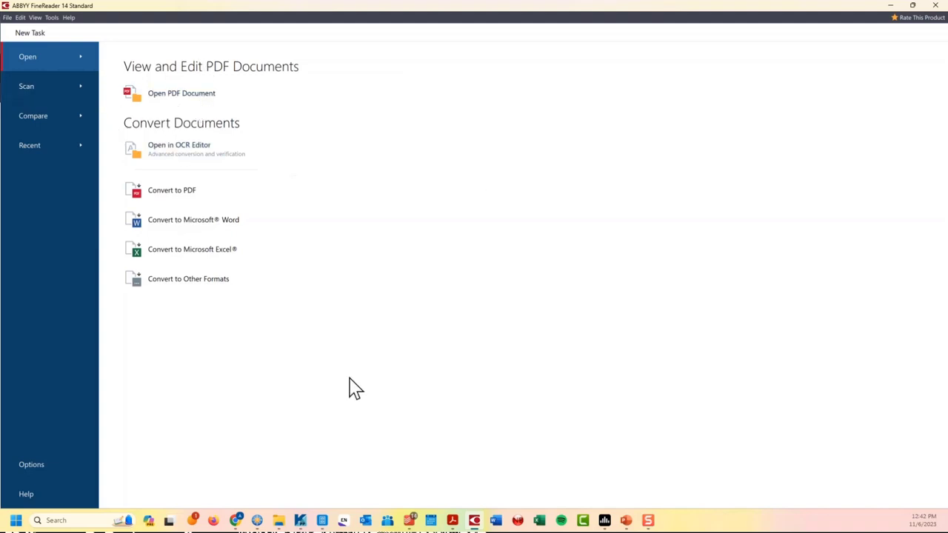
{"action": "mouse_move", "coordinate": [278, 520]}
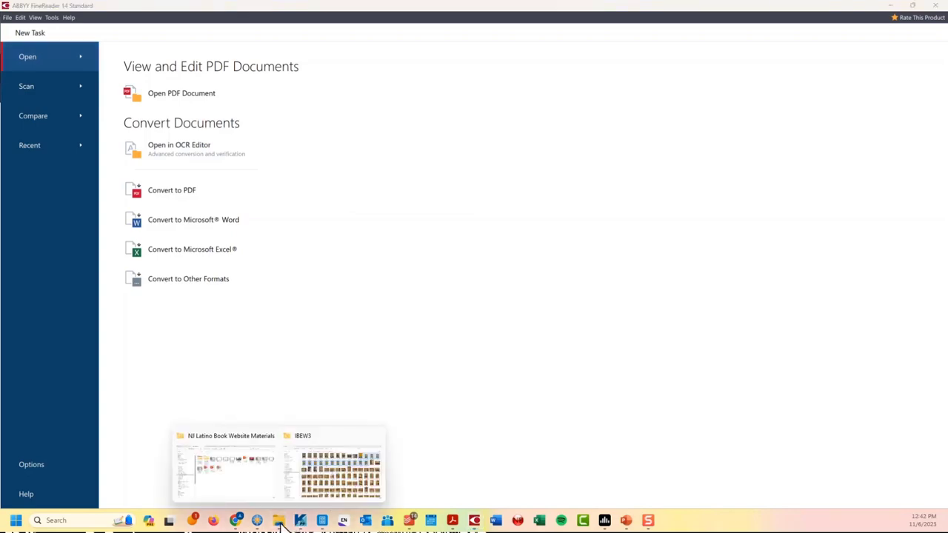
- Open IBEW3, select scans 20150123_122757 through 20150123_123051, and bring up their actions menu
{"action": "left_click", "coordinate": [339, 467]}
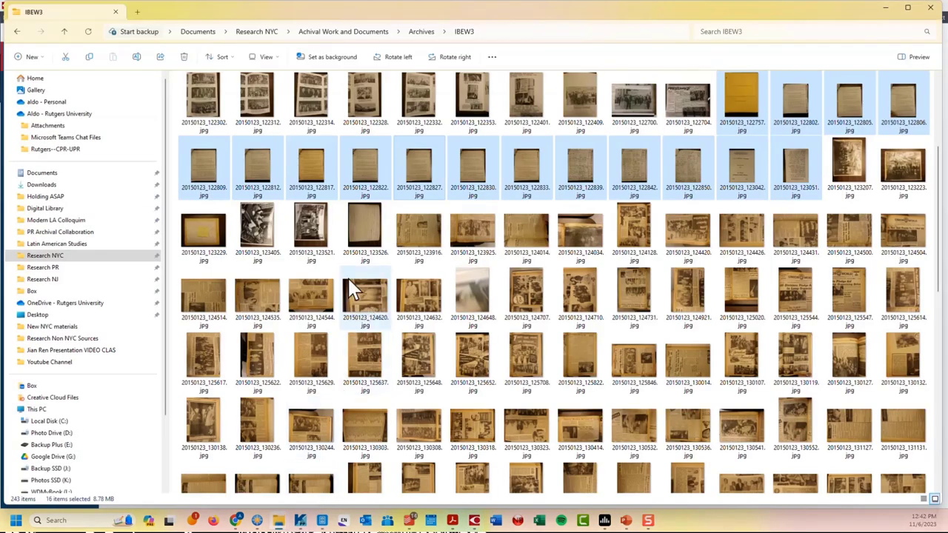
{"action": "mouse_move", "coordinate": [364, 292]}
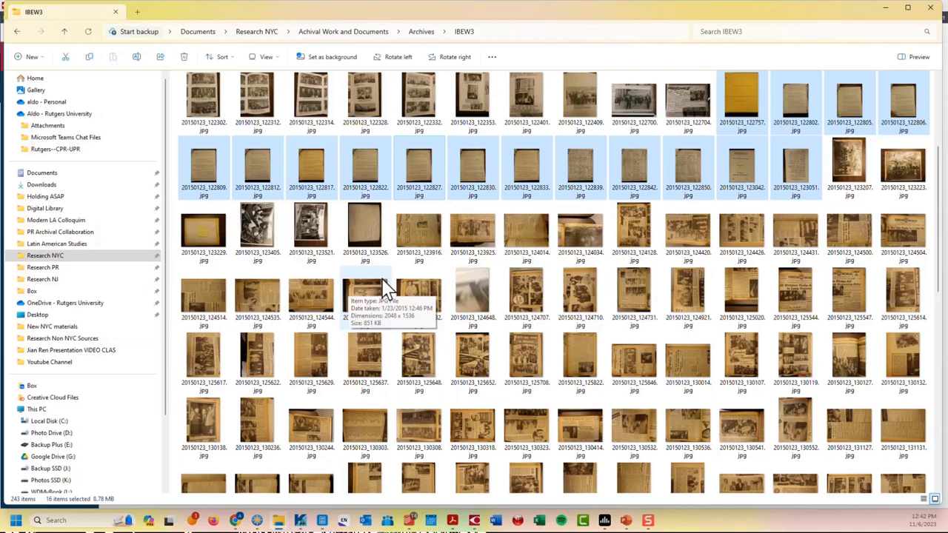
{"action": "scroll", "scroll_direction": "up", "scroll_amount": 3}
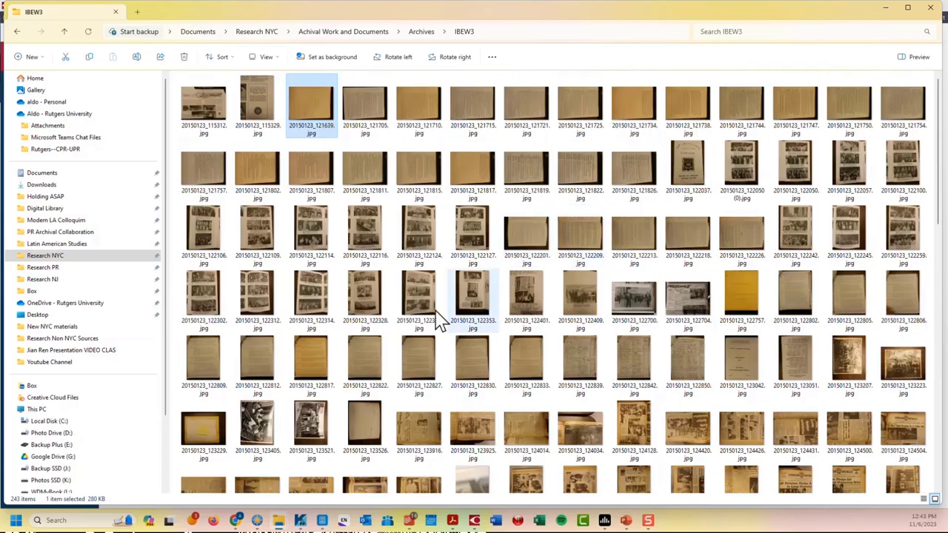
{"action": "left_click", "coordinate": [741, 296]}
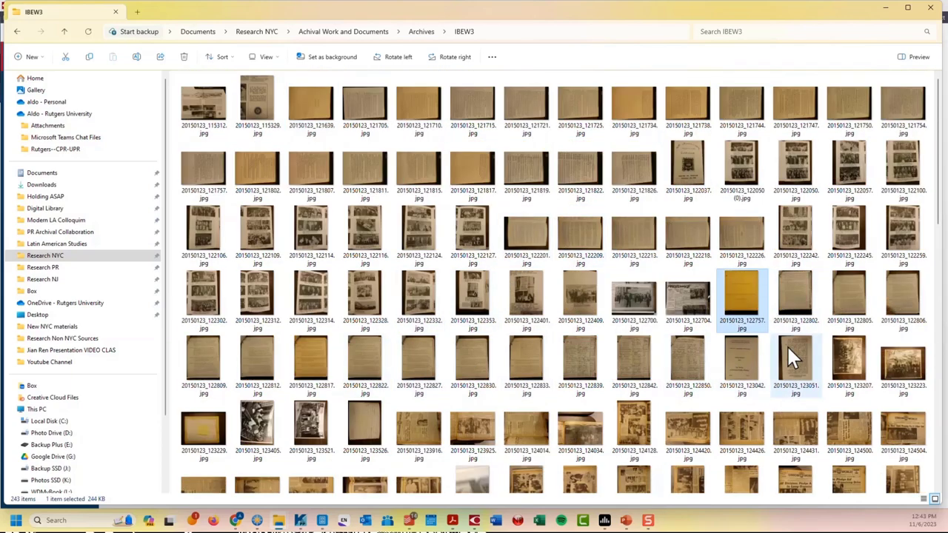
{"action": "left_click", "coordinate": [742, 296]}
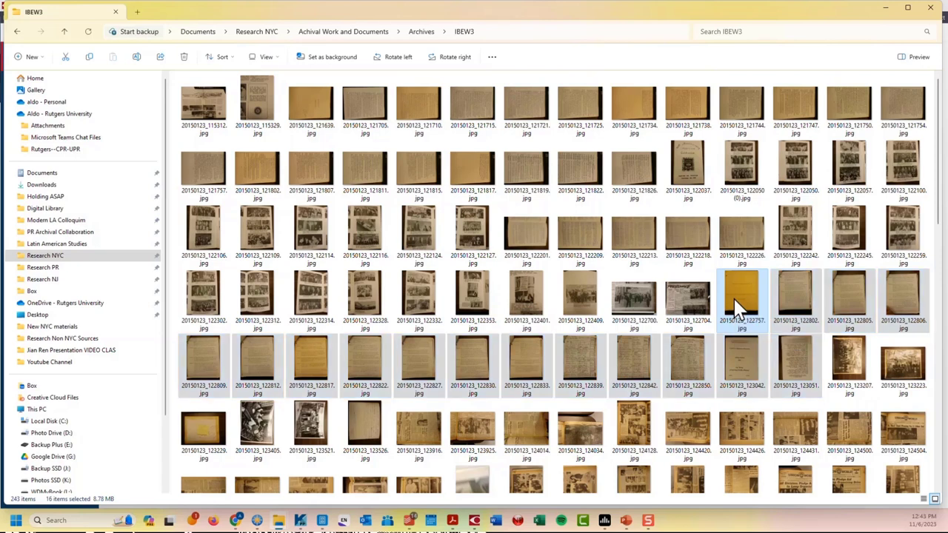
{"action": "right_click", "coordinate": [741, 300]}
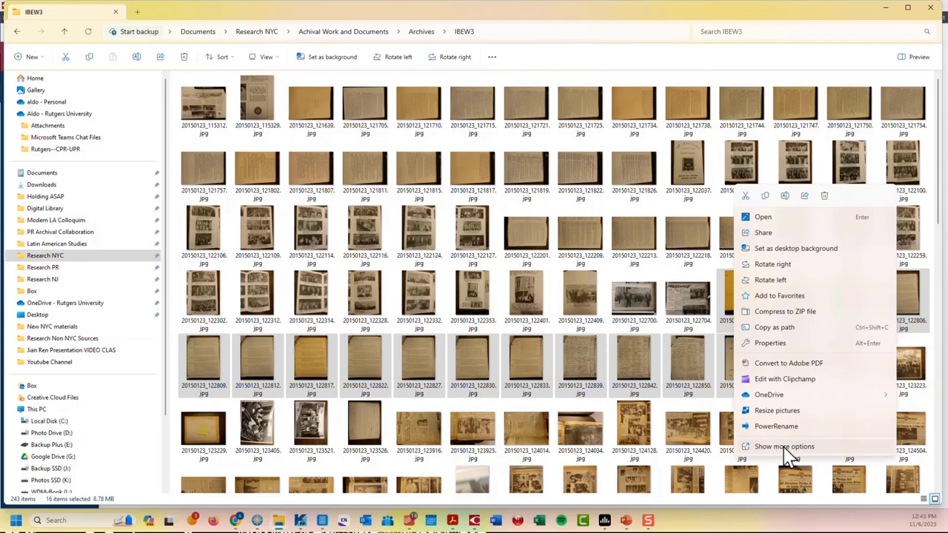
- Expand the full file-action list for the sixteen IBEW3 scans, then reopen their context menu
{"action": "left_click", "coordinate": [784, 446]}
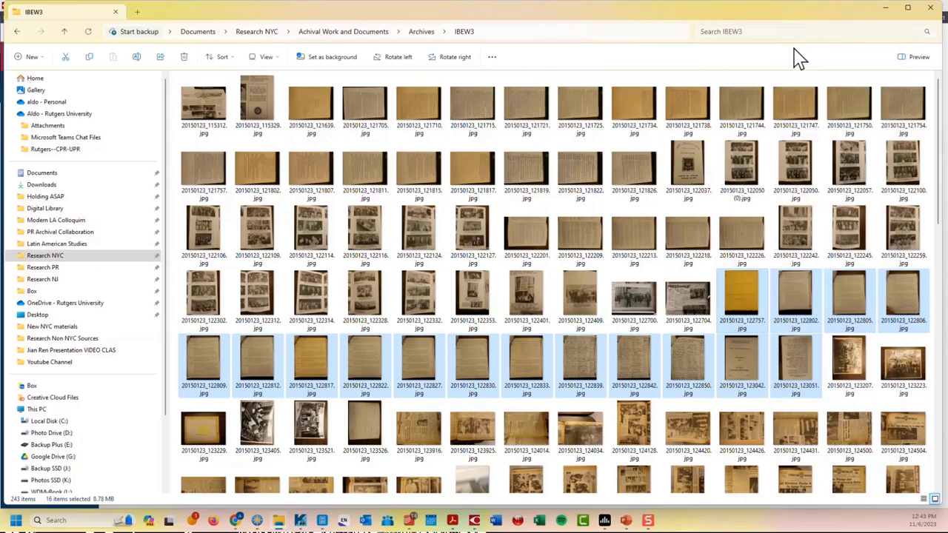
{"action": "right_click", "coordinate": [740, 296]}
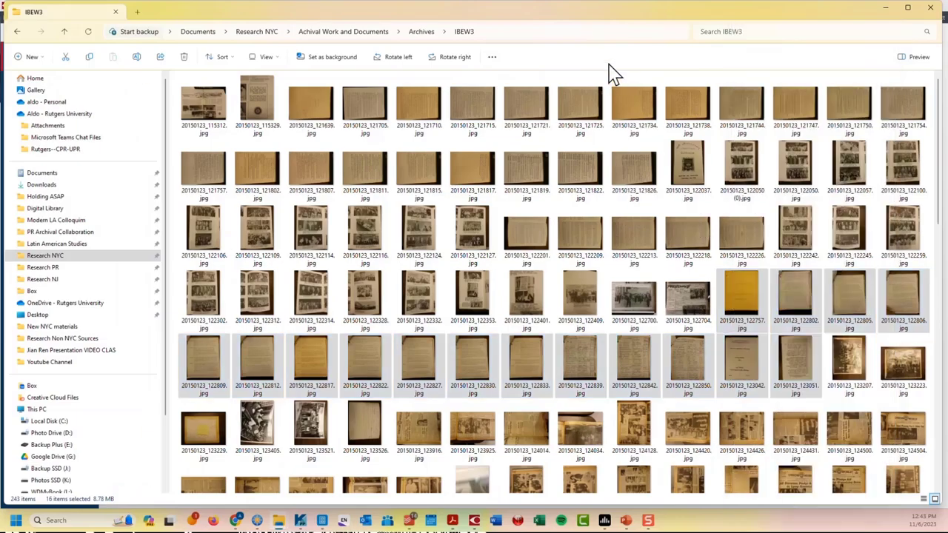
{"action": "mouse_move", "coordinate": [633, 233]}
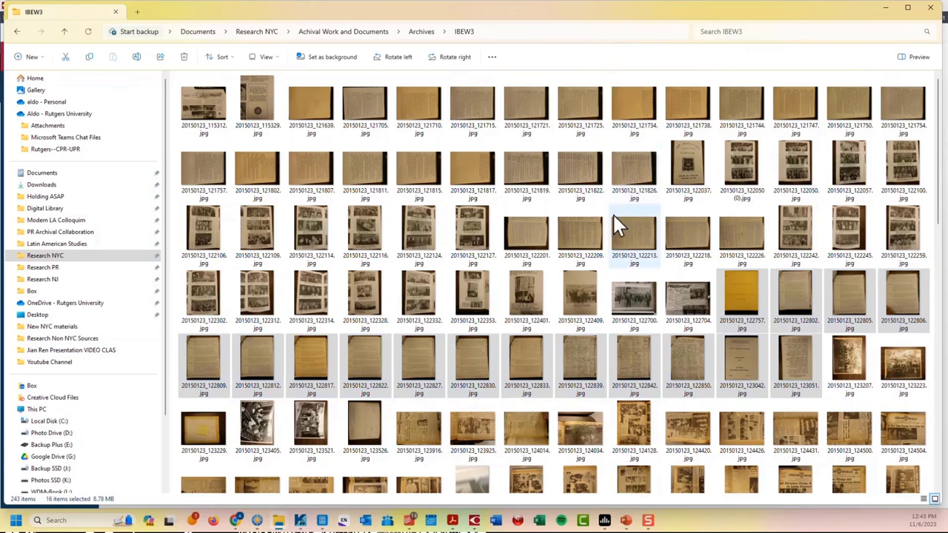
{"action": "mouse_move", "coordinate": [618, 222]}
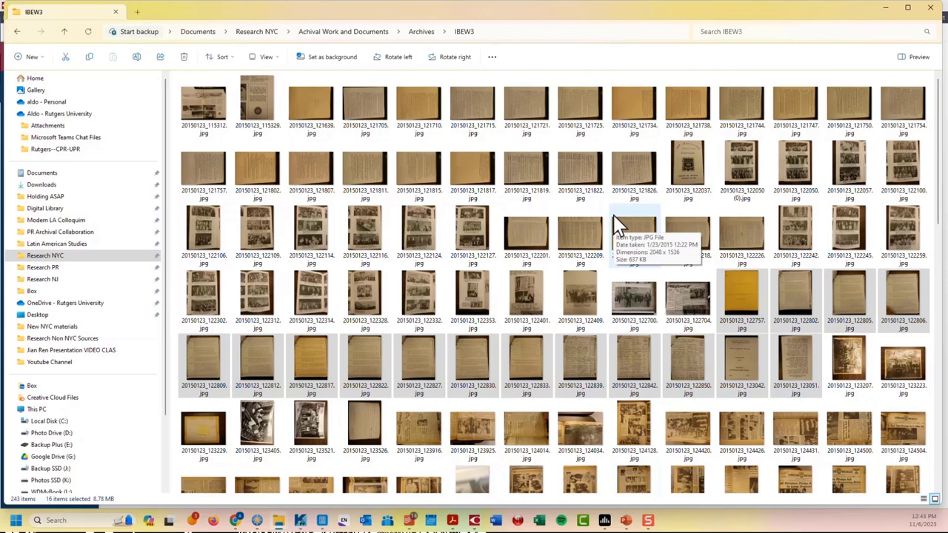
{"action": "mouse_move", "coordinate": [618, 222]}
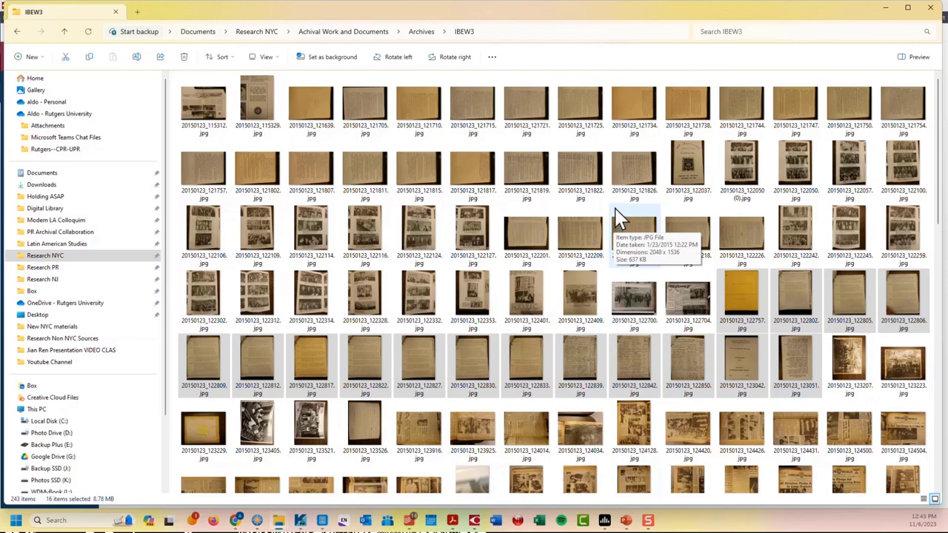
- Go to Research PR, open CZUR Scans, and select image00001.jpg
{"action": "left_click", "coordinate": [43, 266]}
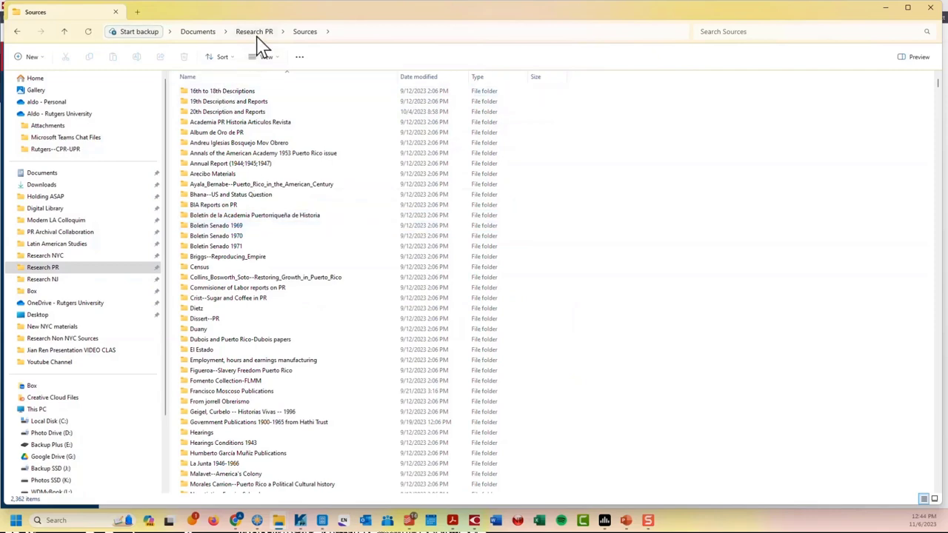
{"action": "left_click", "coordinate": [253, 31]}
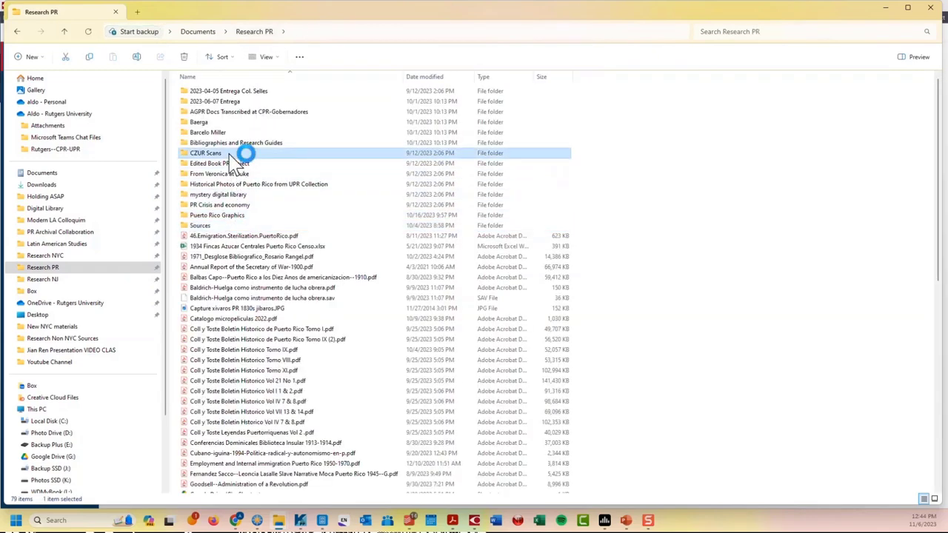
{"action": "double_click", "coordinate": [205, 153]}
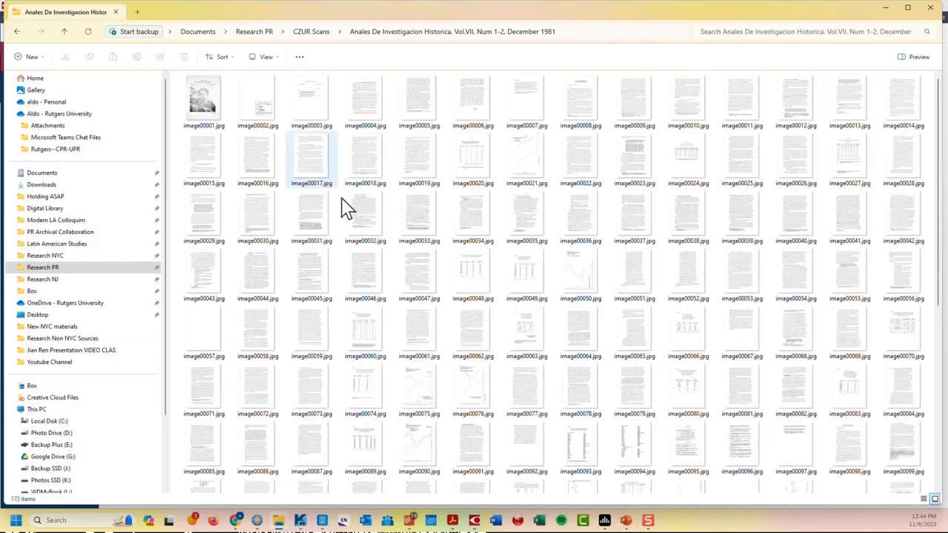
{"action": "left_click", "coordinate": [204, 100]}
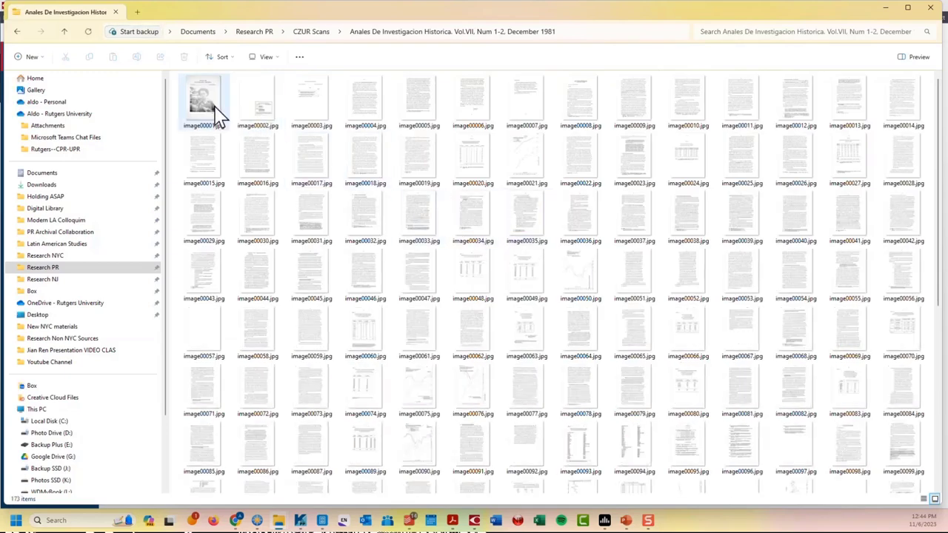
{"action": "double_click", "coordinate": [204, 100]}
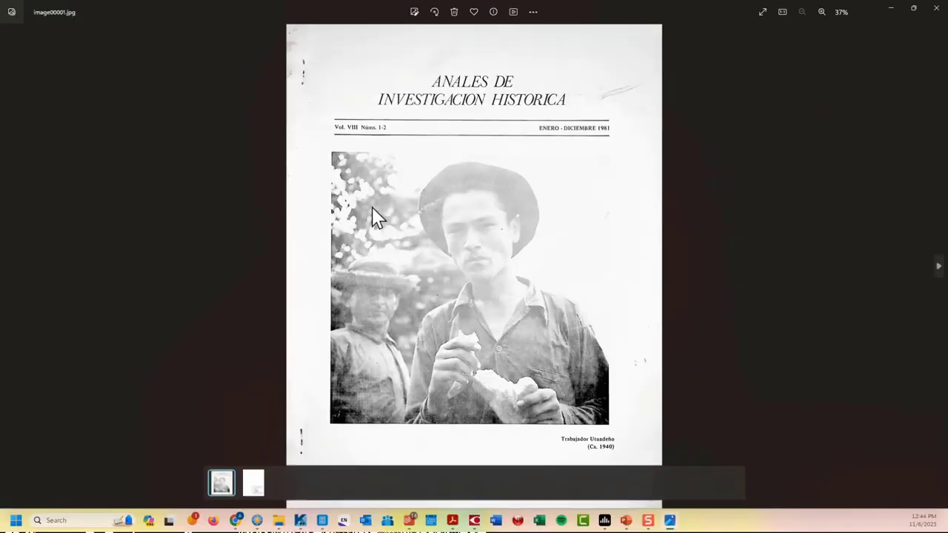
{"action": "left_click", "coordinate": [938, 266]}
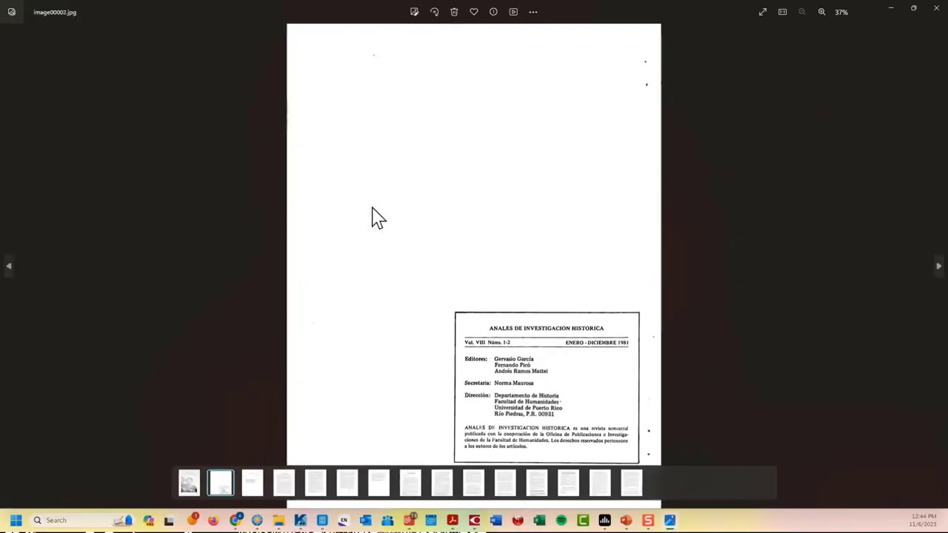
{"action": "left_click", "coordinate": [314, 482]}
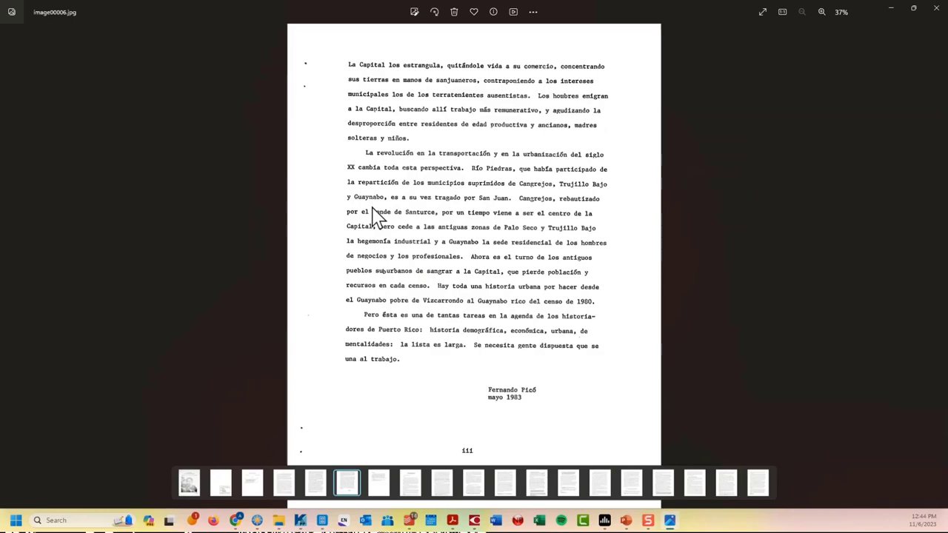
{"action": "left_click", "coordinate": [377, 482]}
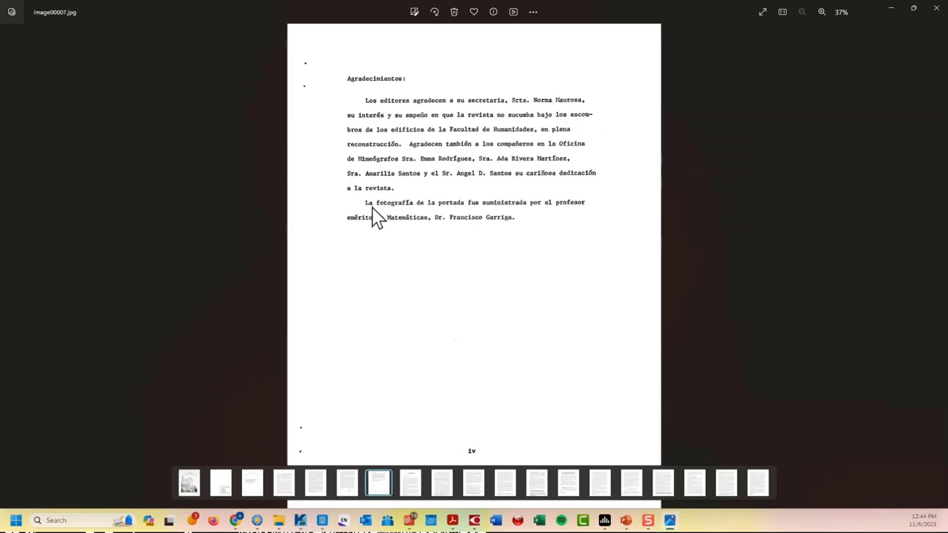
{"action": "left_click", "coordinate": [440, 482]}
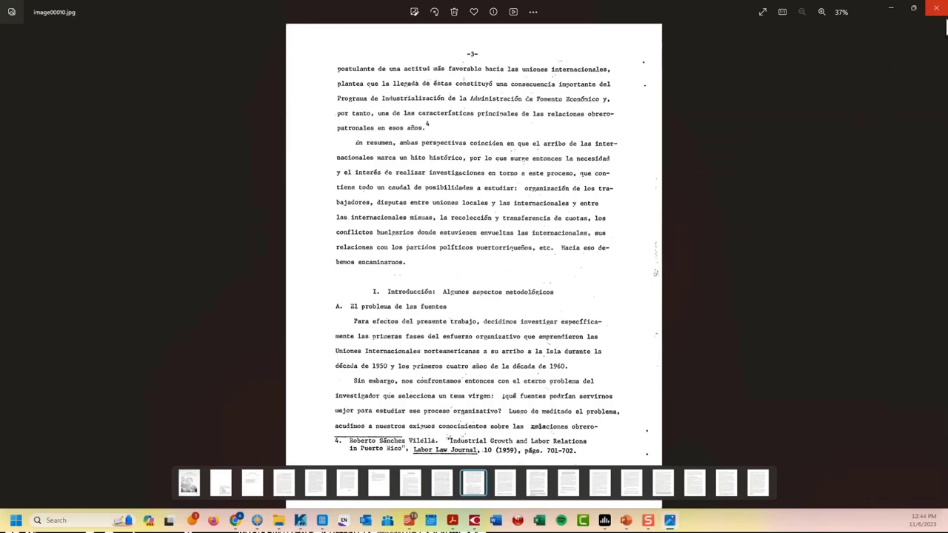
{"action": "mouse_move", "coordinate": [877, 105]}
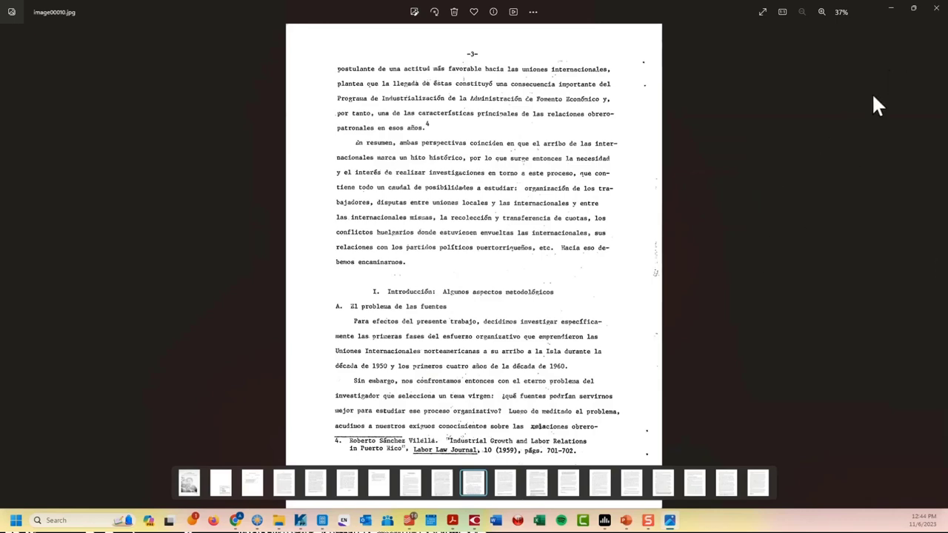
{"action": "left_click", "coordinate": [936, 11]}
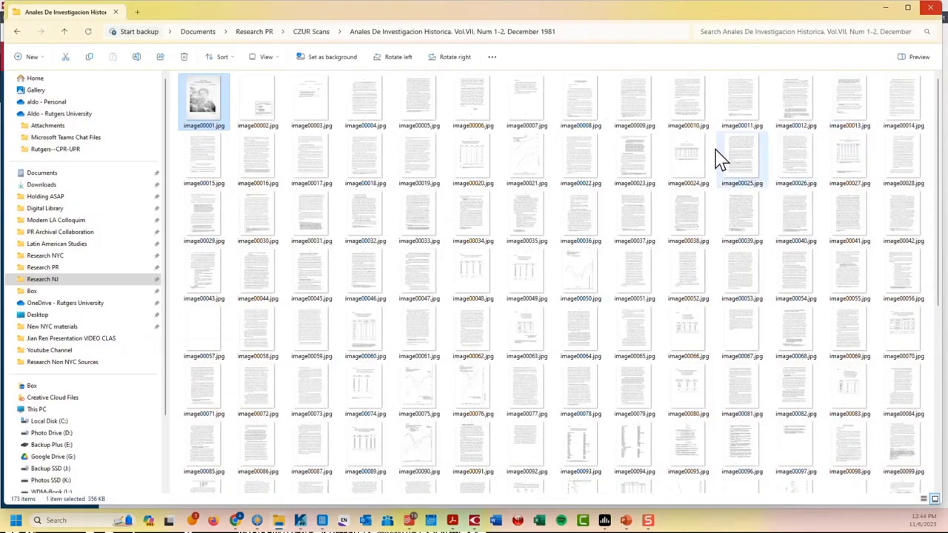
{"action": "mouse_move", "coordinate": [455, 55]}
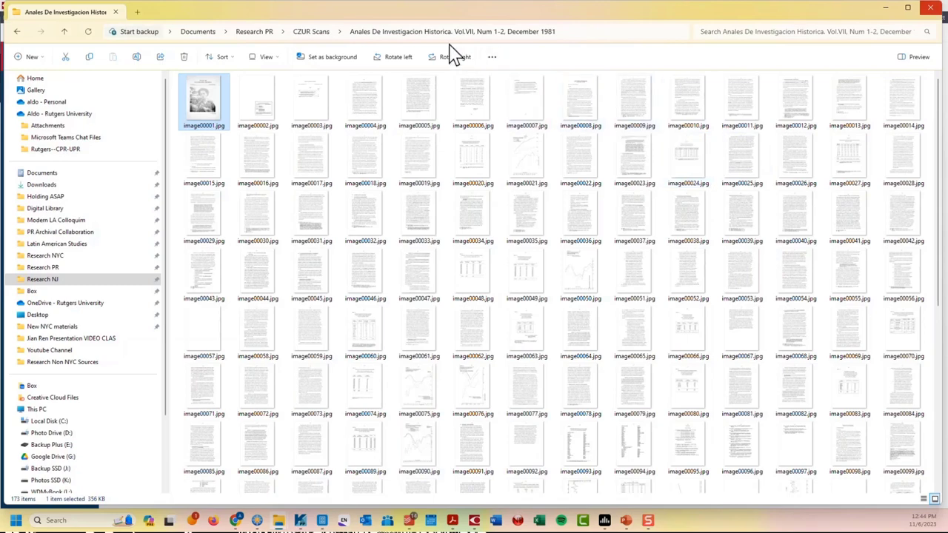
- Select all 173 Anales page images and show, then dismiss, their extended file actions
{"action": "key", "text": "ctrl+a"}
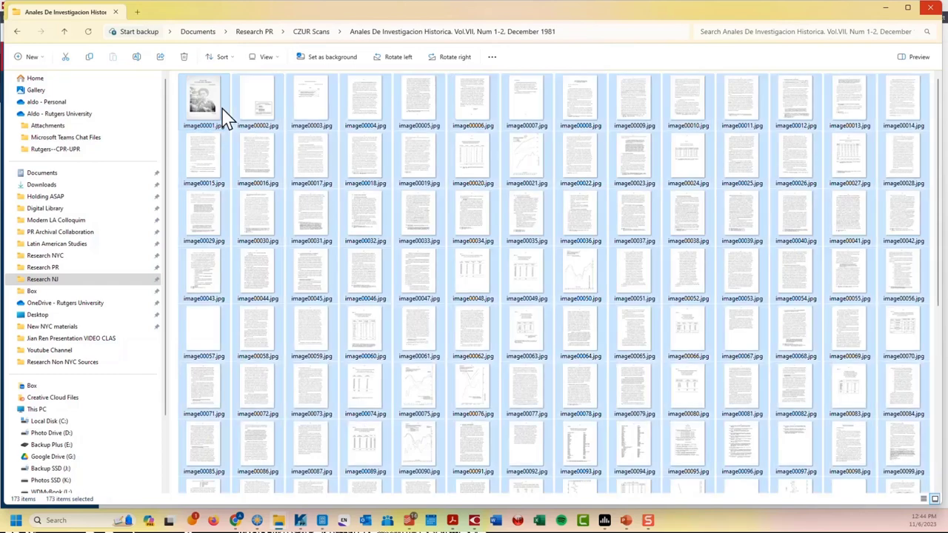
{"action": "mouse_move", "coordinate": [315, 160]}
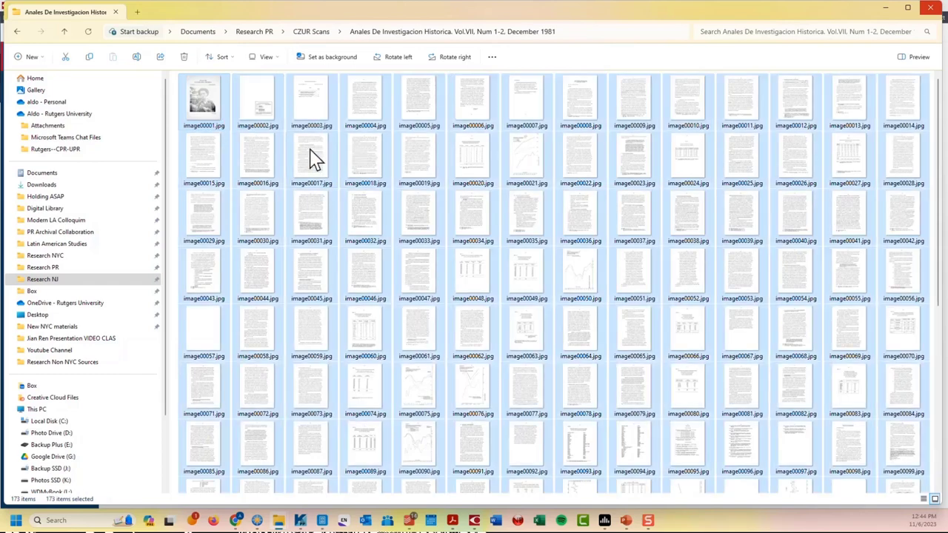
{"action": "mouse_move", "coordinate": [311, 156]}
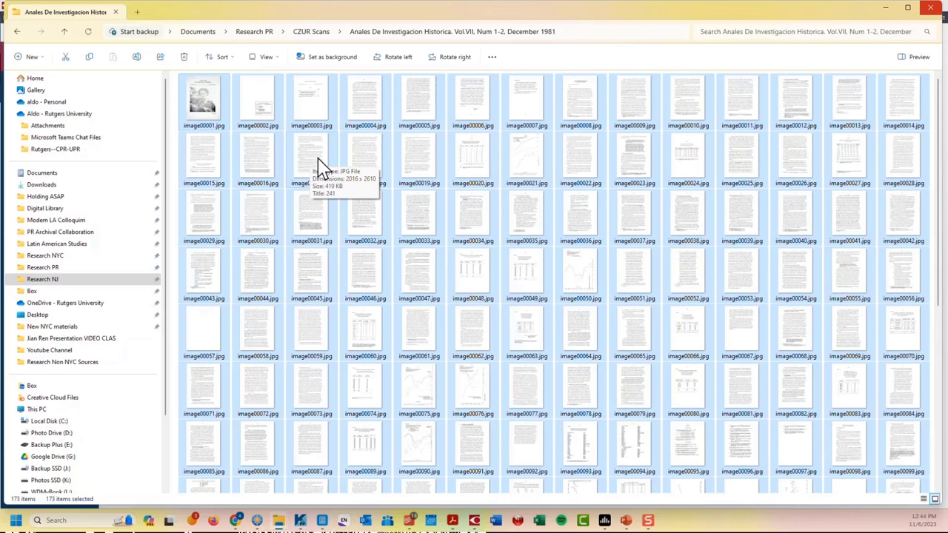
{"action": "mouse_move", "coordinate": [485, 240]}
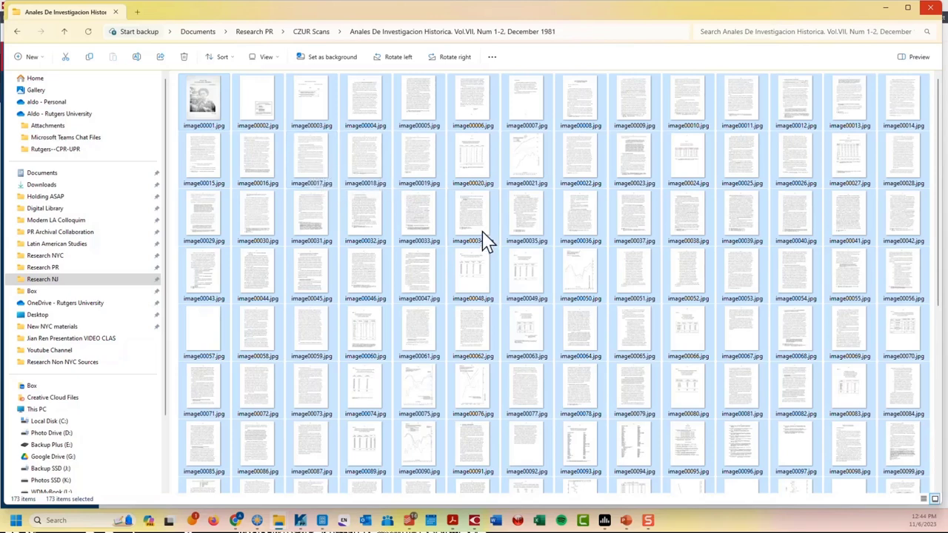
{"action": "mouse_move", "coordinate": [481, 237]}
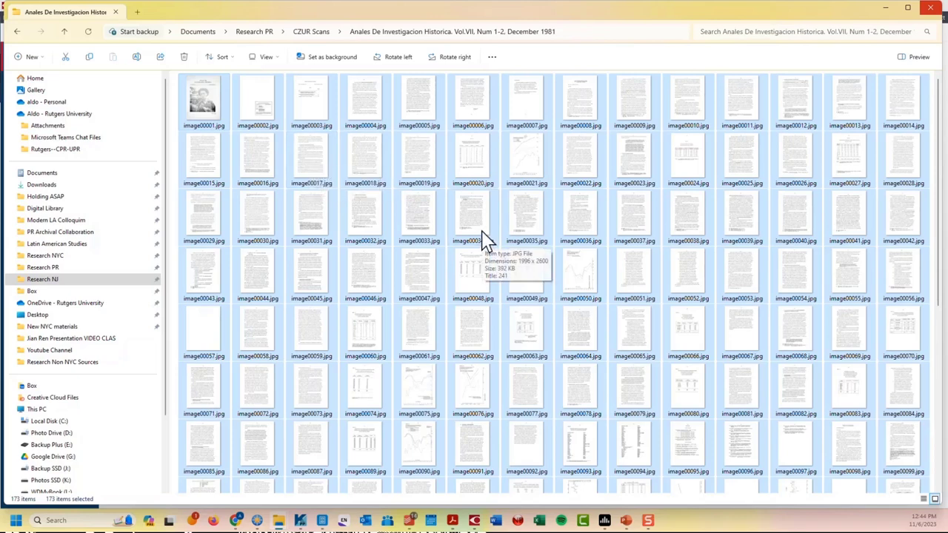
{"action": "mouse_move", "coordinate": [379, 224]}
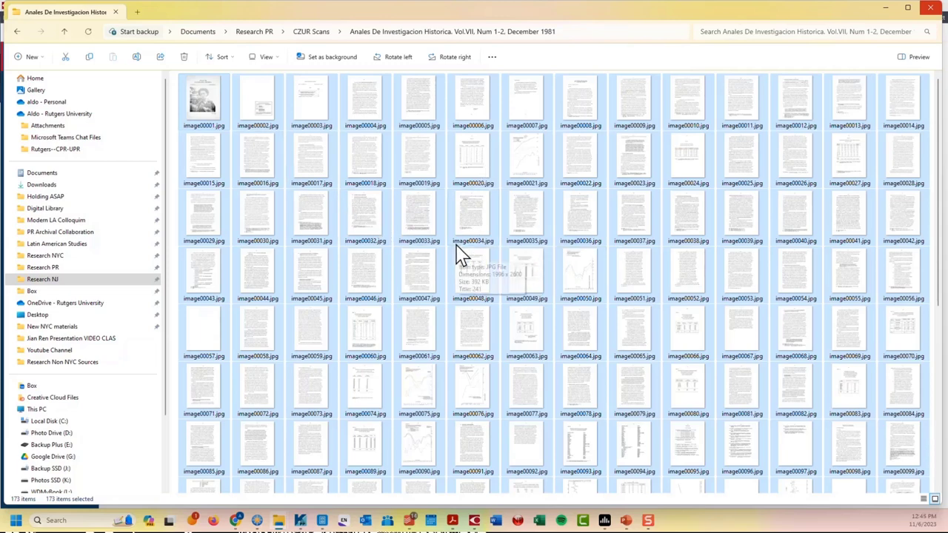
{"action": "mouse_move", "coordinate": [428, 236]}
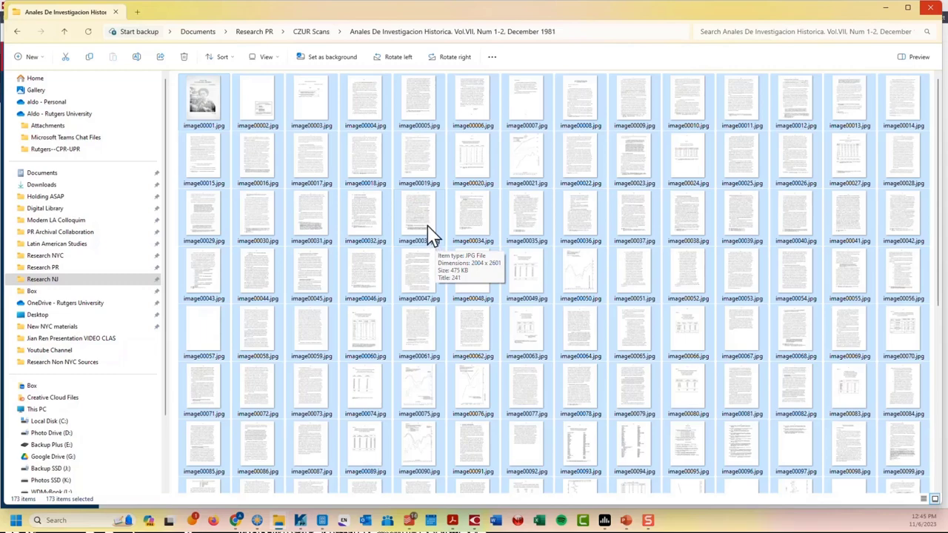
{"action": "right_click", "coordinate": [419, 222]}
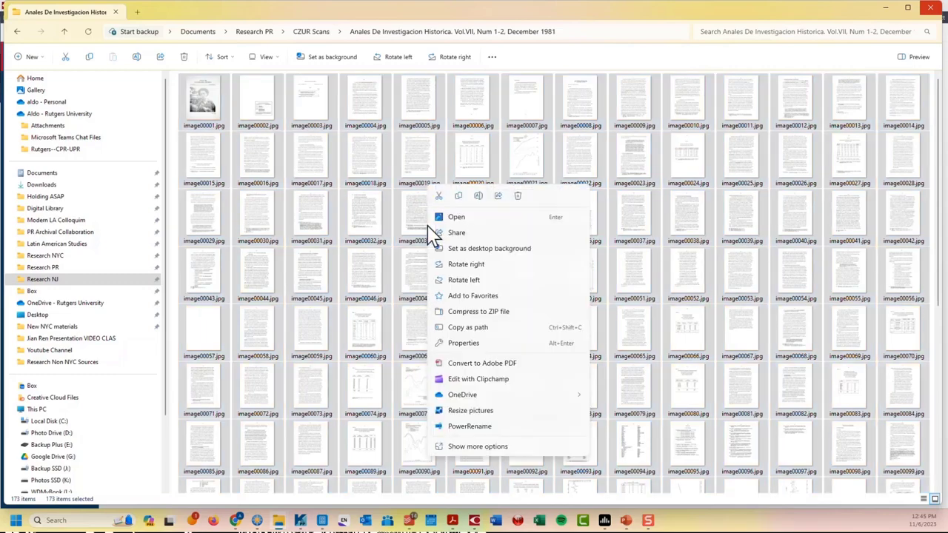
{"action": "mouse_move", "coordinate": [477, 445]}
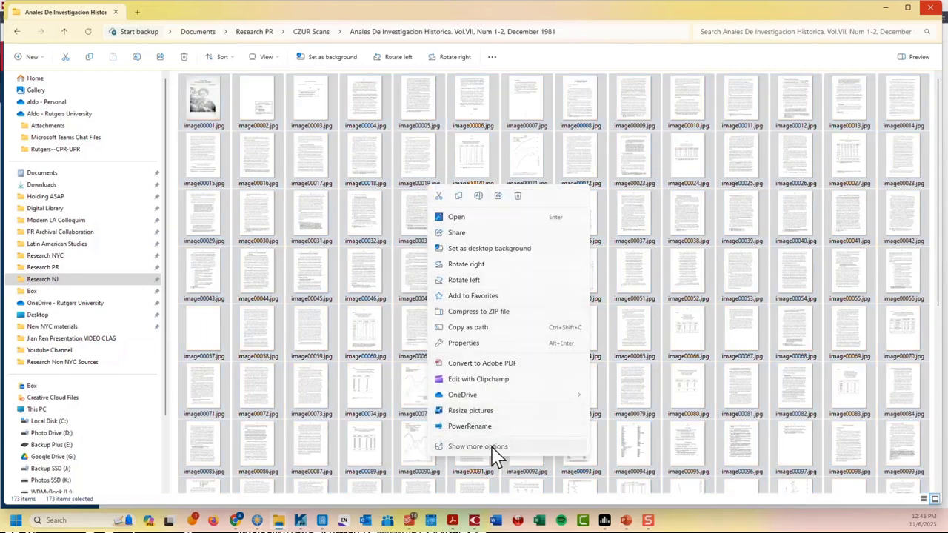
{"action": "left_click", "coordinate": [477, 446]}
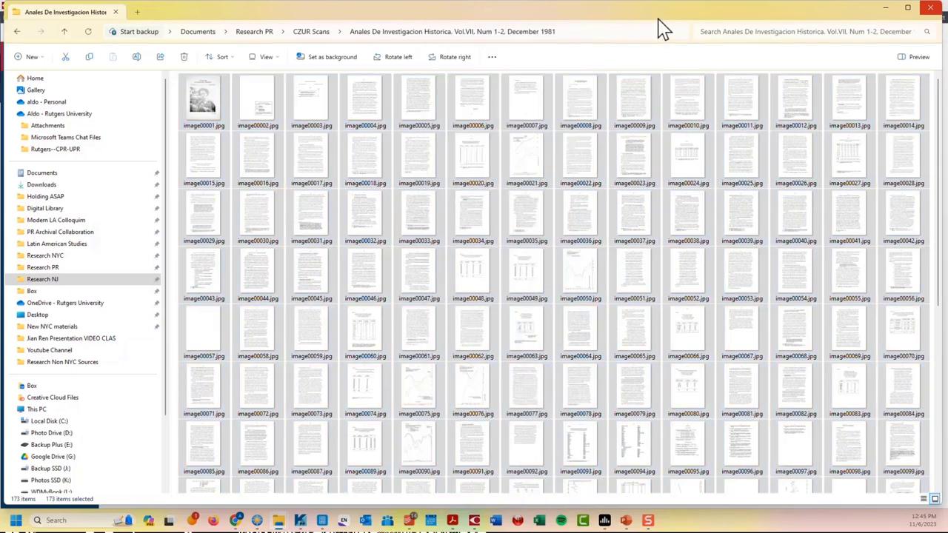
{"action": "left_click", "coordinate": [257, 155]}
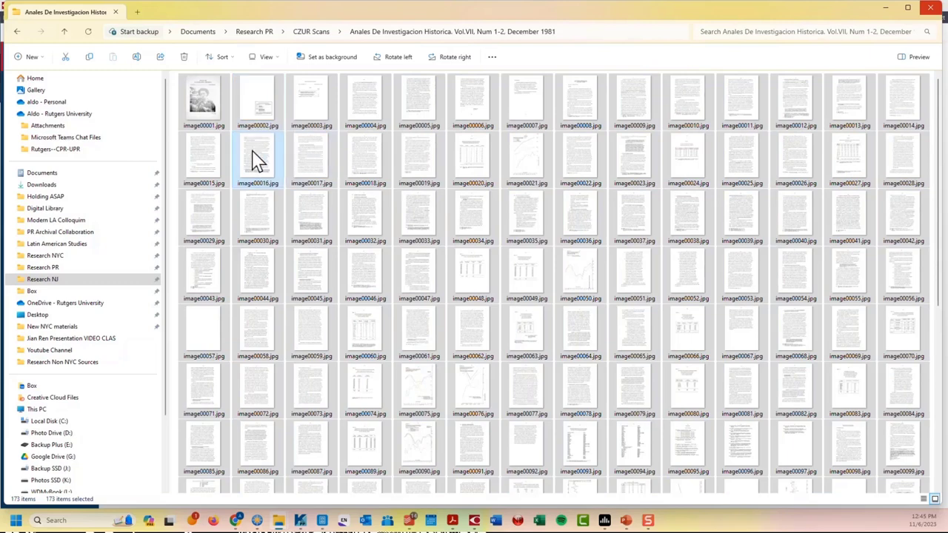
{"action": "mouse_move", "coordinate": [257, 159]}
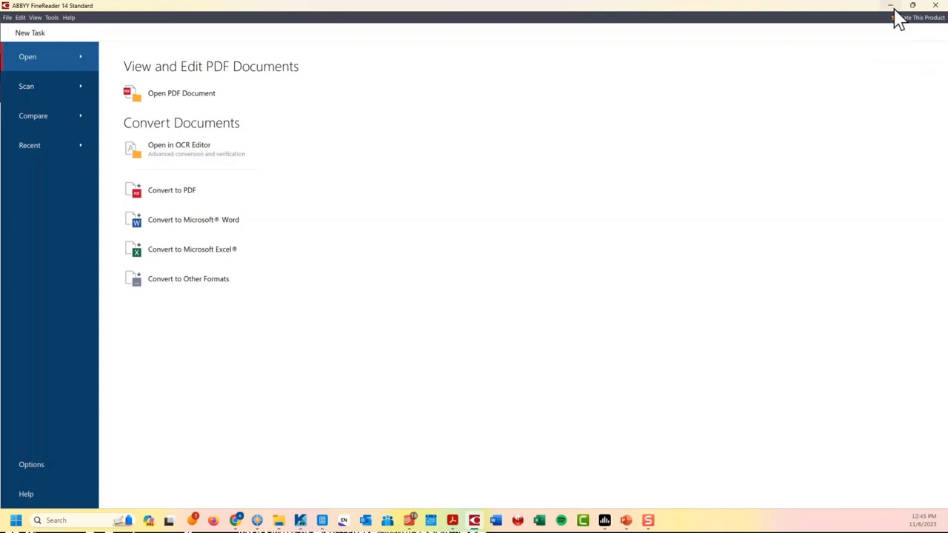
{"action": "mouse_move", "coordinate": [912, 6]}
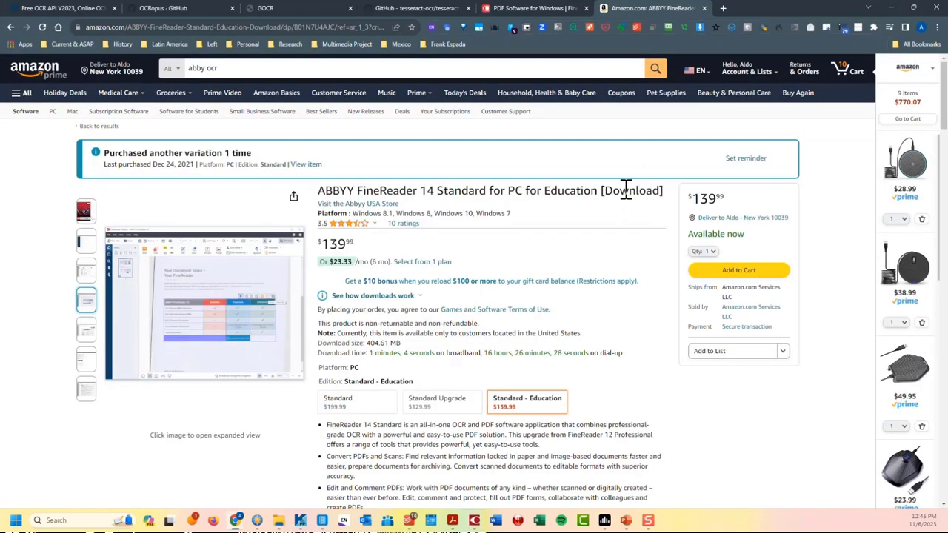
{"action": "mouse_move", "coordinate": [600, 255]}
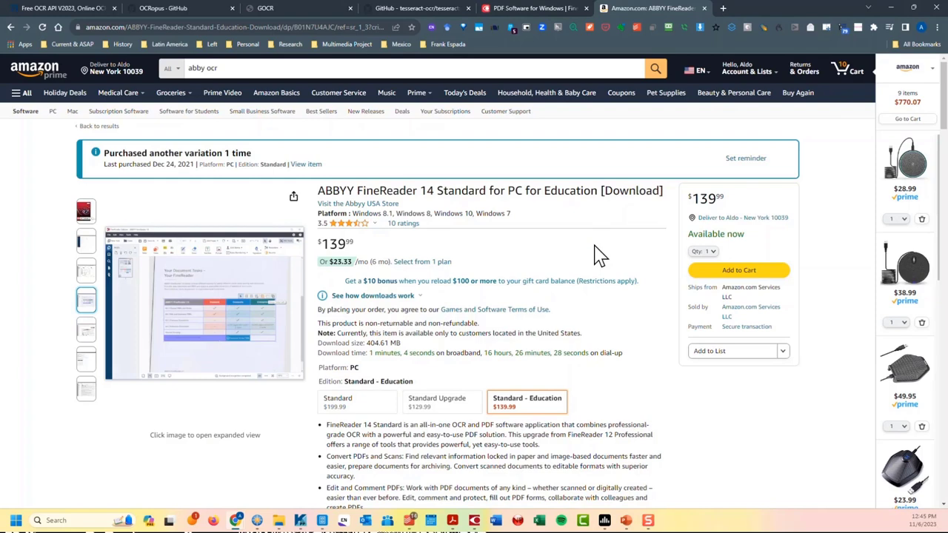
{"action": "mouse_move", "coordinate": [517, 284]}
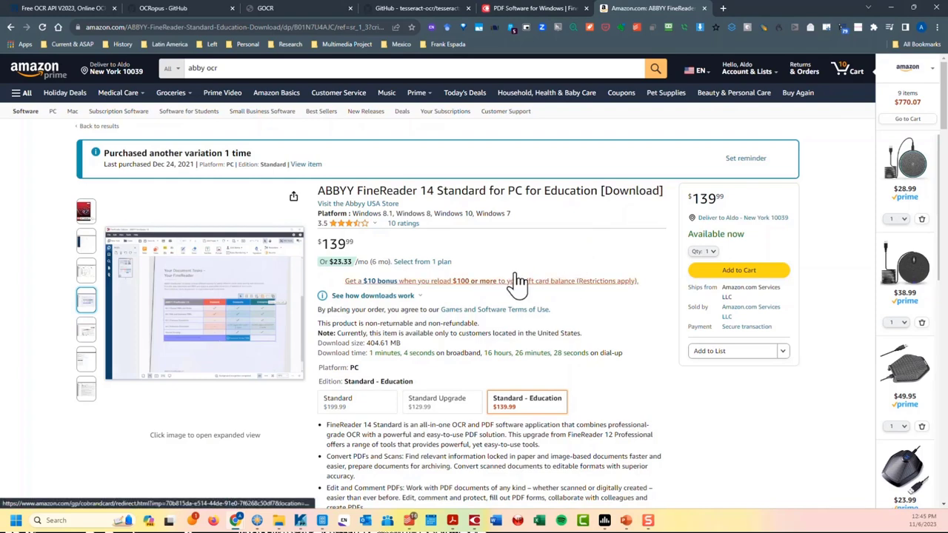
{"action": "mouse_move", "coordinate": [529, 404]}
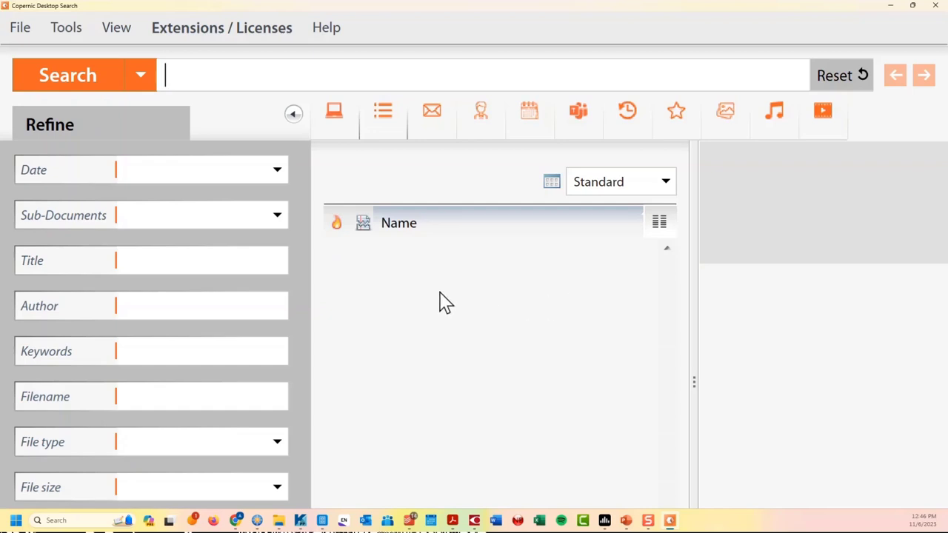
{"action": "mouse_move", "coordinate": [222, 303]}
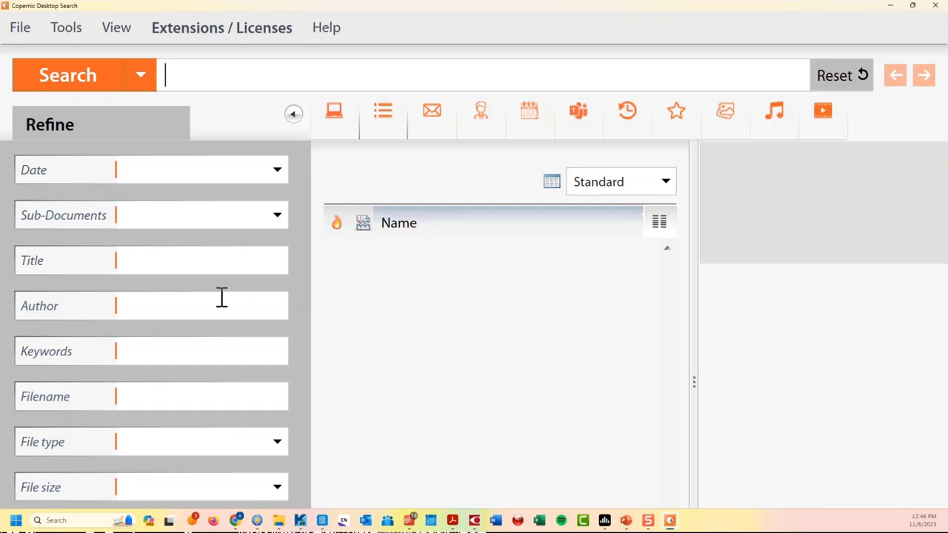
{"action": "mouse_move", "coordinate": [202, 294]}
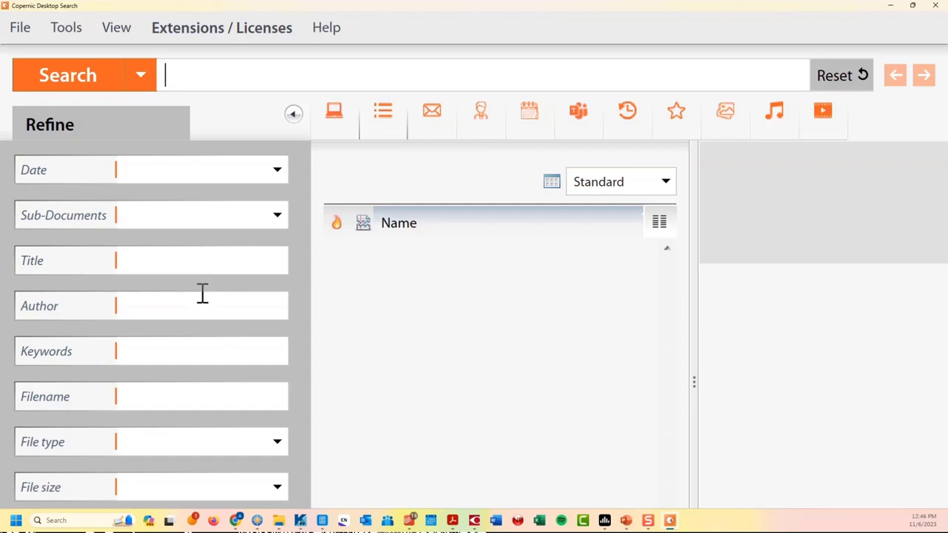
{"action": "mouse_move", "coordinate": [470, 37]}
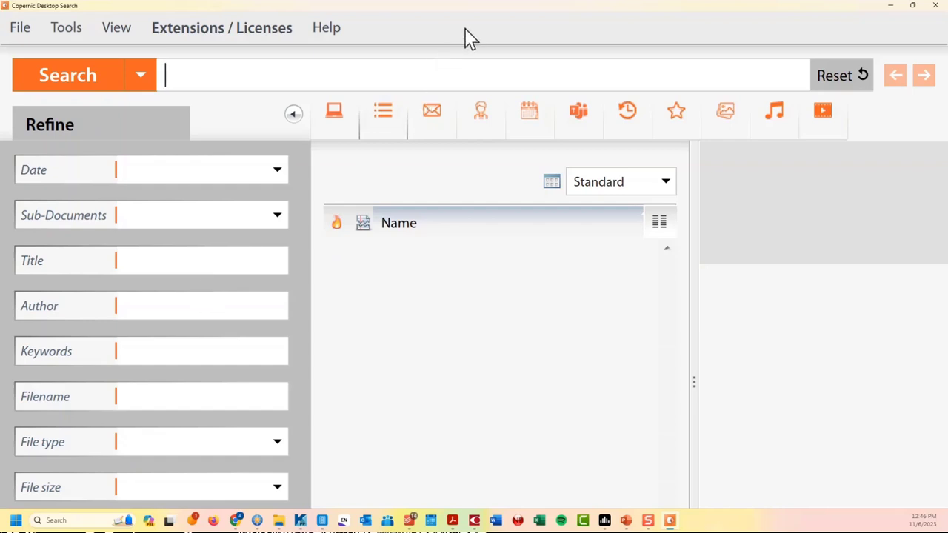
{"action": "mouse_move", "coordinate": [496, 21]}
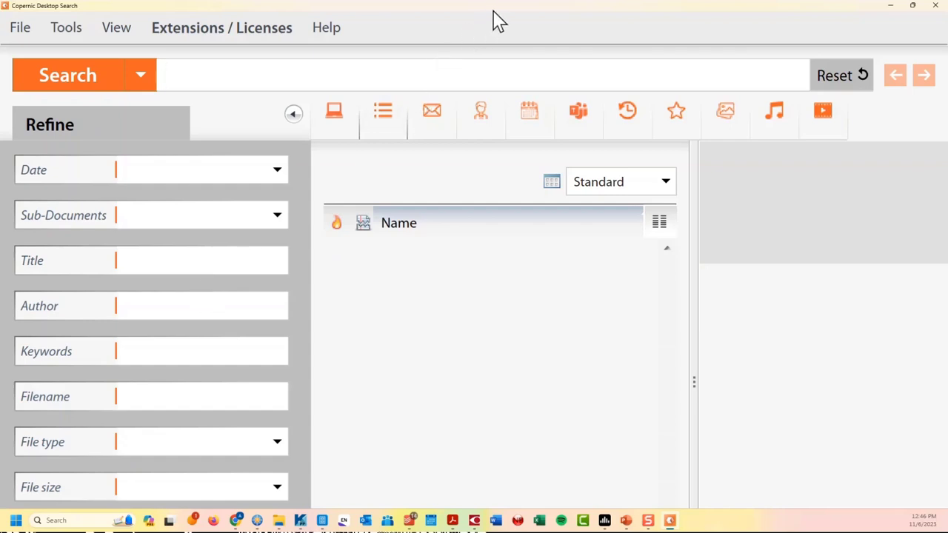
{"action": "mouse_move", "coordinate": [311, 211]}
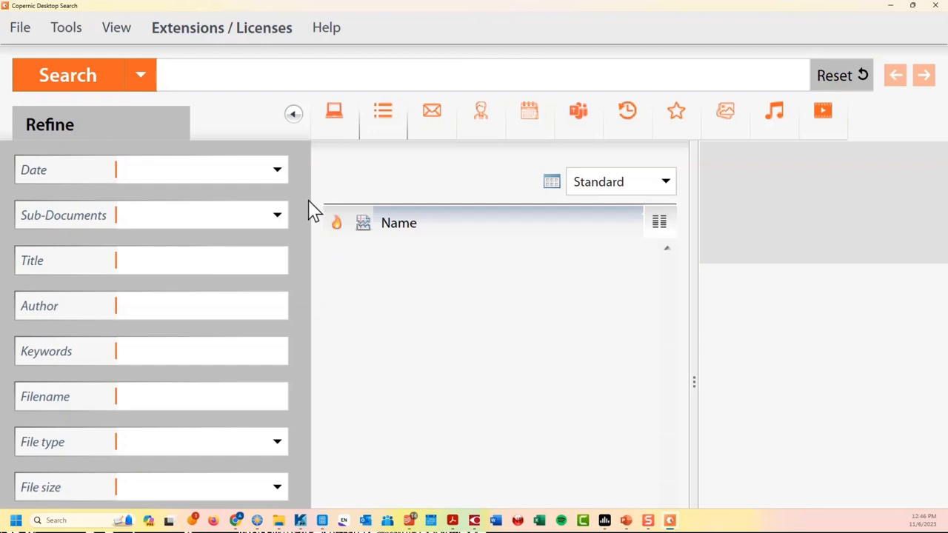
{"action": "mouse_move", "coordinate": [185, 211]}
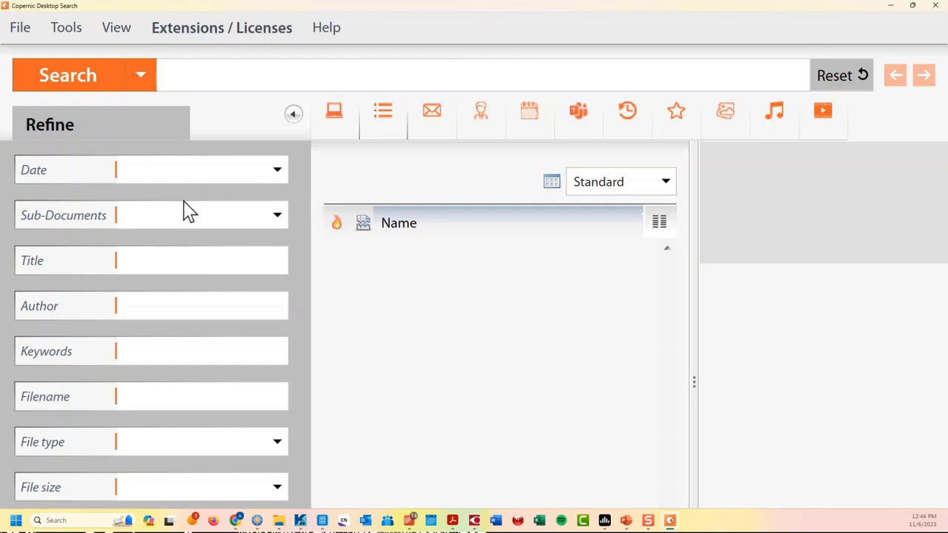
{"action": "mouse_move", "coordinate": [230, 316]}
{"action": "type", "text": "\"jesus colon\" and \"bernardo vega\""}
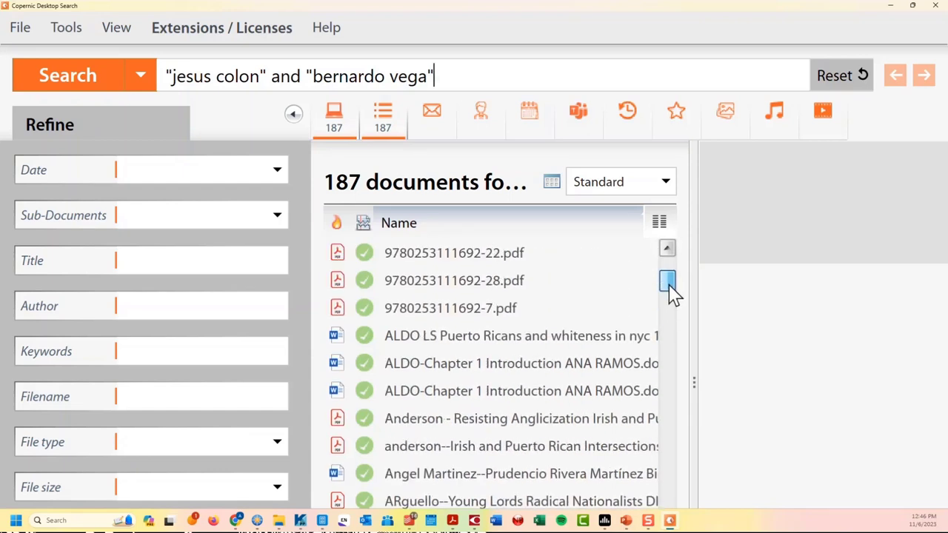
{"action": "scroll", "scroll_direction": "up", "scroll_amount": 3}
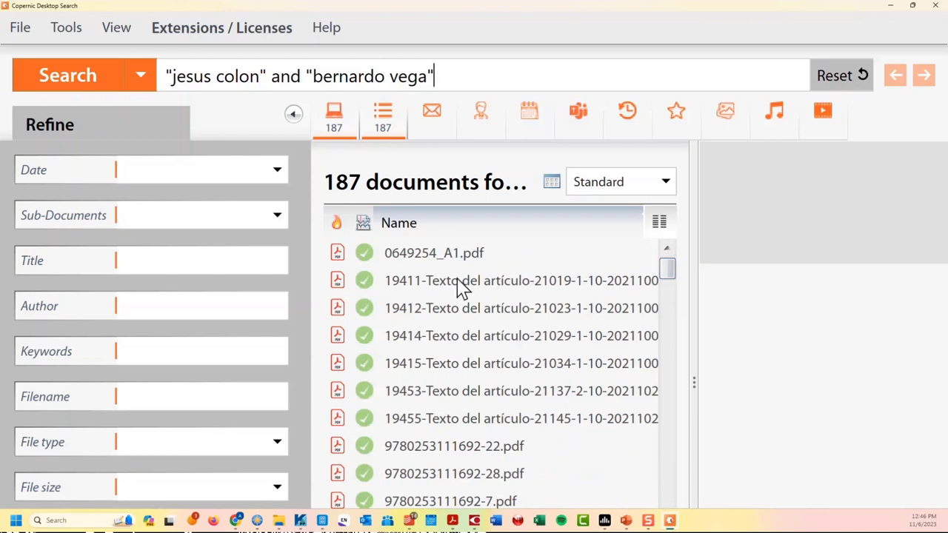
{"action": "mouse_move", "coordinate": [481, 337]}
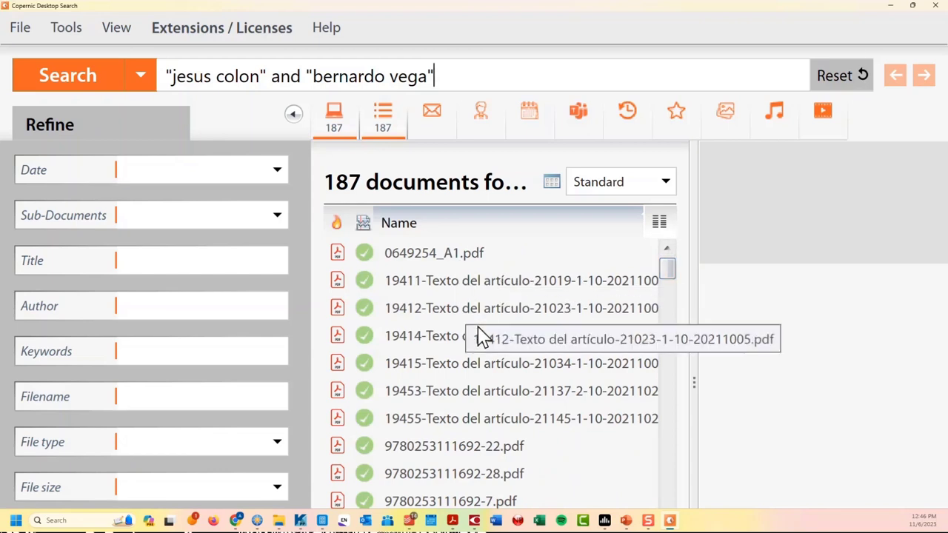
{"action": "scroll", "scroll_direction": "down", "scroll_amount": 3}
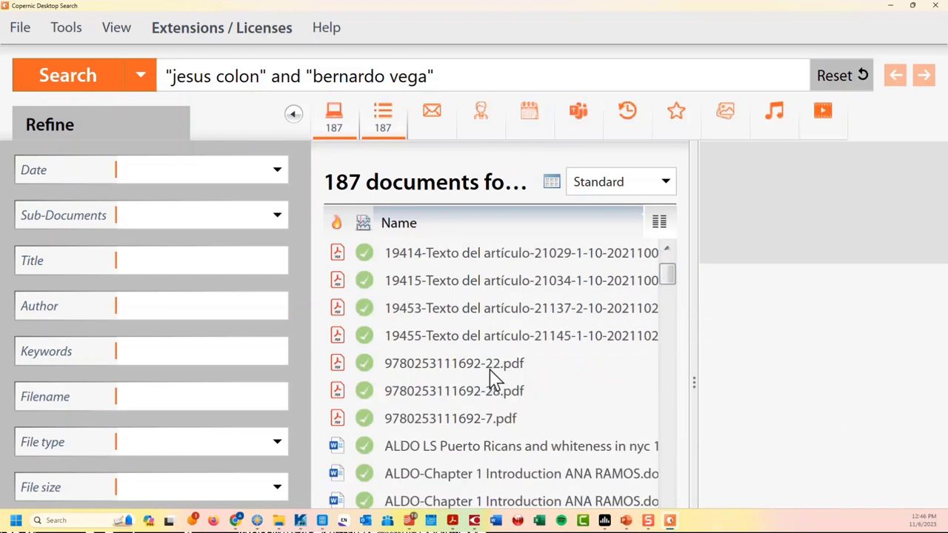
{"action": "left_click", "coordinate": [453, 362]}
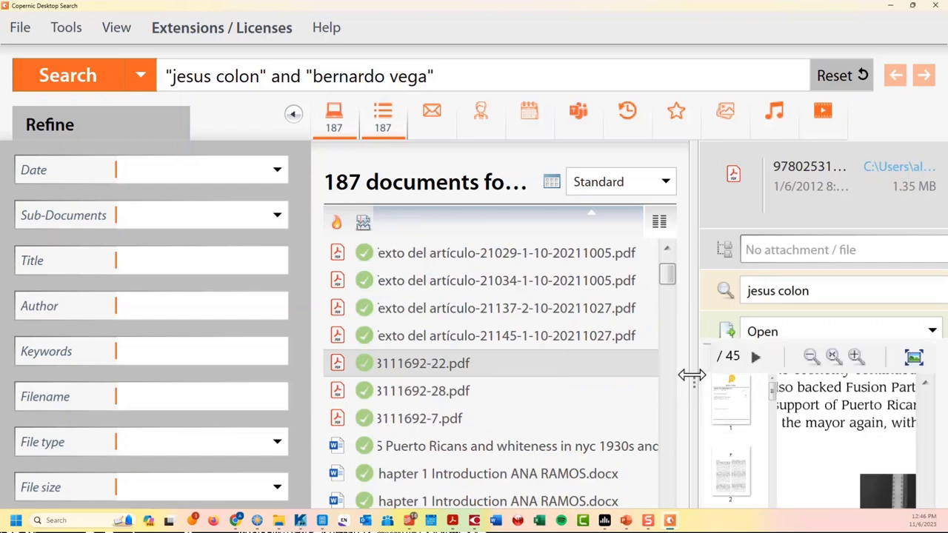
{"action": "left_click_drag", "start_coordinate": [691, 376], "coordinate": [622, 383]}
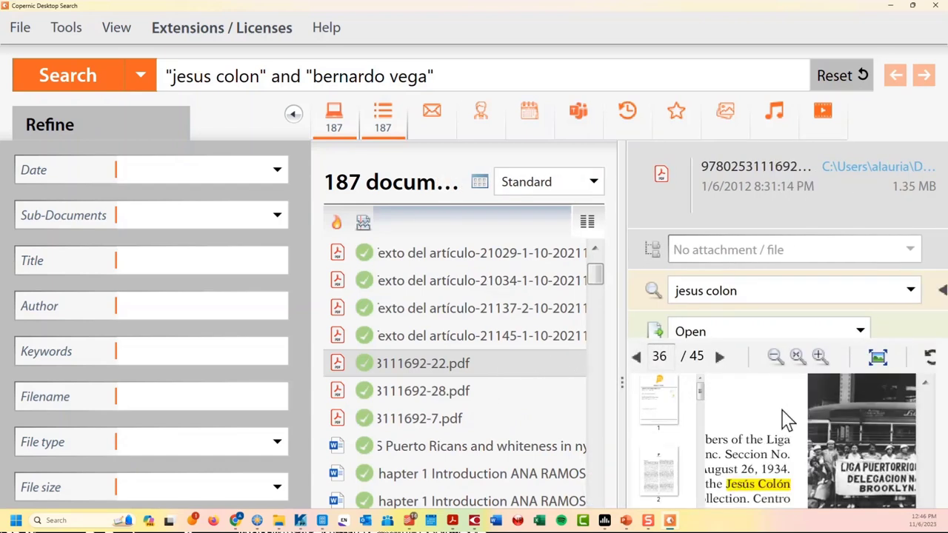
{"action": "scroll", "scroll_direction": "up", "scroll_amount": 3}
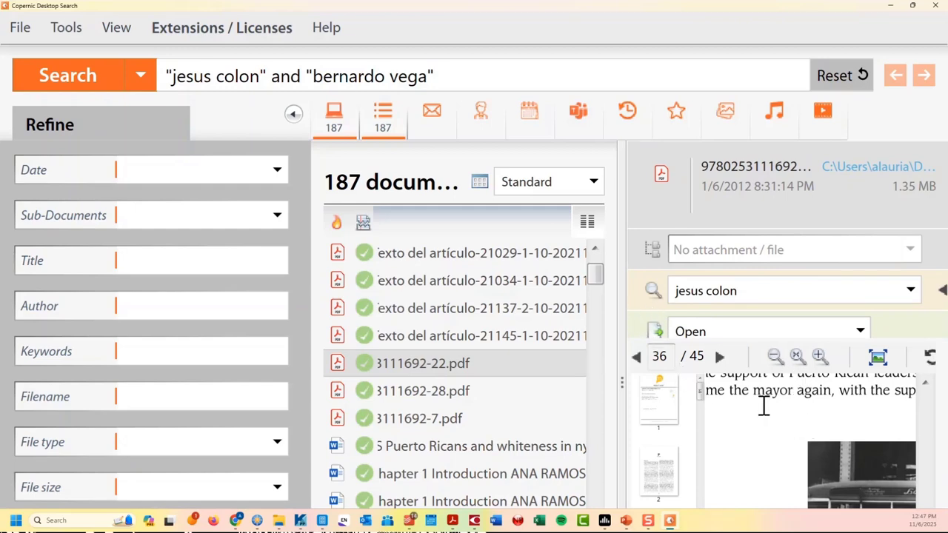
{"action": "left_click", "coordinate": [719, 356]}
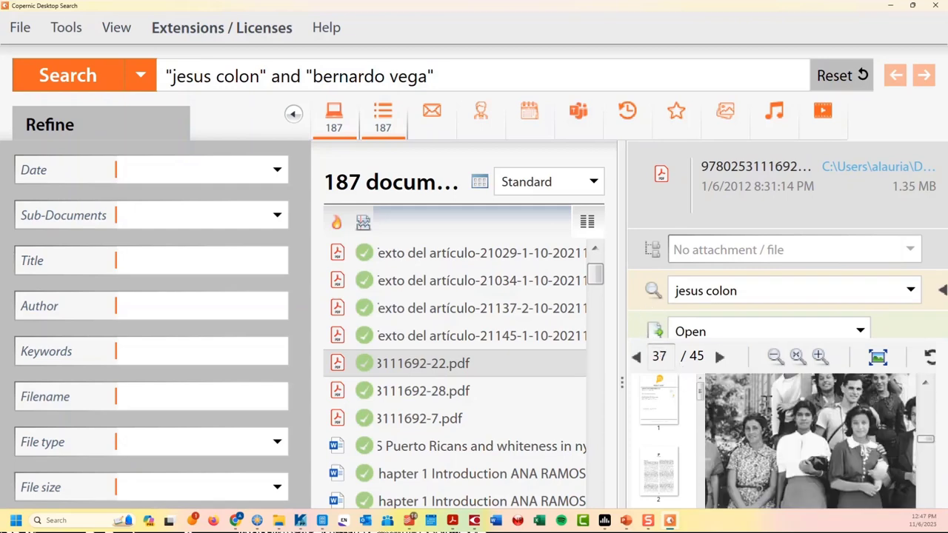
{"action": "left_click", "coordinate": [635, 356]}
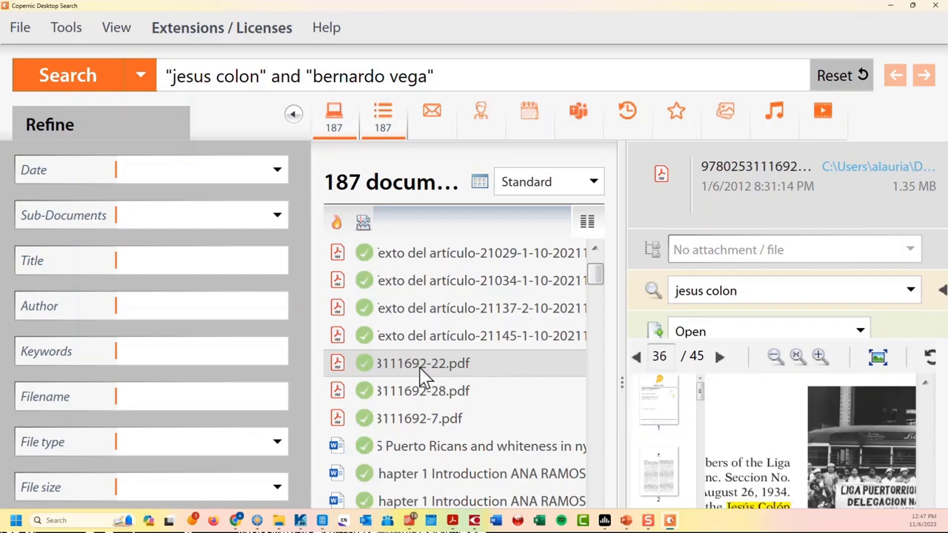
{"action": "mouse_move", "coordinate": [747, 466]}
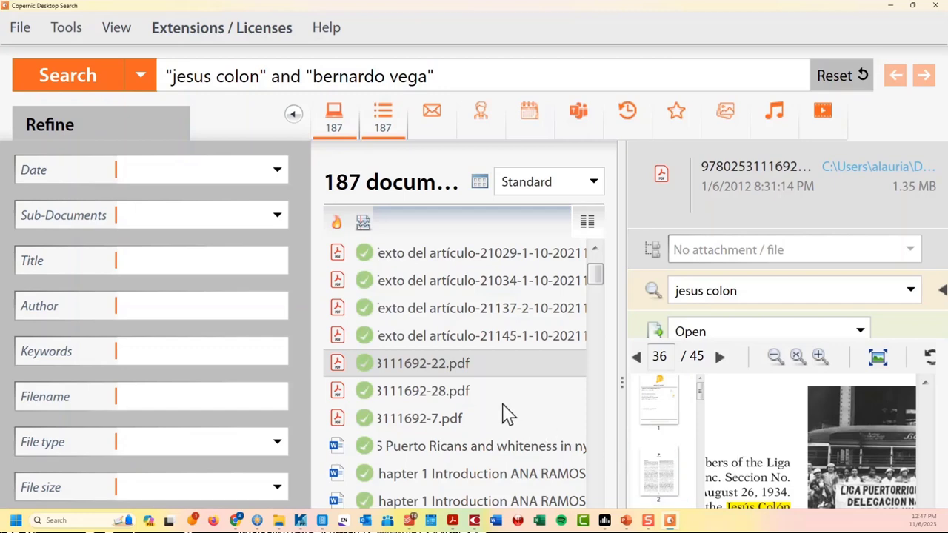
{"action": "mouse_move", "coordinate": [457, 385]}
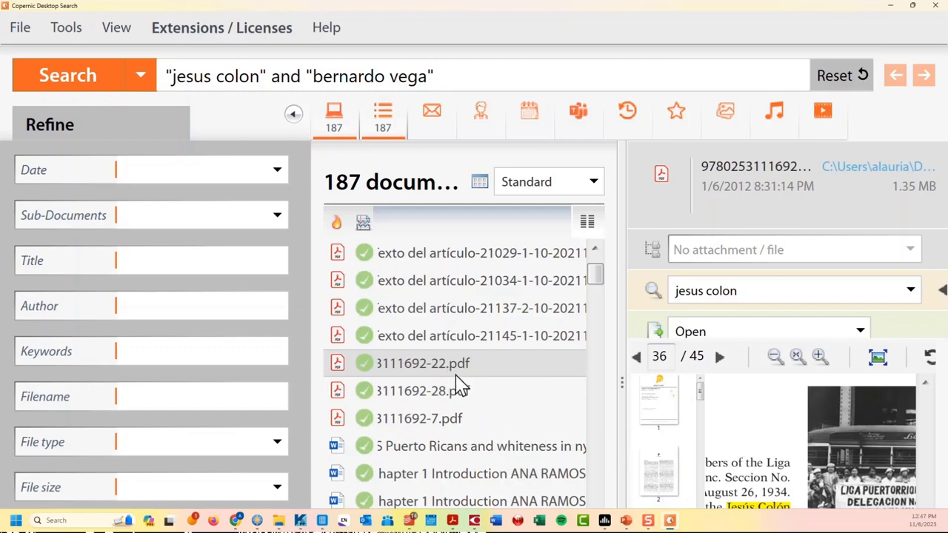
{"action": "mouse_move", "coordinate": [577, 344]}
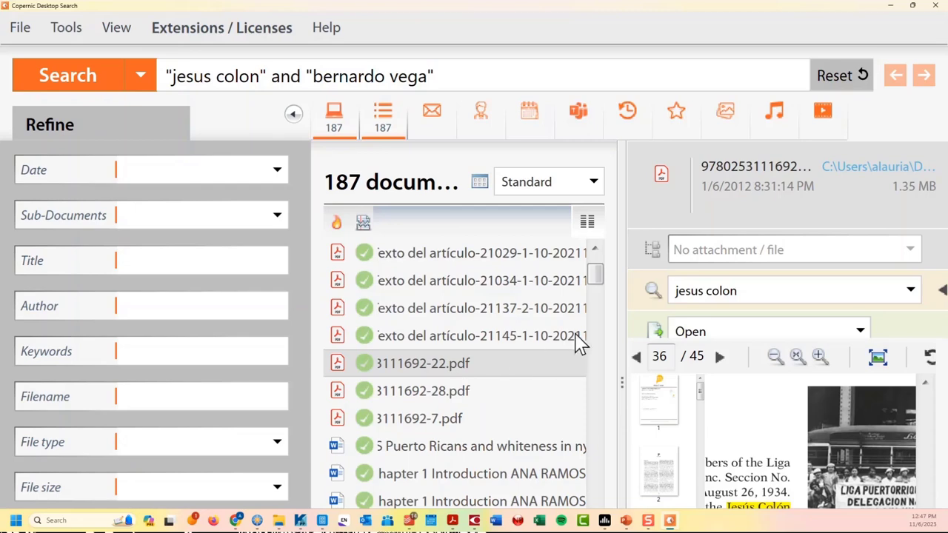
- Scroll down through the 187 Jesus Colon and Bernardo Vega search results
{"action": "scroll", "scroll_direction": "down", "scroll_amount": 3}
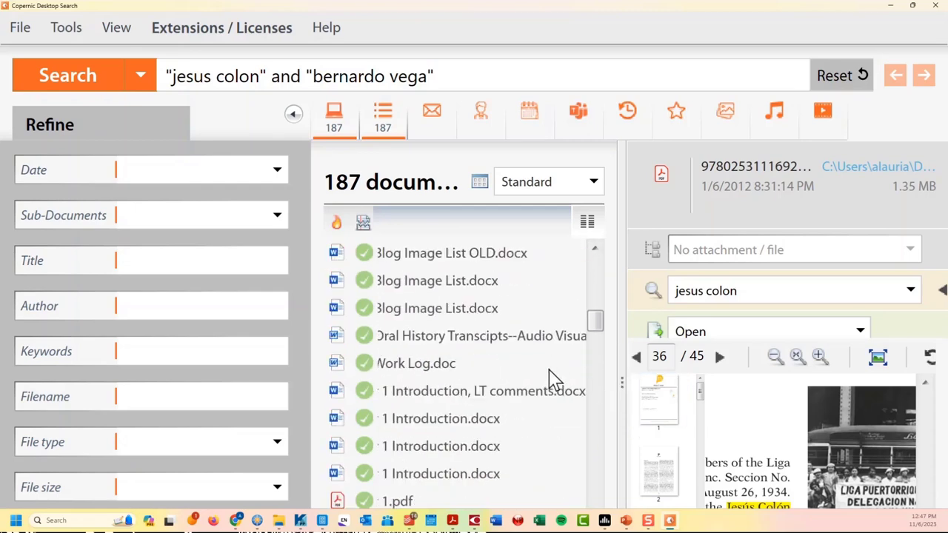
{"action": "scroll", "scroll_direction": "down", "scroll_amount": 3}
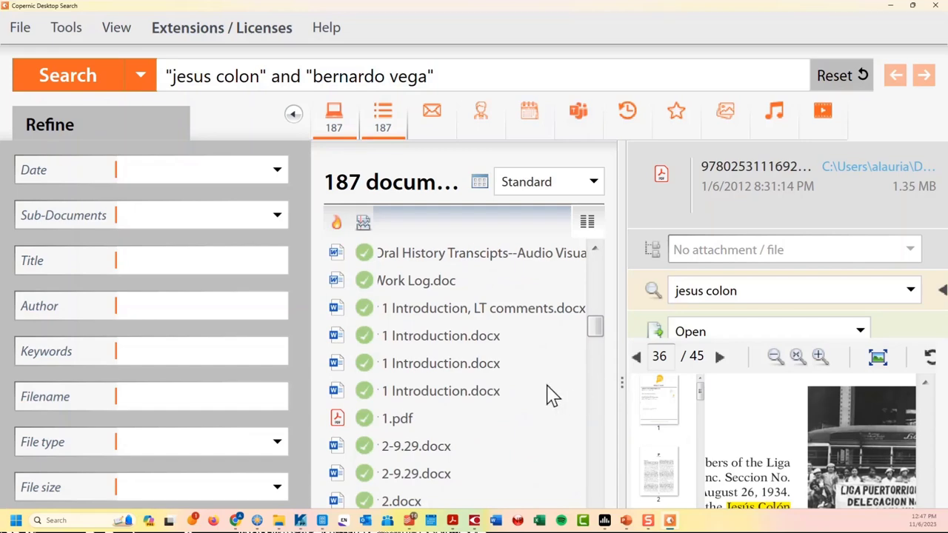
{"action": "scroll", "scroll_direction": "down", "scroll_amount": 3}
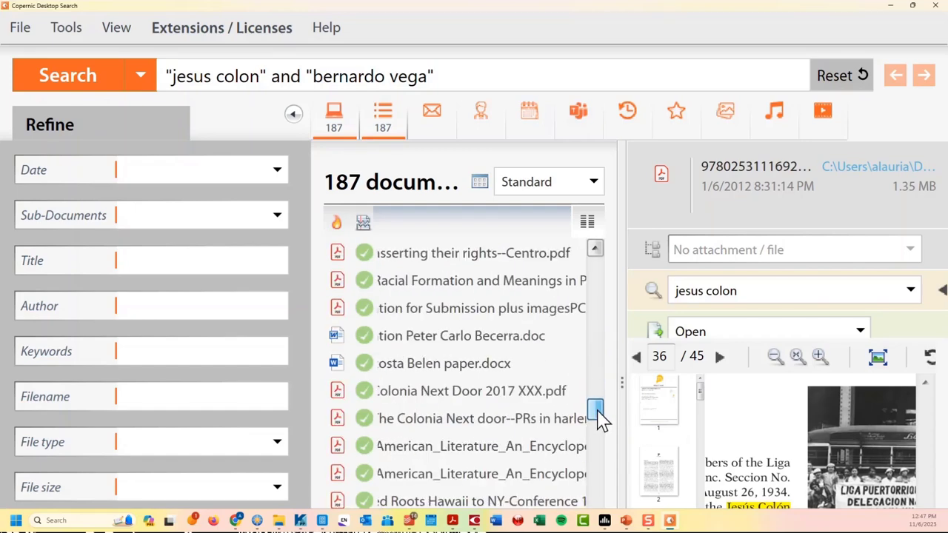
{"action": "scroll", "scroll_direction": "down", "scroll_amount": 3}
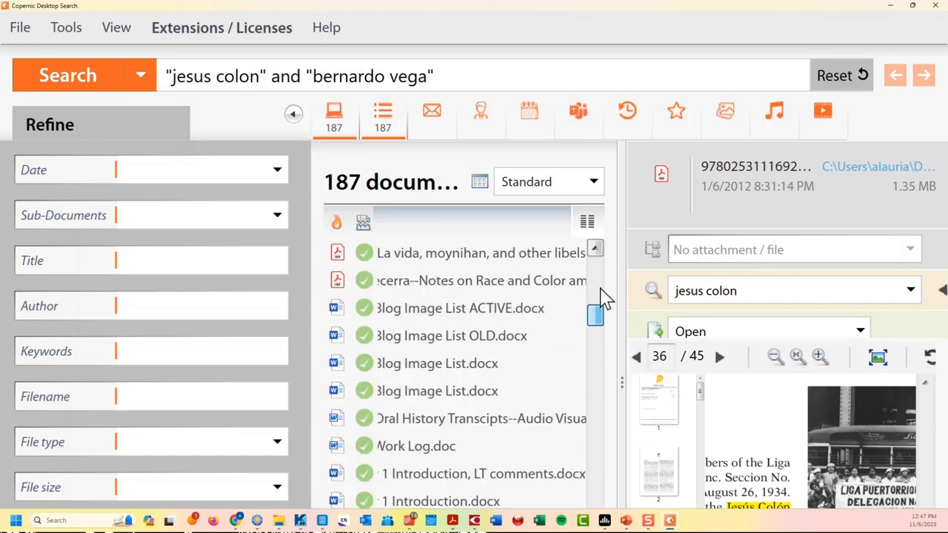
{"action": "scroll", "scroll_direction": "down", "scroll_amount": 3}
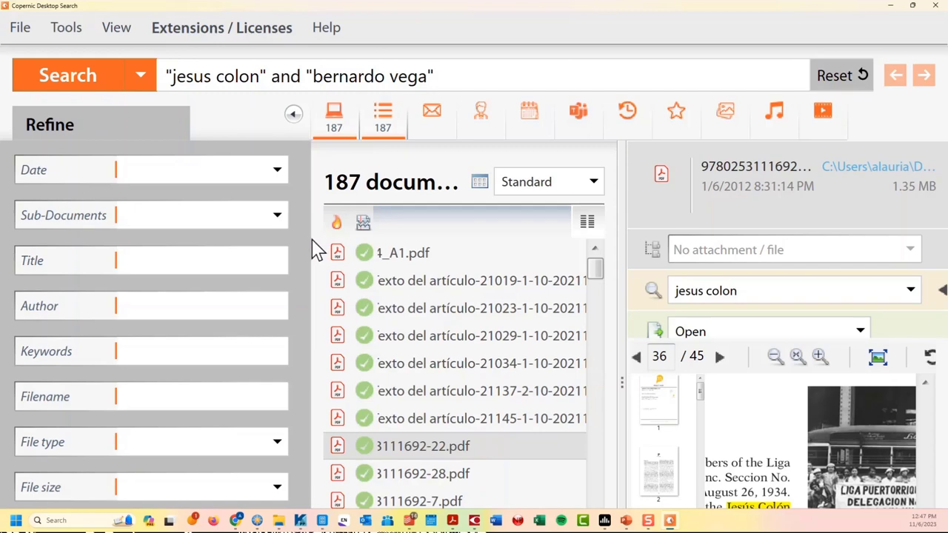
{"action": "mouse_move", "coordinate": [936, 22]}
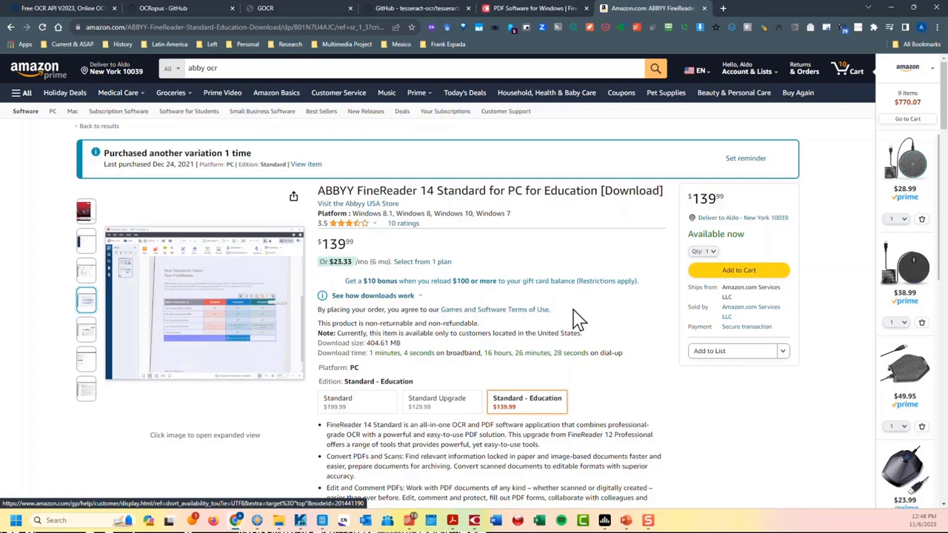
{"action": "mouse_move", "coordinate": [606, 313]}
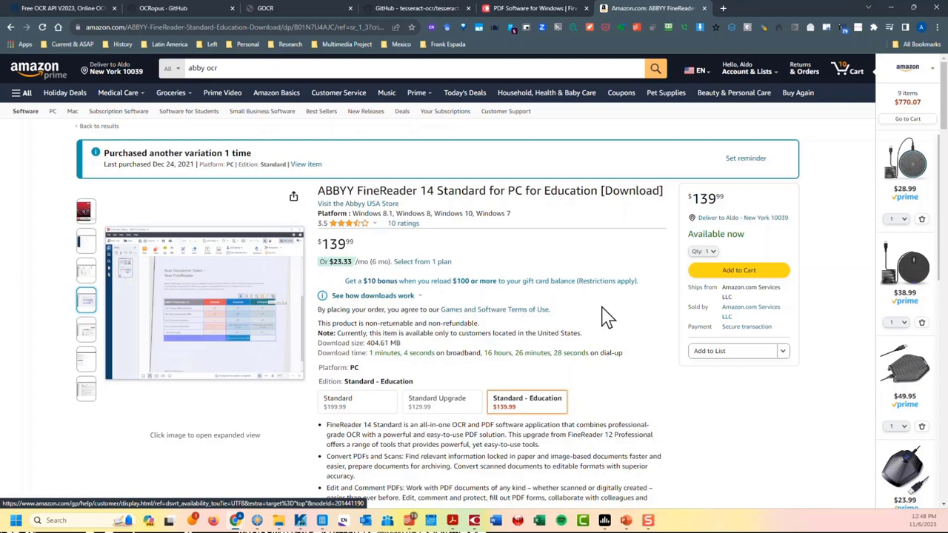
{"action": "mouse_move", "coordinate": [692, 463]}
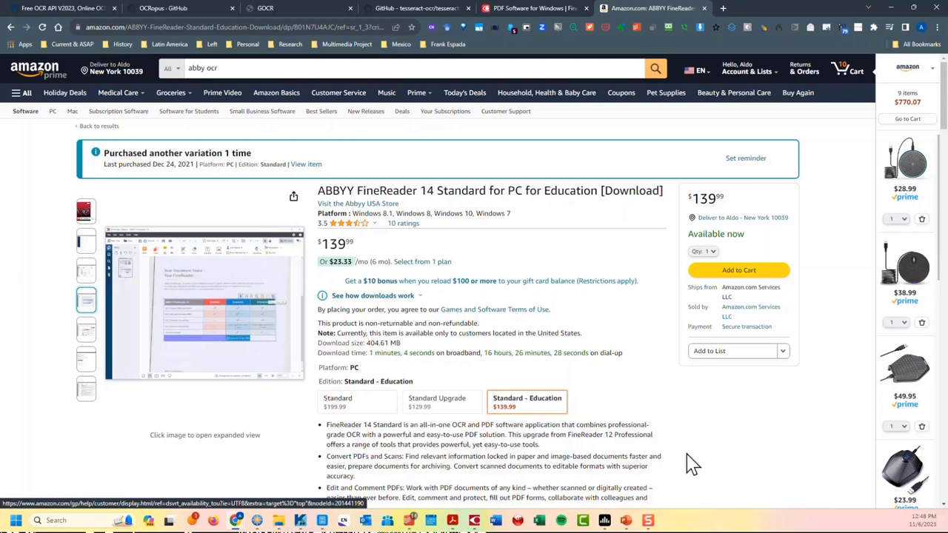
{"action": "mouse_move", "coordinate": [732, 473]}
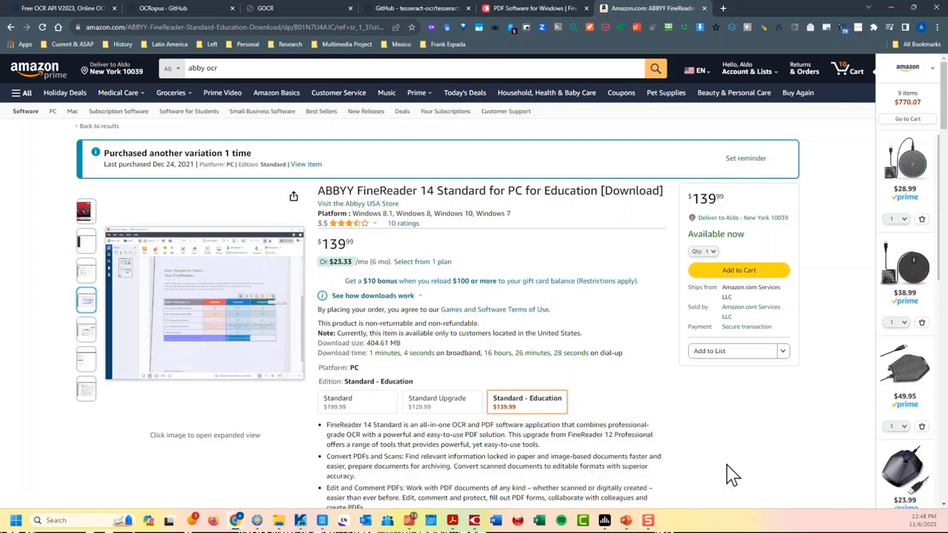
{"action": "mouse_move", "coordinate": [15, 511]}
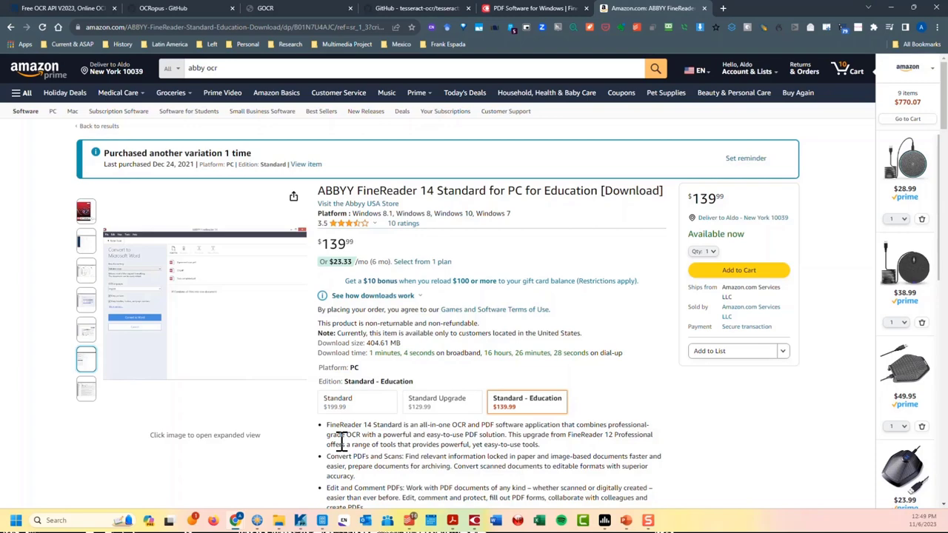
{"action": "mouse_move", "coordinate": [426, 148]}
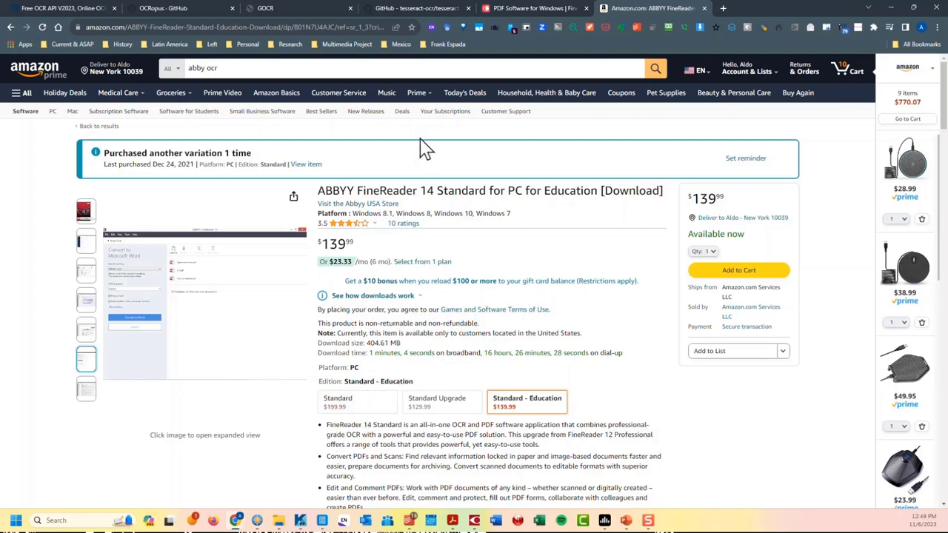
{"action": "mouse_move", "coordinate": [507, 19]}
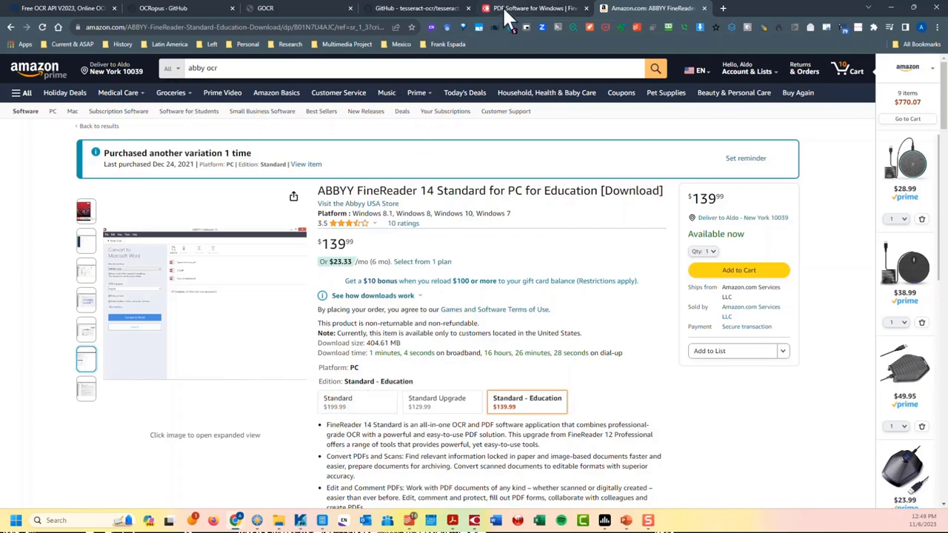
{"action": "mouse_move", "coordinate": [417, 9]}
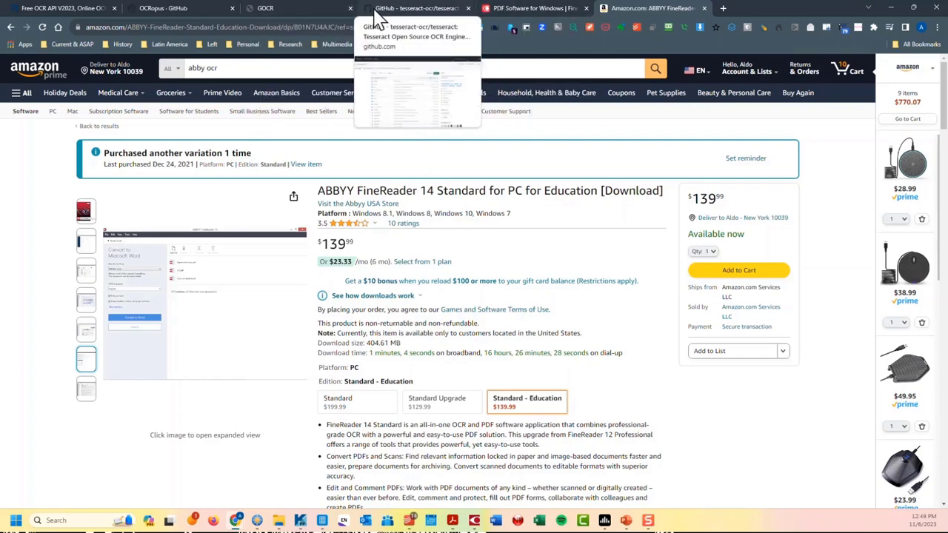
- Switch to the ABBYY 'PDF Software for Windows' browser tab
{"action": "left_click", "coordinate": [533, 8]}
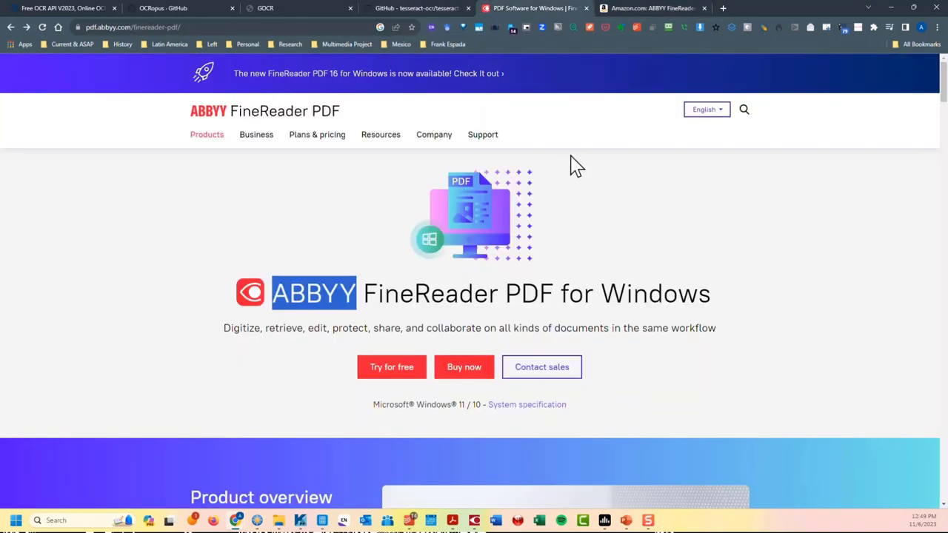
{"action": "mouse_move", "coordinate": [571, 209]}
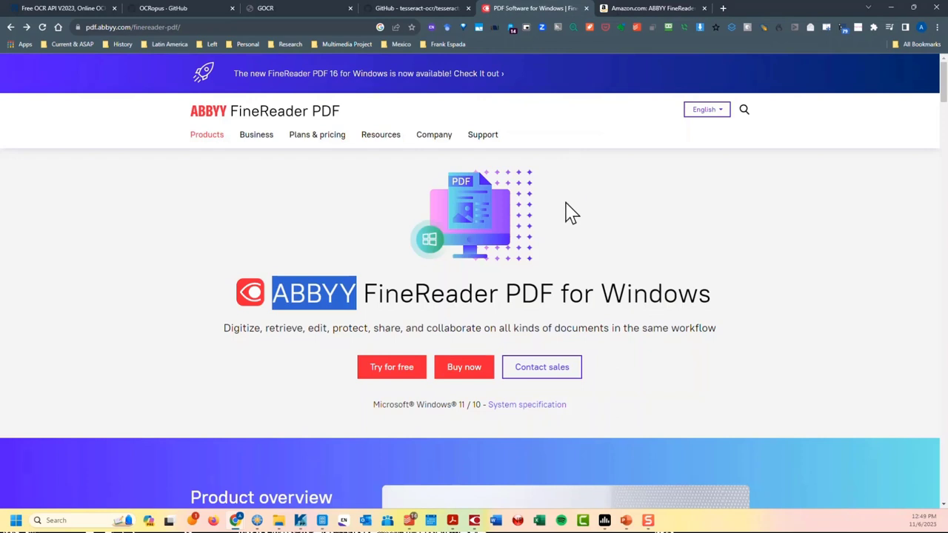
{"action": "mouse_move", "coordinate": [584, 235]}
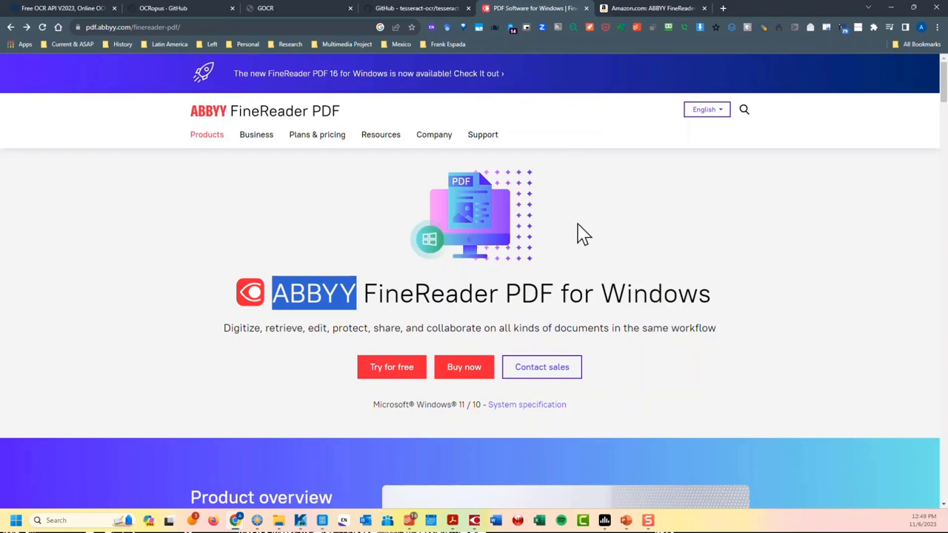
{"action": "mouse_move", "coordinate": [763, 324]}
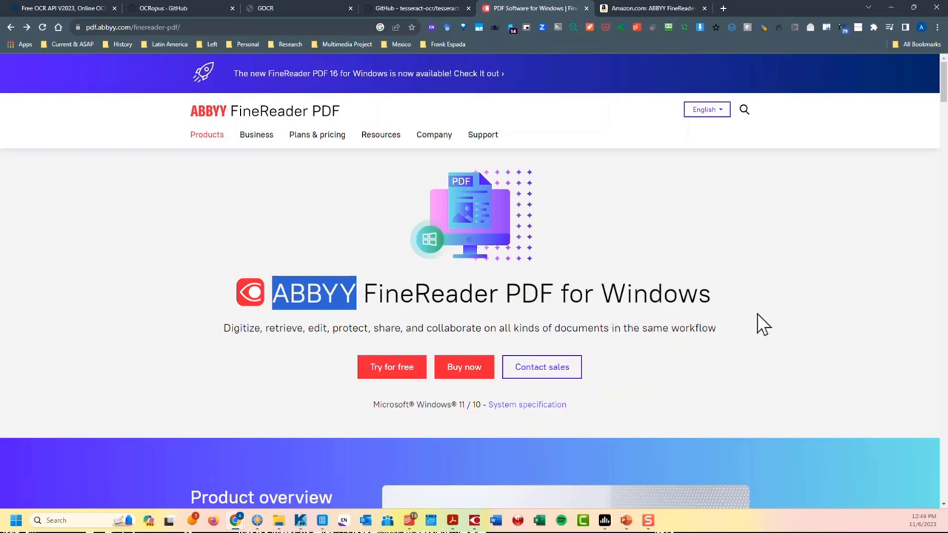
{"action": "mouse_move", "coordinate": [488, 459]}
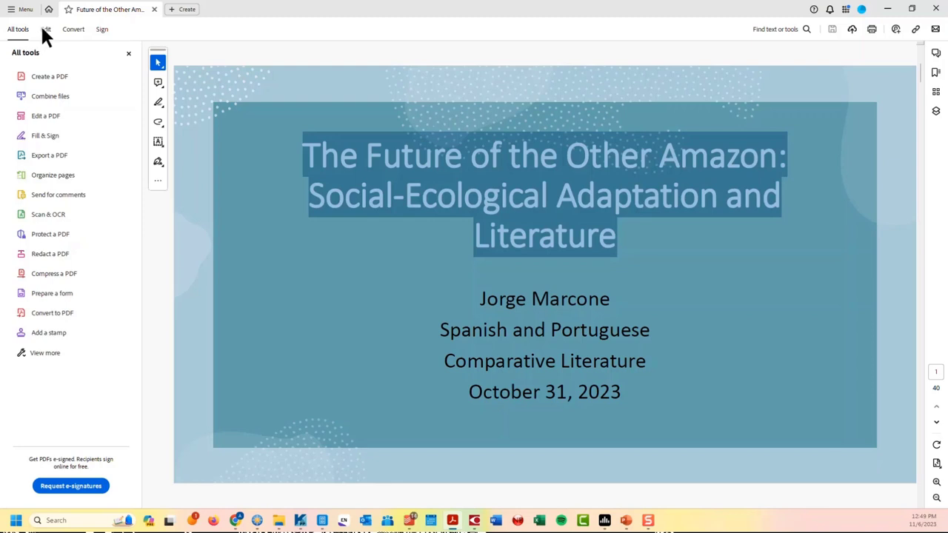
{"action": "mouse_move", "coordinate": [45, 28]}
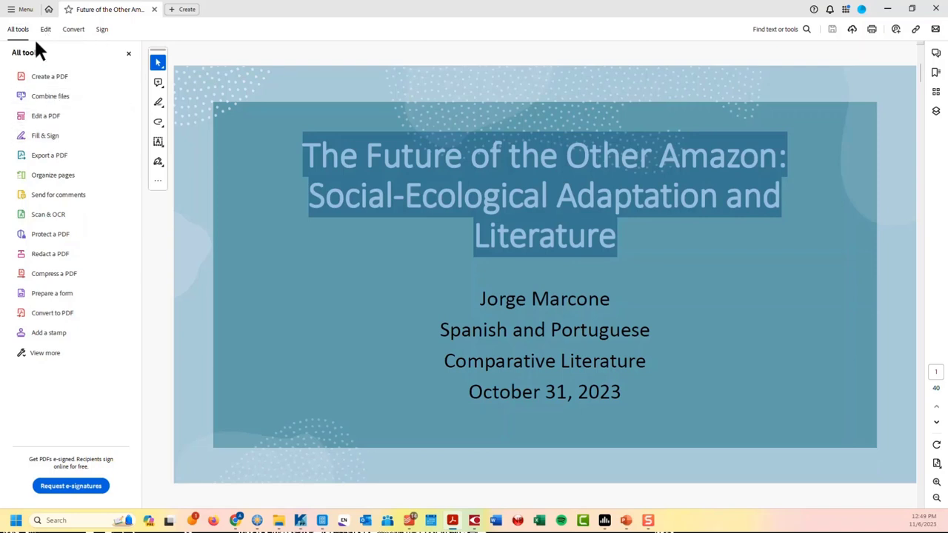
- Open Acrobat's Menu for the Future of the Other Amazon PDF
{"action": "left_click", "coordinate": [20, 9]}
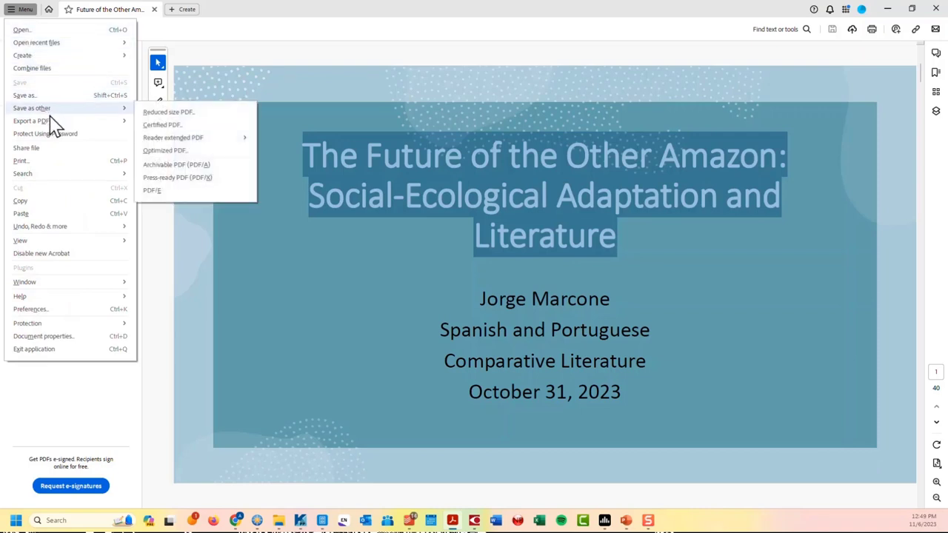
{"action": "mouse_move", "coordinate": [45, 134]}
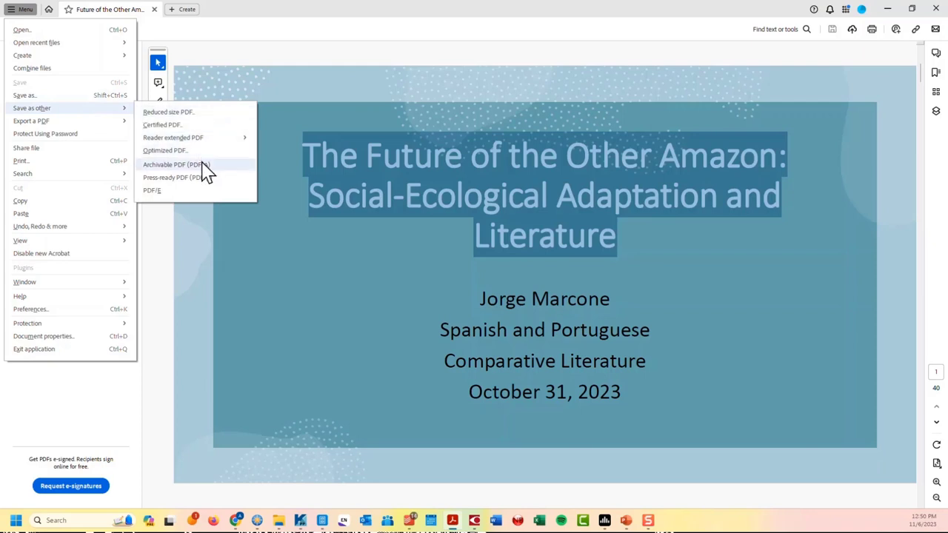
{"action": "mouse_move", "coordinate": [196, 160]}
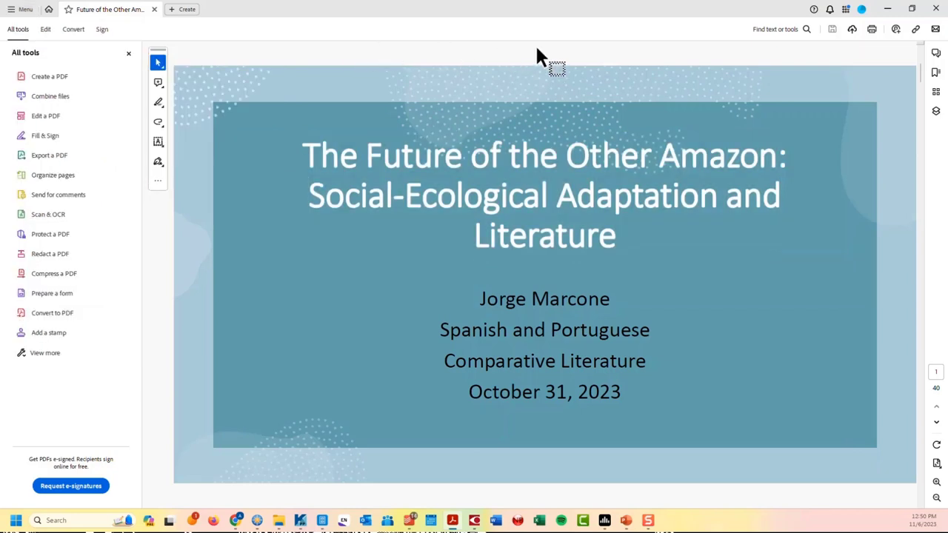
{"action": "mouse_move", "coordinate": [648, 55]}
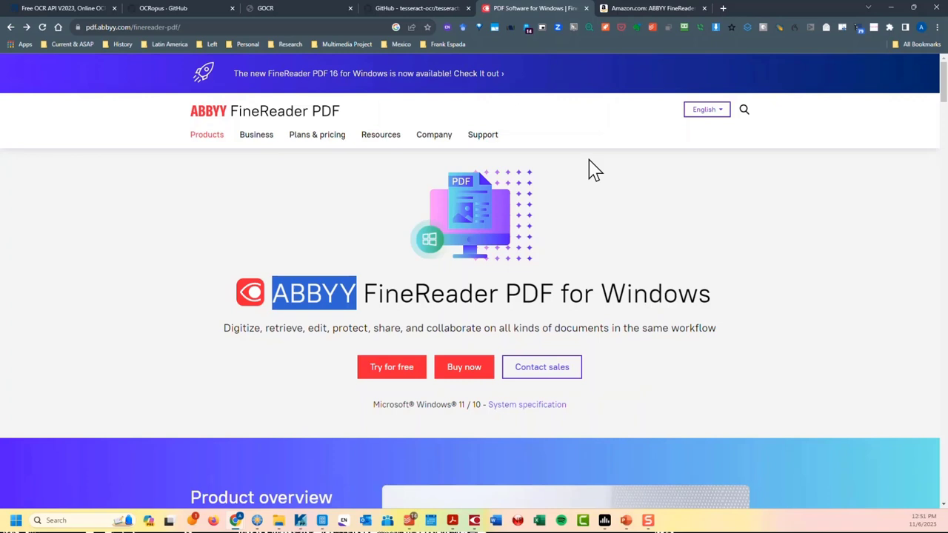
{"action": "mouse_move", "coordinate": [596, 181]}
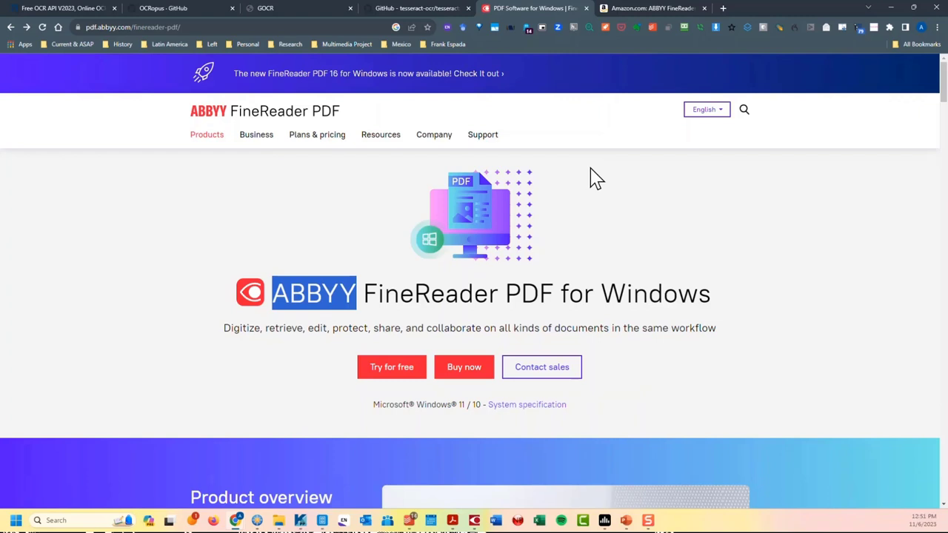
{"action": "mouse_move", "coordinate": [595, 200]}
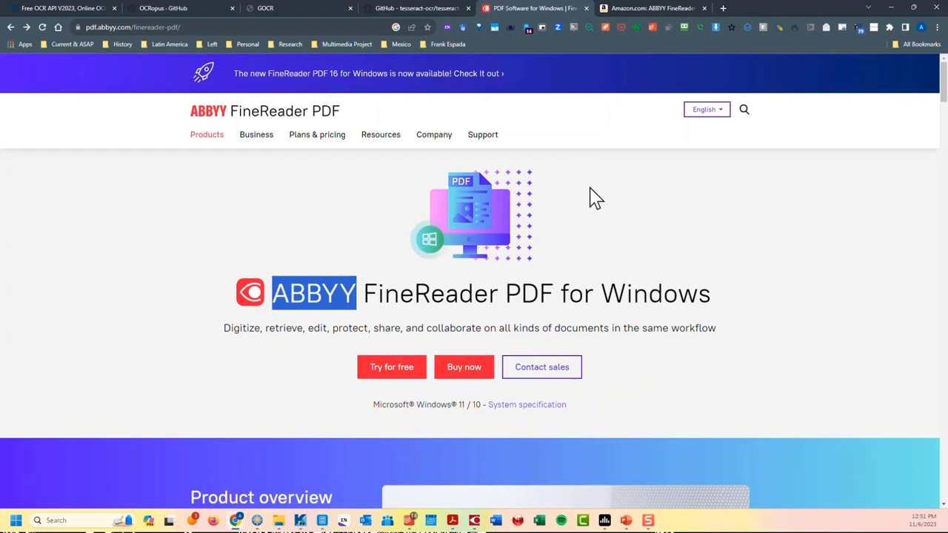
{"action": "mouse_move", "coordinate": [598, 200]}
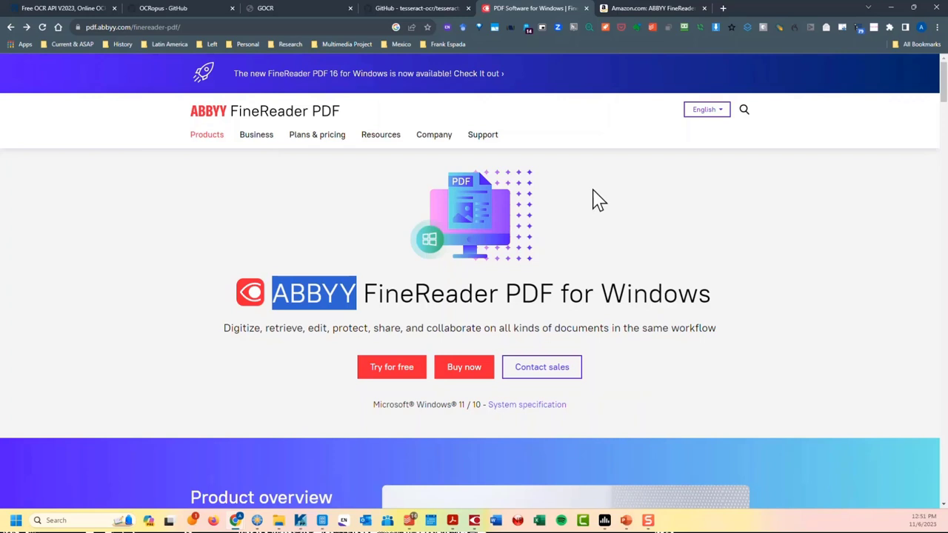
{"action": "mouse_move", "coordinate": [599, 223]}
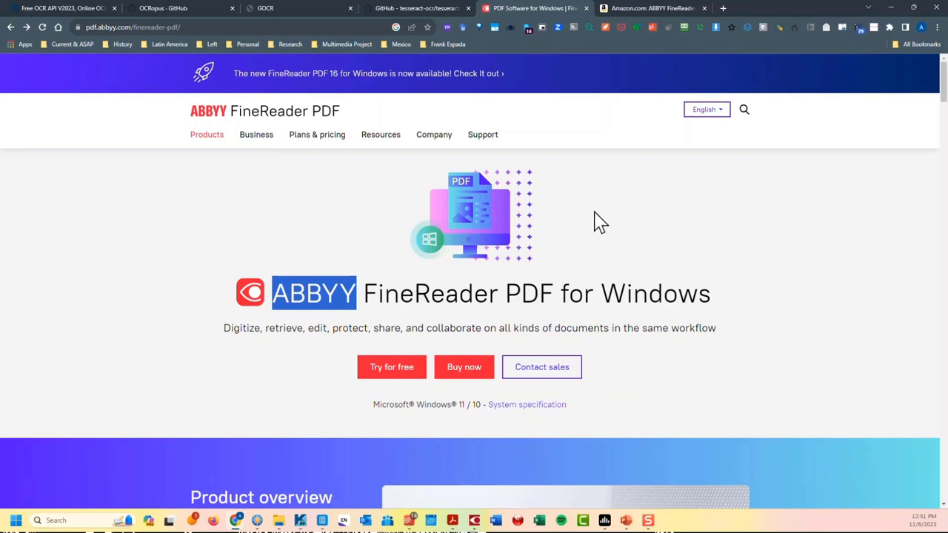
{"action": "mouse_move", "coordinate": [377, 238]}
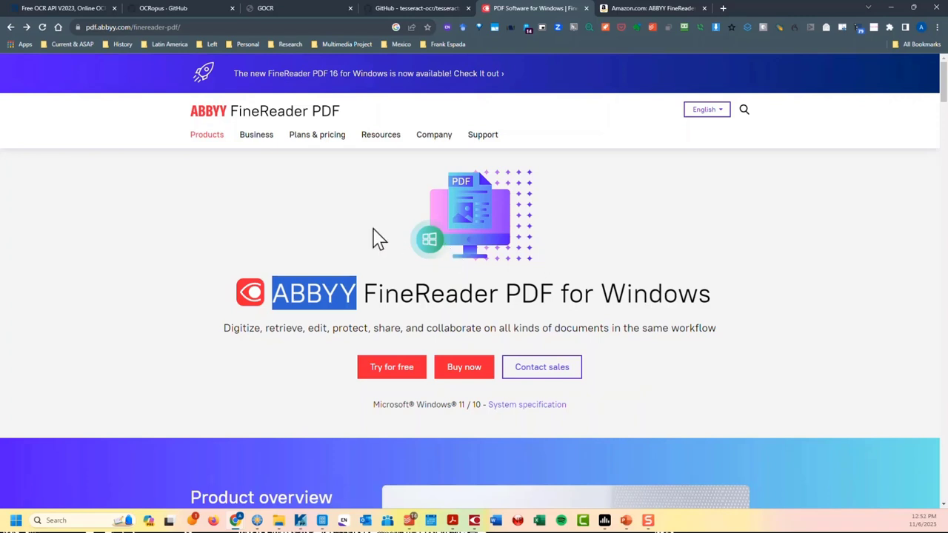
{"action": "mouse_move", "coordinate": [393, 285]}
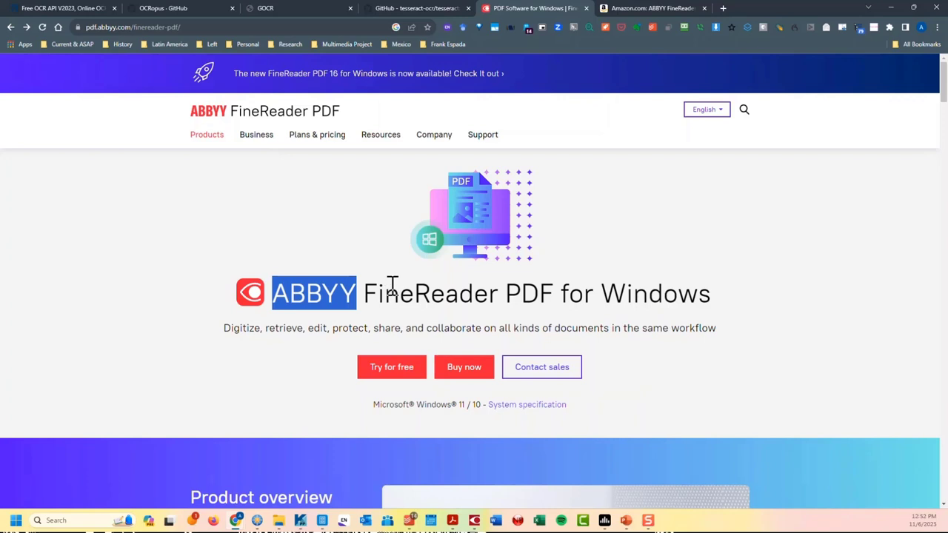
- Highlight 'FineReader PDF for Windows' in the heading, then select the word 'ABBYY'
{"action": "left_click_drag", "start_coordinate": [363, 293], "coordinate": [700, 293]}
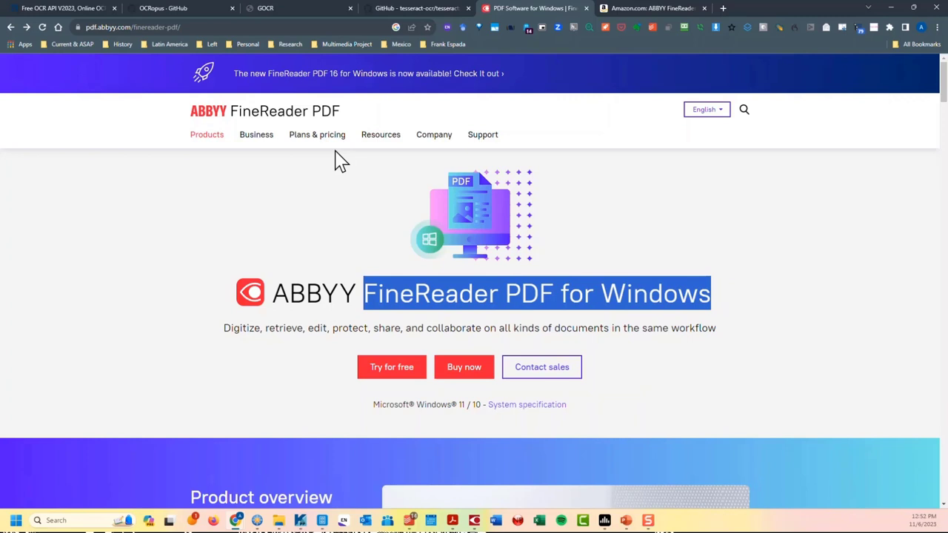
{"action": "mouse_move", "coordinate": [303, 203]}
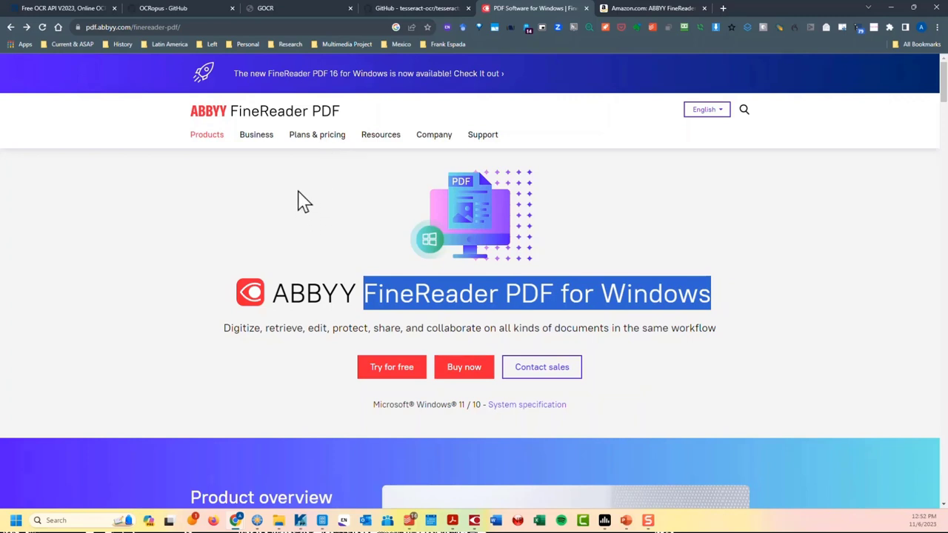
{"action": "mouse_move", "coordinate": [288, 213]}
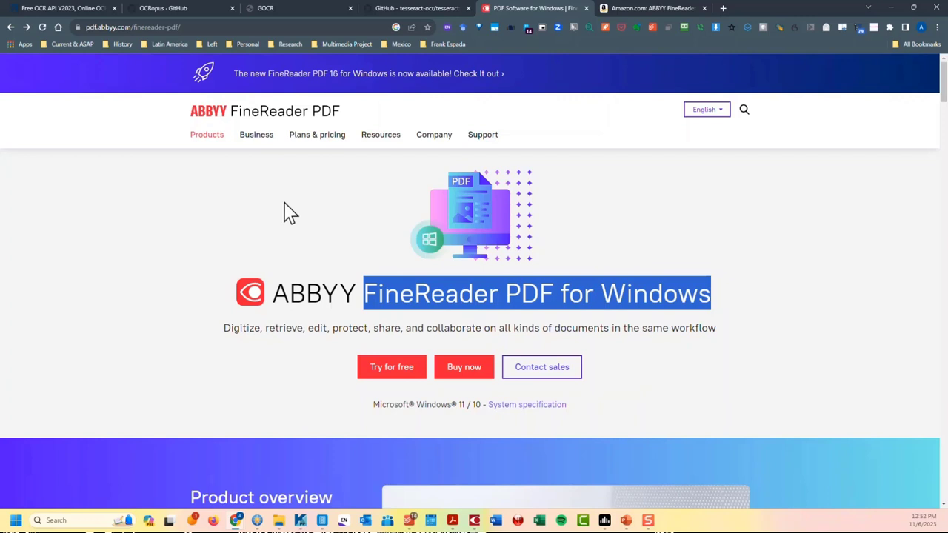
{"action": "mouse_move", "coordinate": [309, 296]}
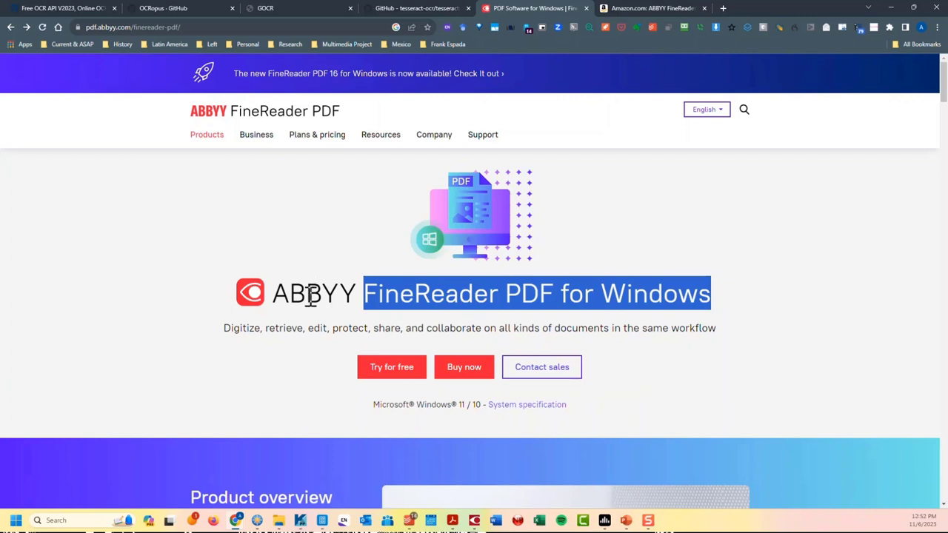
{"action": "double_click", "coordinate": [318, 293]}
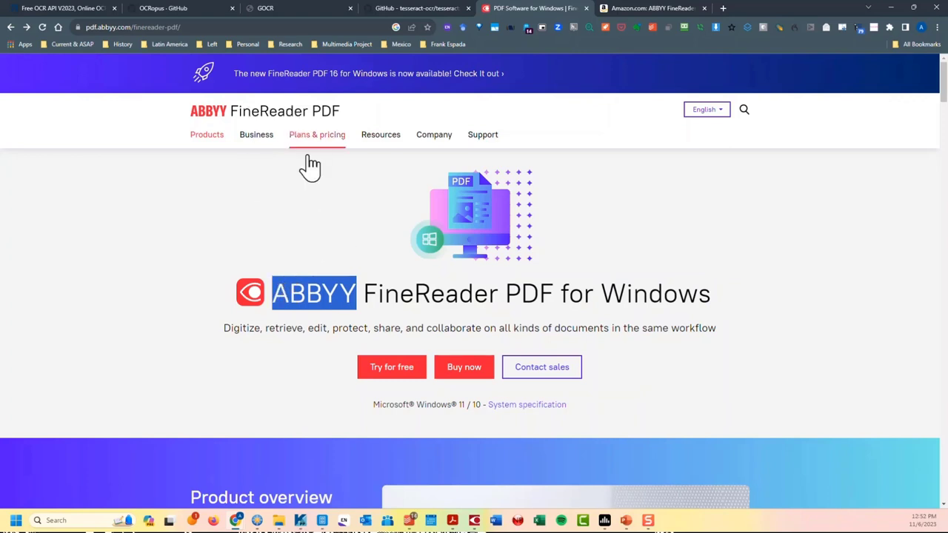
{"action": "mouse_move", "coordinate": [277, 213]}
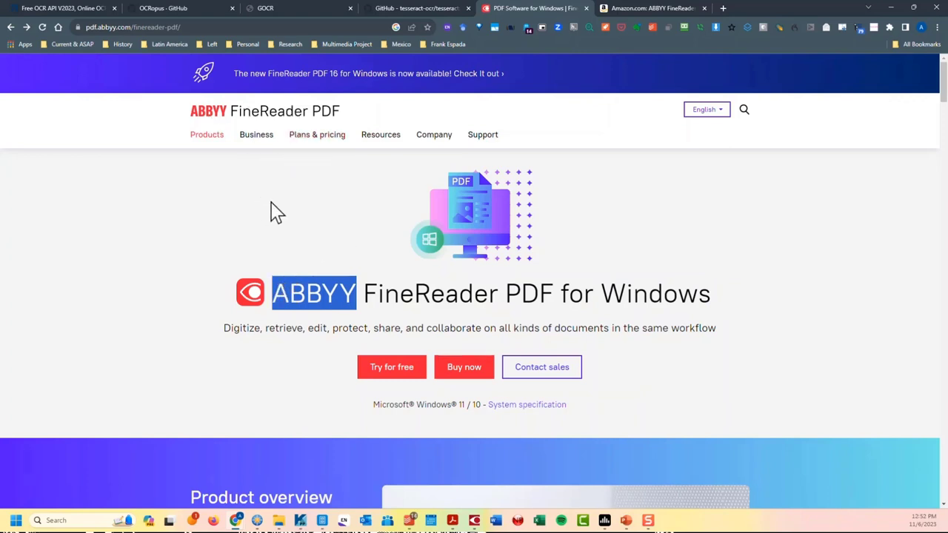
{"action": "mouse_move", "coordinate": [317, 134]}
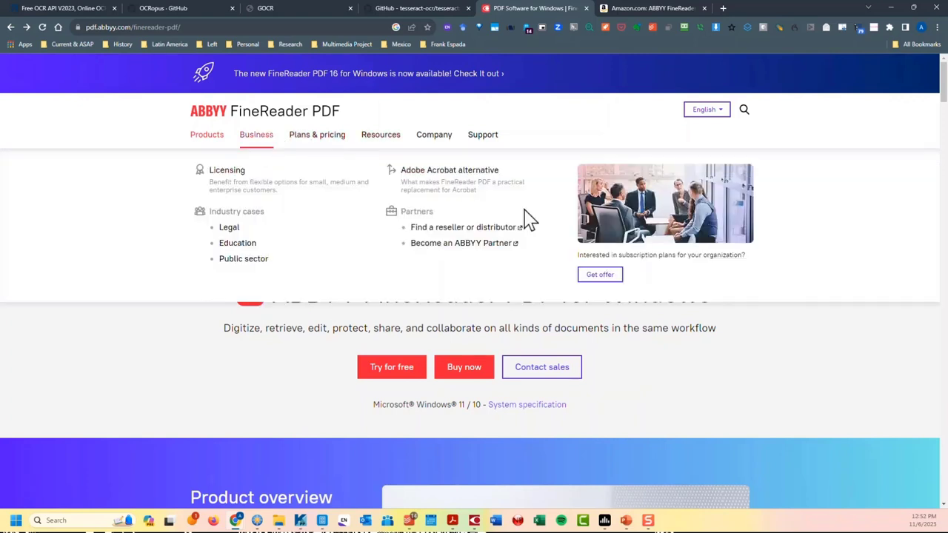
{"action": "mouse_move", "coordinate": [400, 259]}
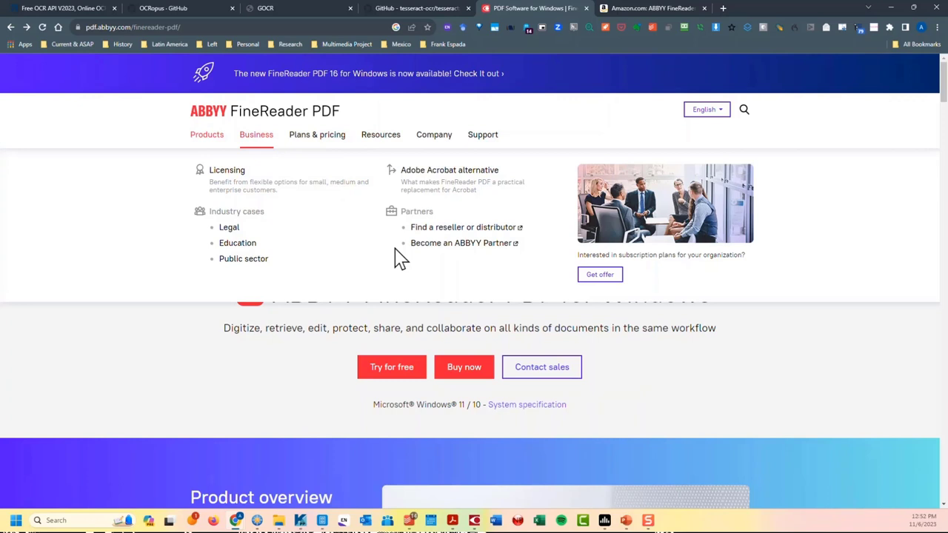
{"action": "mouse_move", "coordinate": [386, 265]}
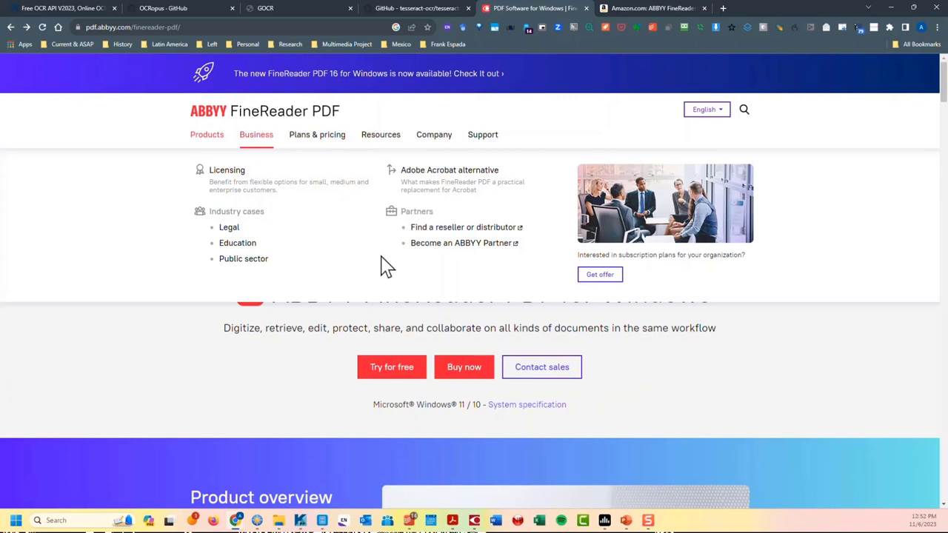